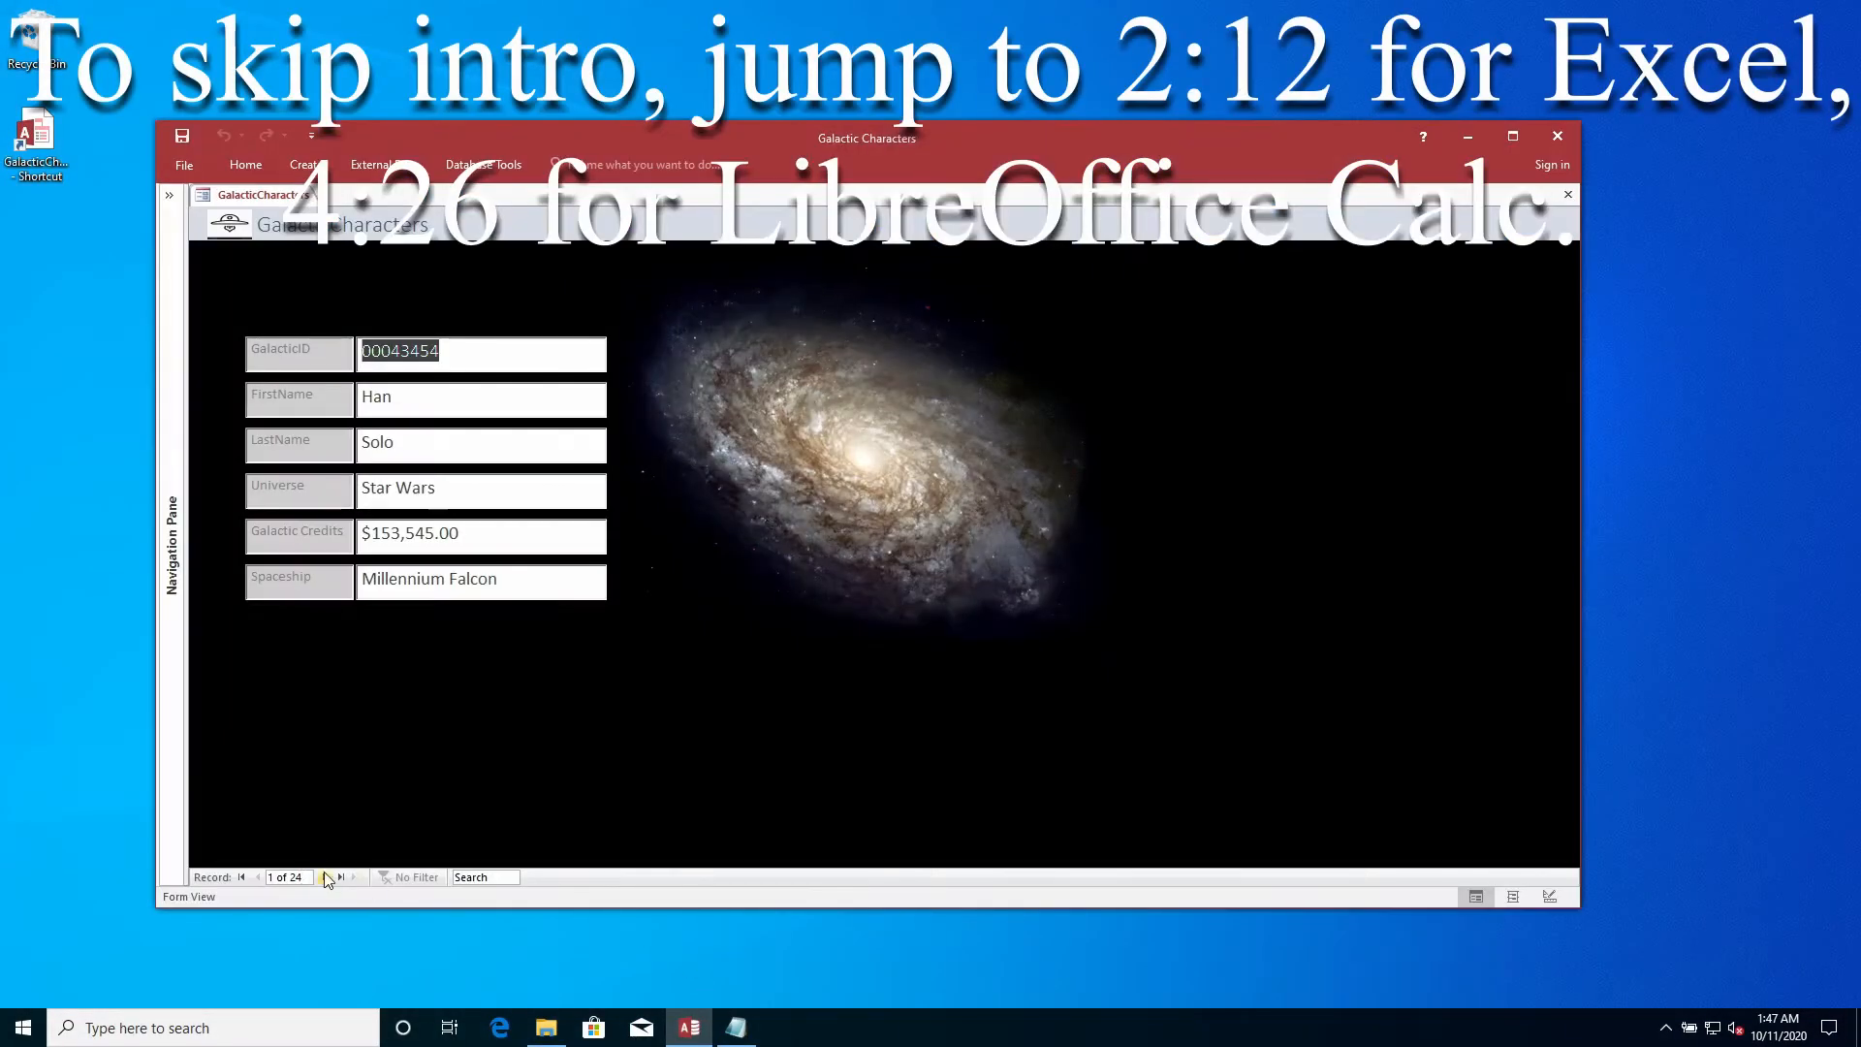
Step forward through the character records using the Next Record button until Geordi LaForge shows
{"action": "left_click", "coordinate": [339, 876]}
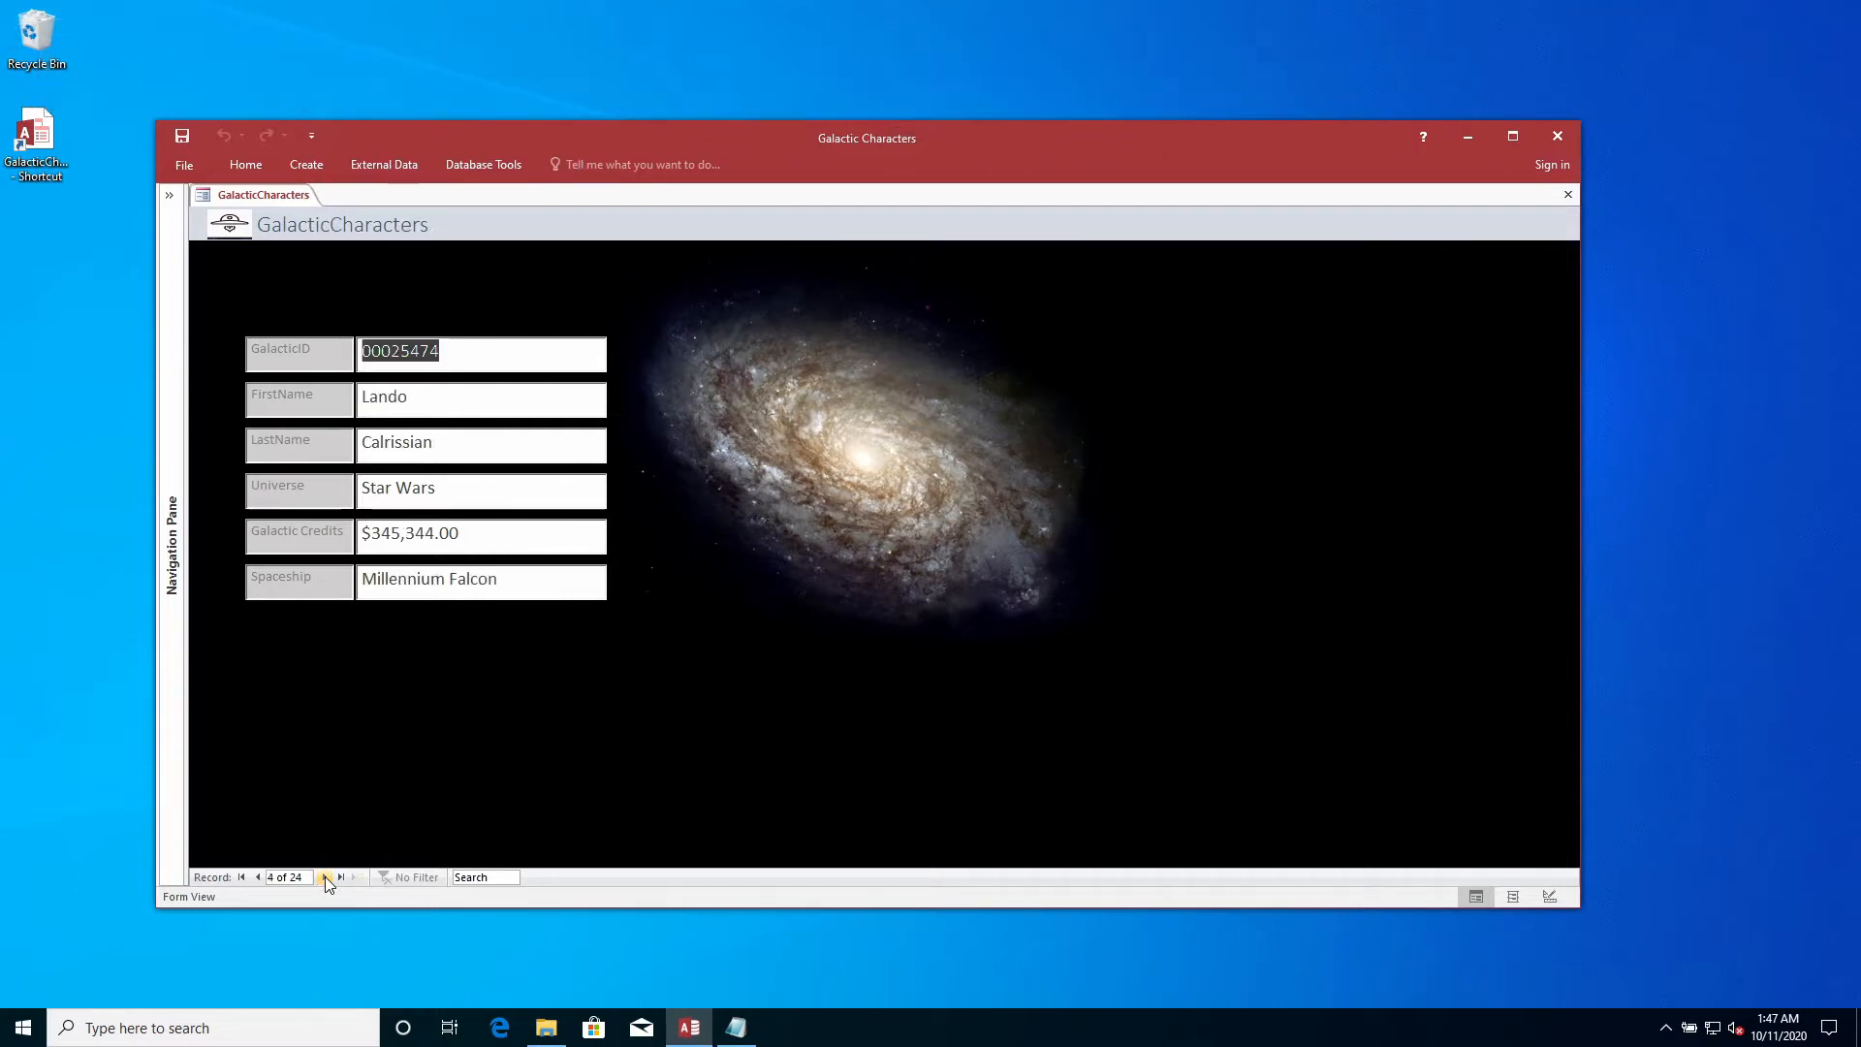
{"action": "left_click", "coordinate": [341, 876]}
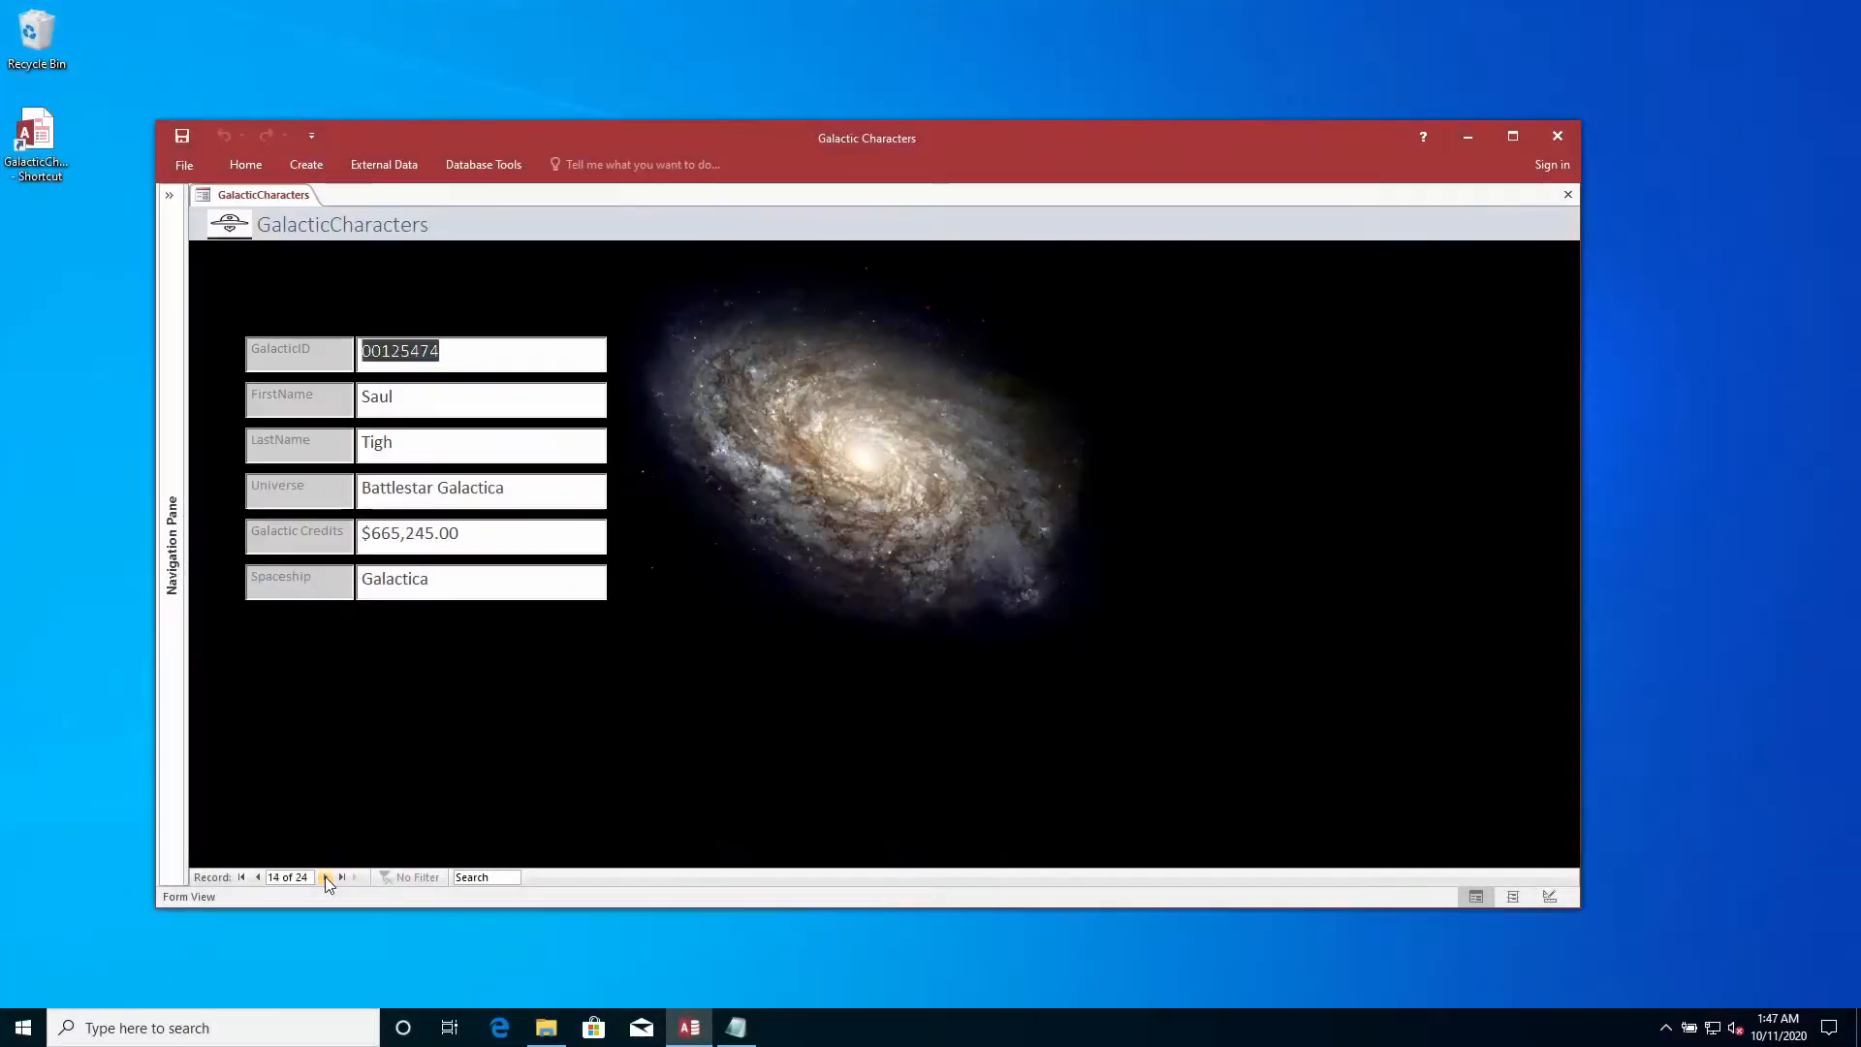
{"action": "left_click", "coordinate": [329, 876]}
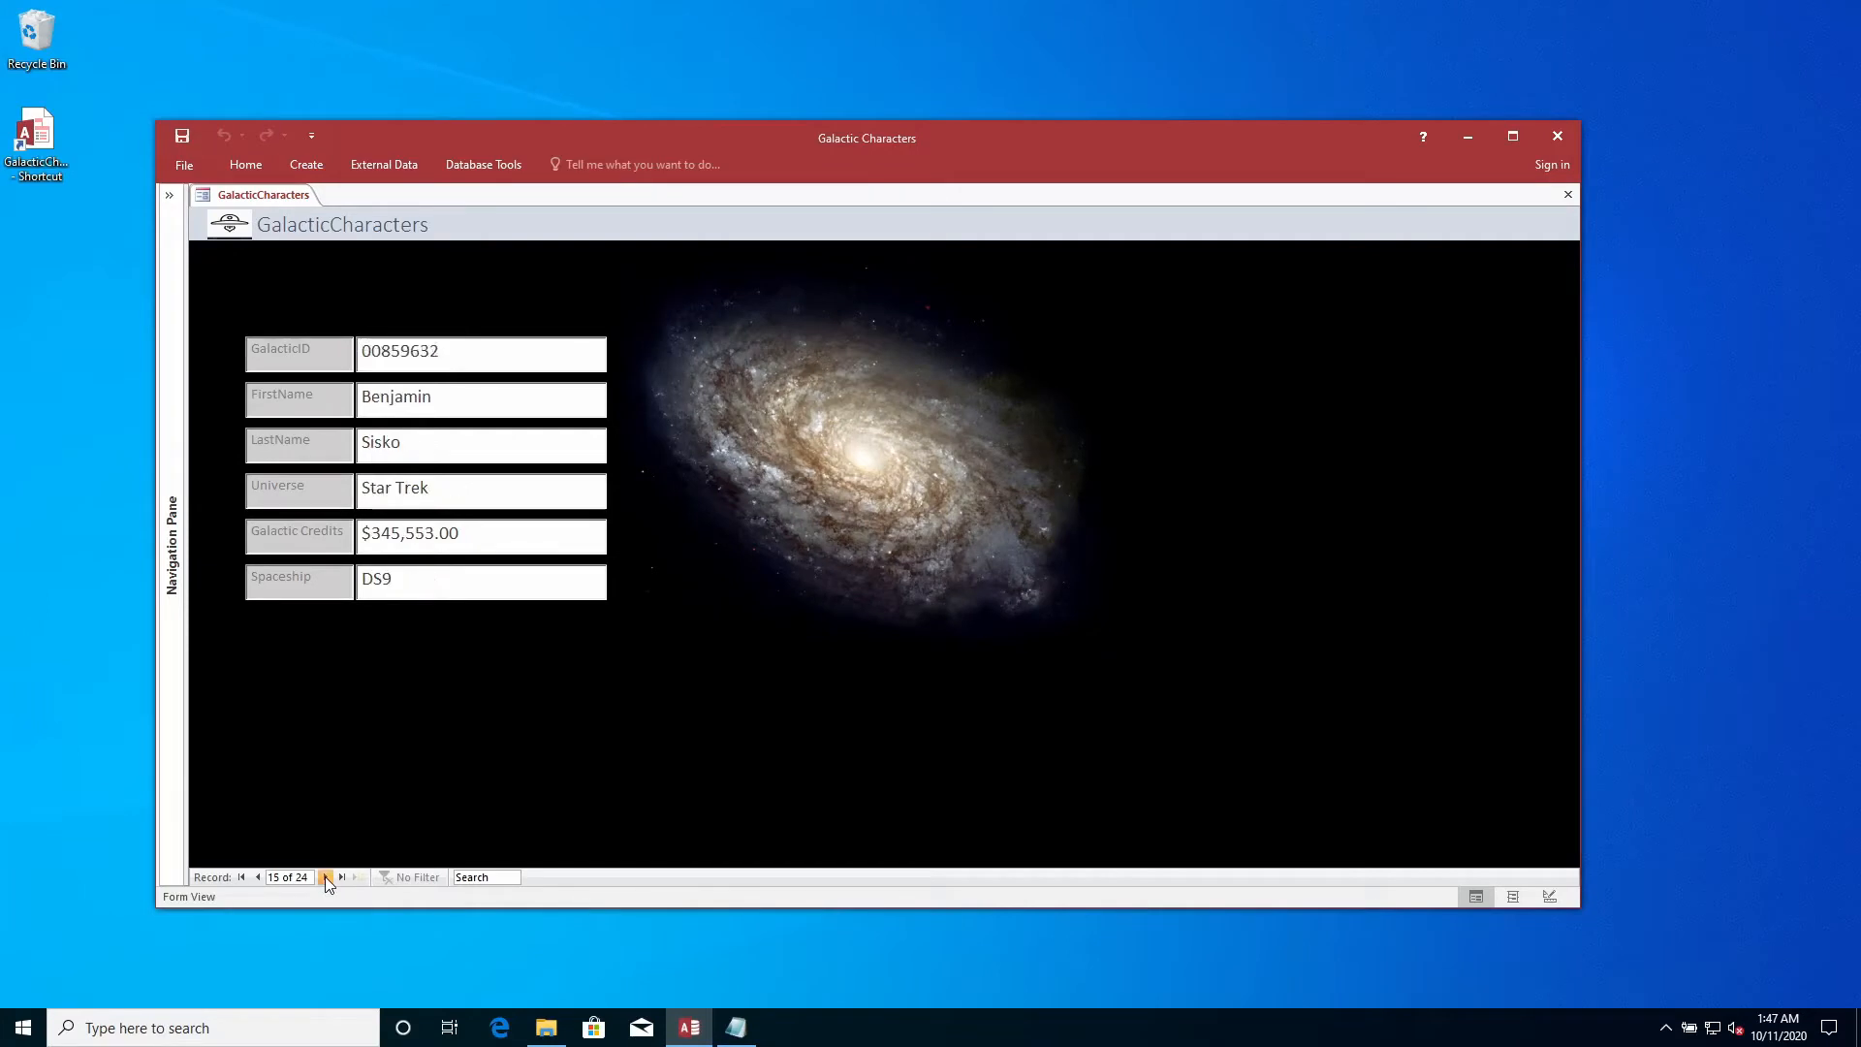
{"action": "left_click", "coordinate": [325, 876]}
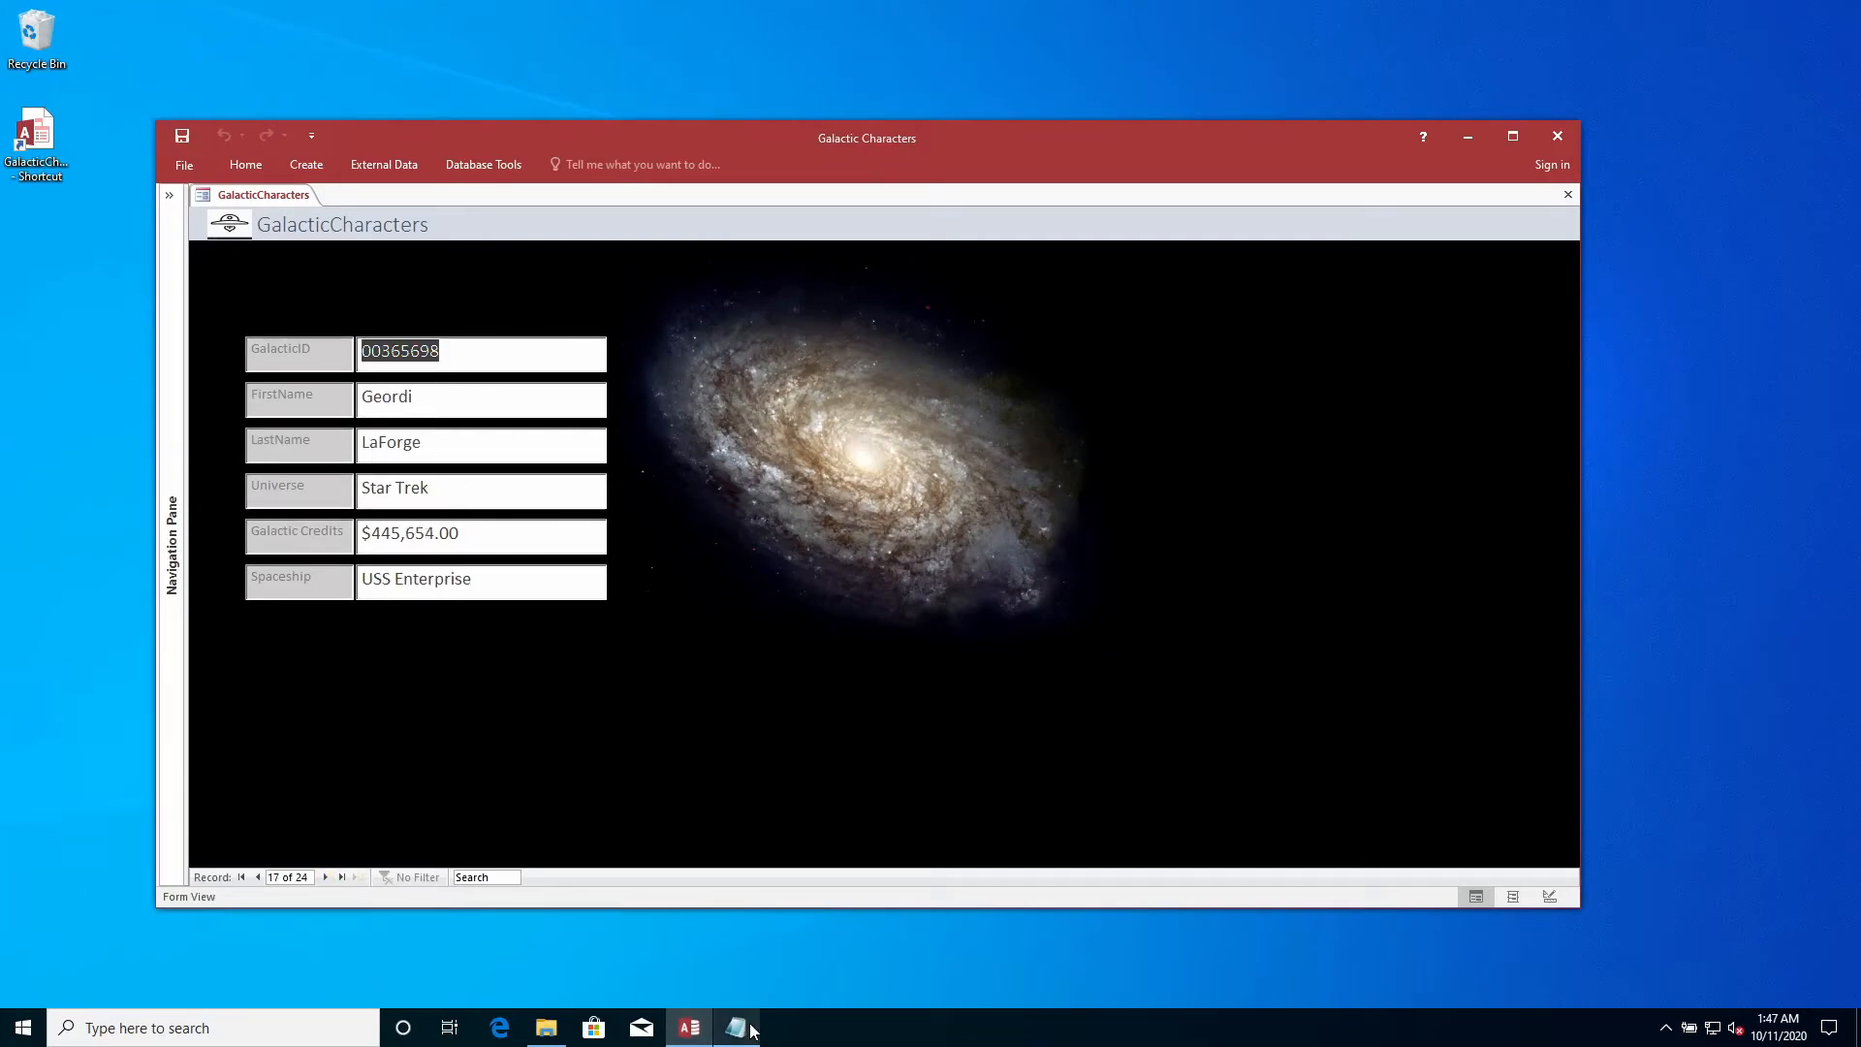
View the raw CSV in Notepad and select the first GalacticID with its leading zeros
{"action": "left_click", "coordinate": [736, 1027]}
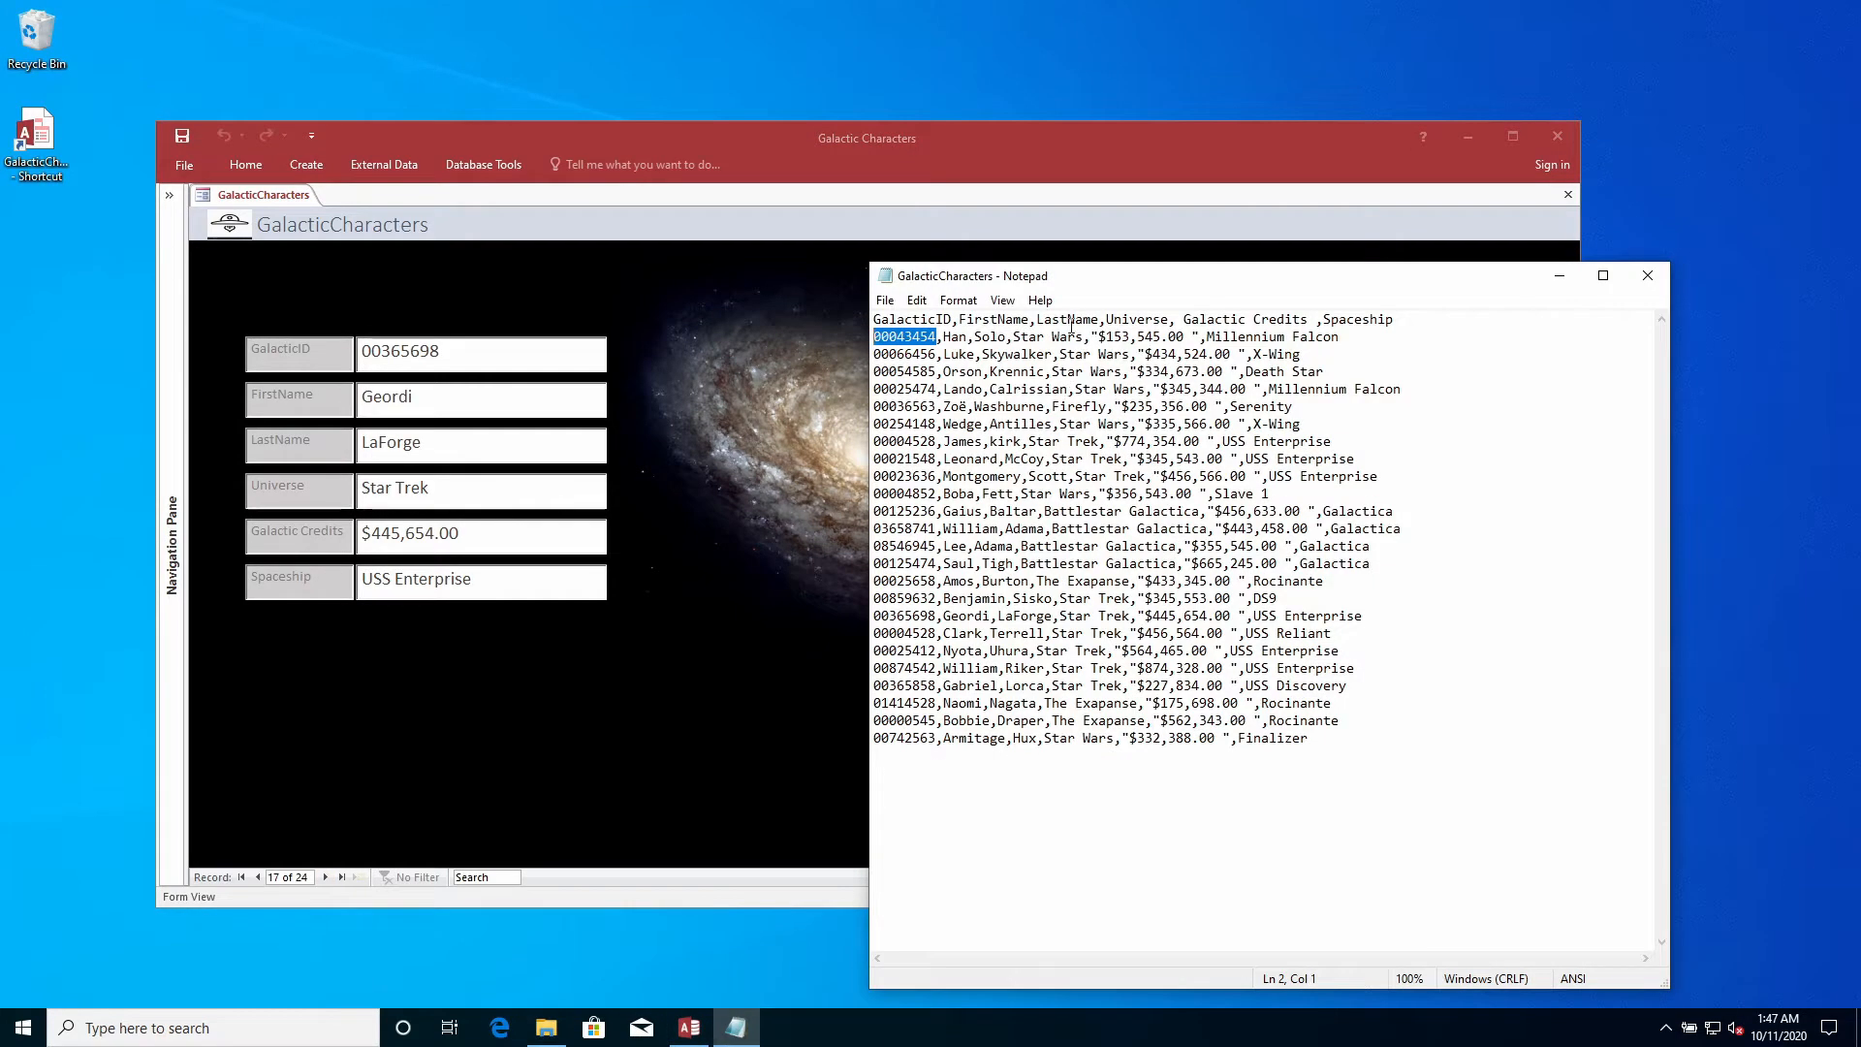
{"action": "double_click", "coordinate": [901, 317]}
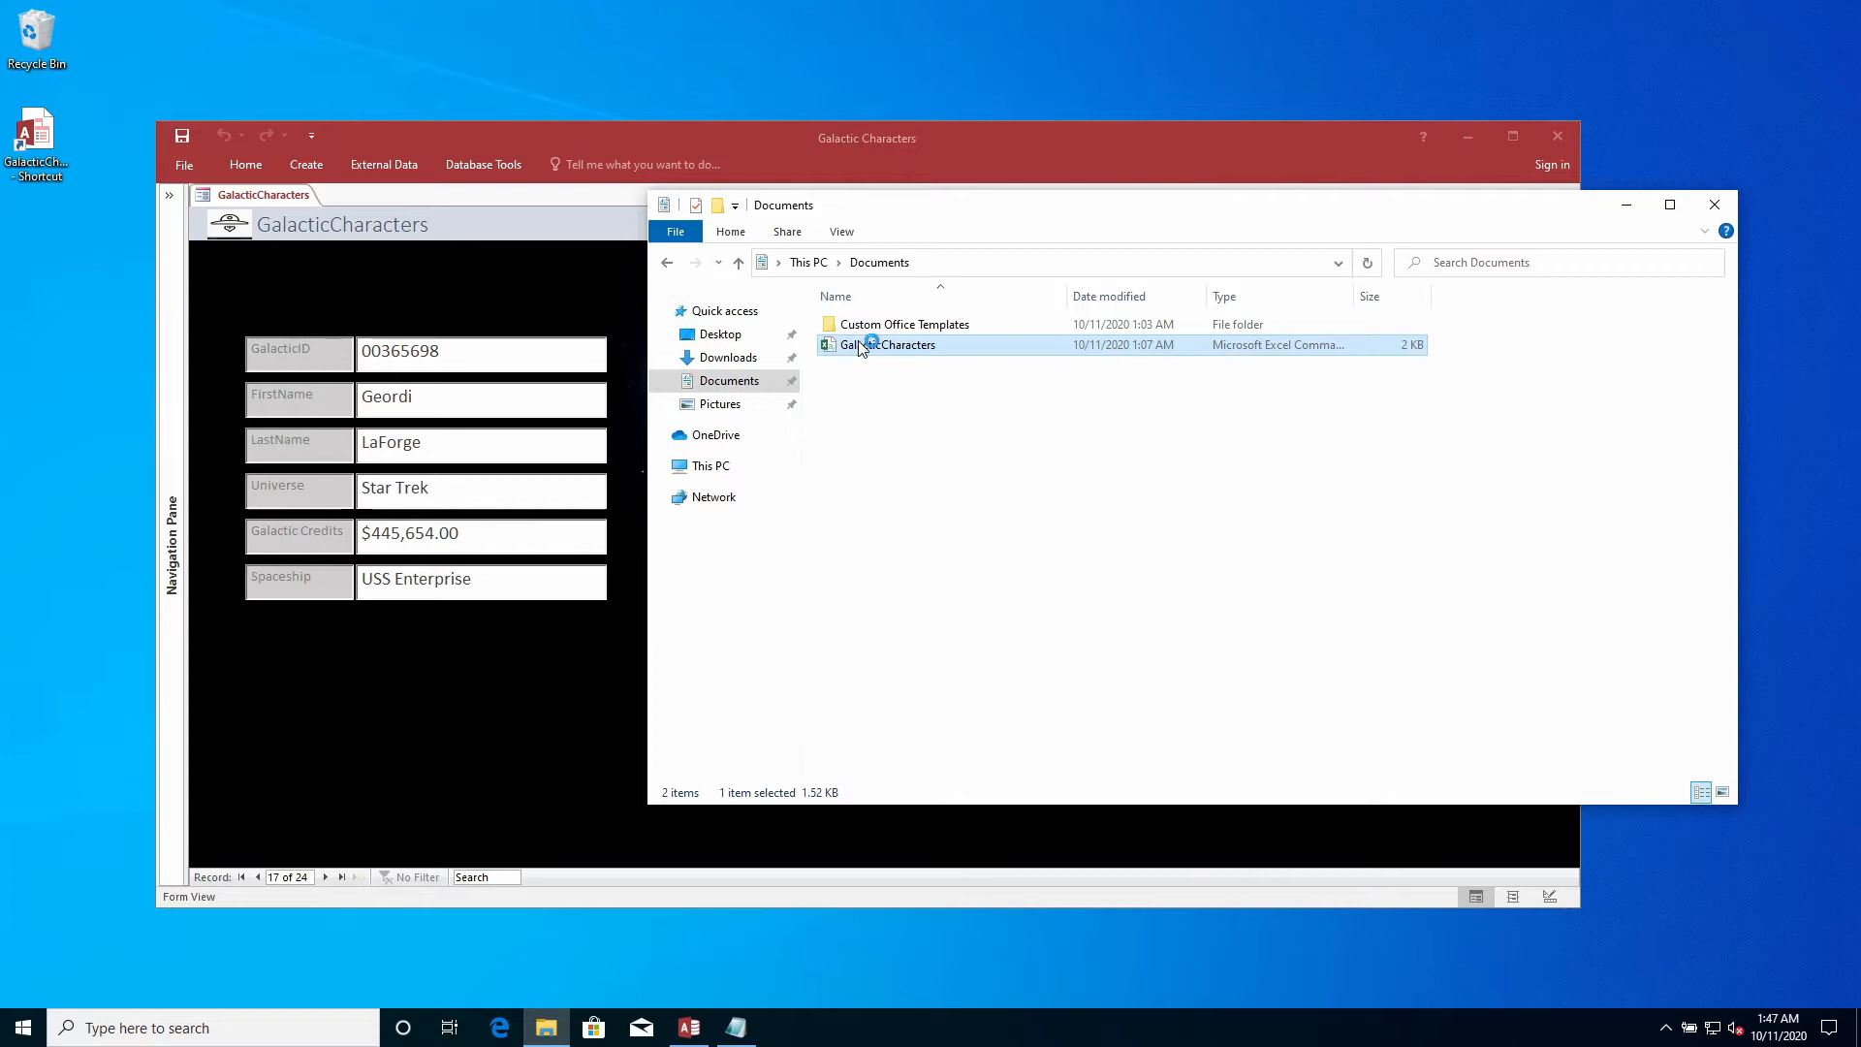
Open GalacticCharacters from Documents directly in Excel to see the IDs lose leading zeros
{"action": "double_click", "coordinate": [898, 345]}
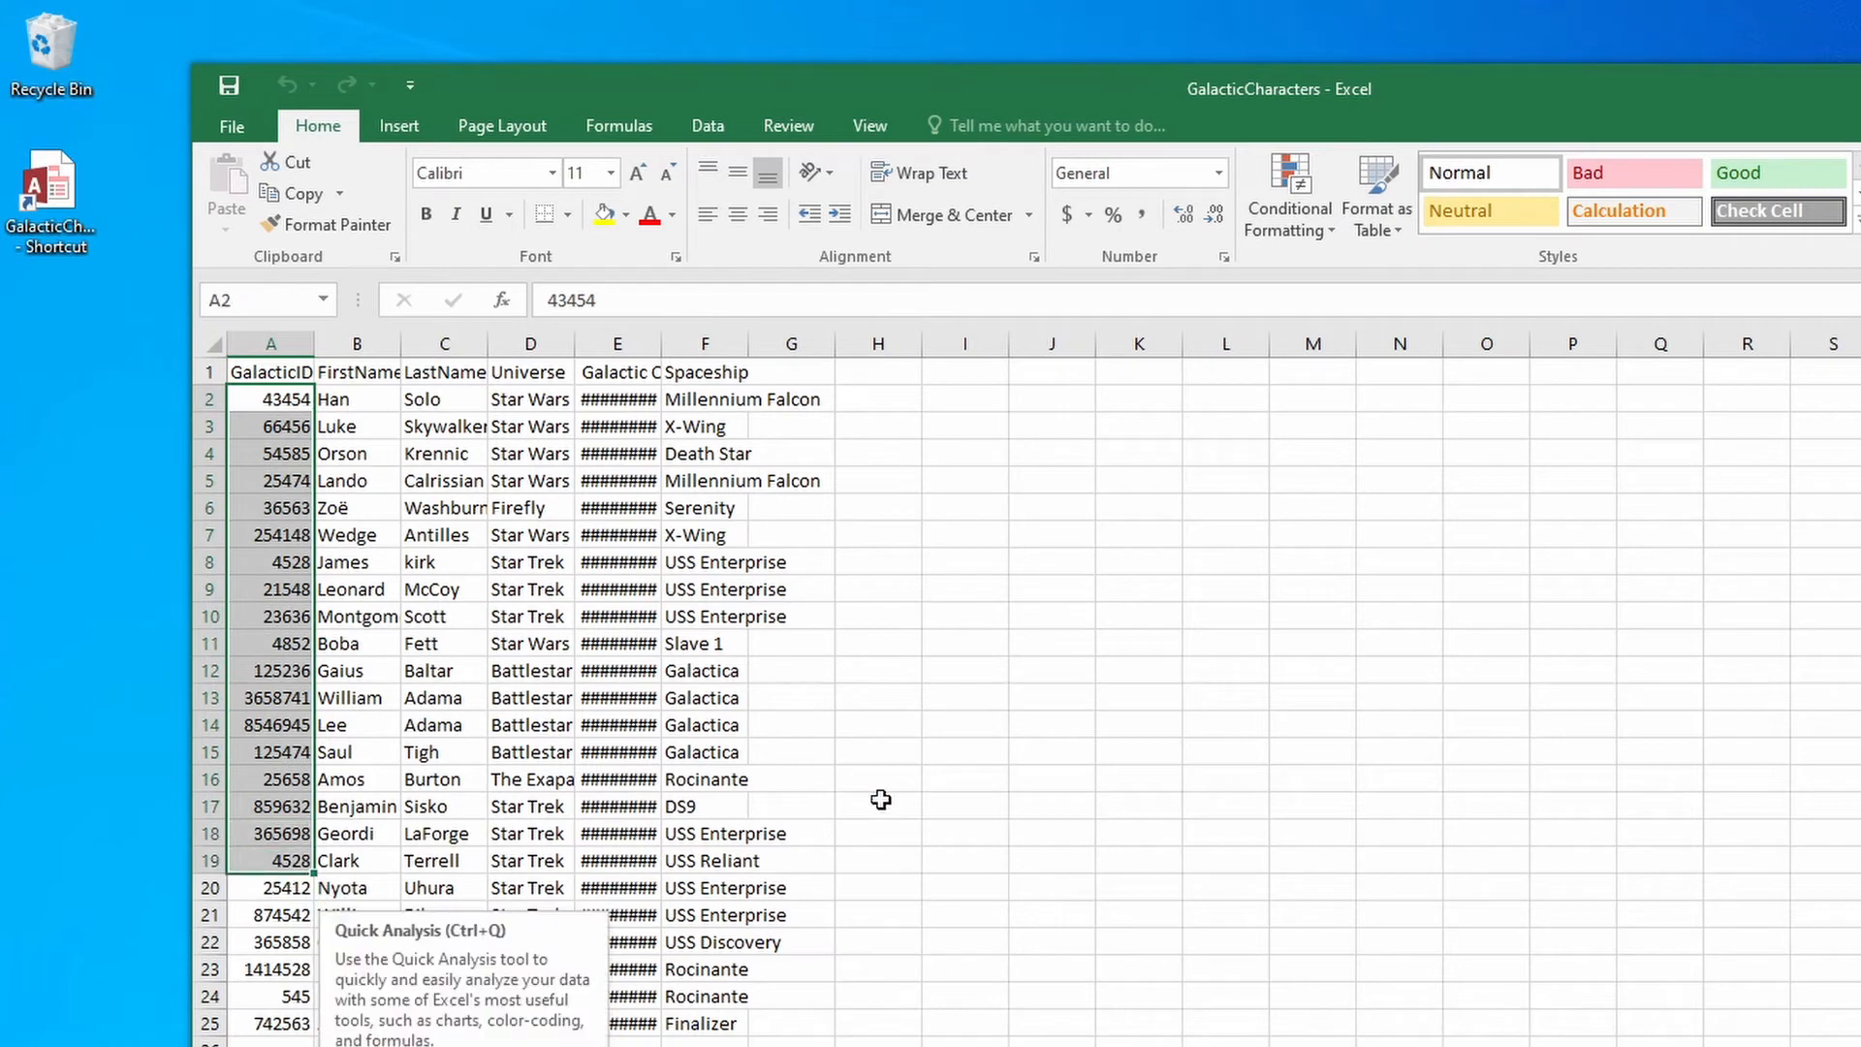
{"action": "mouse_move", "coordinate": [938, 791]}
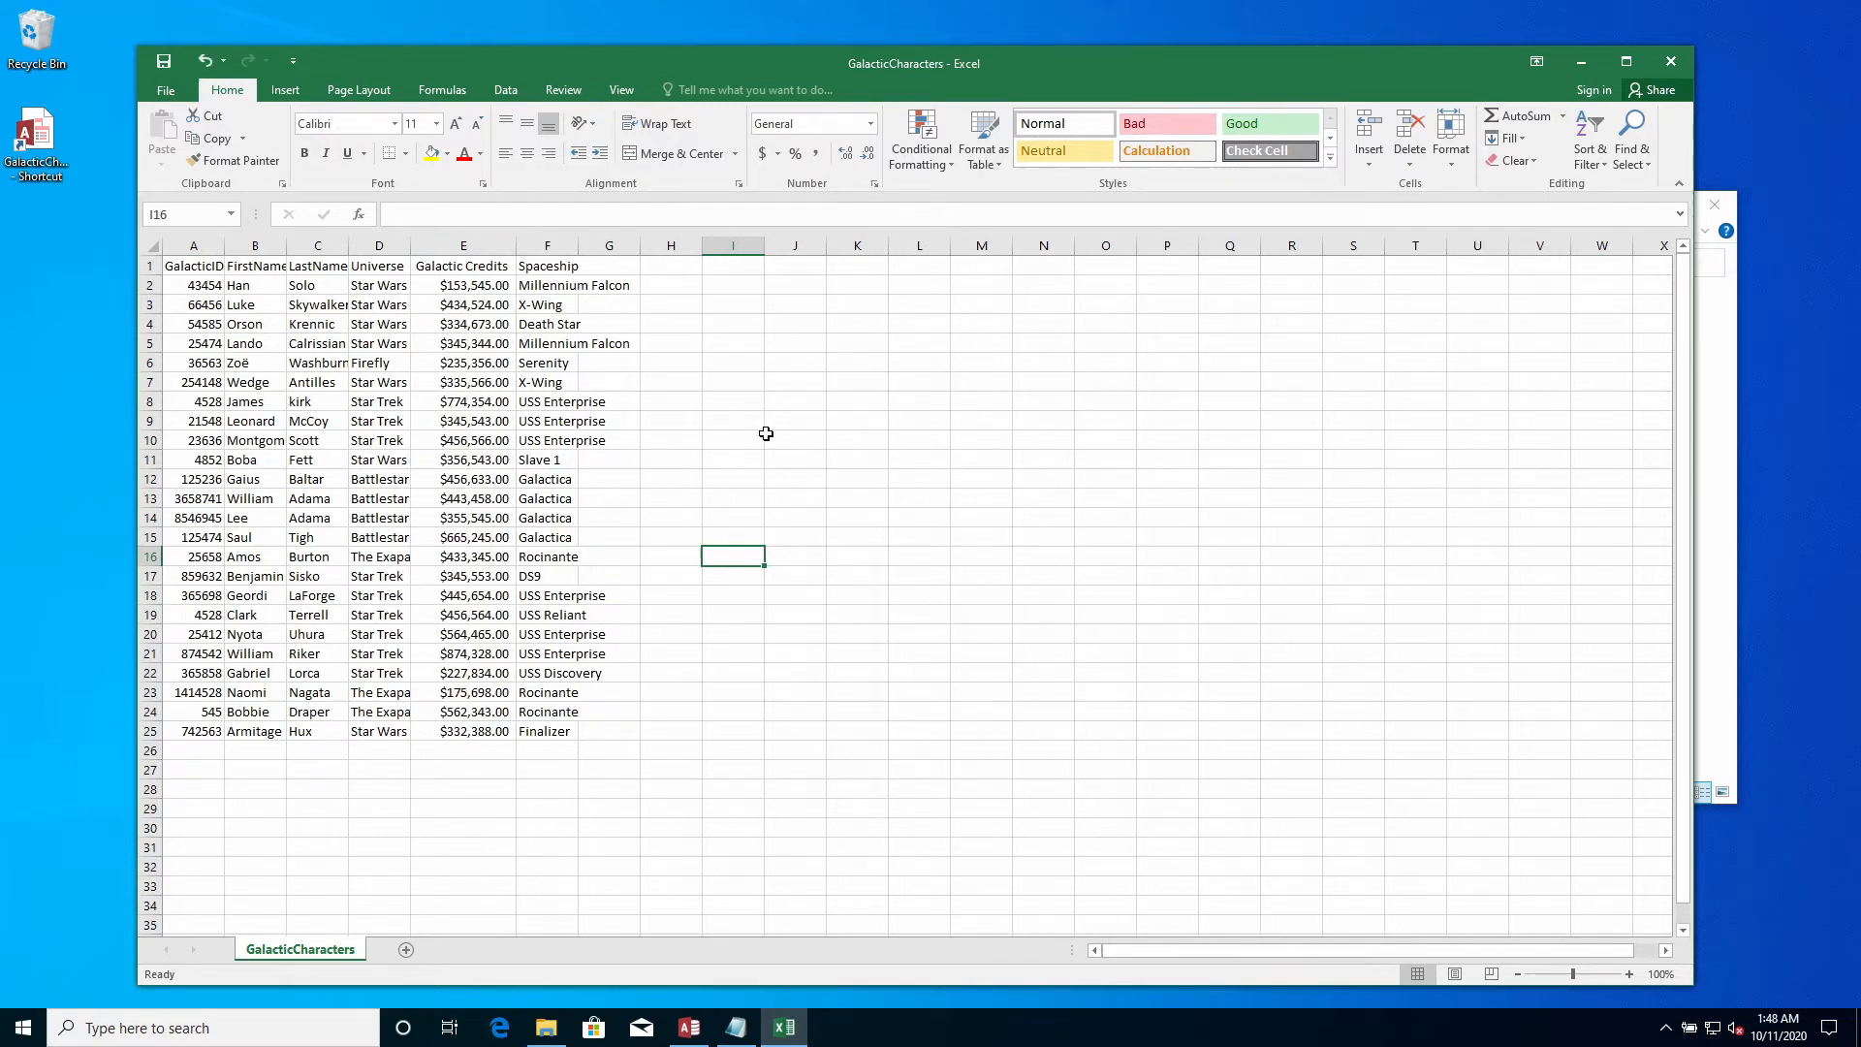
{"action": "mouse_move", "coordinate": [1584, 91]}
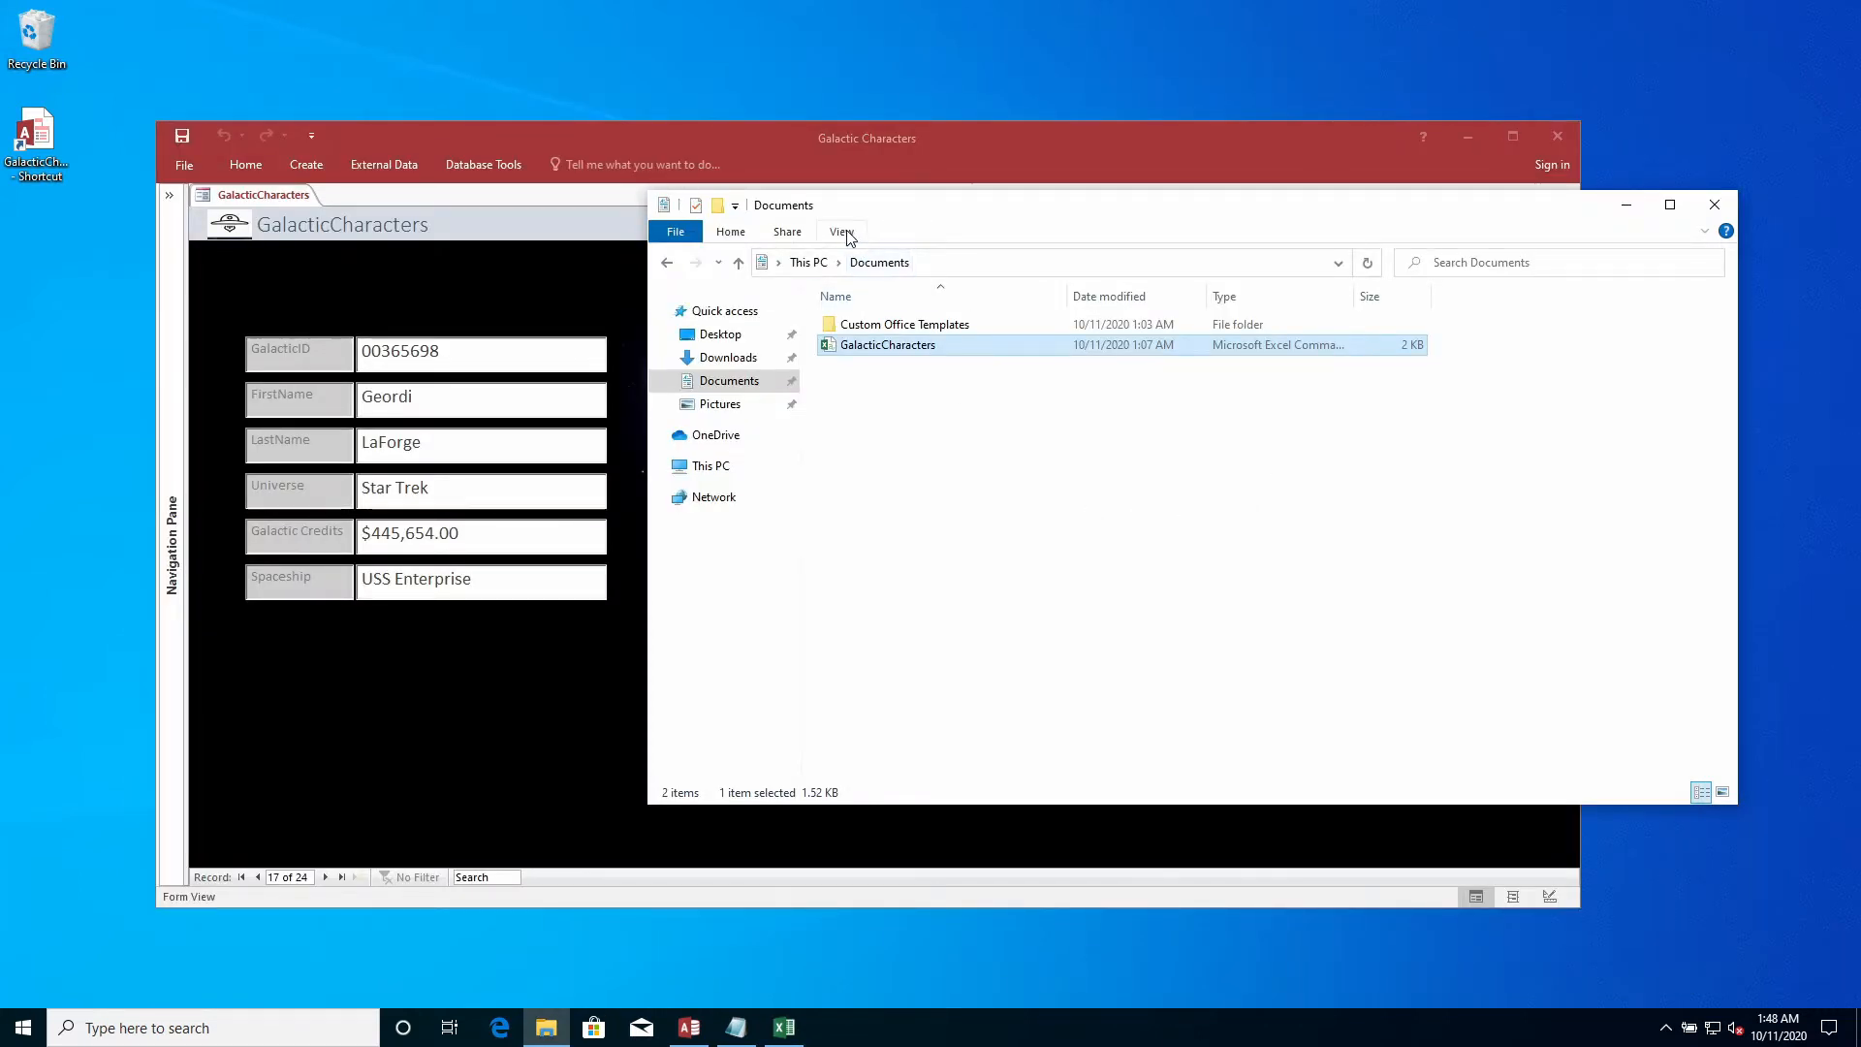
Turn on File name extensions in Explorer so the file reads GalacticCharacters.csv
{"action": "left_click", "coordinate": [844, 231]}
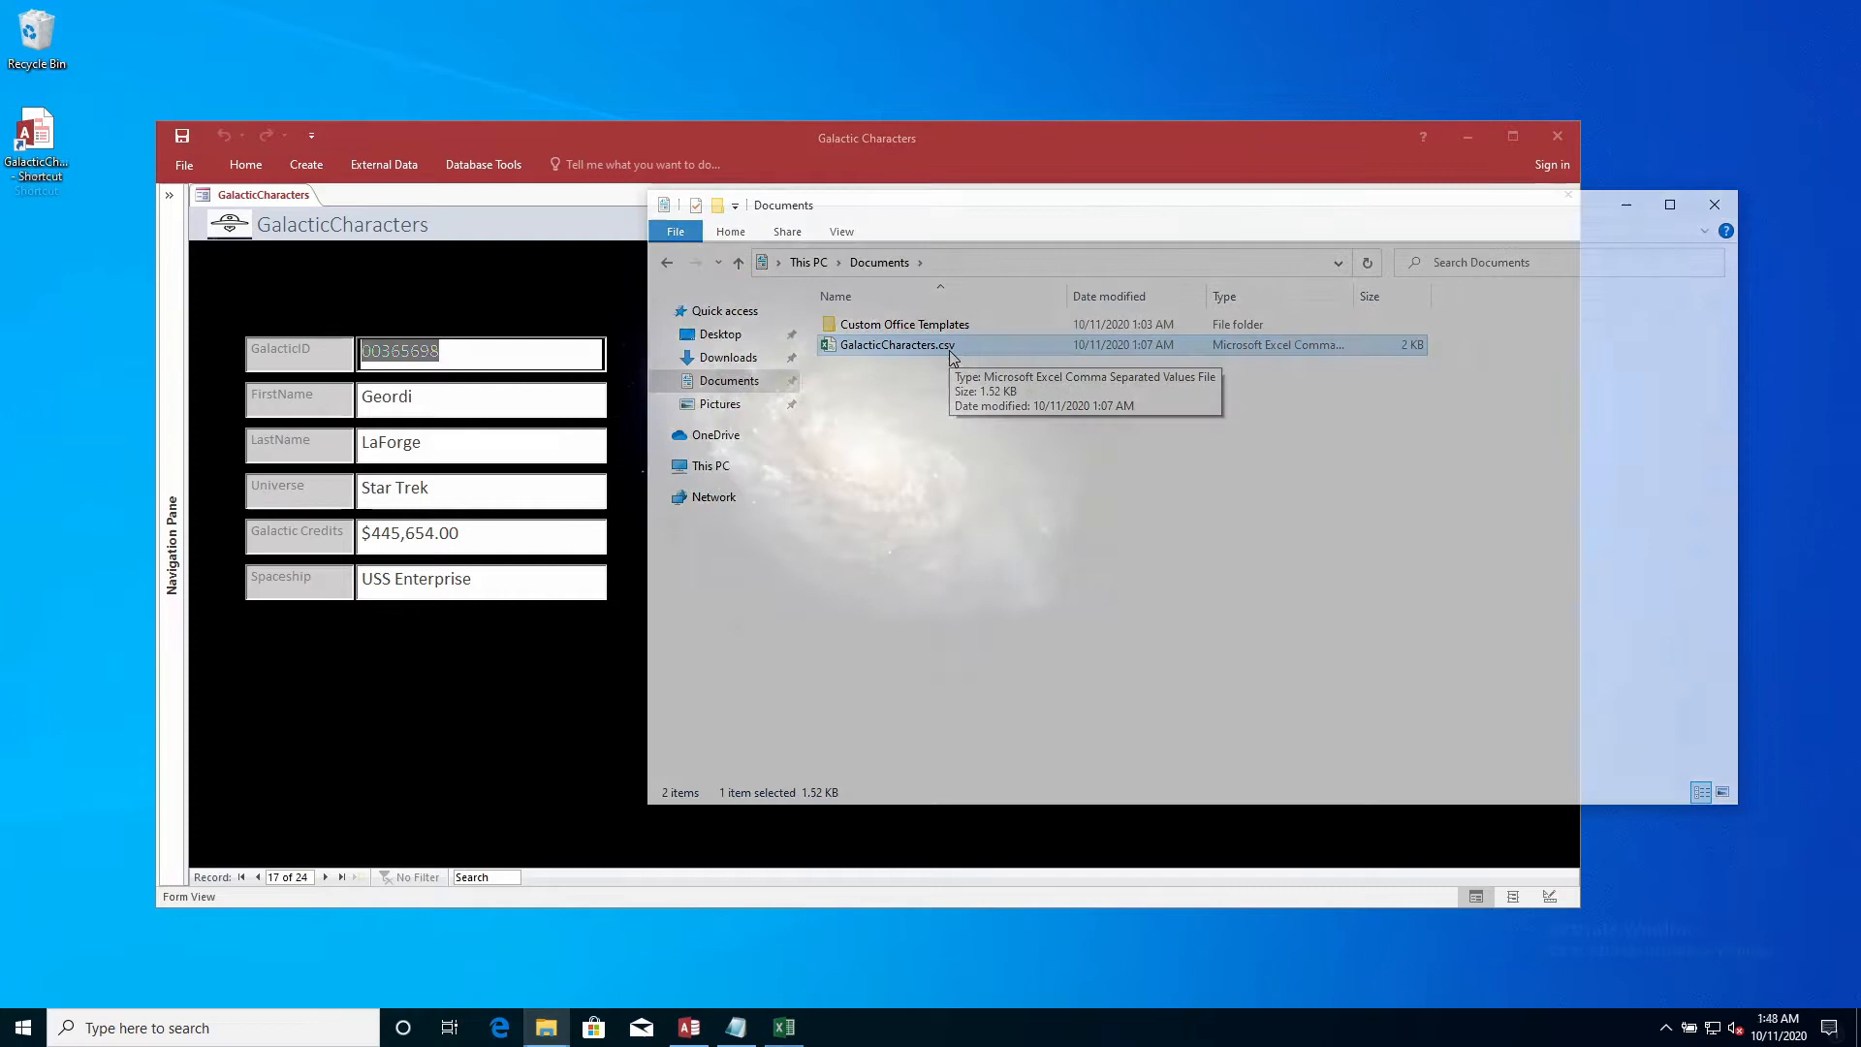
{"action": "left_click", "coordinate": [20, 1027]}
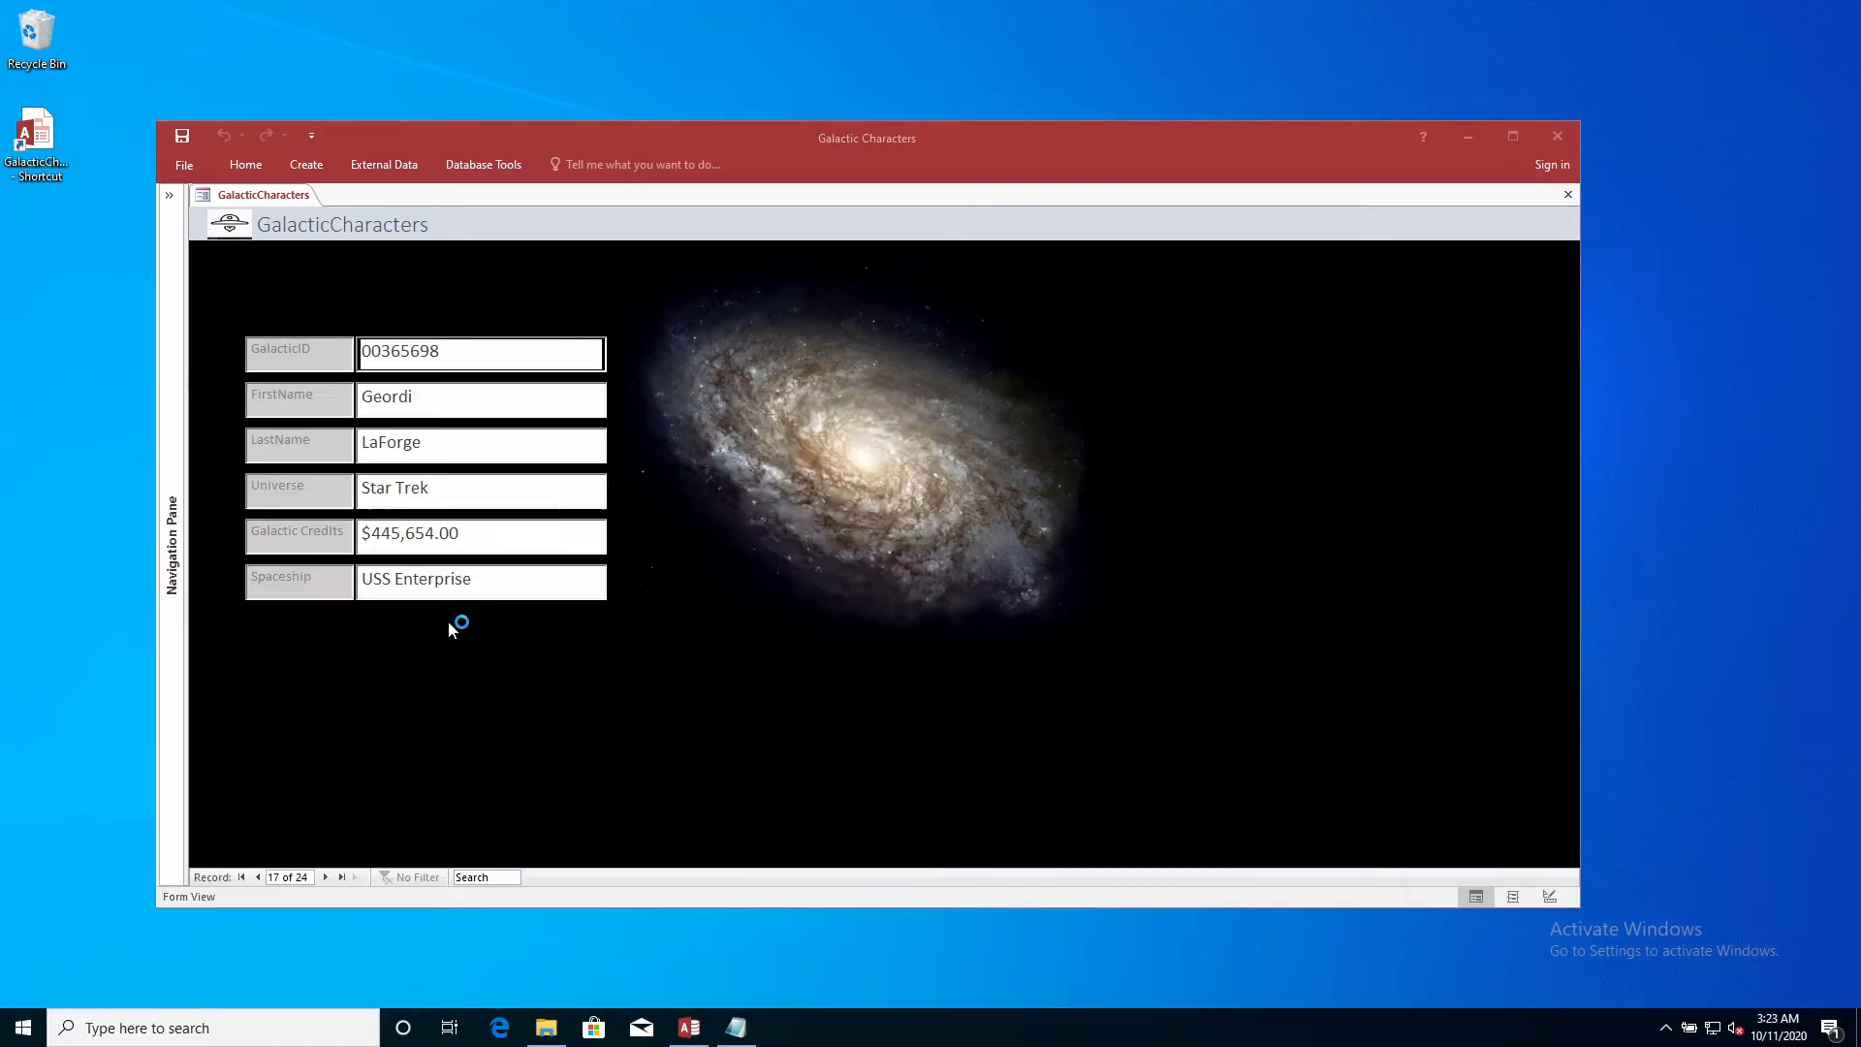
From Excel's Open dialog with the Text Files filter, open GalacticCharacters.csv and select the stripped GalacticIDs
{"action": "left_click", "coordinate": [781, 1027]}
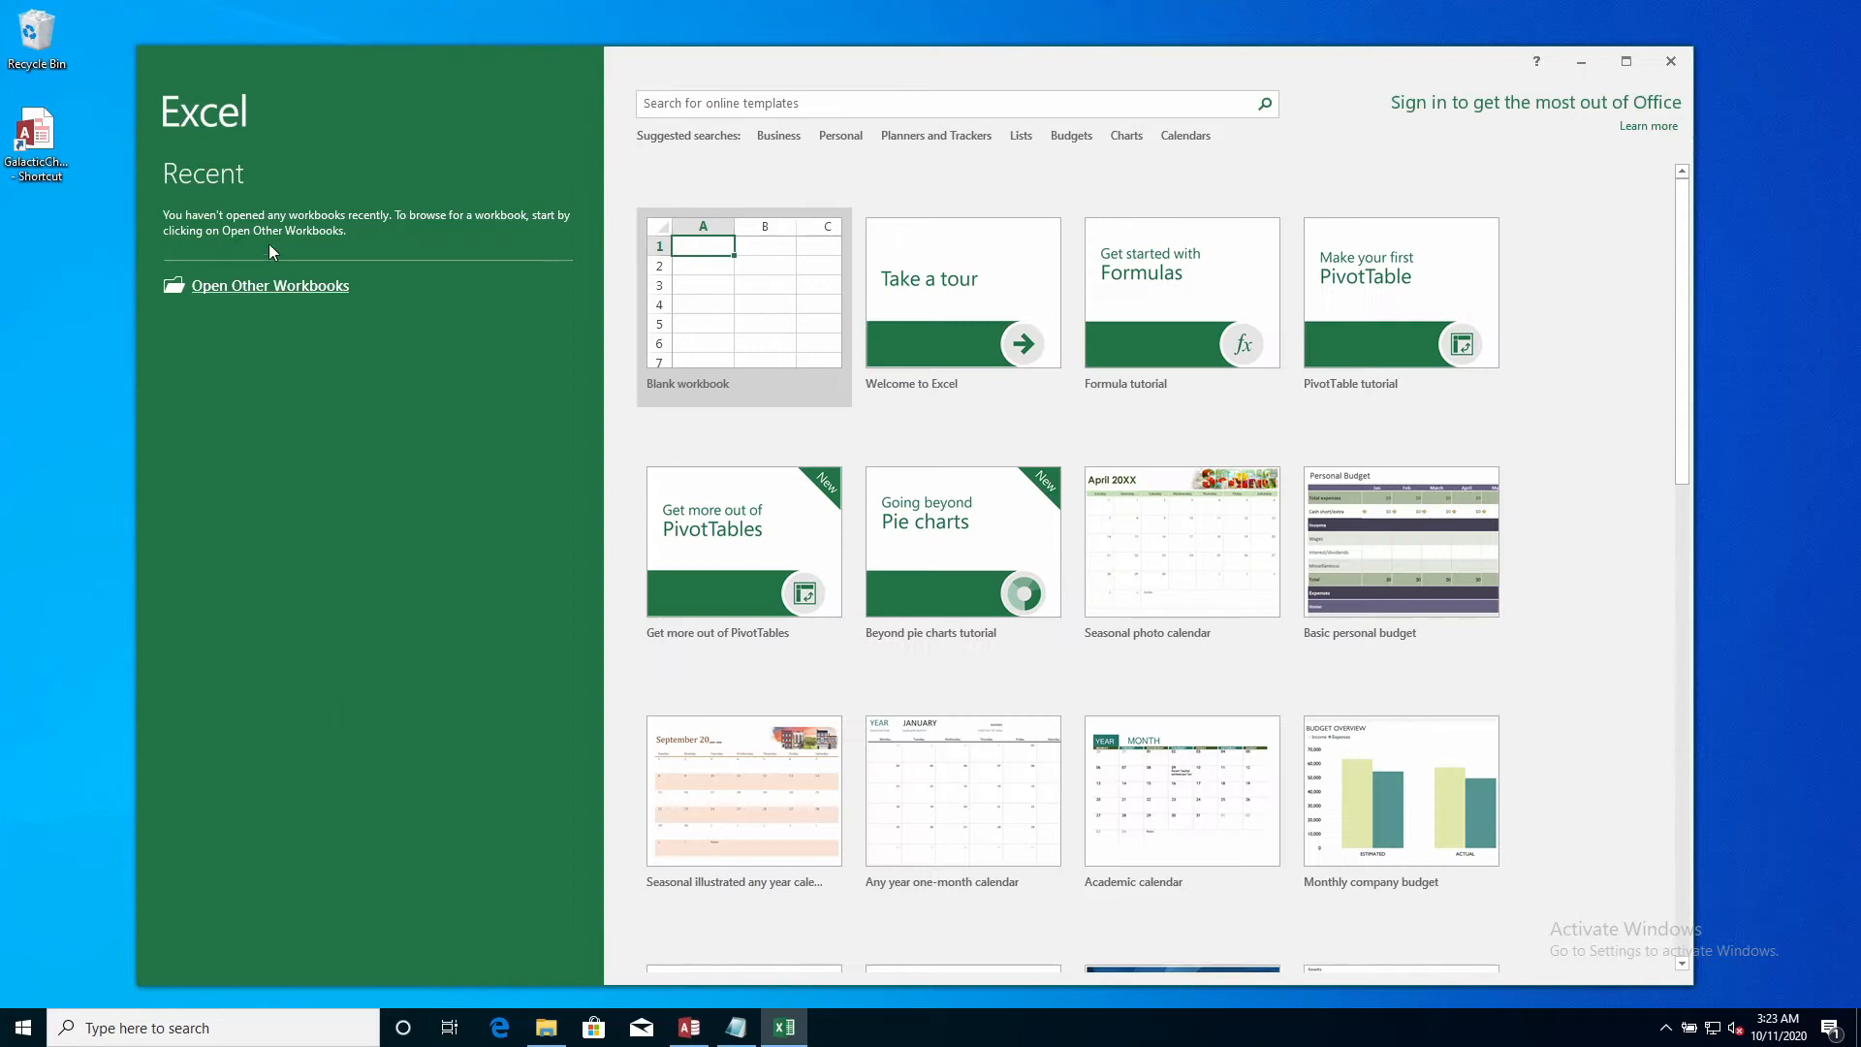
{"action": "left_click", "coordinate": [270, 285]}
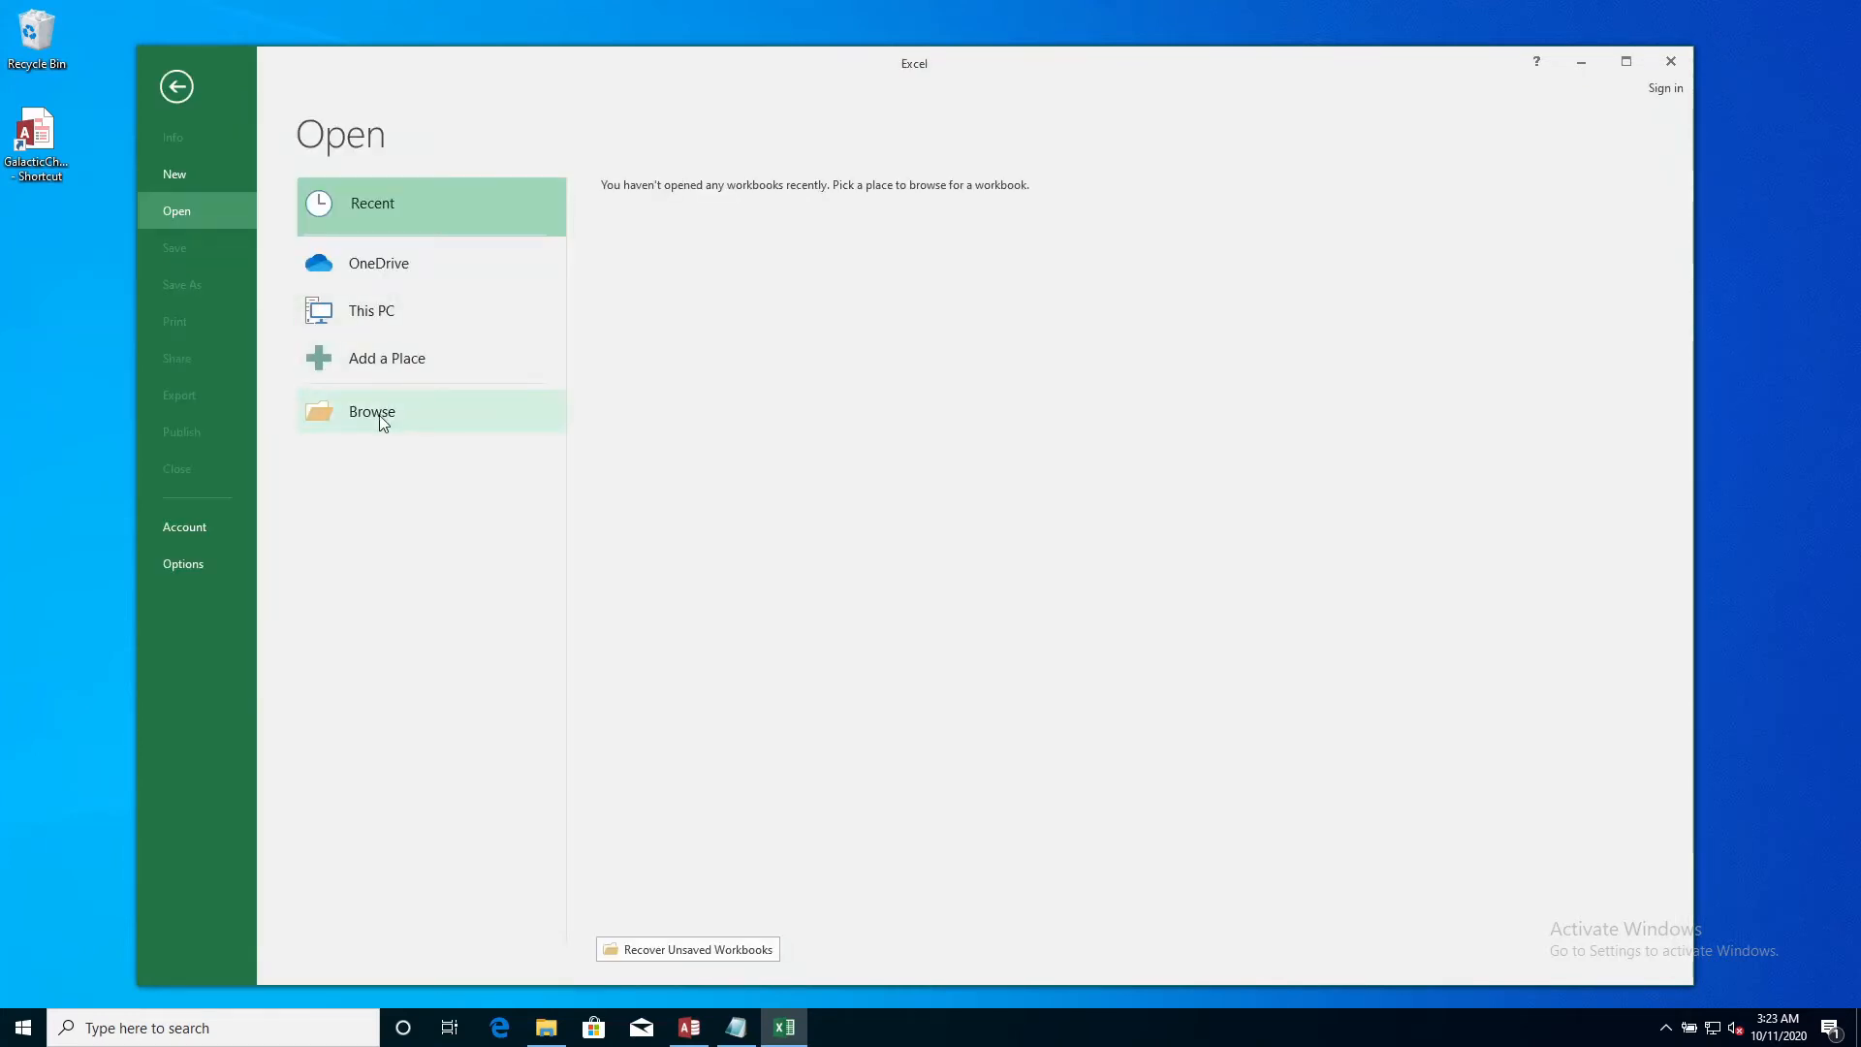
{"action": "left_click", "coordinate": [372, 411]}
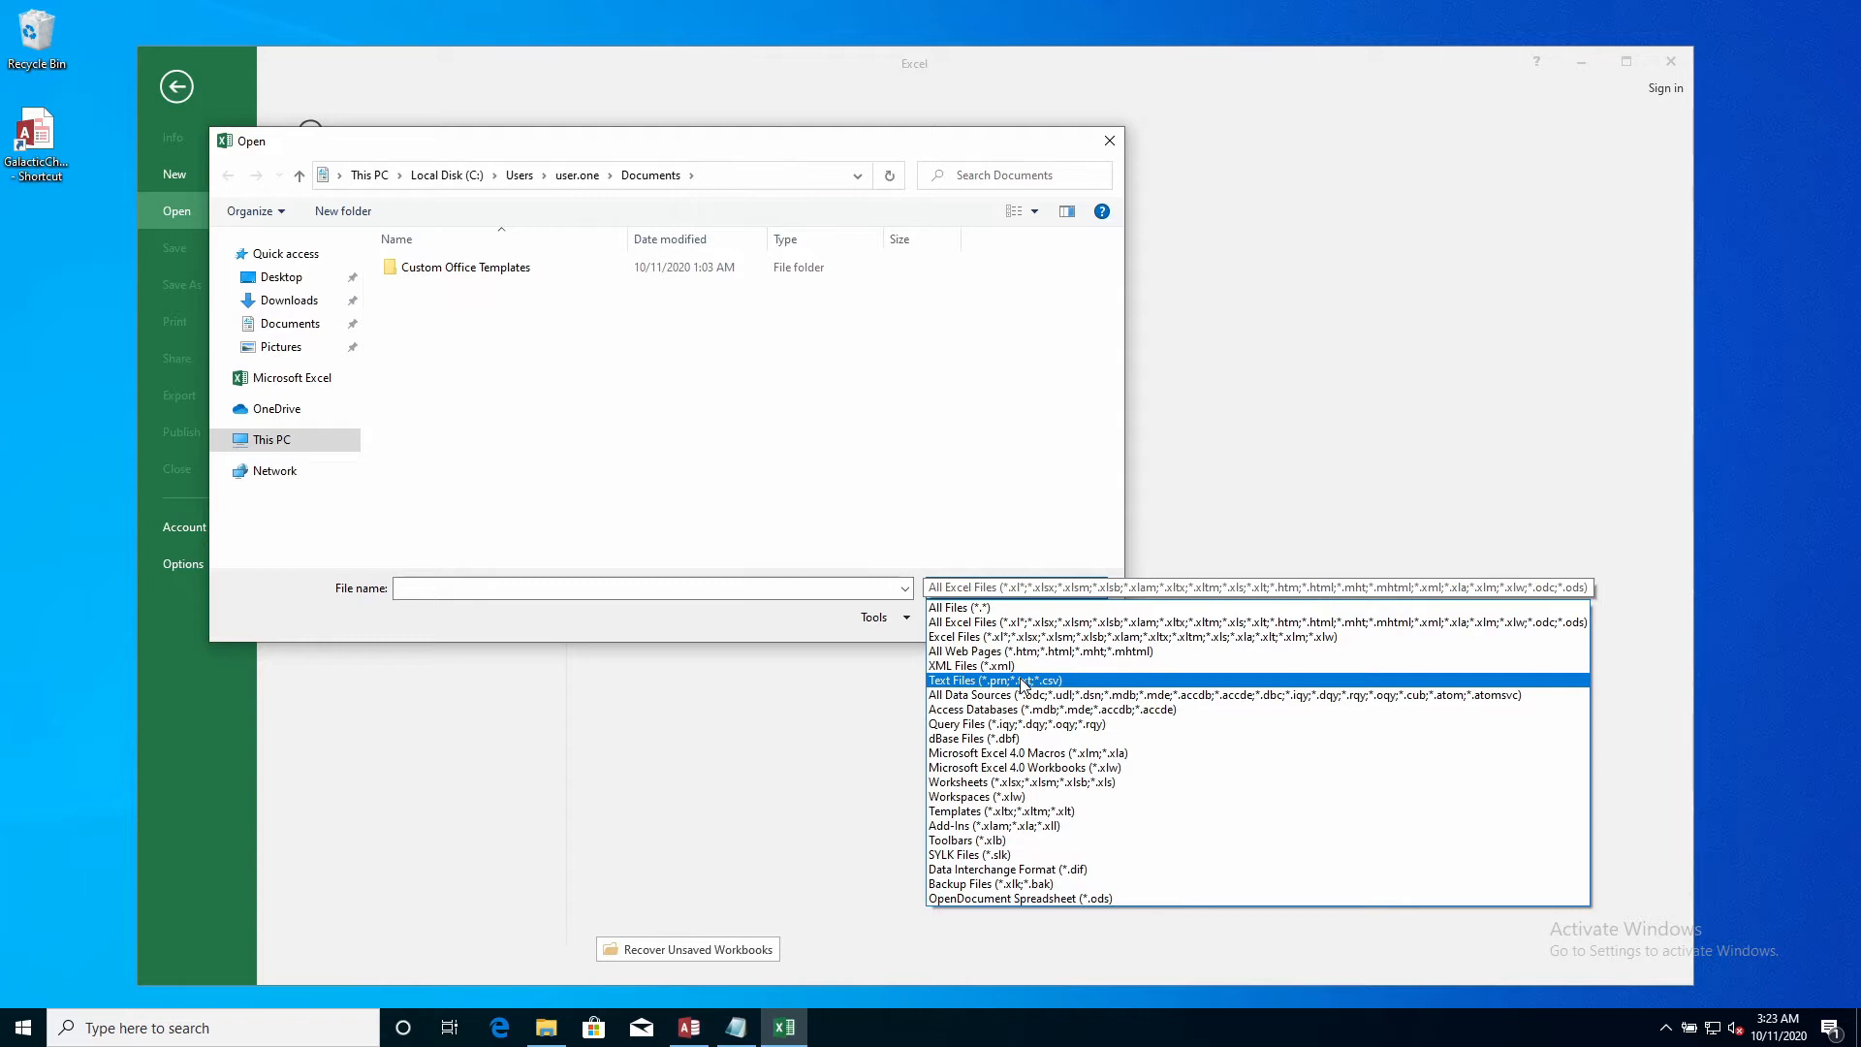
{"action": "left_click", "coordinate": [994, 680]}
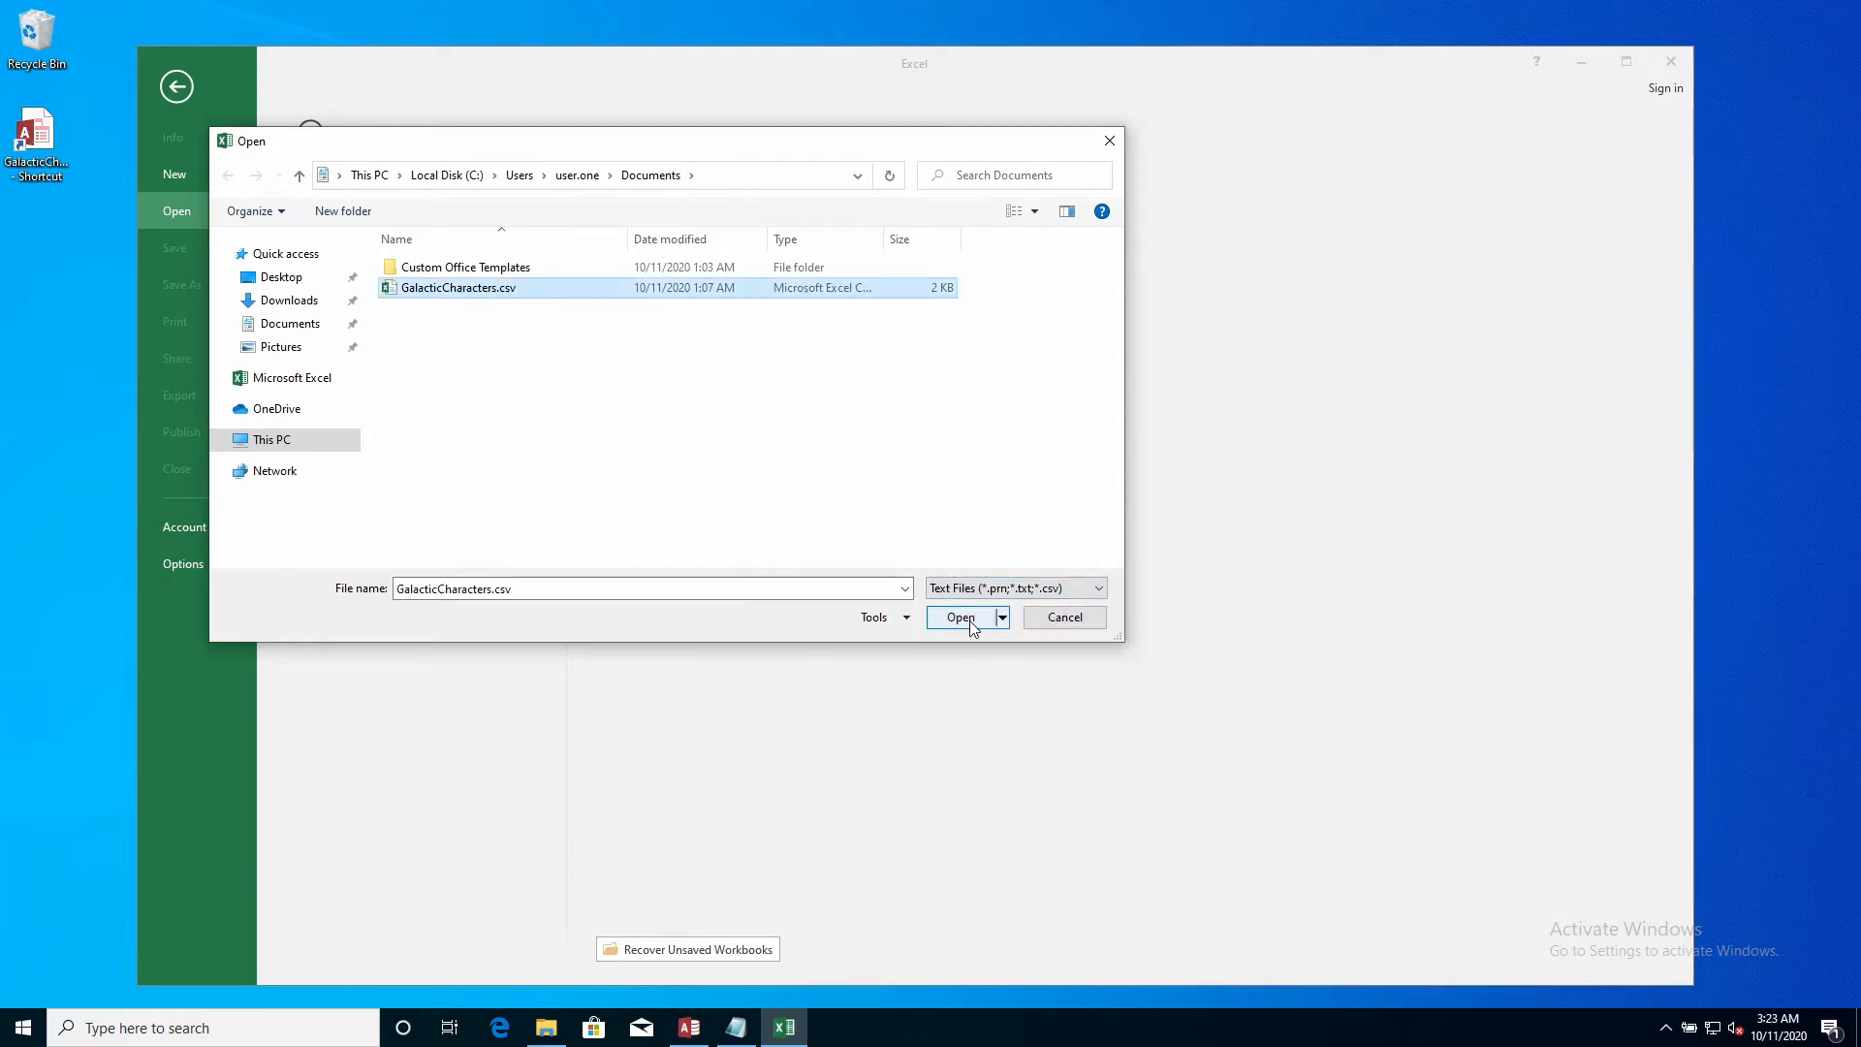
{"action": "left_click", "coordinate": [960, 617]}
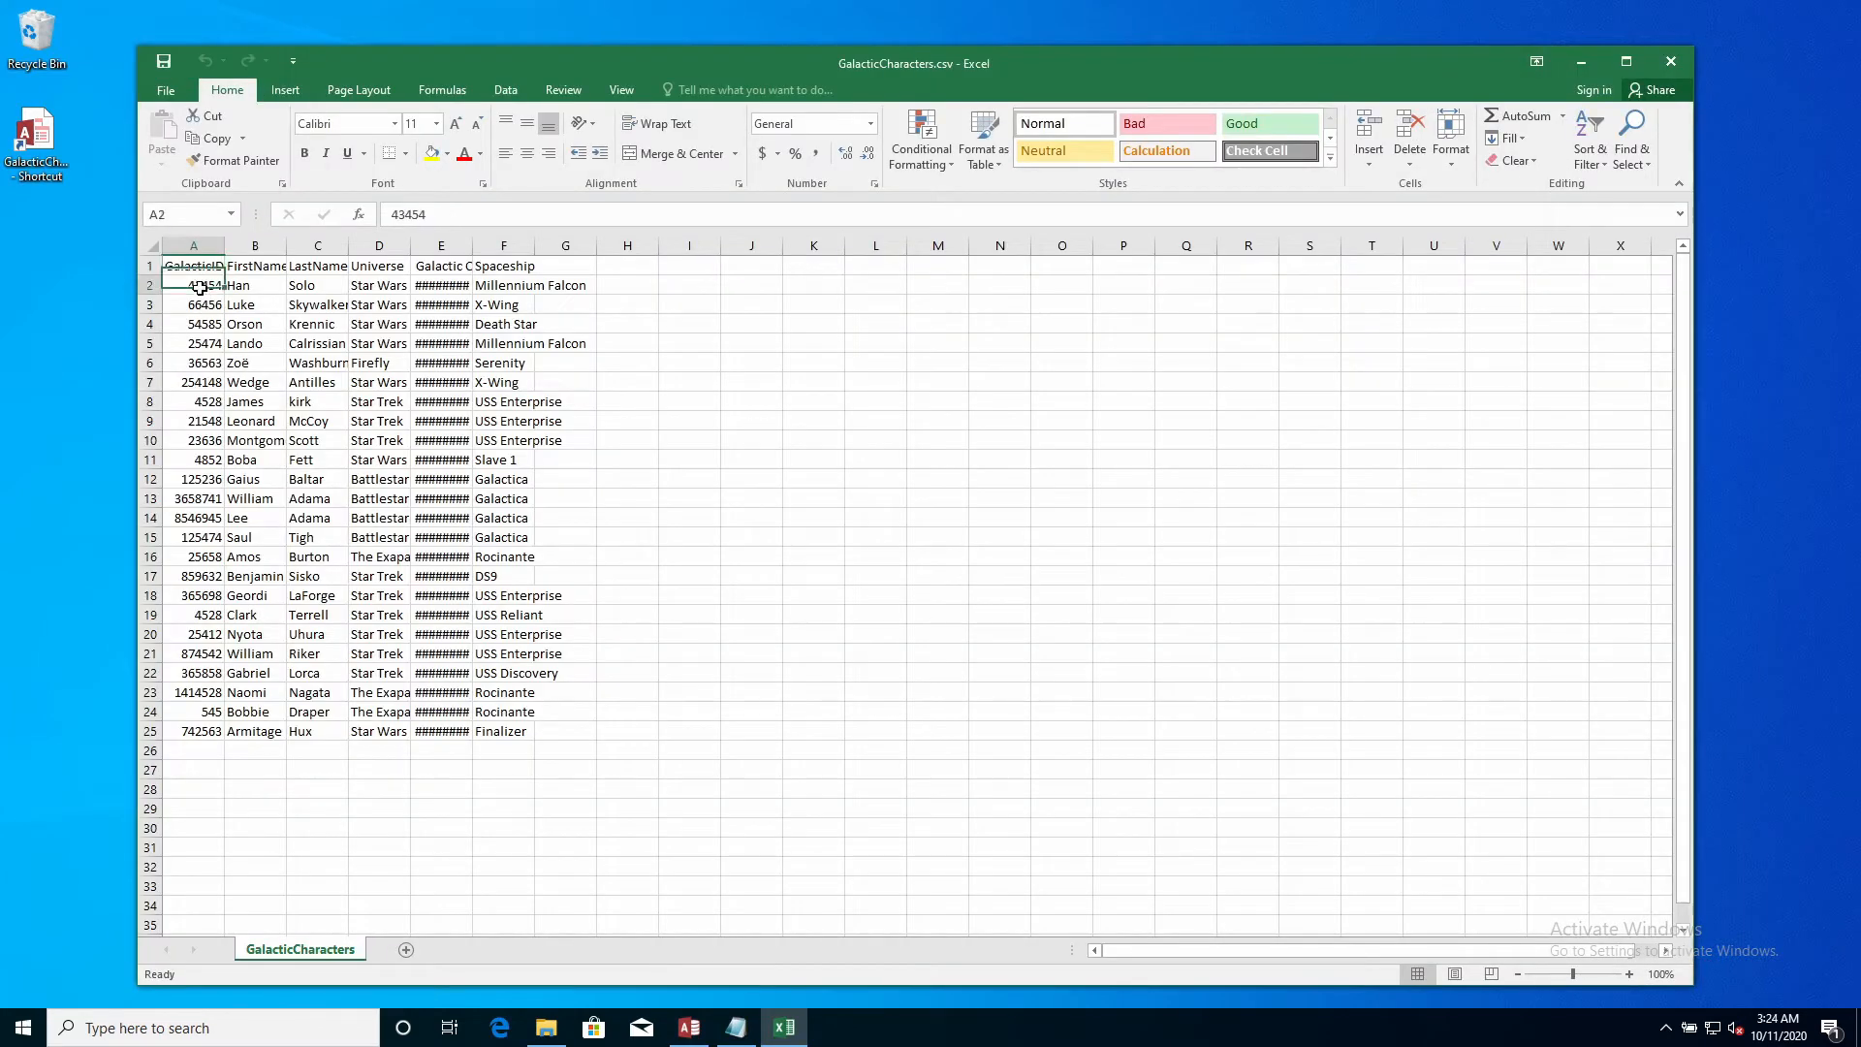
{"action": "left_click_drag", "start_coordinate": [192, 285], "coordinate": [192, 479]}
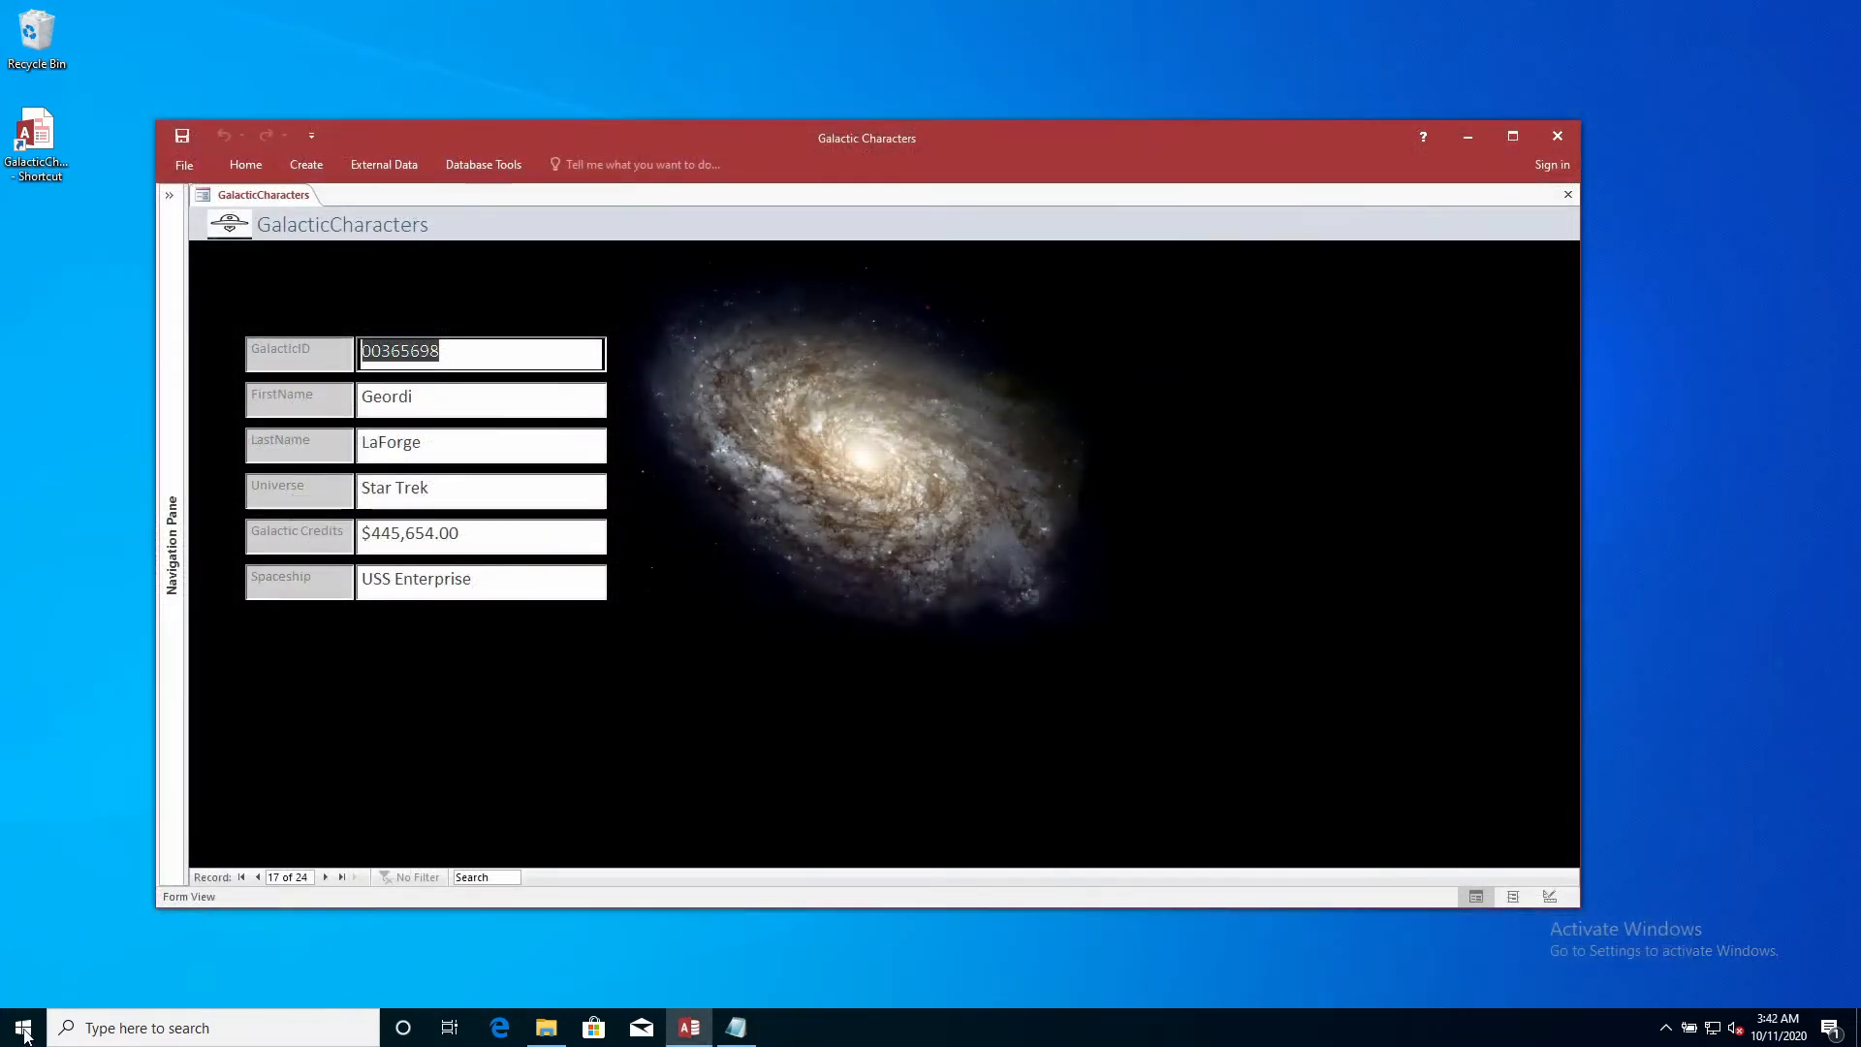
Open GalacticCharacters.csv in LibreOffice Calc with default import settings and select the stripped GalacticIDs
{"action": "left_click", "coordinate": [21, 1027]}
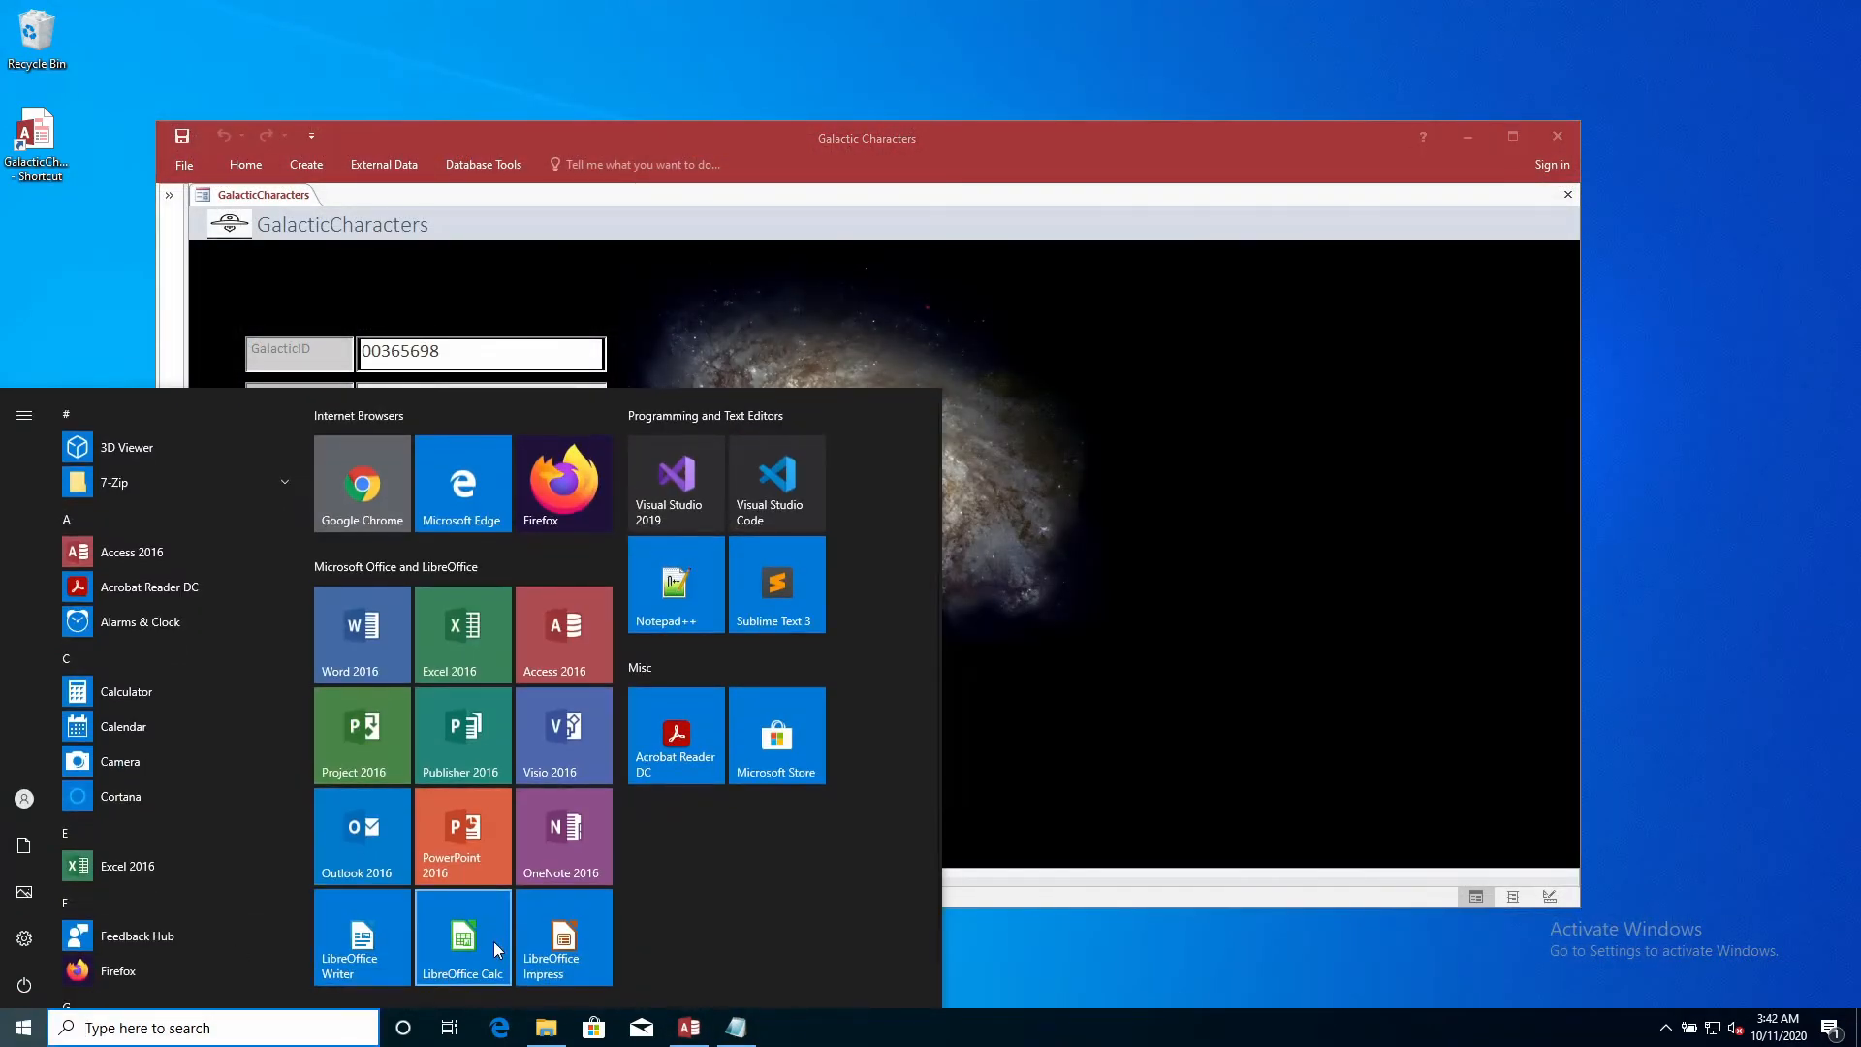
{"action": "left_click", "coordinate": [462, 937]}
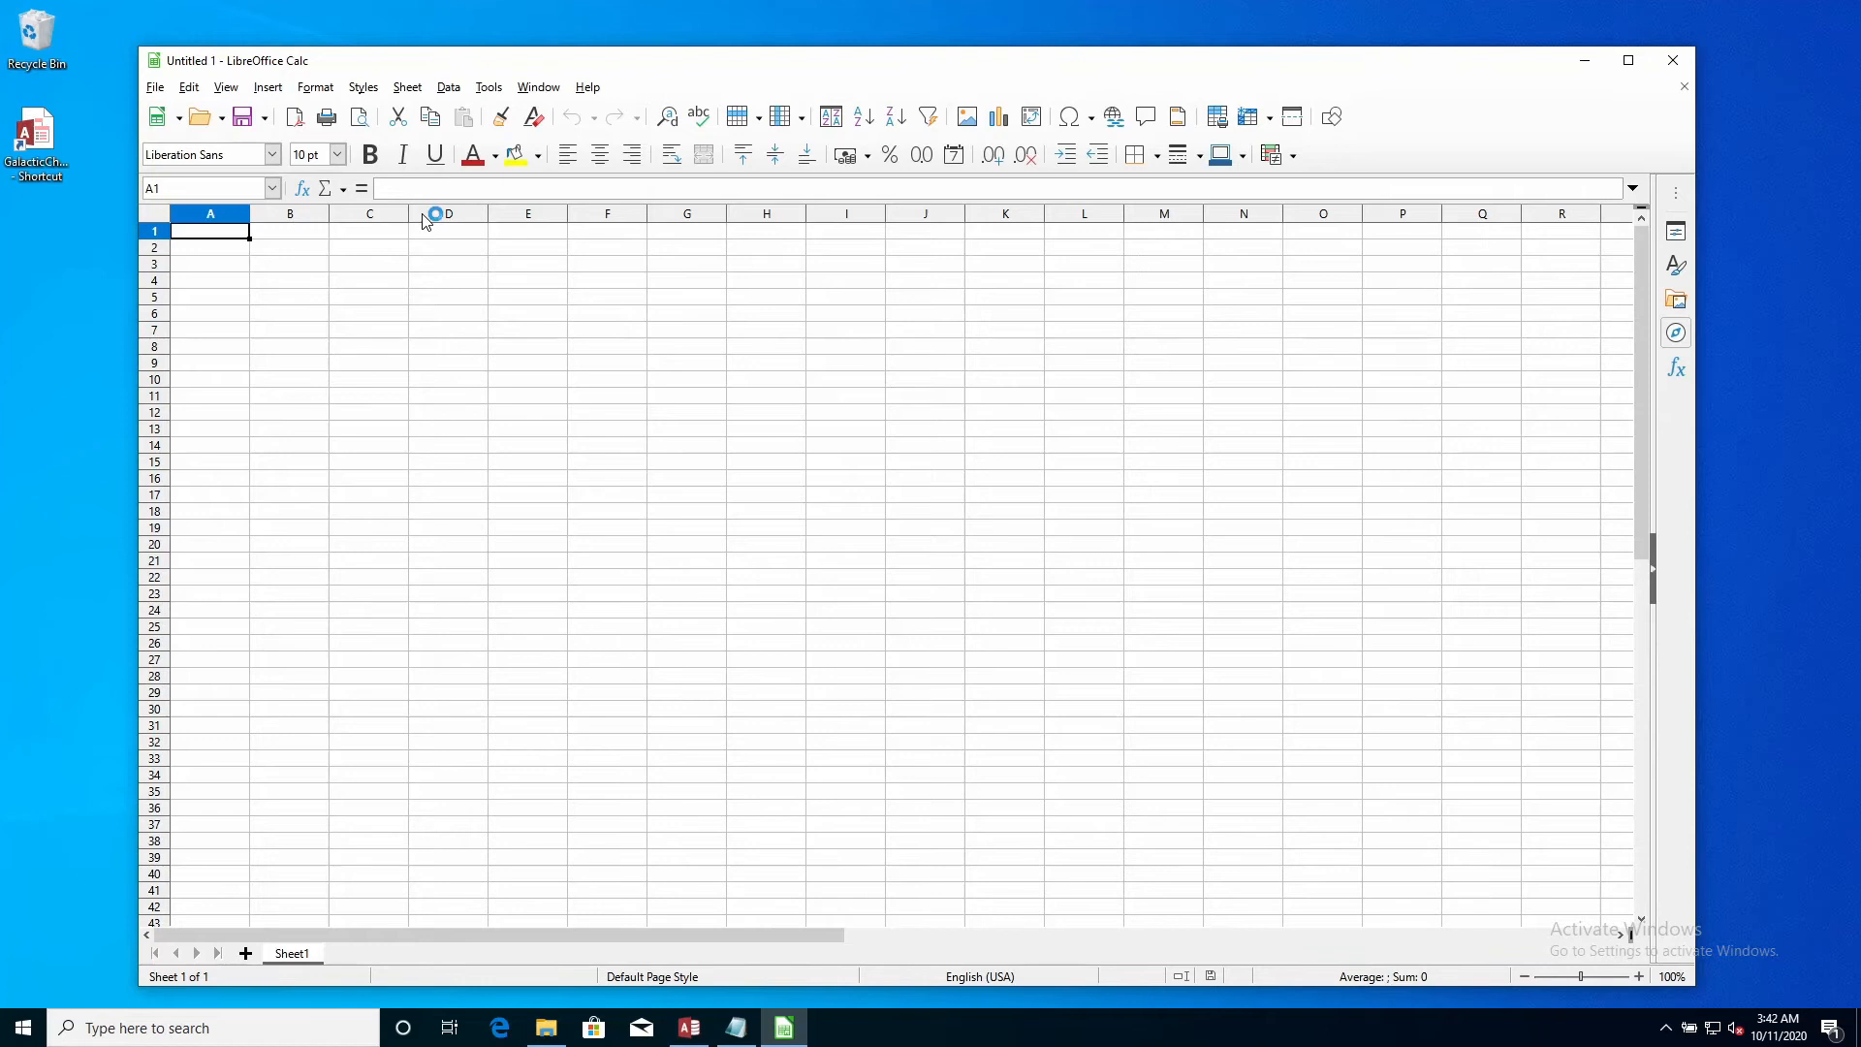
{"action": "left_click", "coordinate": [155, 87]}
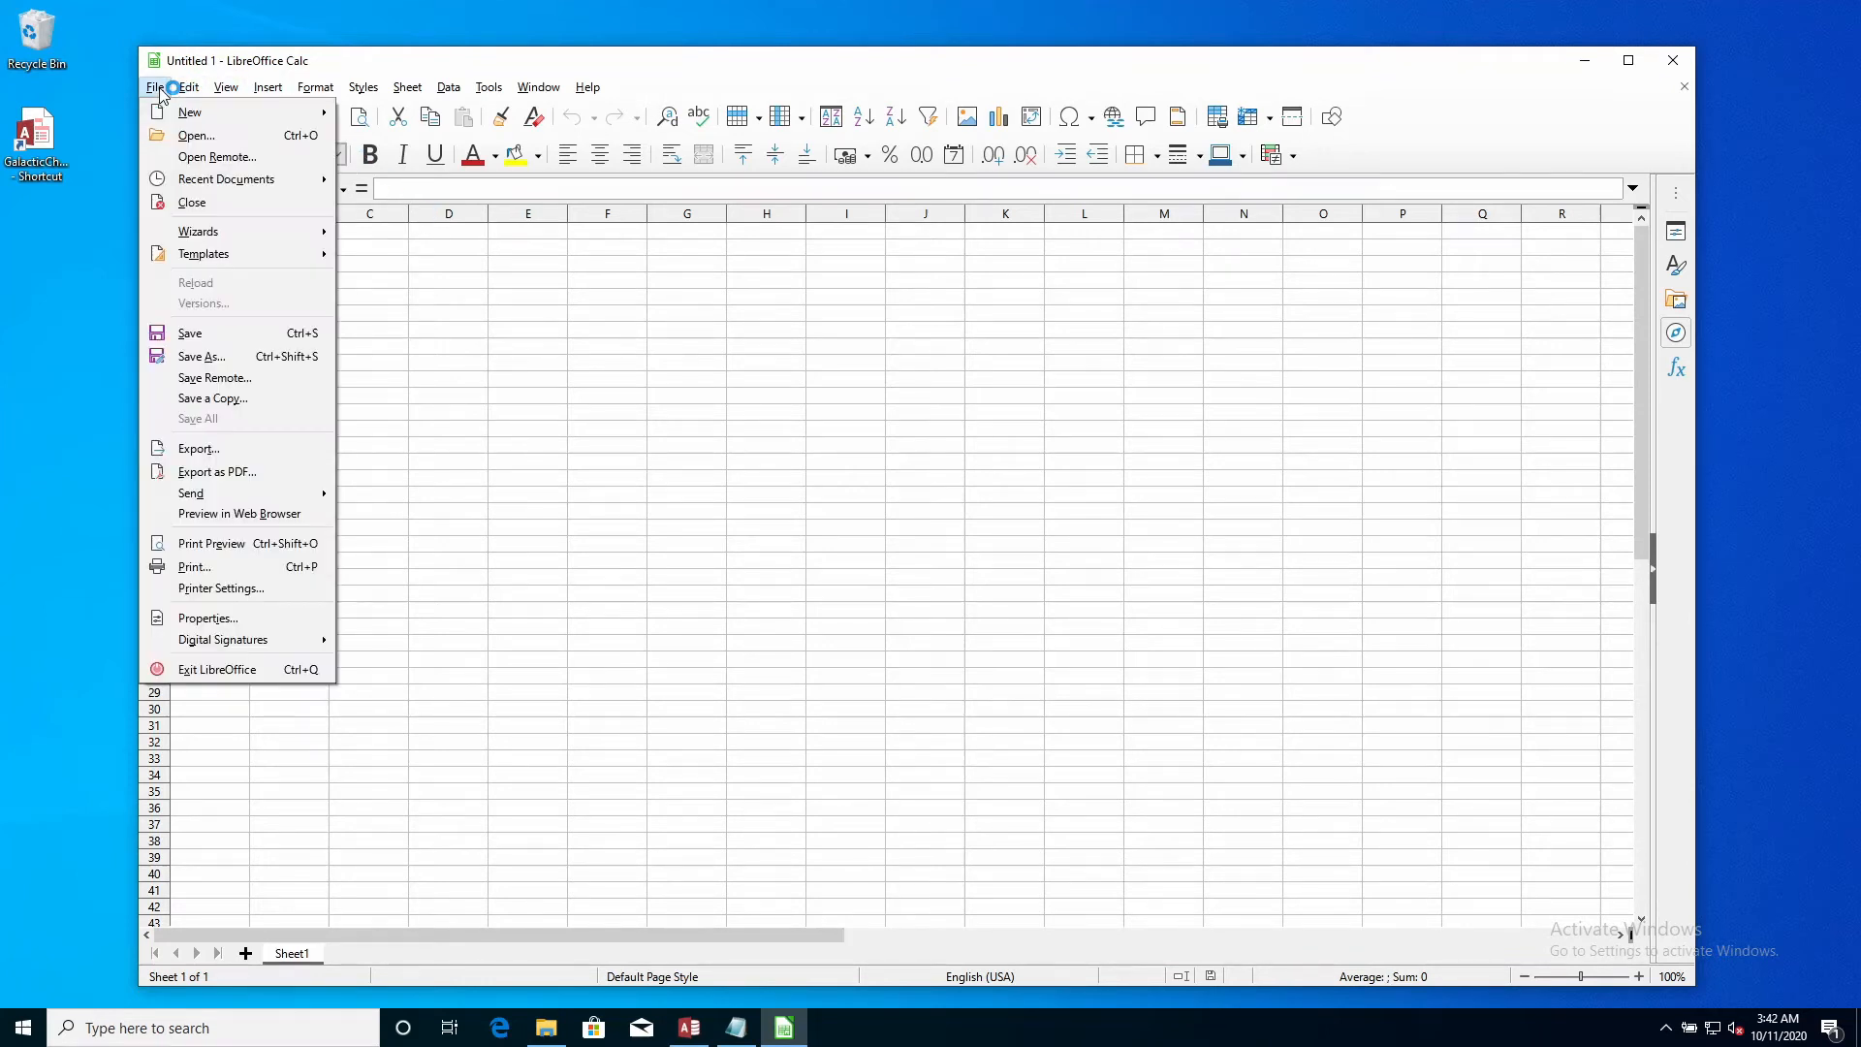
{"action": "left_click", "coordinate": [196, 134]}
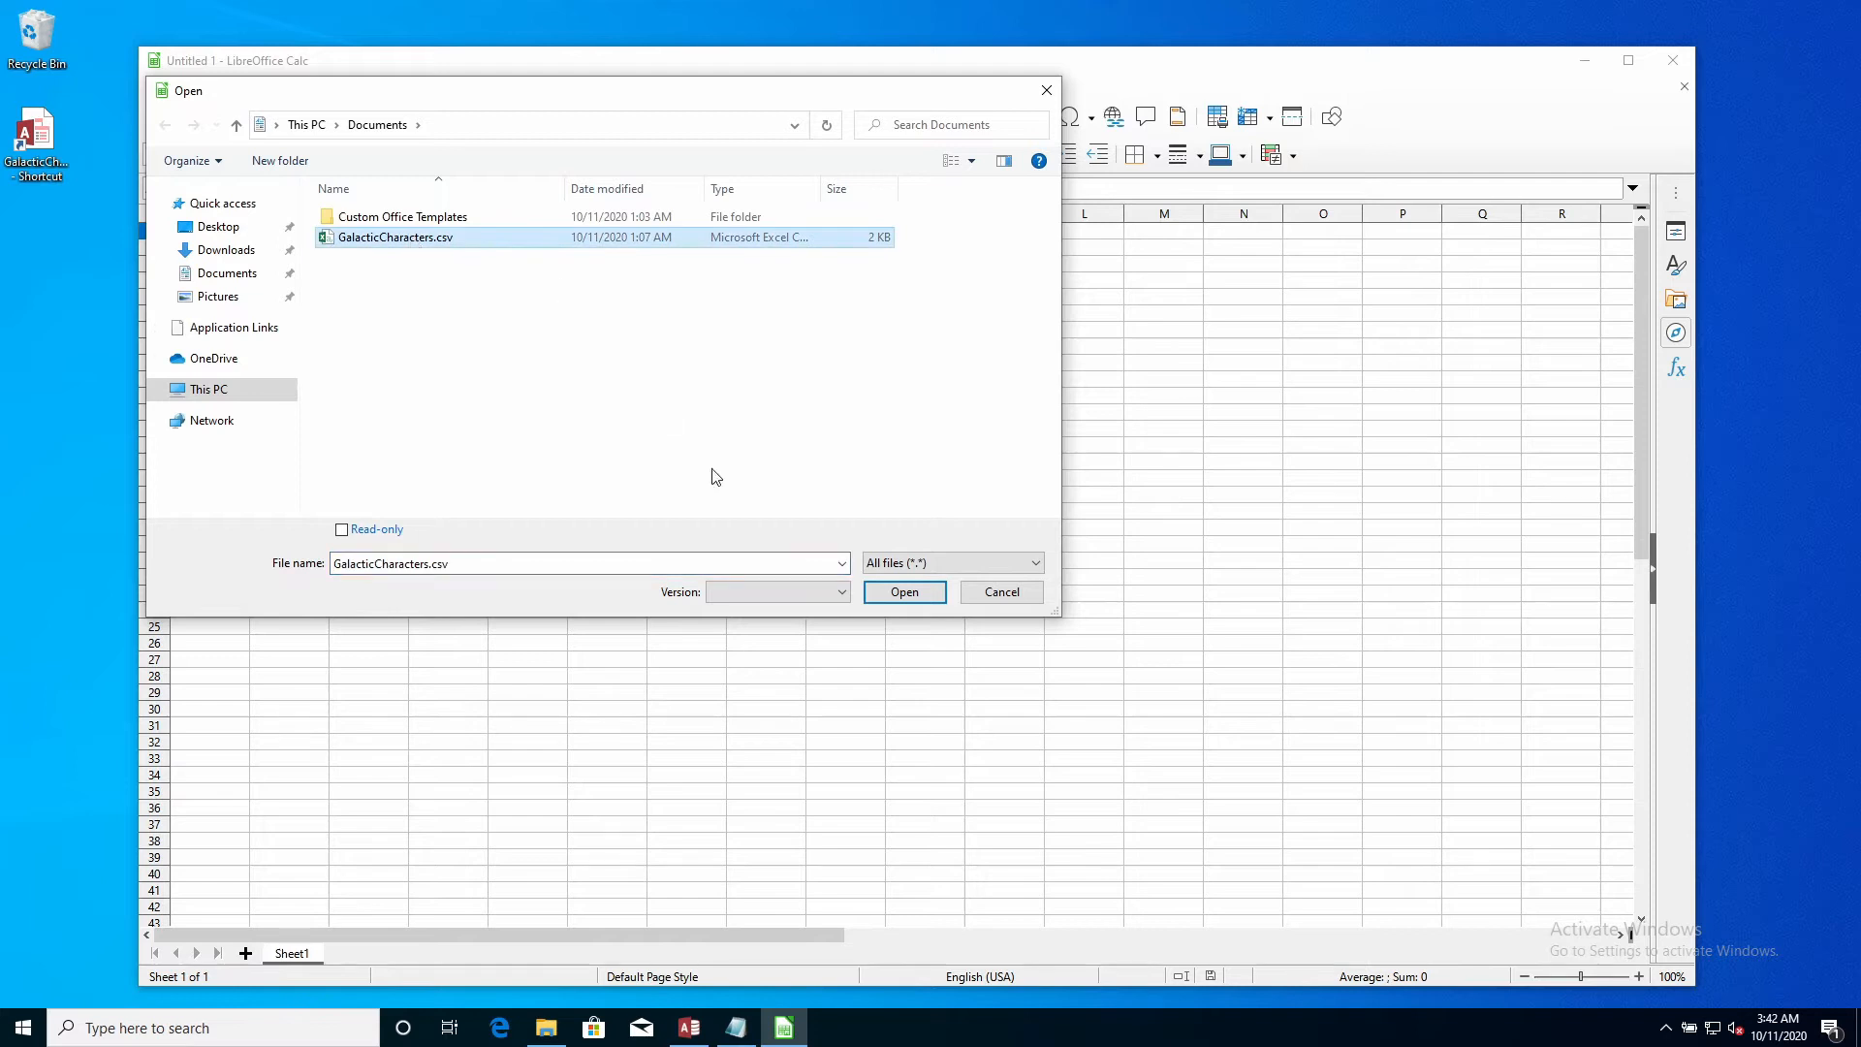
{"action": "left_click", "coordinate": [901, 591]}
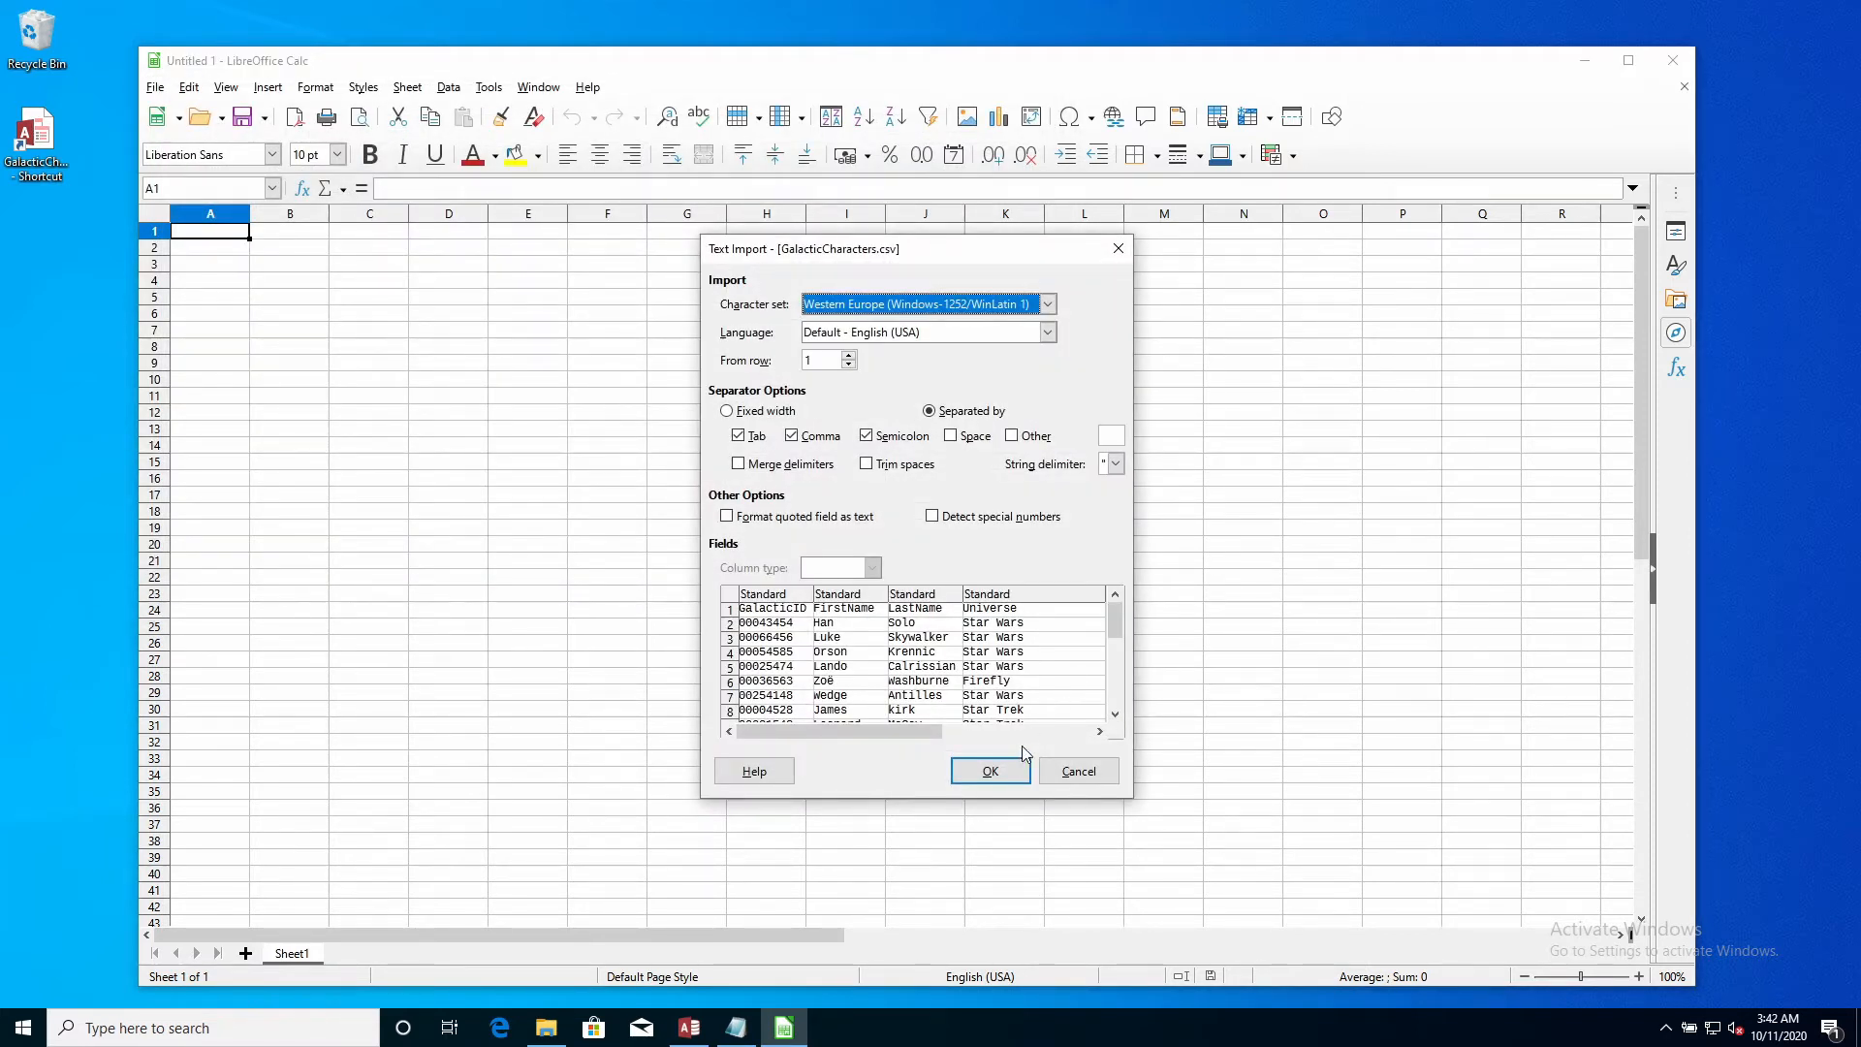
{"action": "left_click", "coordinate": [989, 770]}
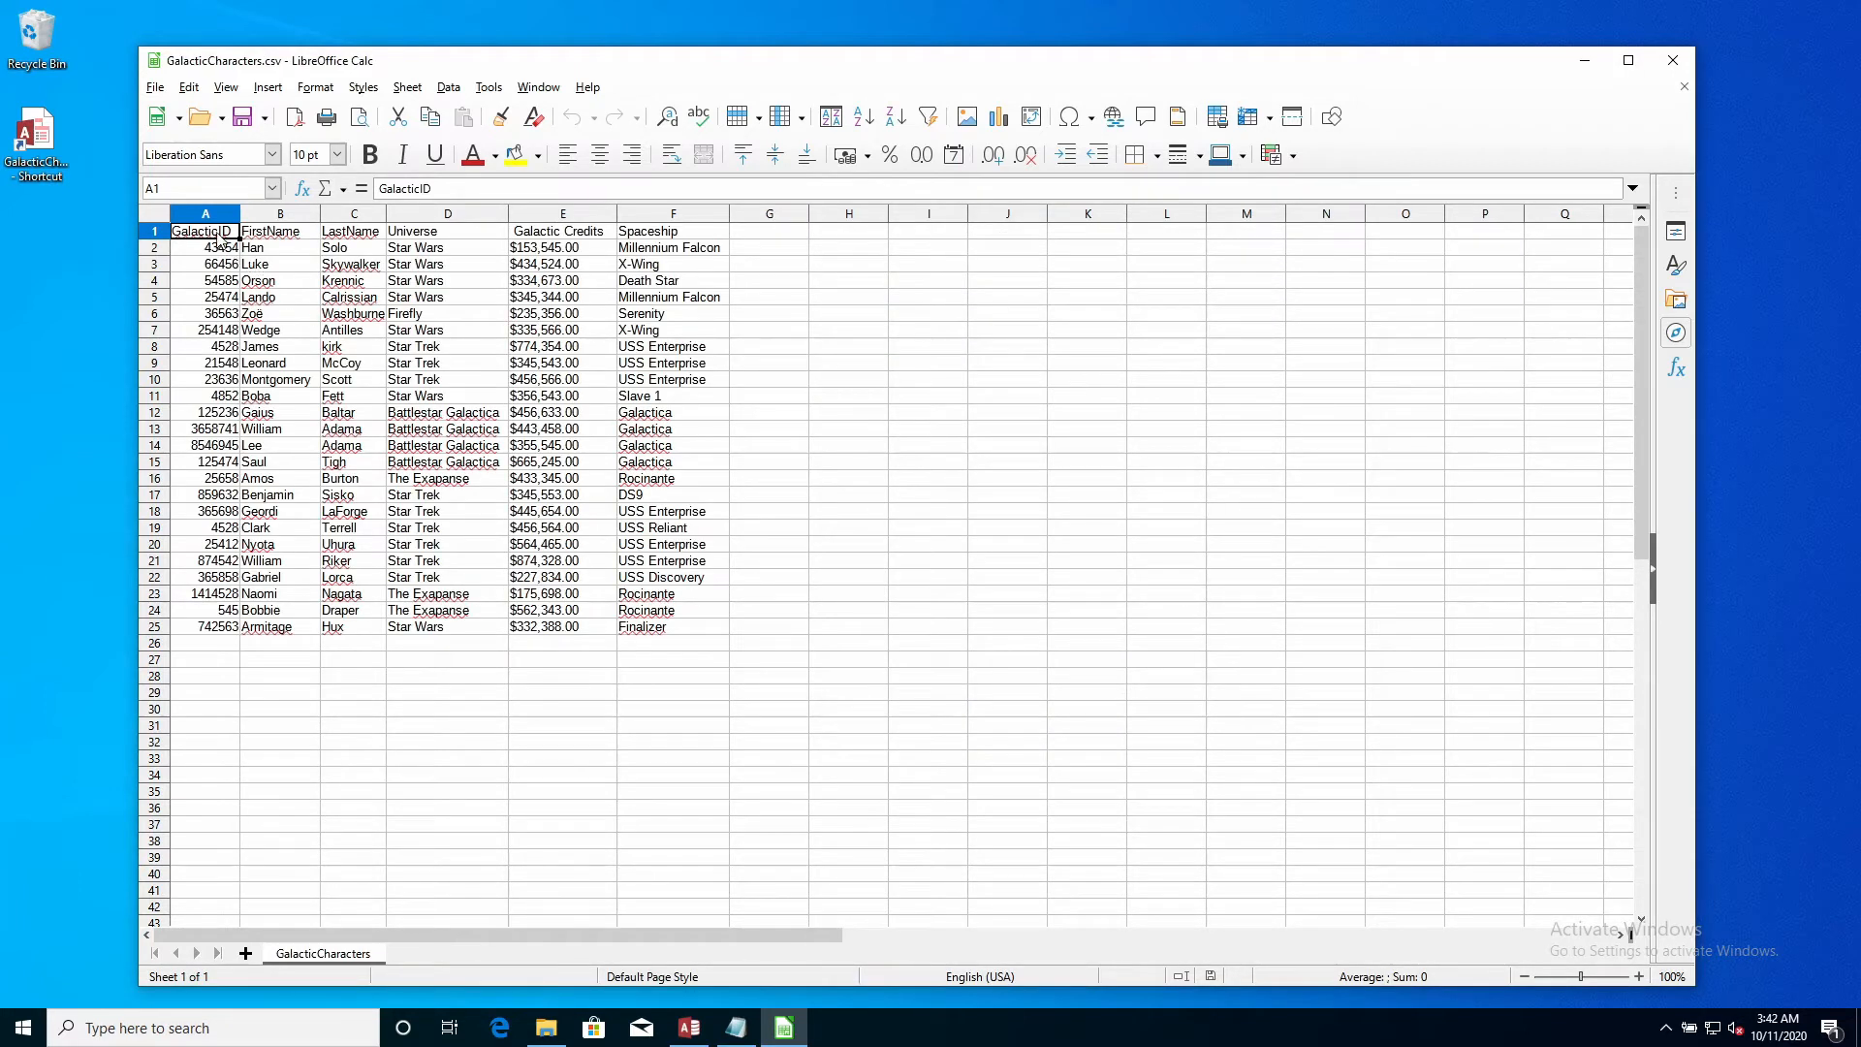
{"action": "left_click_drag", "start_coordinate": [204, 231], "coordinate": [203, 461]}
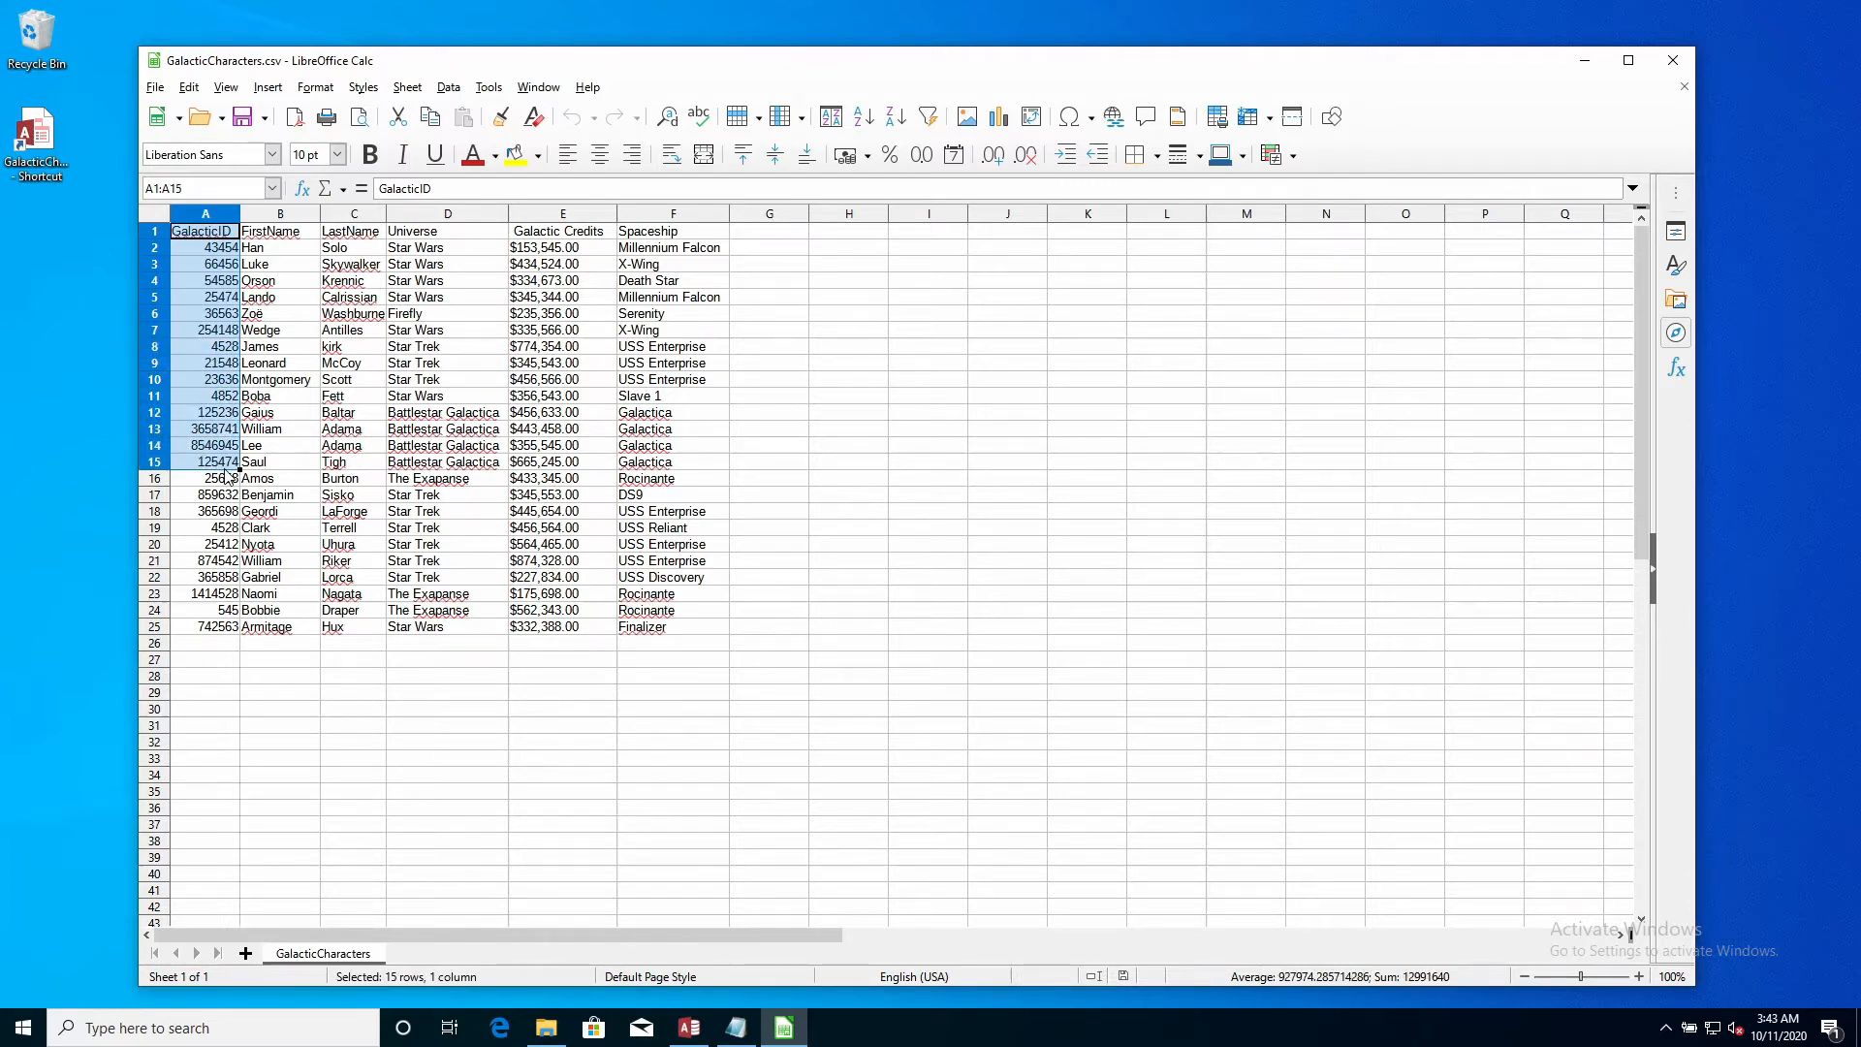
{"action": "left_click", "coordinate": [686, 1027]}
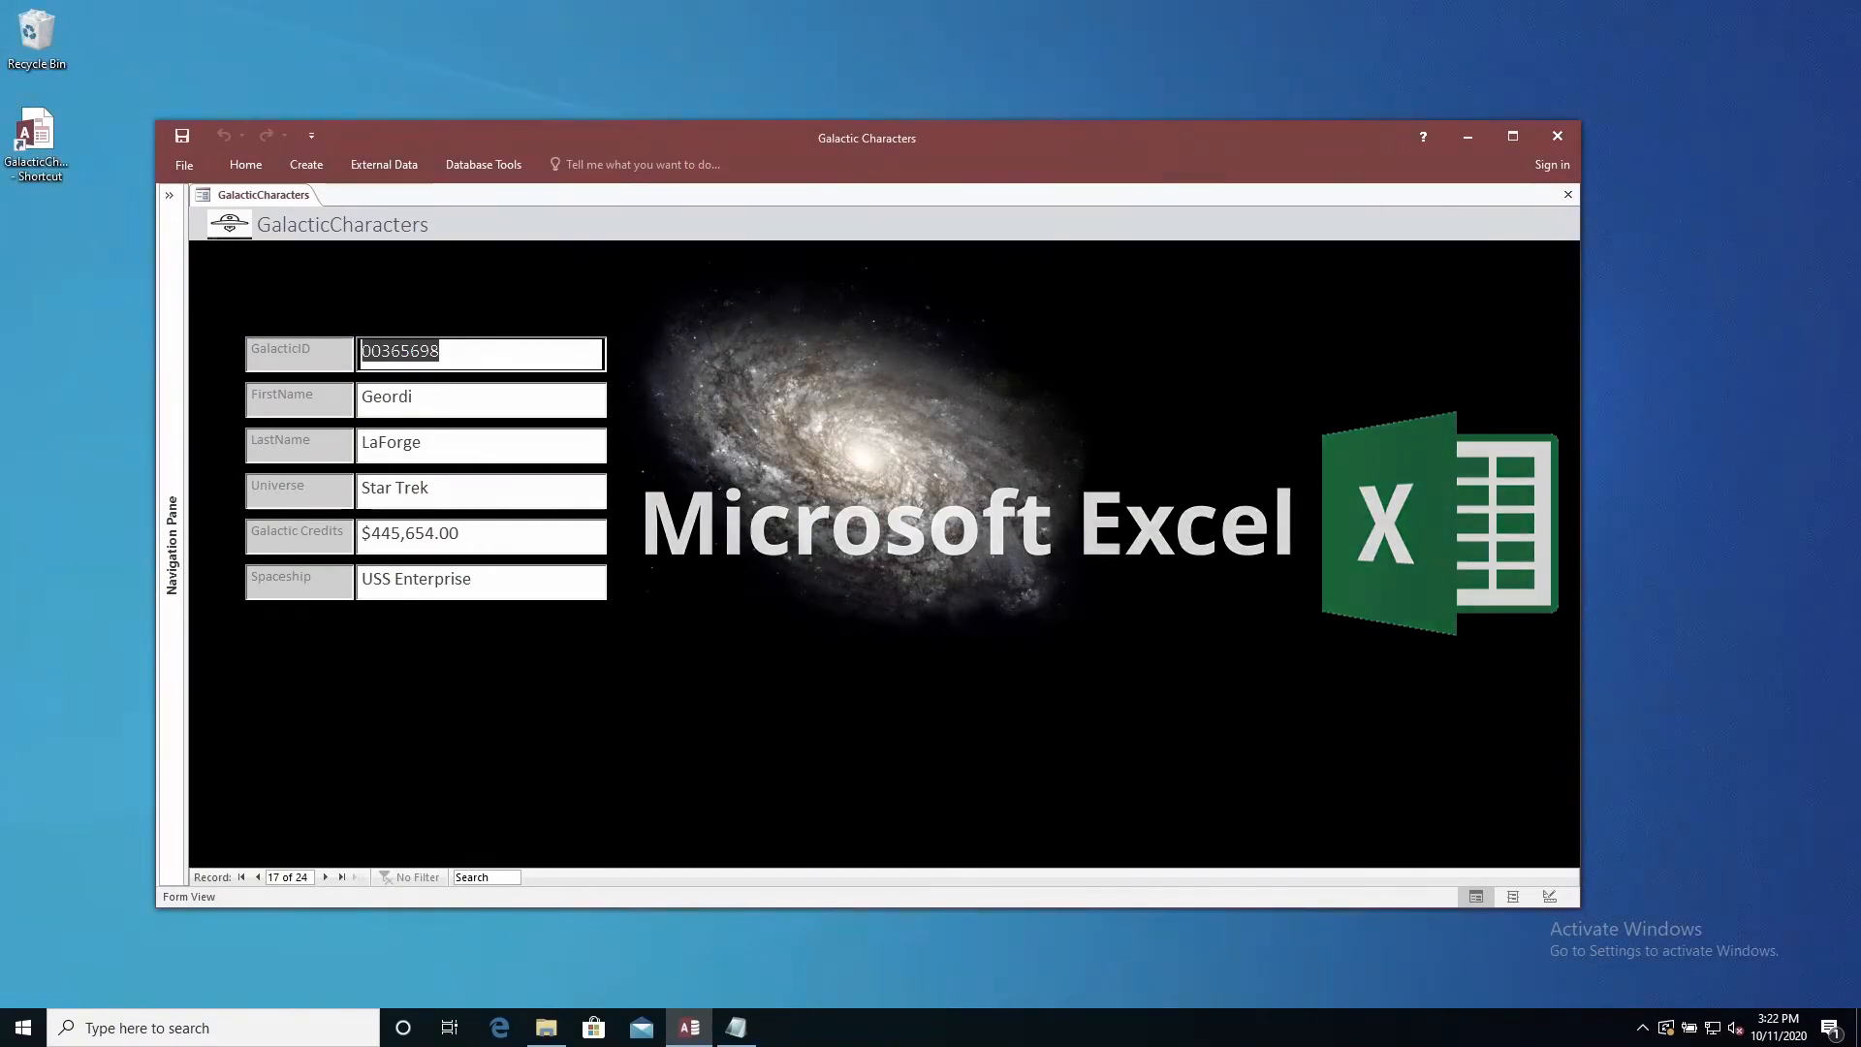
In a new blank workbook, start Data > From Text on GalacticCharacters.csv to launch the Text Import Wizard
{"action": "left_click", "coordinate": [19, 1027]}
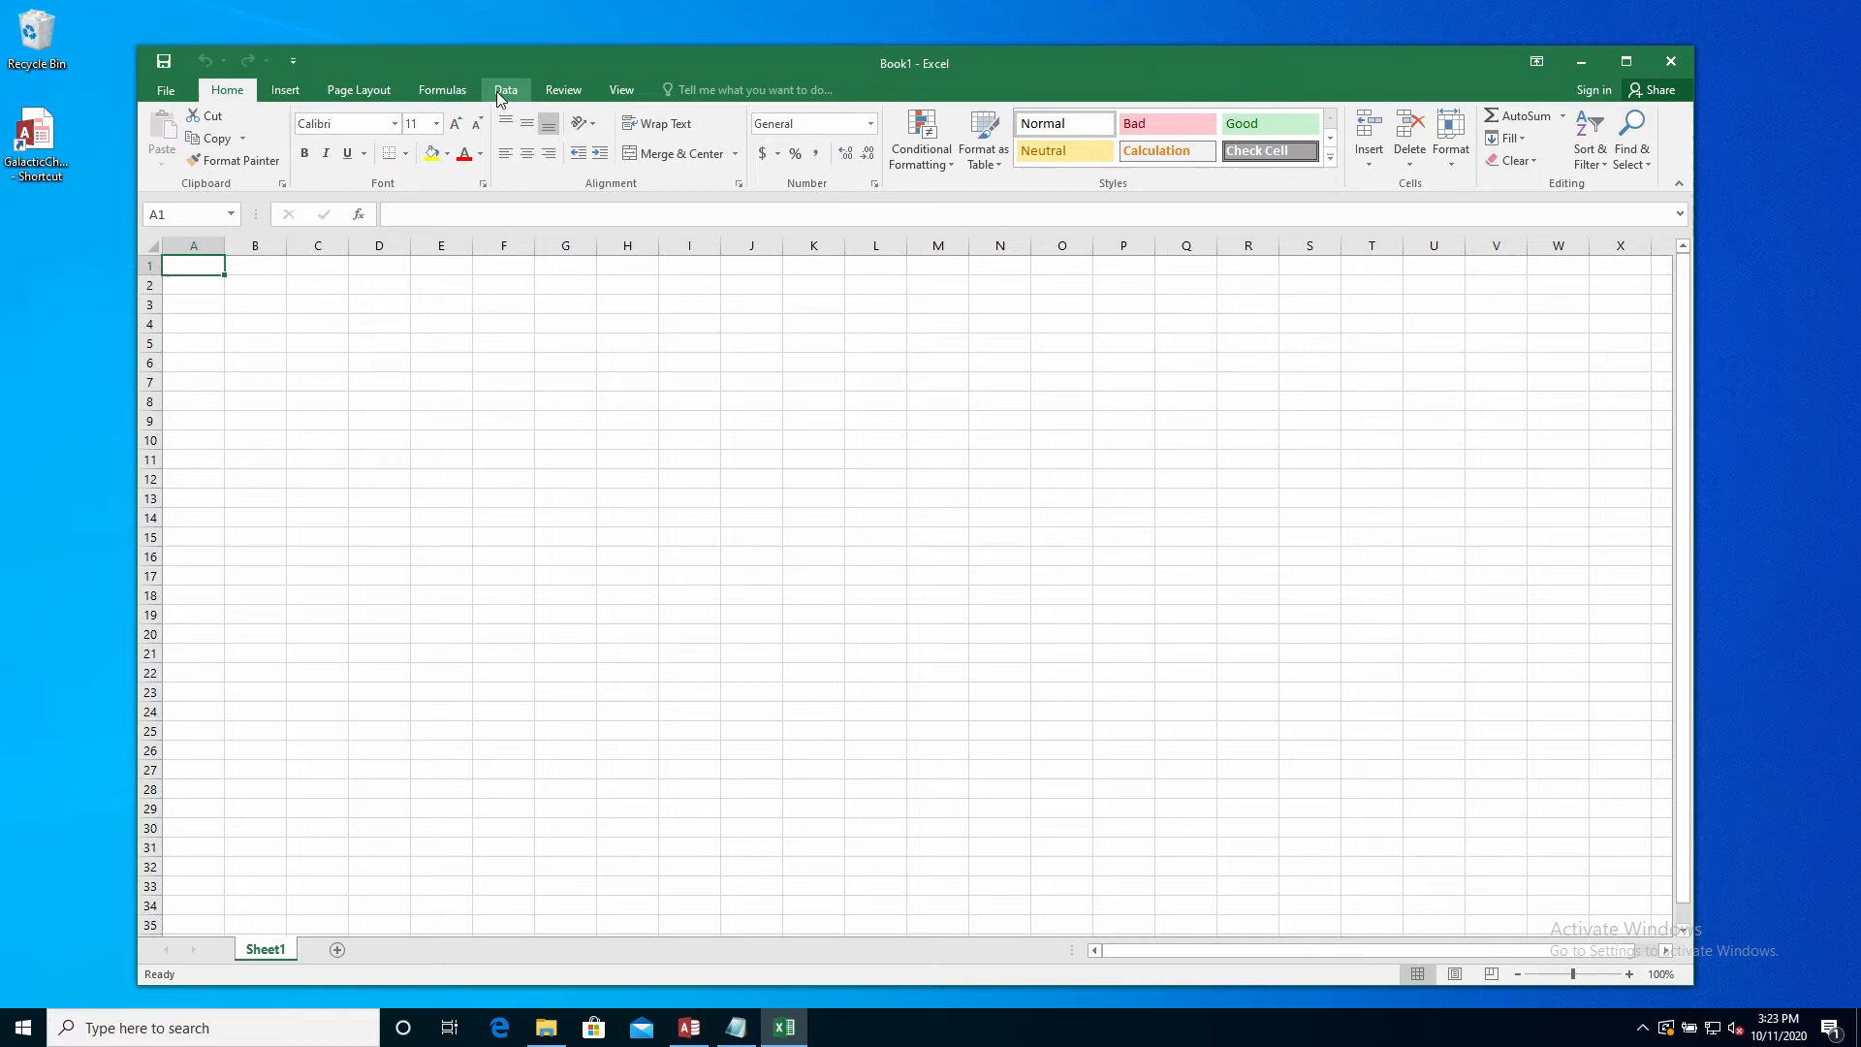
{"action": "left_click", "coordinate": [504, 90]}
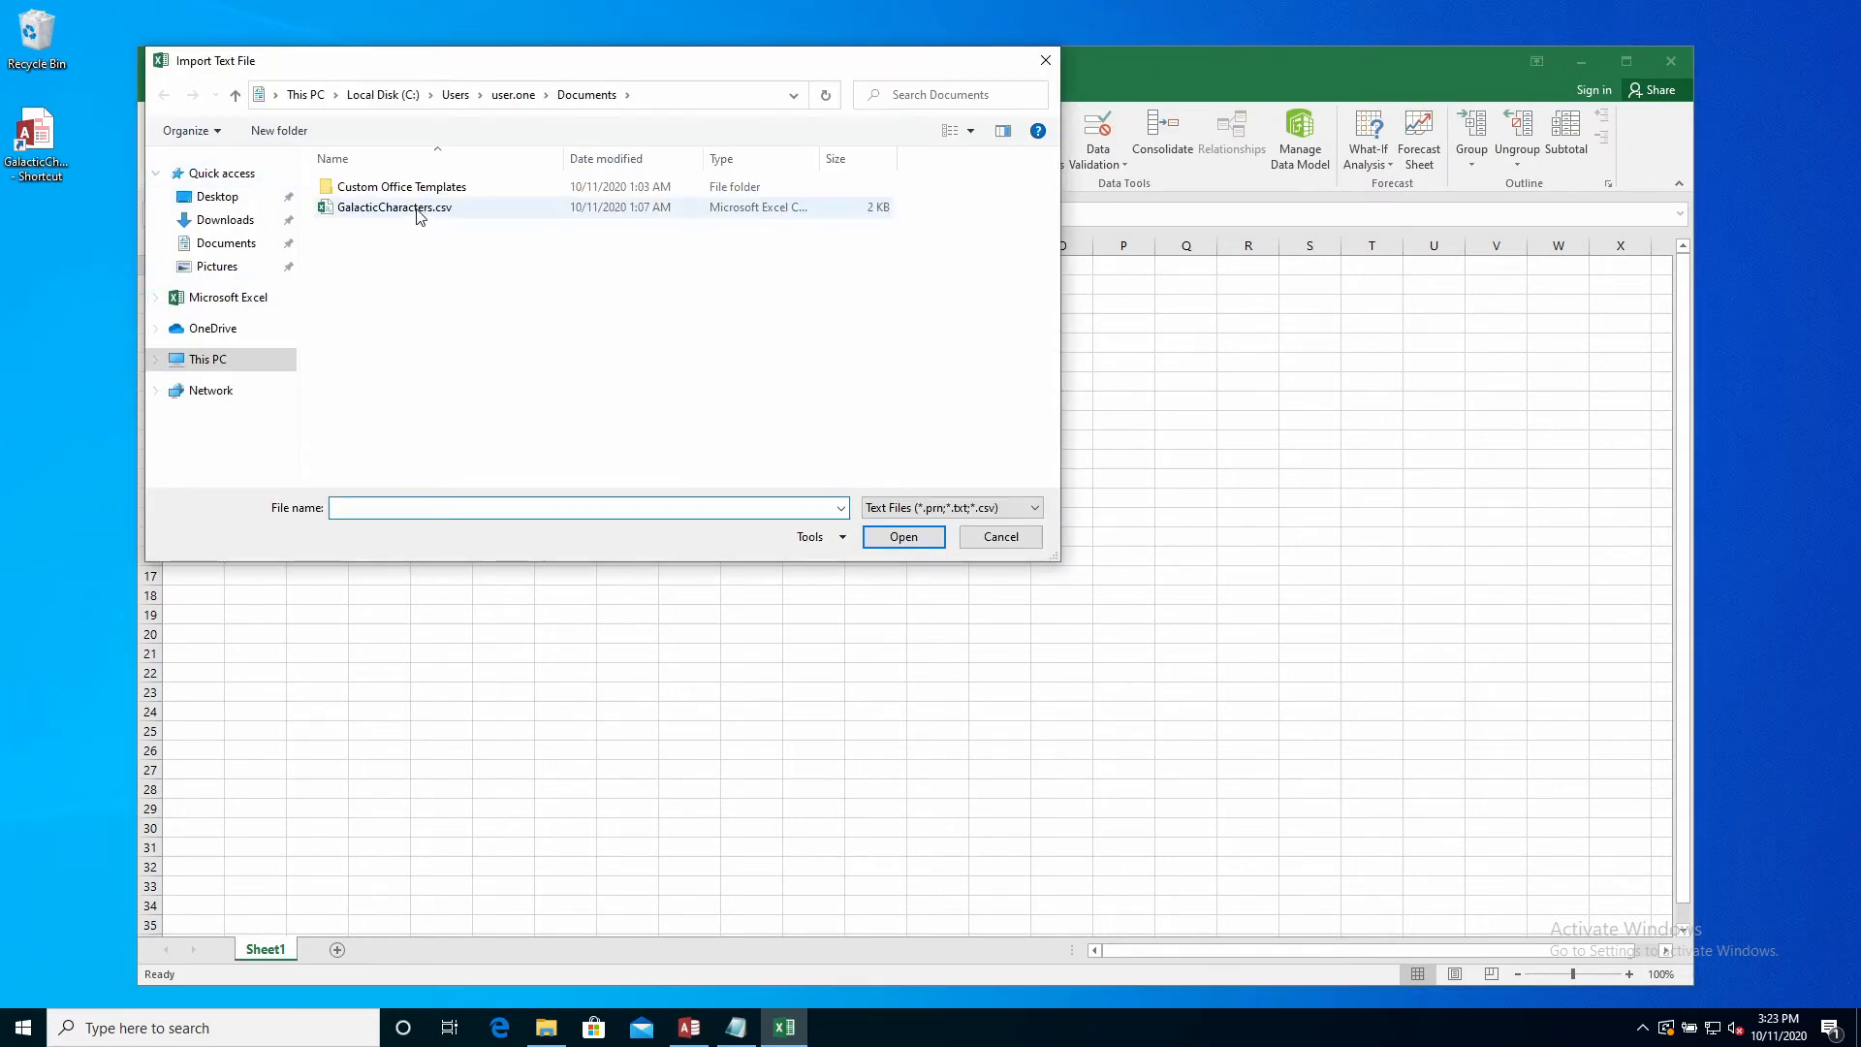
{"action": "left_click", "coordinate": [394, 208]}
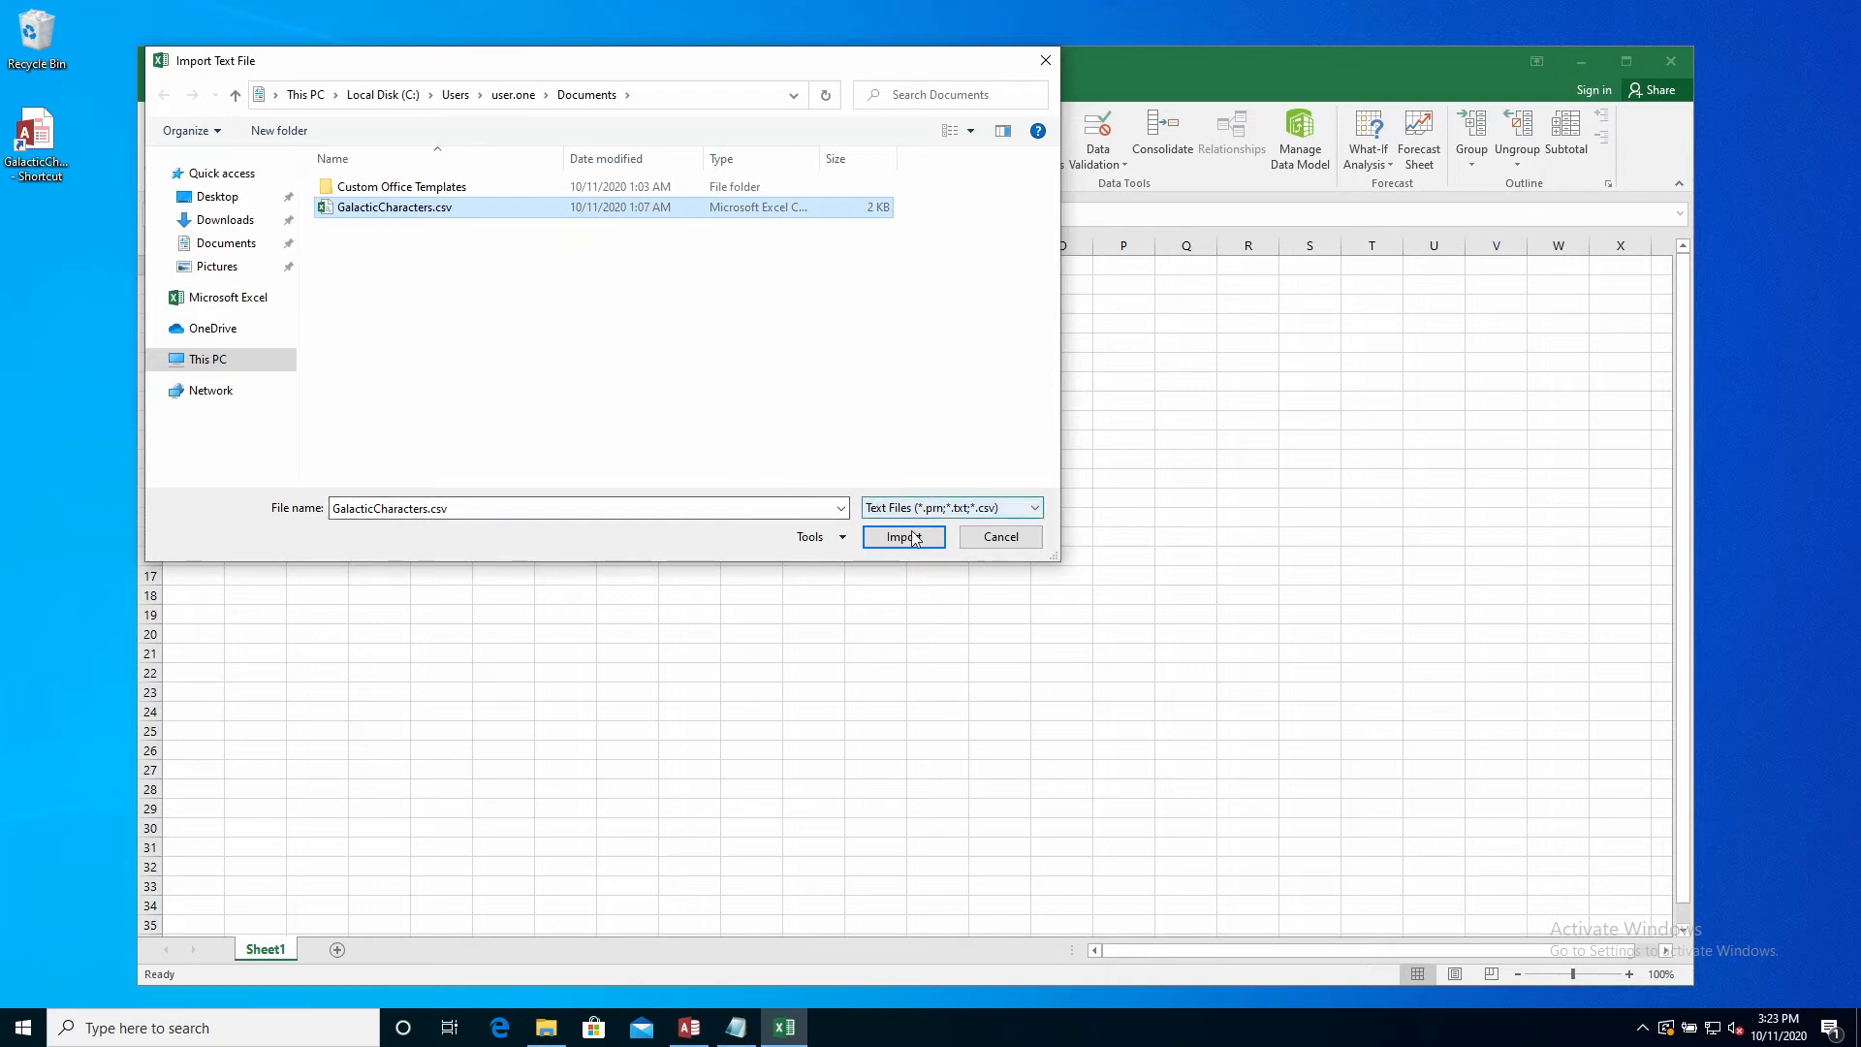
{"action": "left_click", "coordinate": [902, 537]}
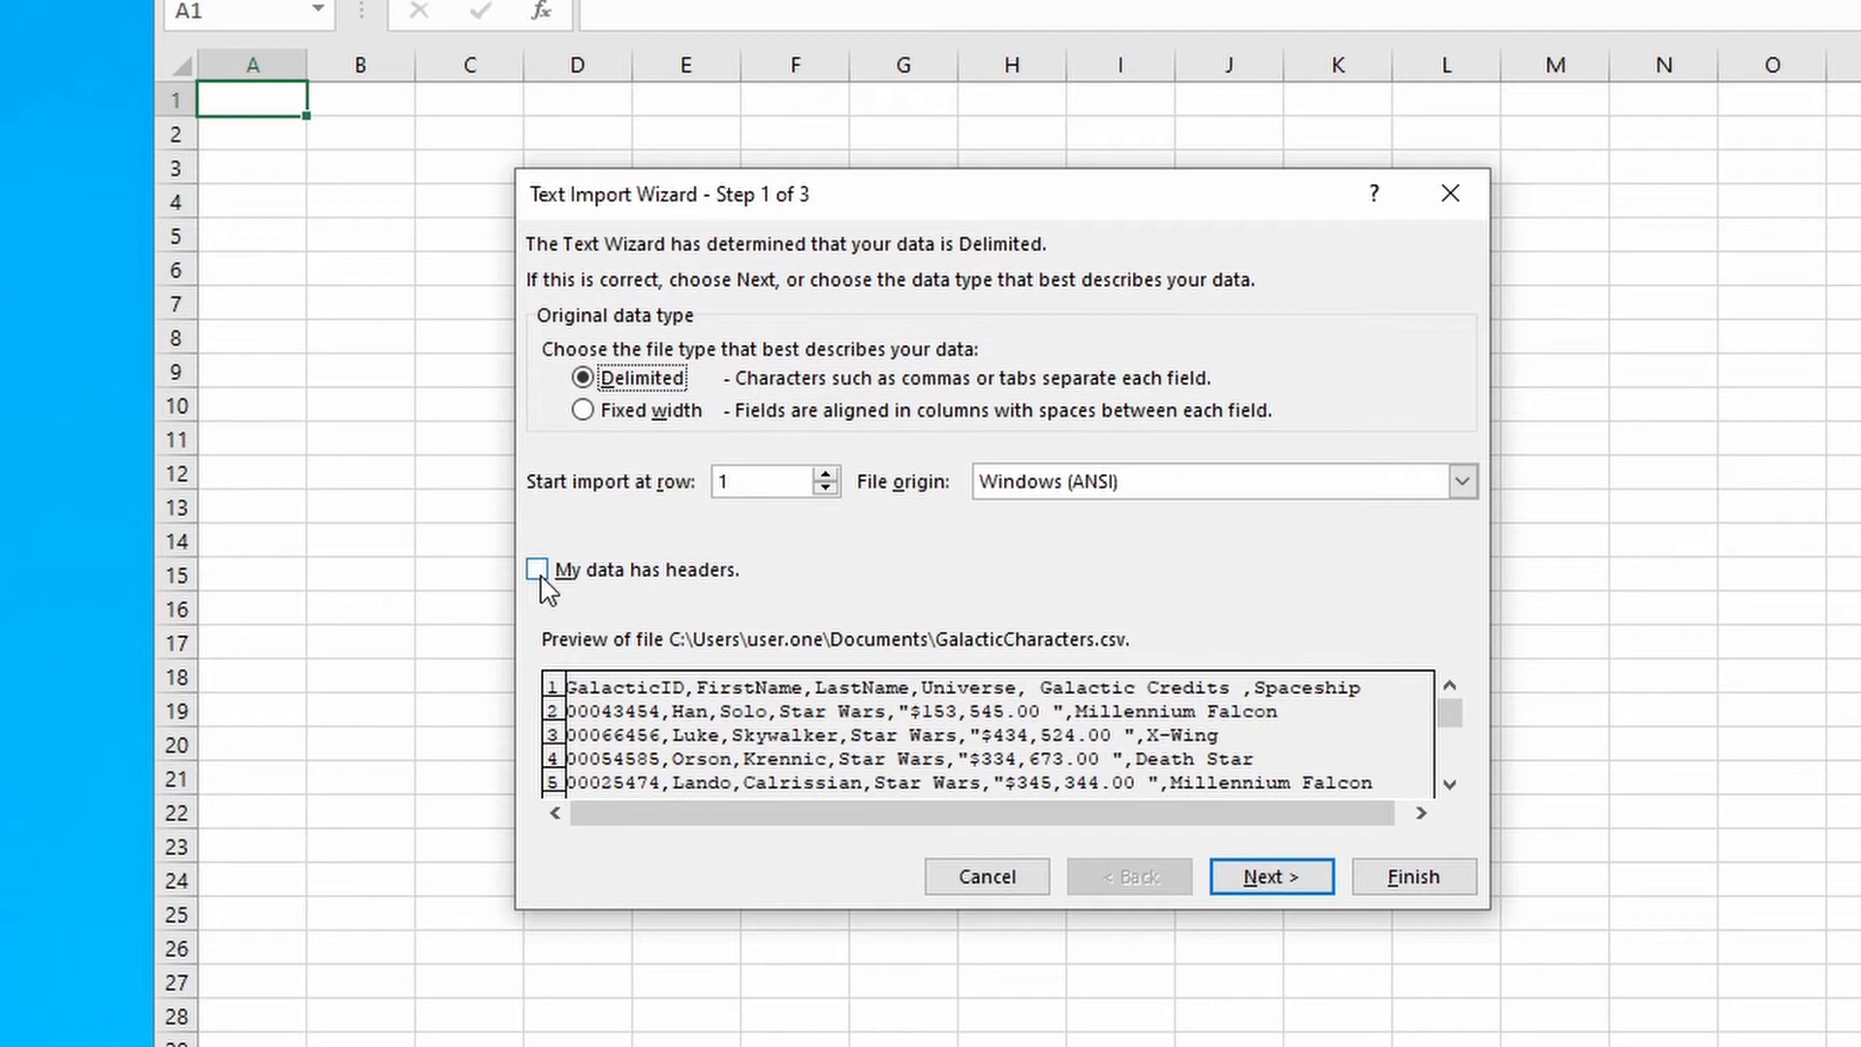
Mark the data as having headers and choose Comma as the delimiter, reaching the column-format step
{"action": "left_click", "coordinate": [537, 570]}
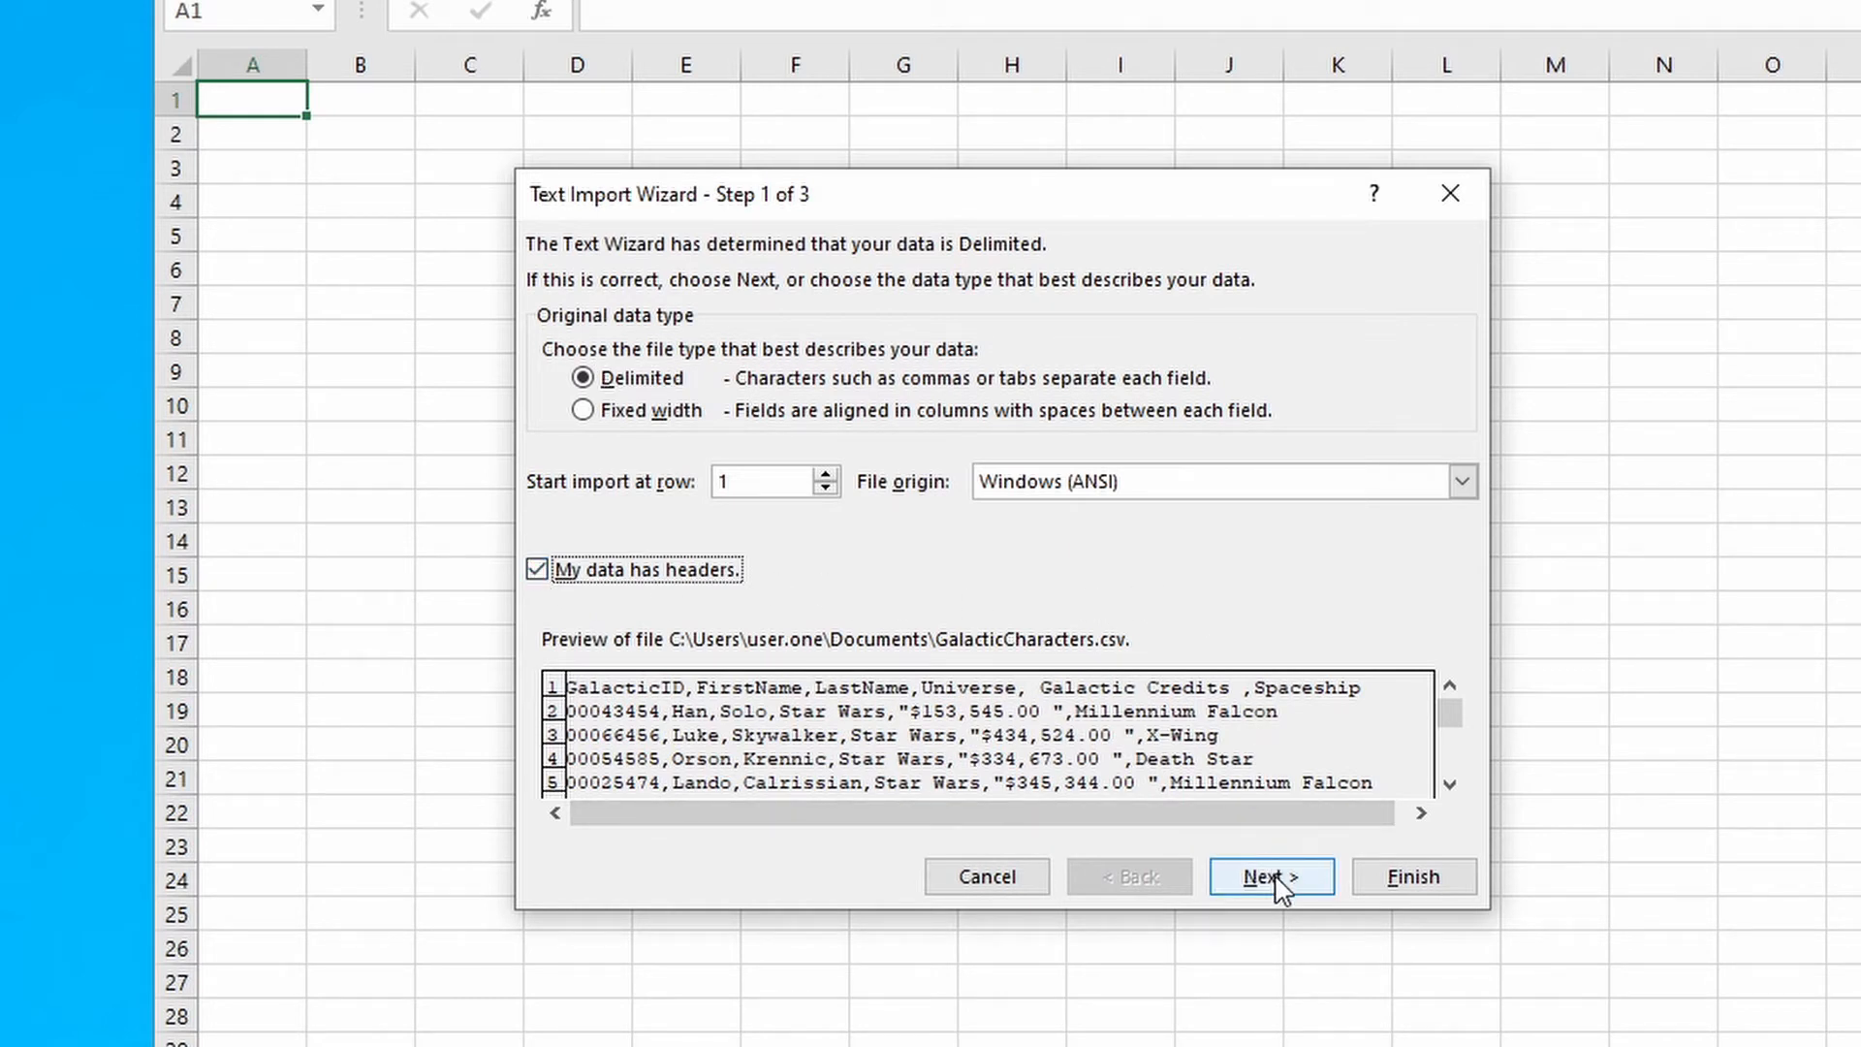
{"action": "left_click", "coordinate": [1269, 876]}
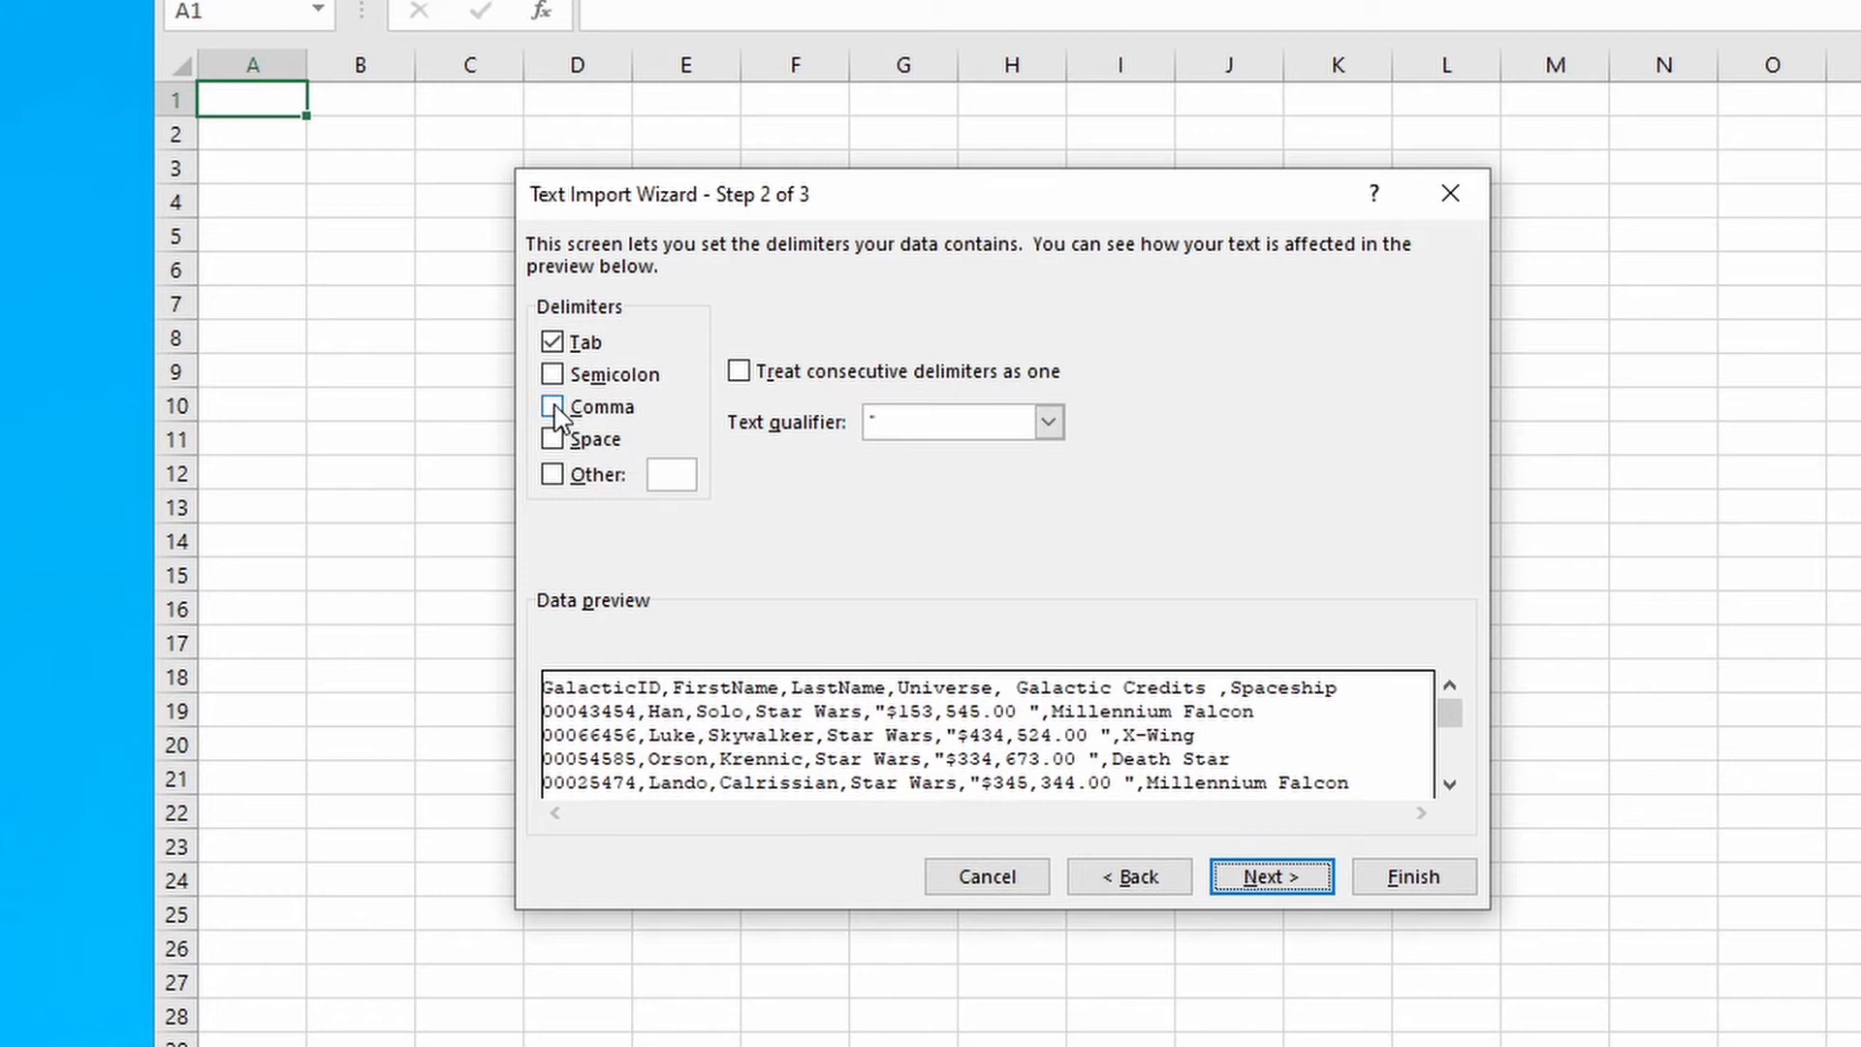
{"action": "left_click", "coordinate": [550, 405]}
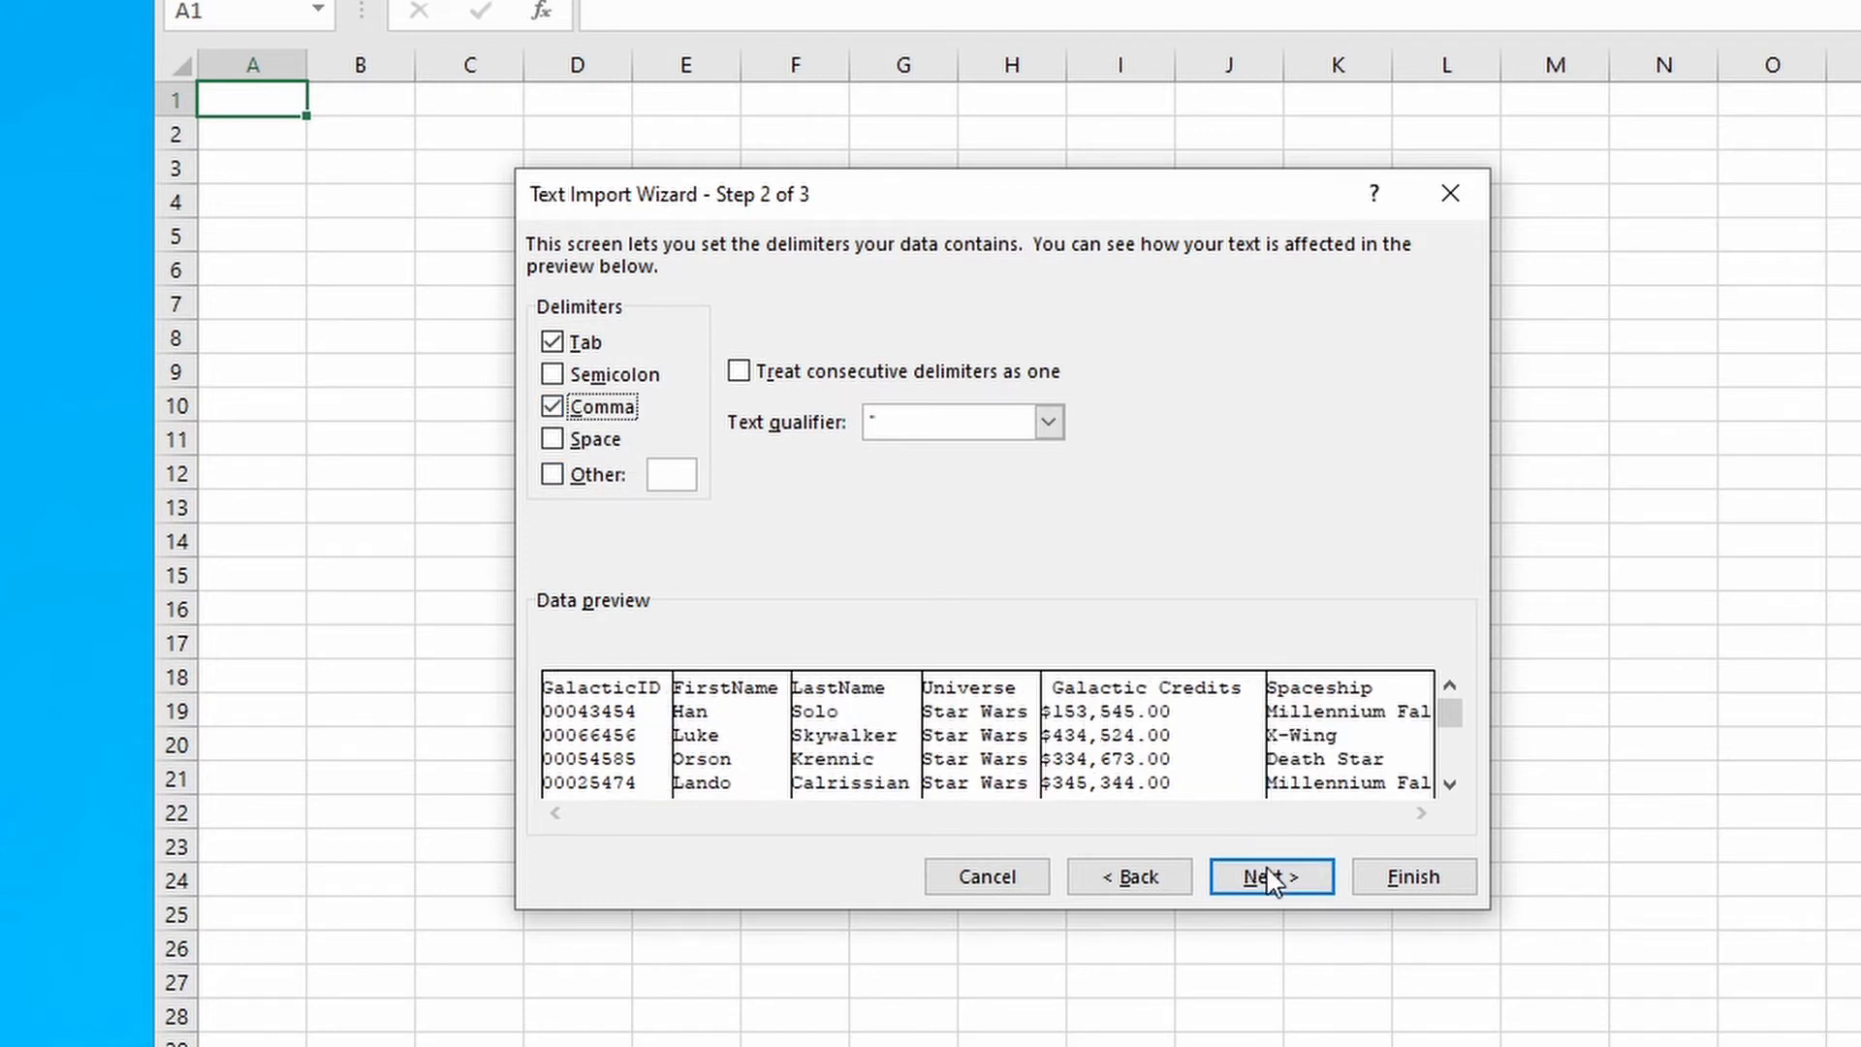
{"action": "left_click", "coordinate": [1270, 876]}
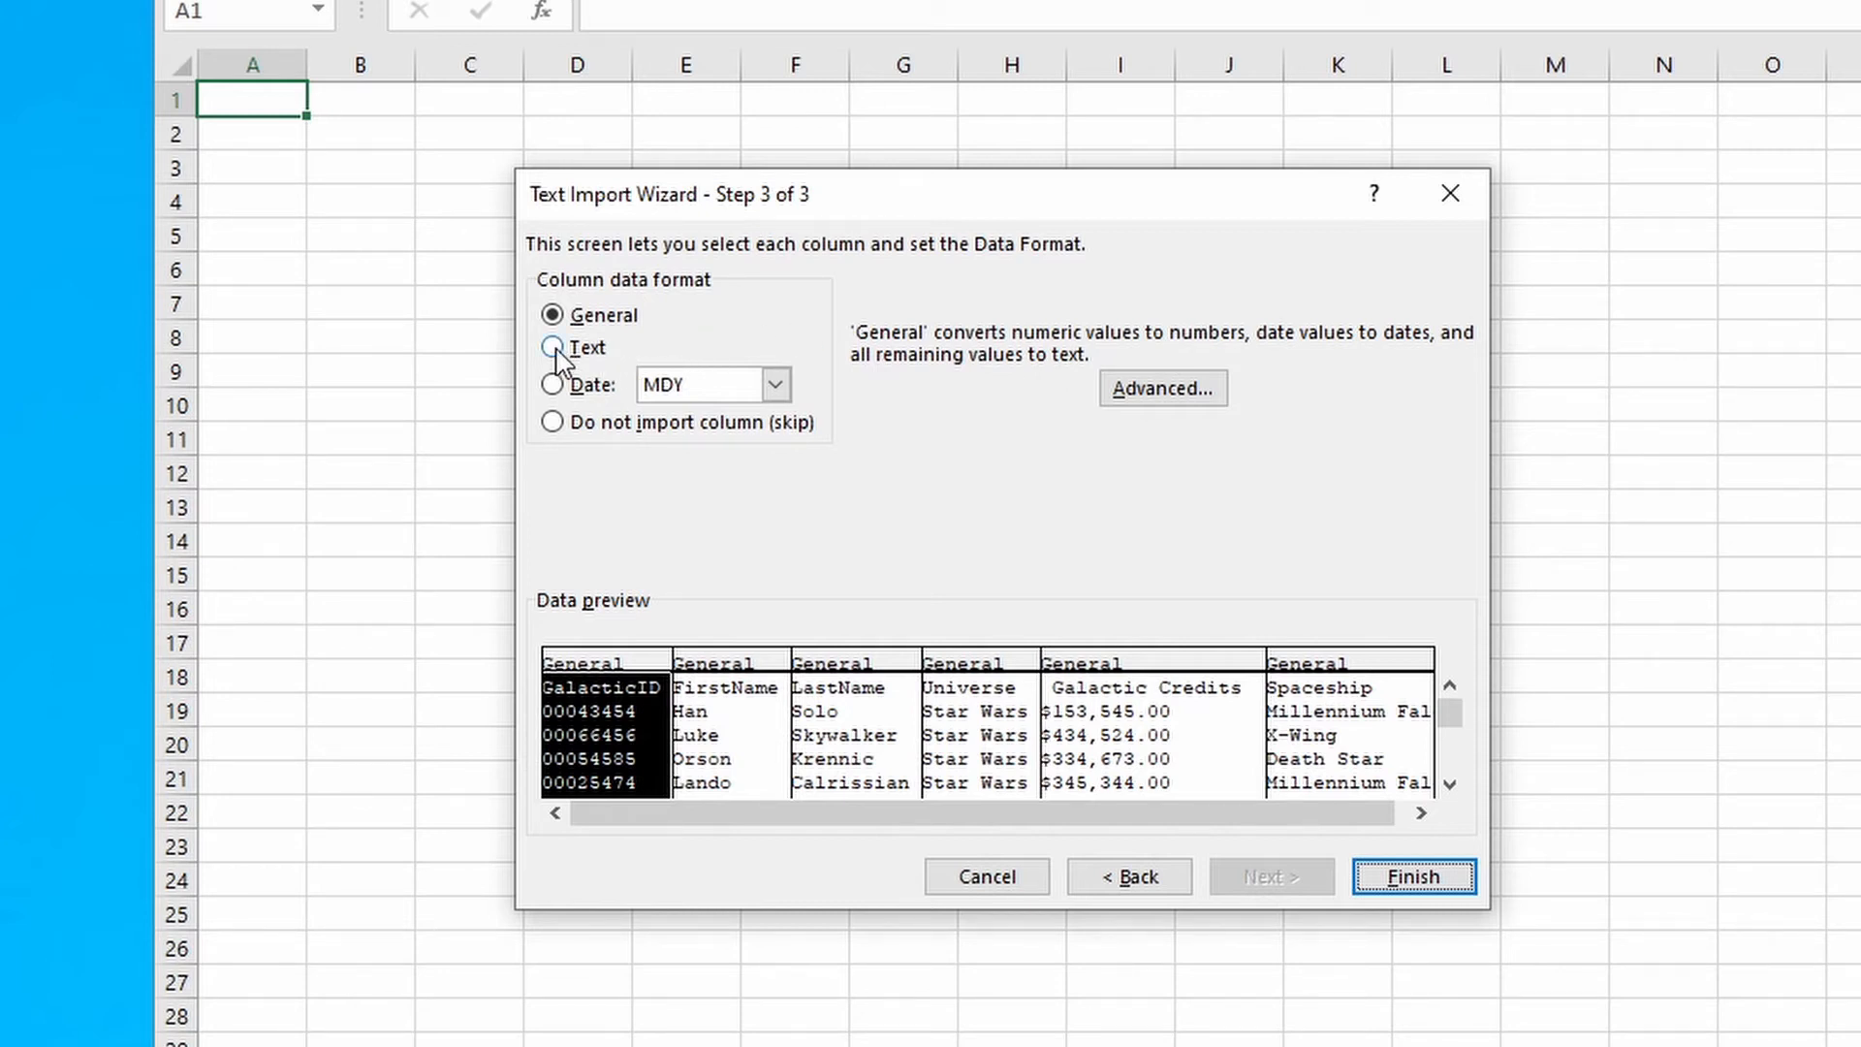
Set the GalacticID column to Text and finish the import, placing the data at $A$1
{"action": "left_click", "coordinate": [550, 347]}
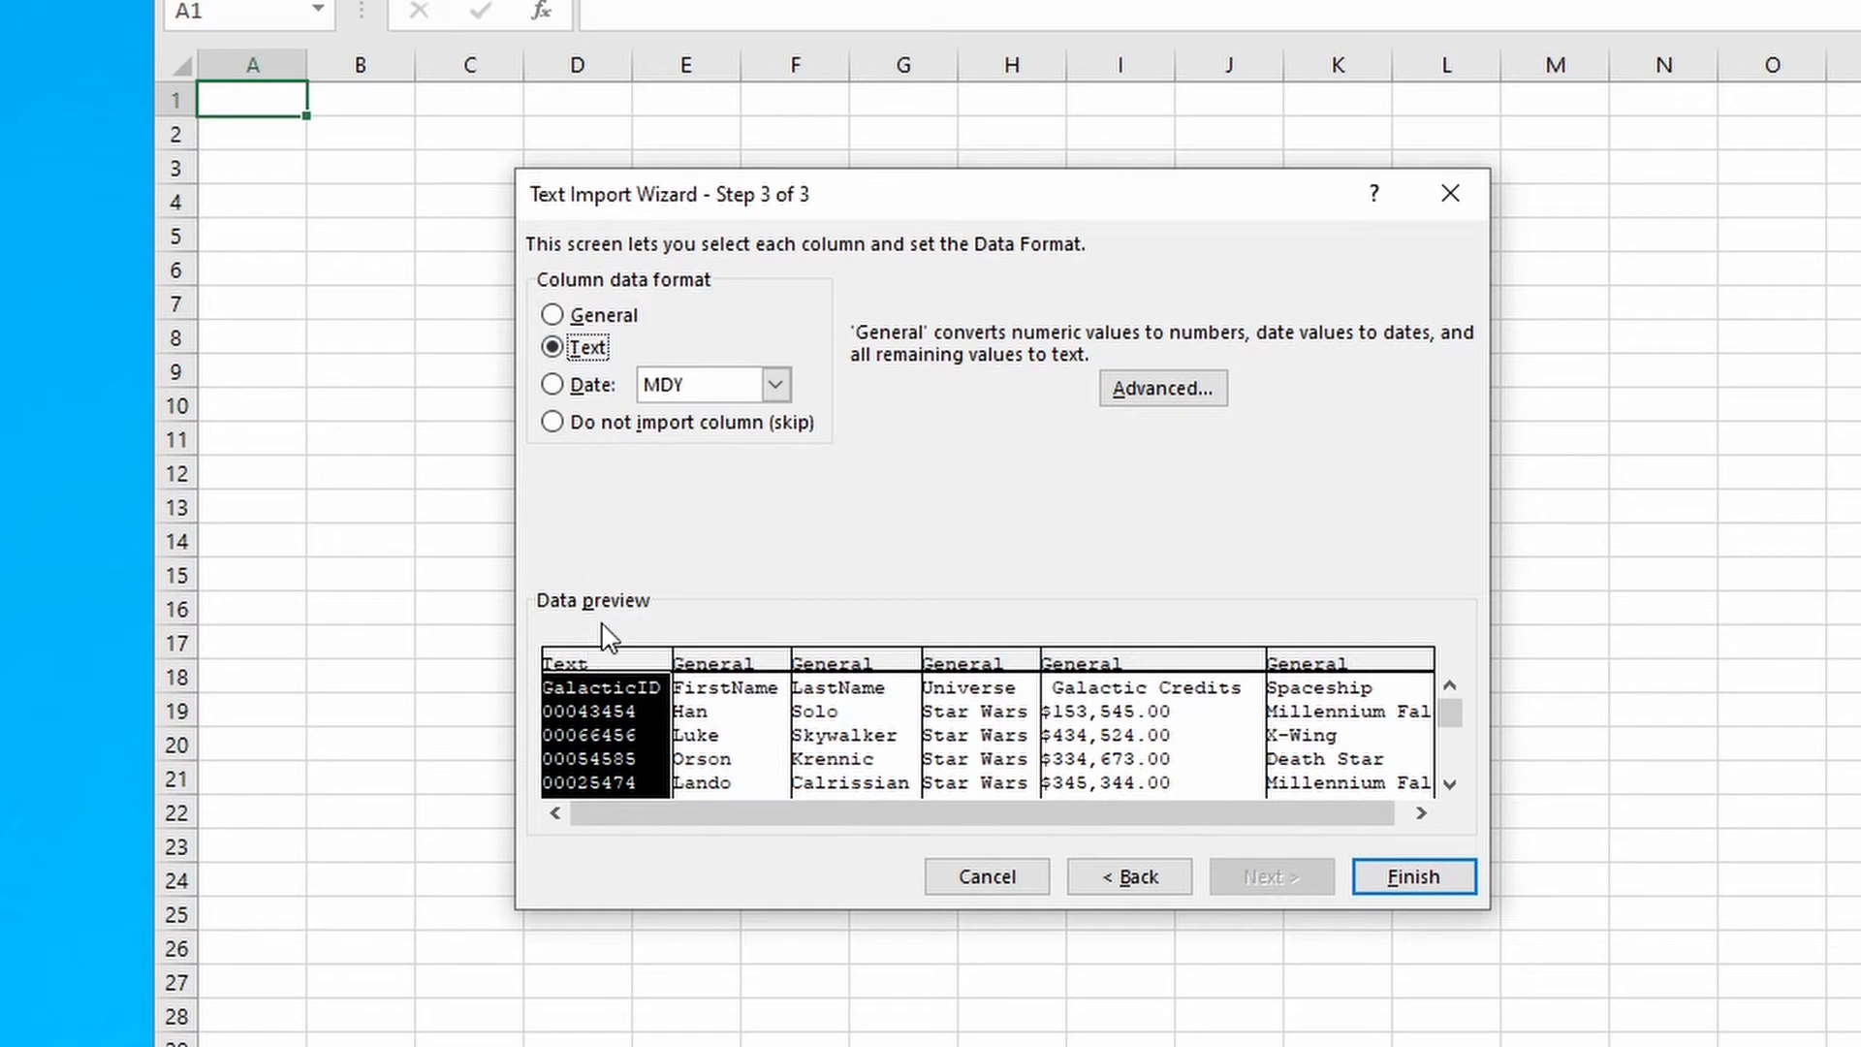
{"action": "mouse_move", "coordinate": [622, 670]}
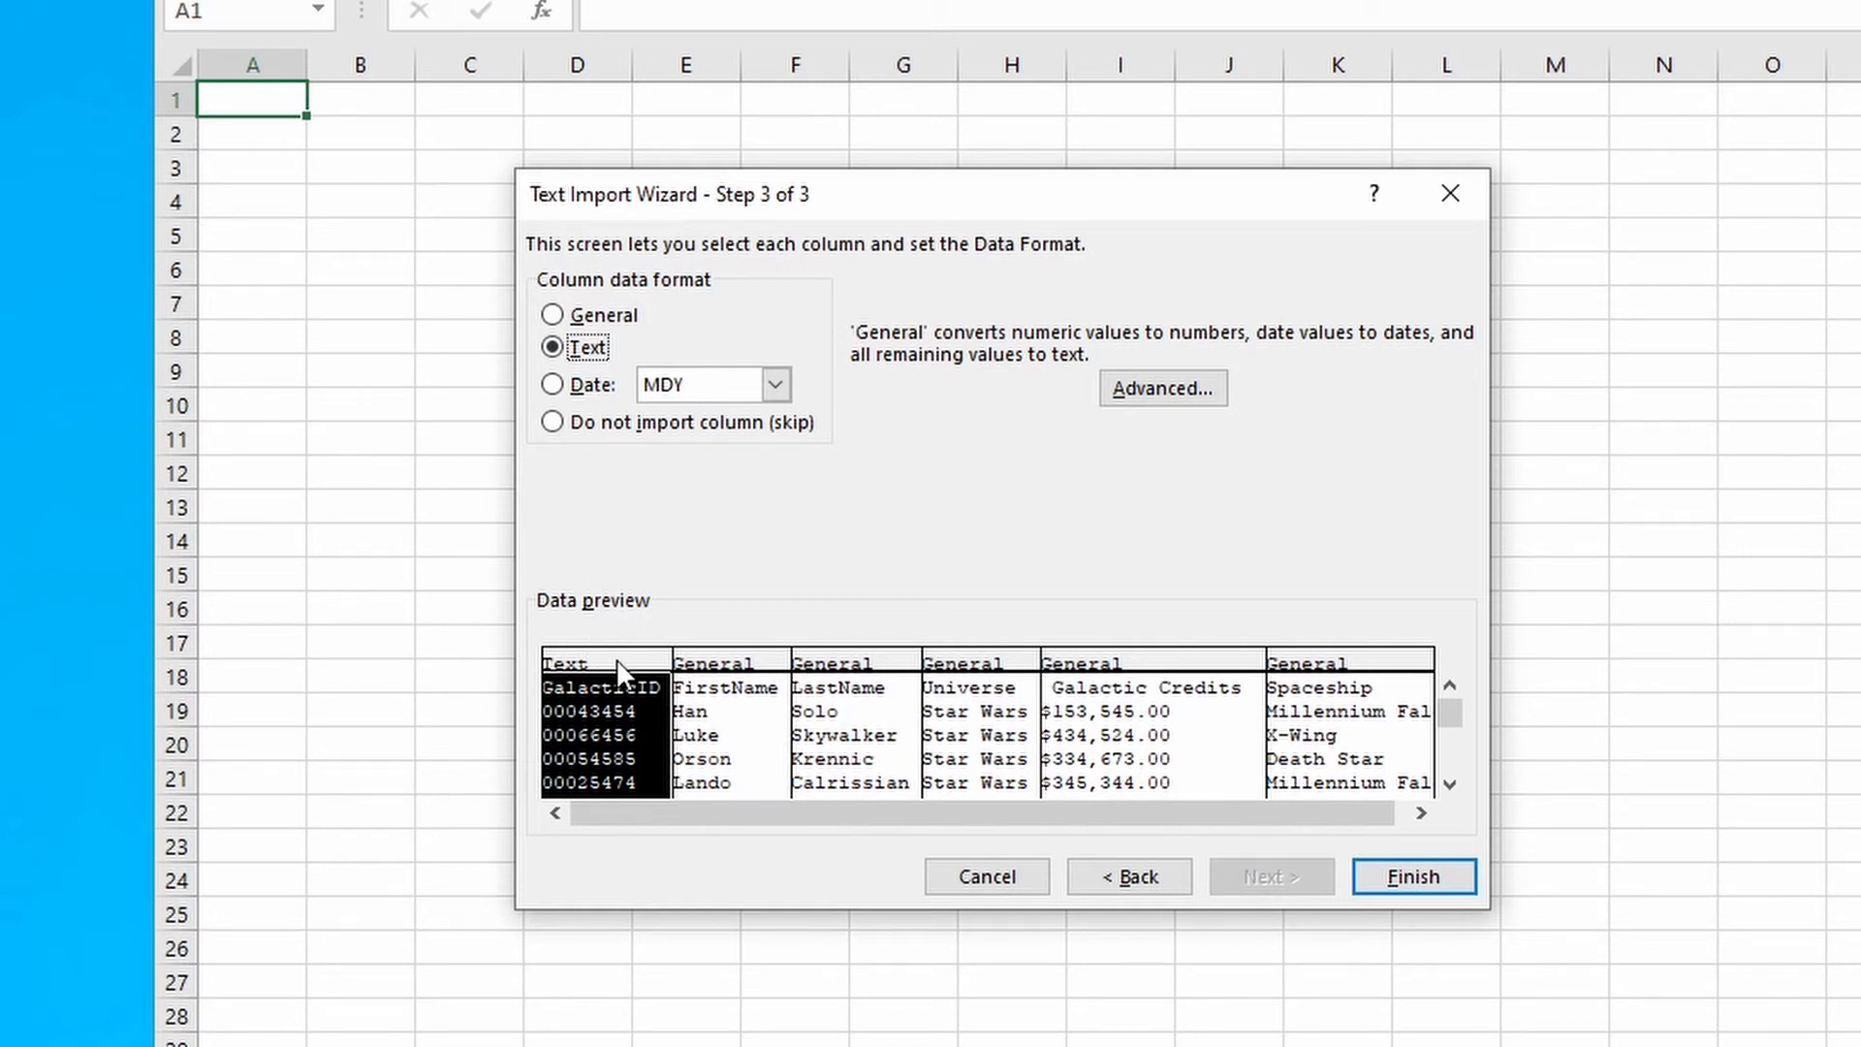
{"action": "mouse_move", "coordinate": [805, 665]}
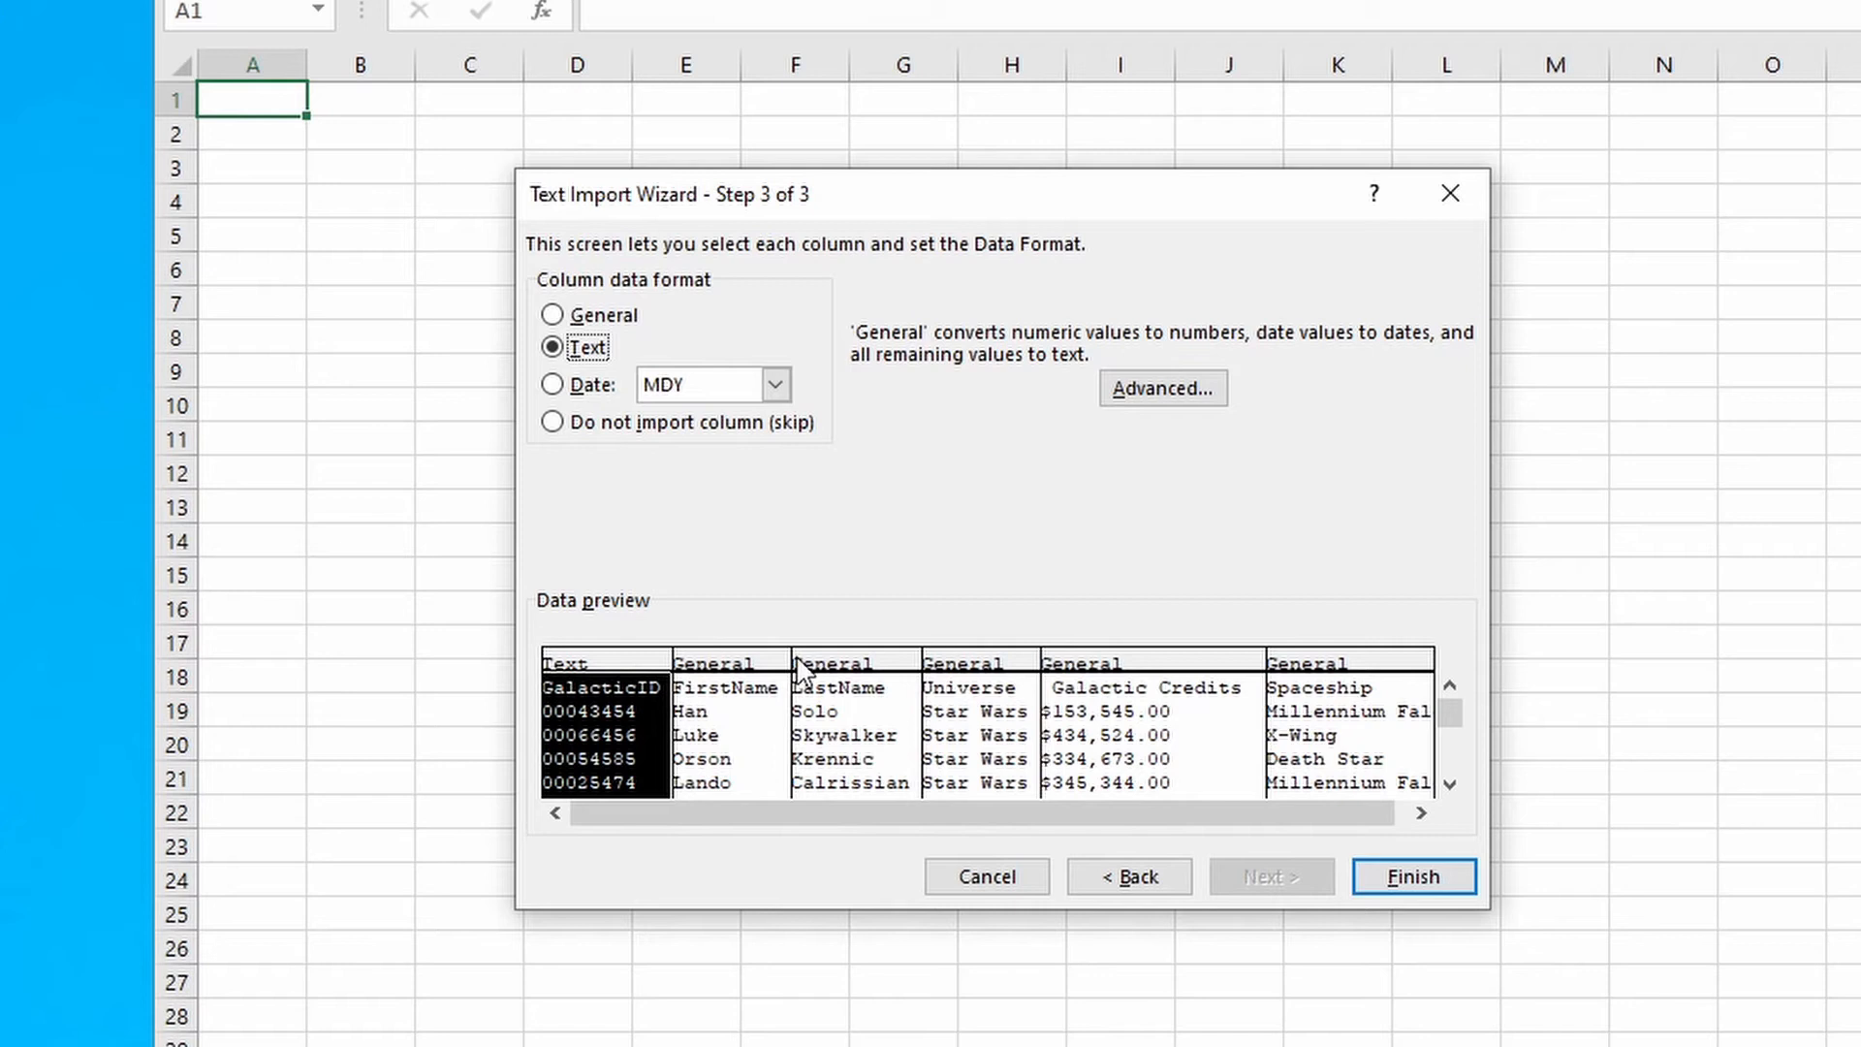
{"action": "left_click", "coordinate": [1413, 876]}
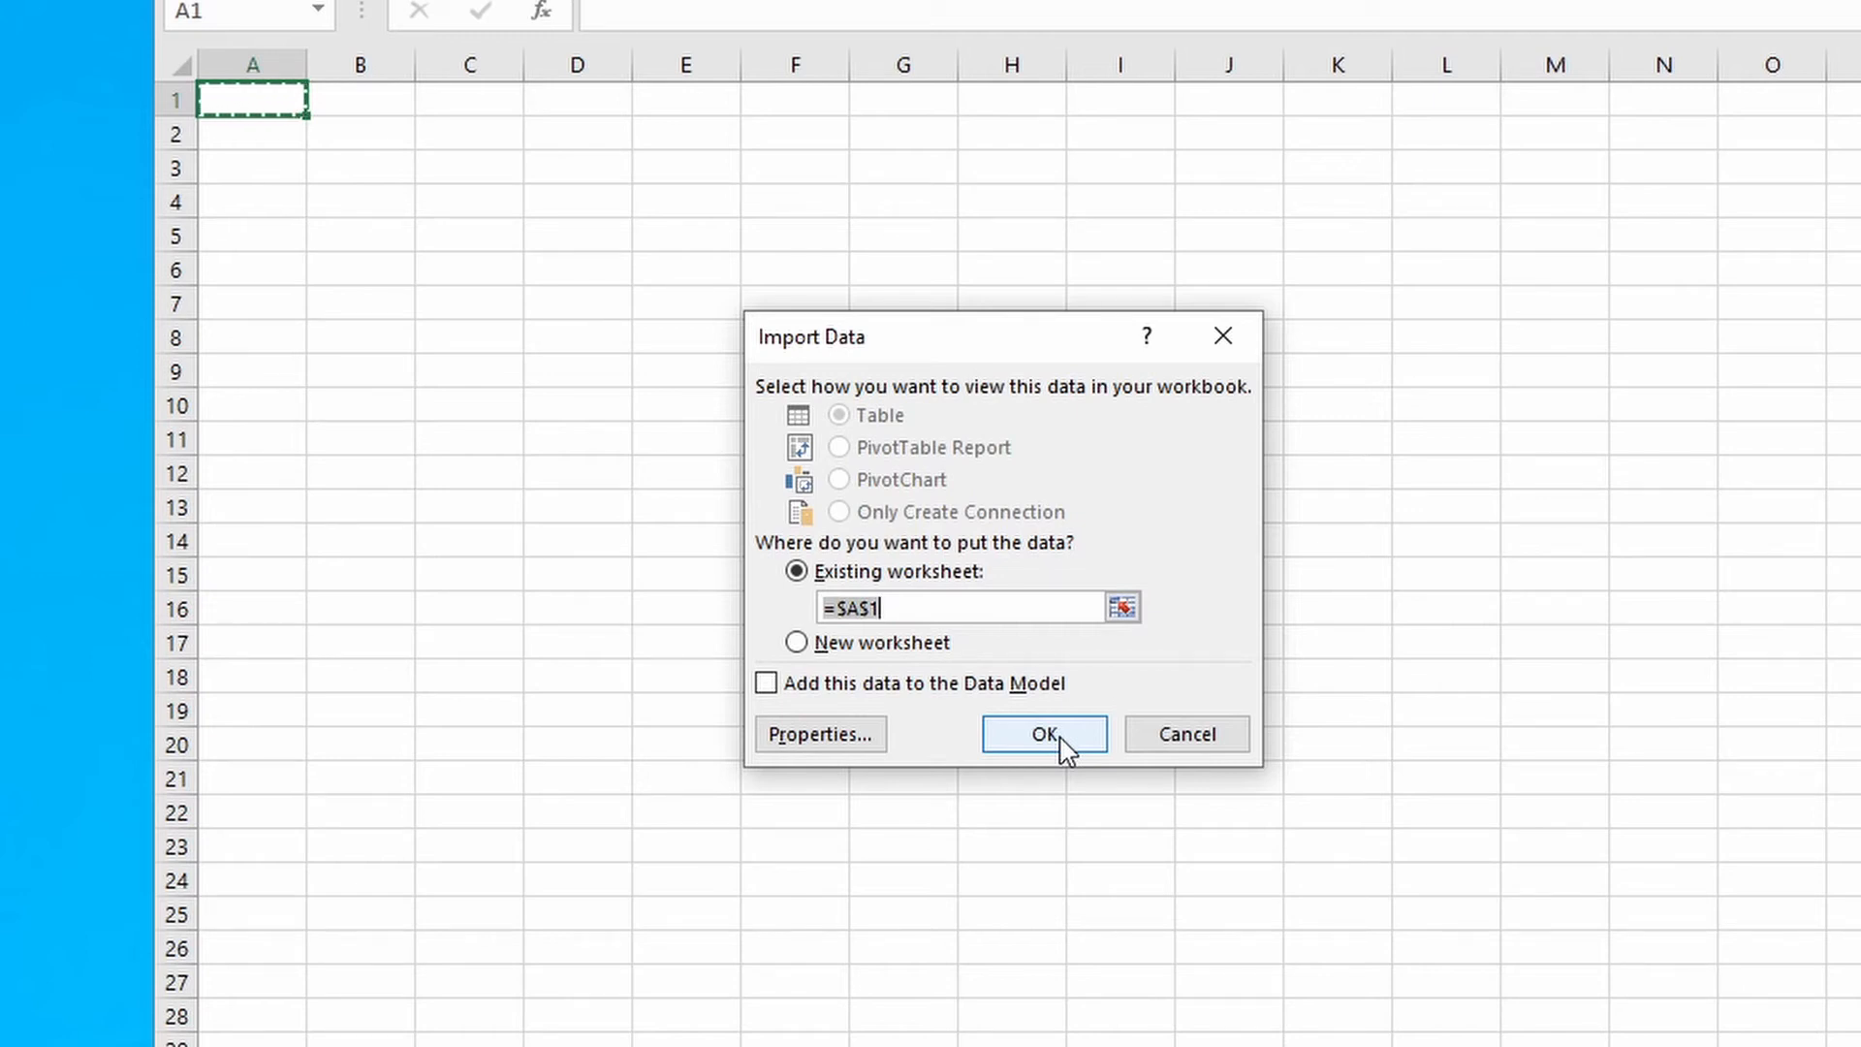
{"action": "left_click", "coordinate": [1043, 733]}
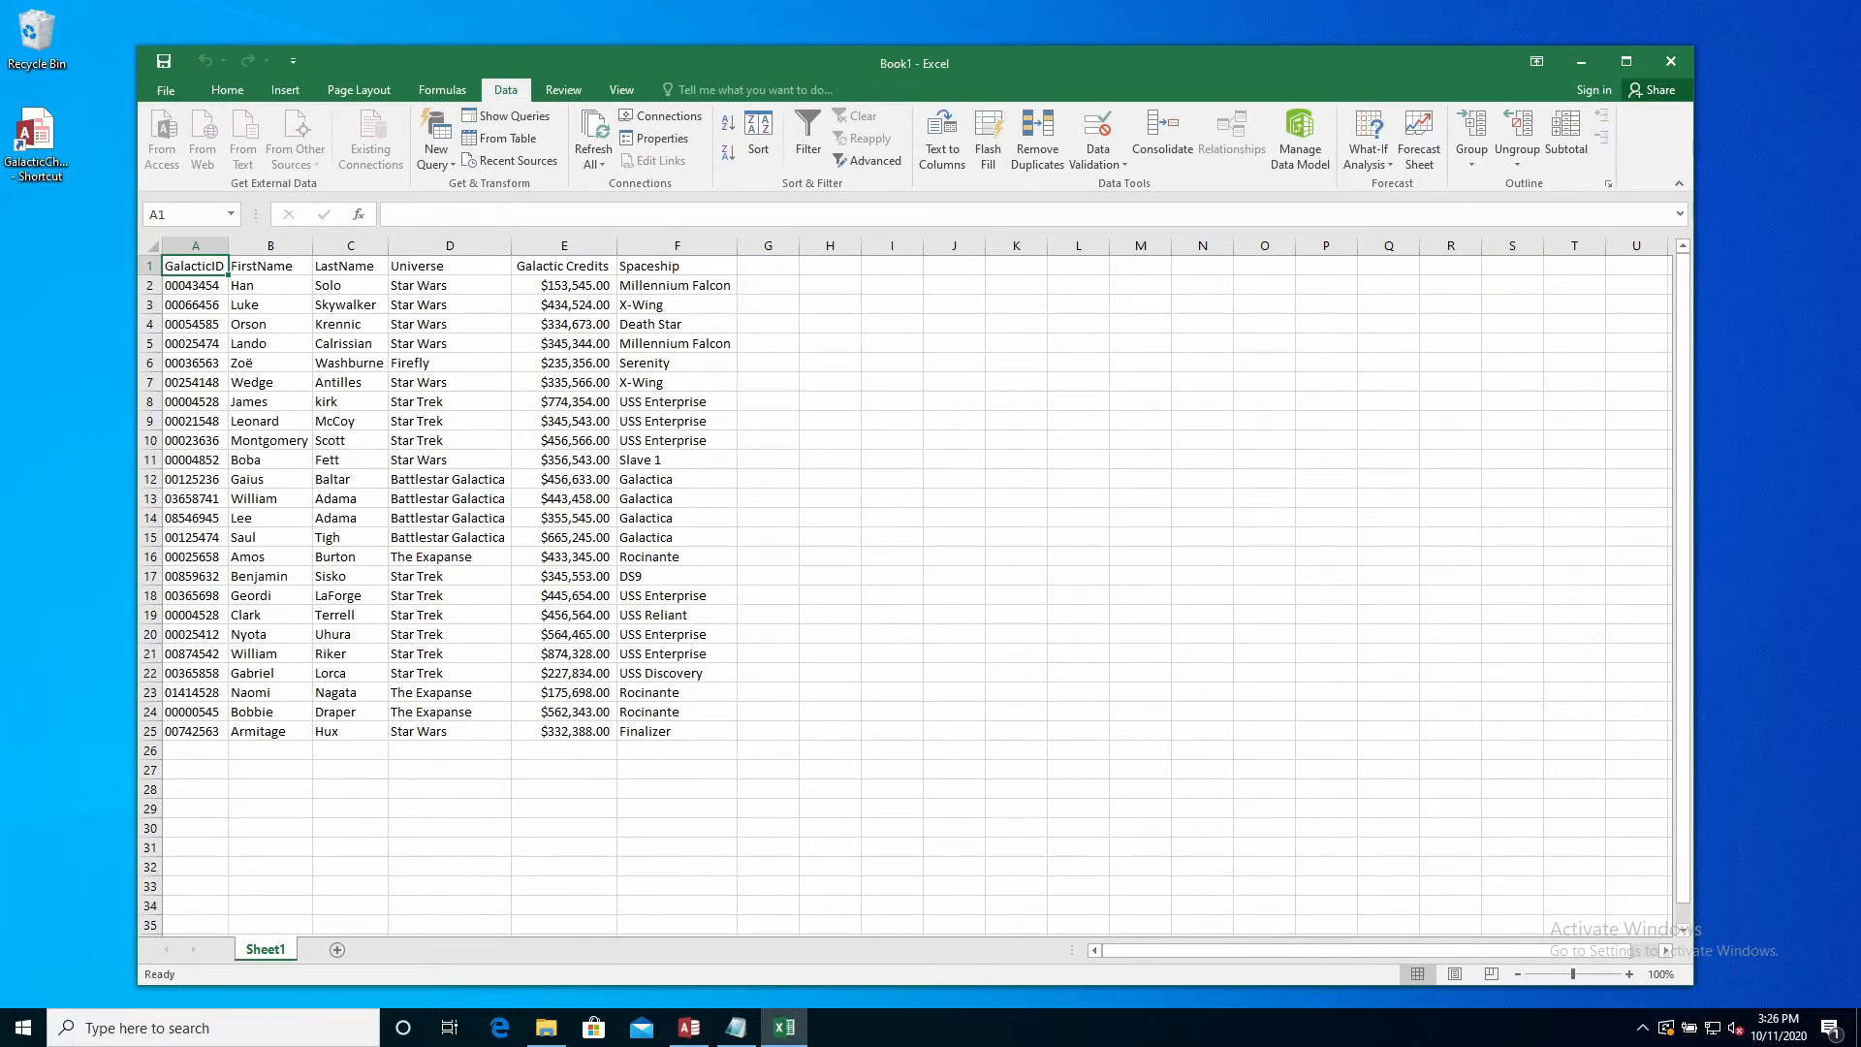
Enter =AVERAGE(E2:E25) in E28 to average the Galactic Credits
{"action": "left_click", "coordinate": [194, 285]}
{"action": "type", "text": "="}
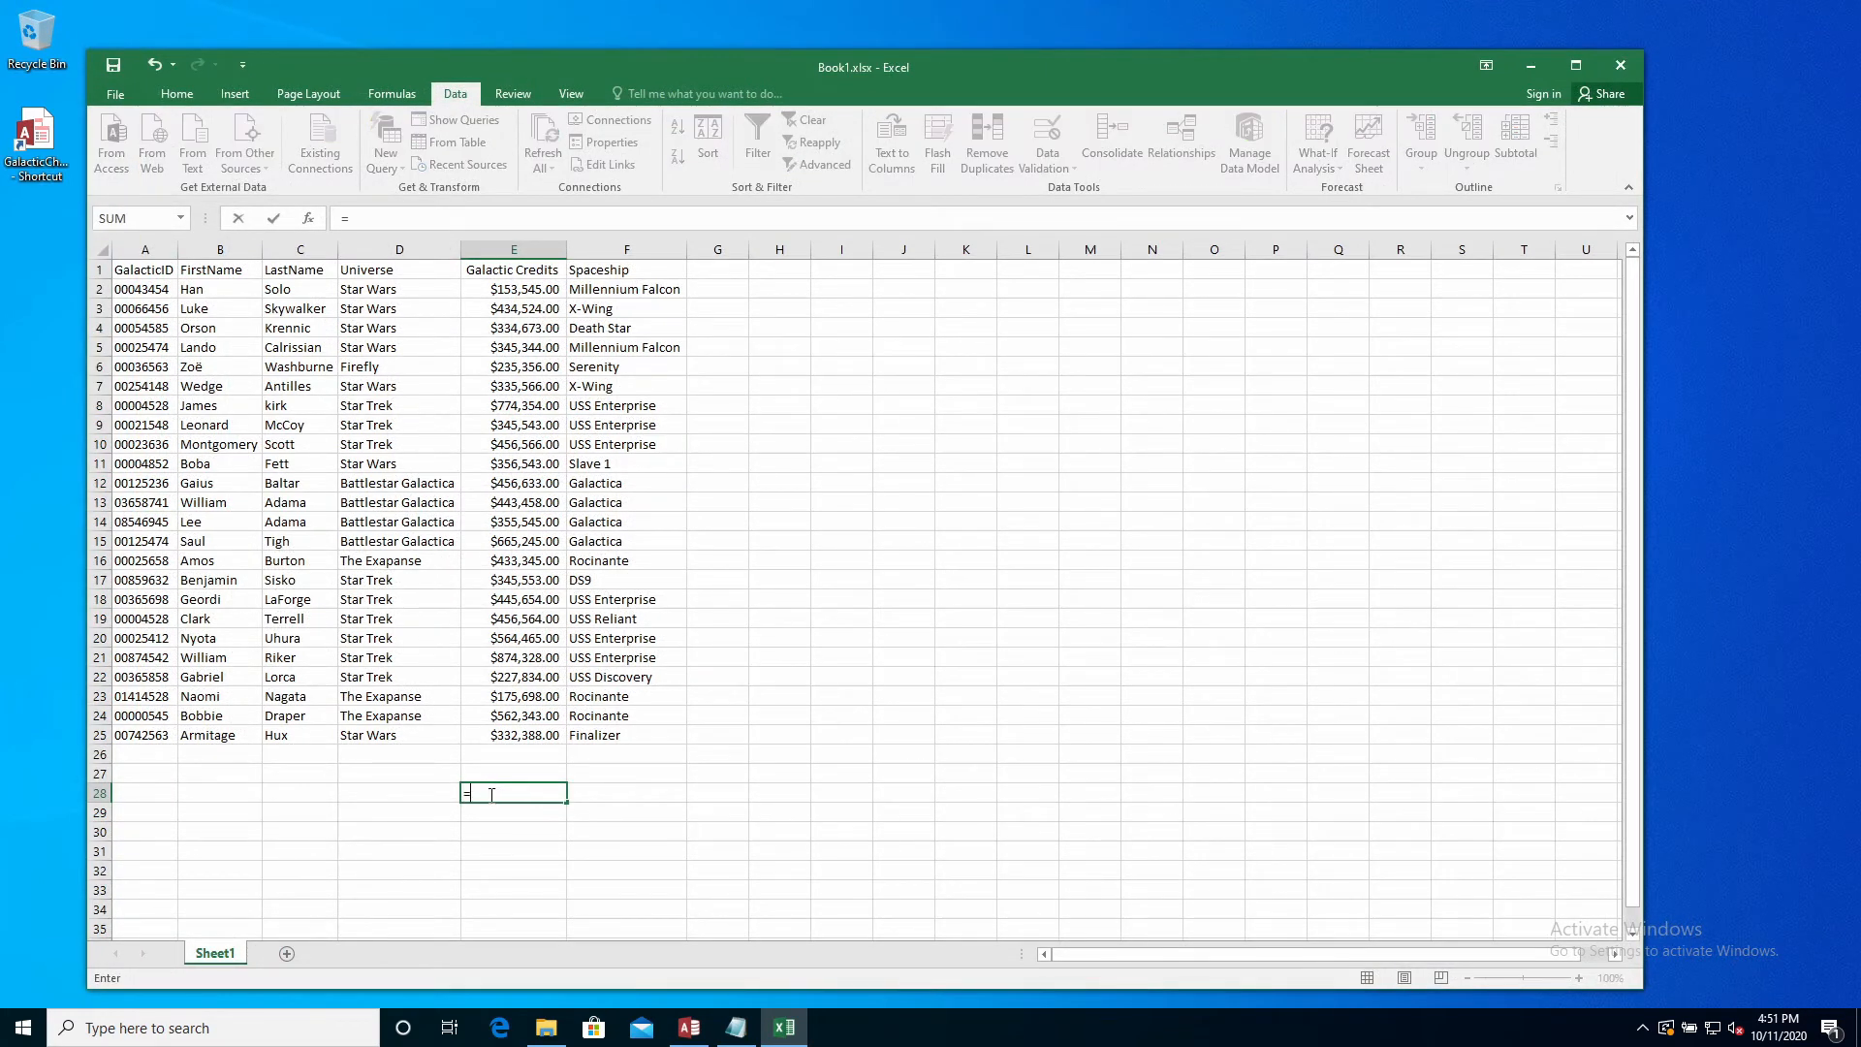
{"action": "type", "text": "av"}
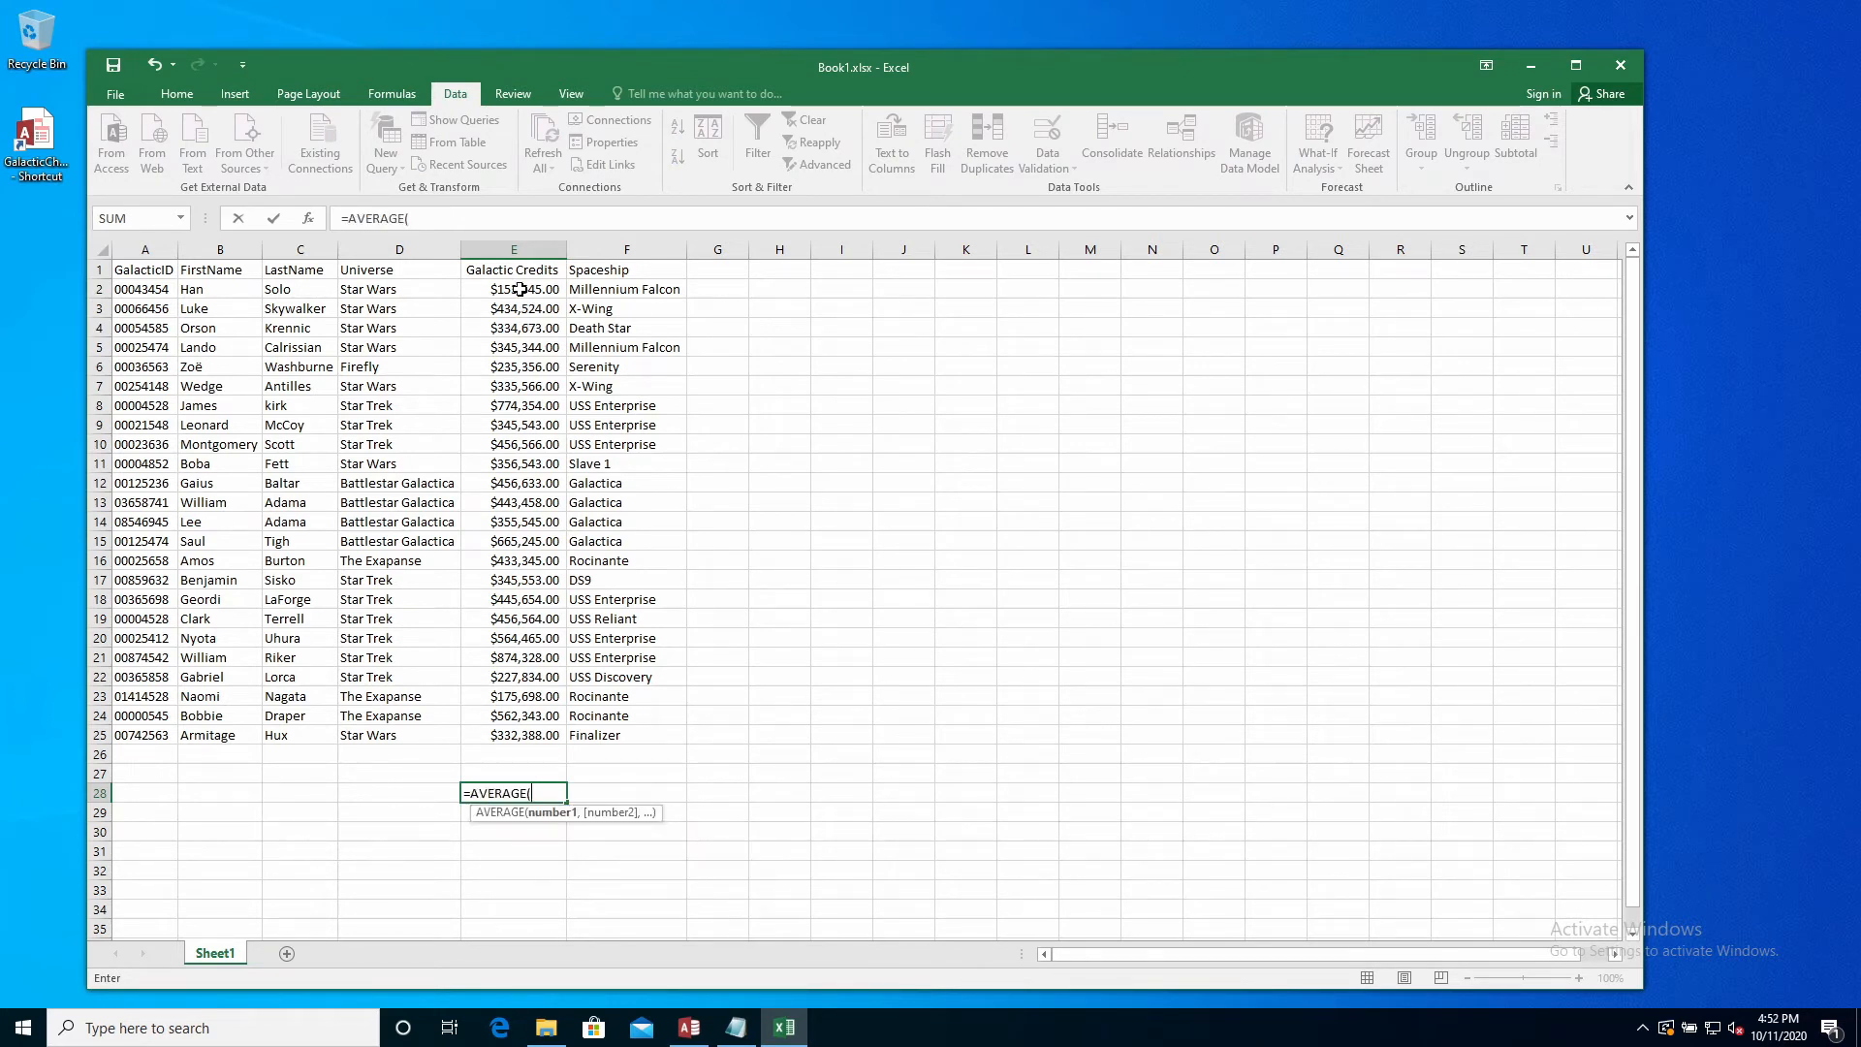
{"action": "left_click_drag", "start_coordinate": [512, 289], "coordinate": [511, 735]}
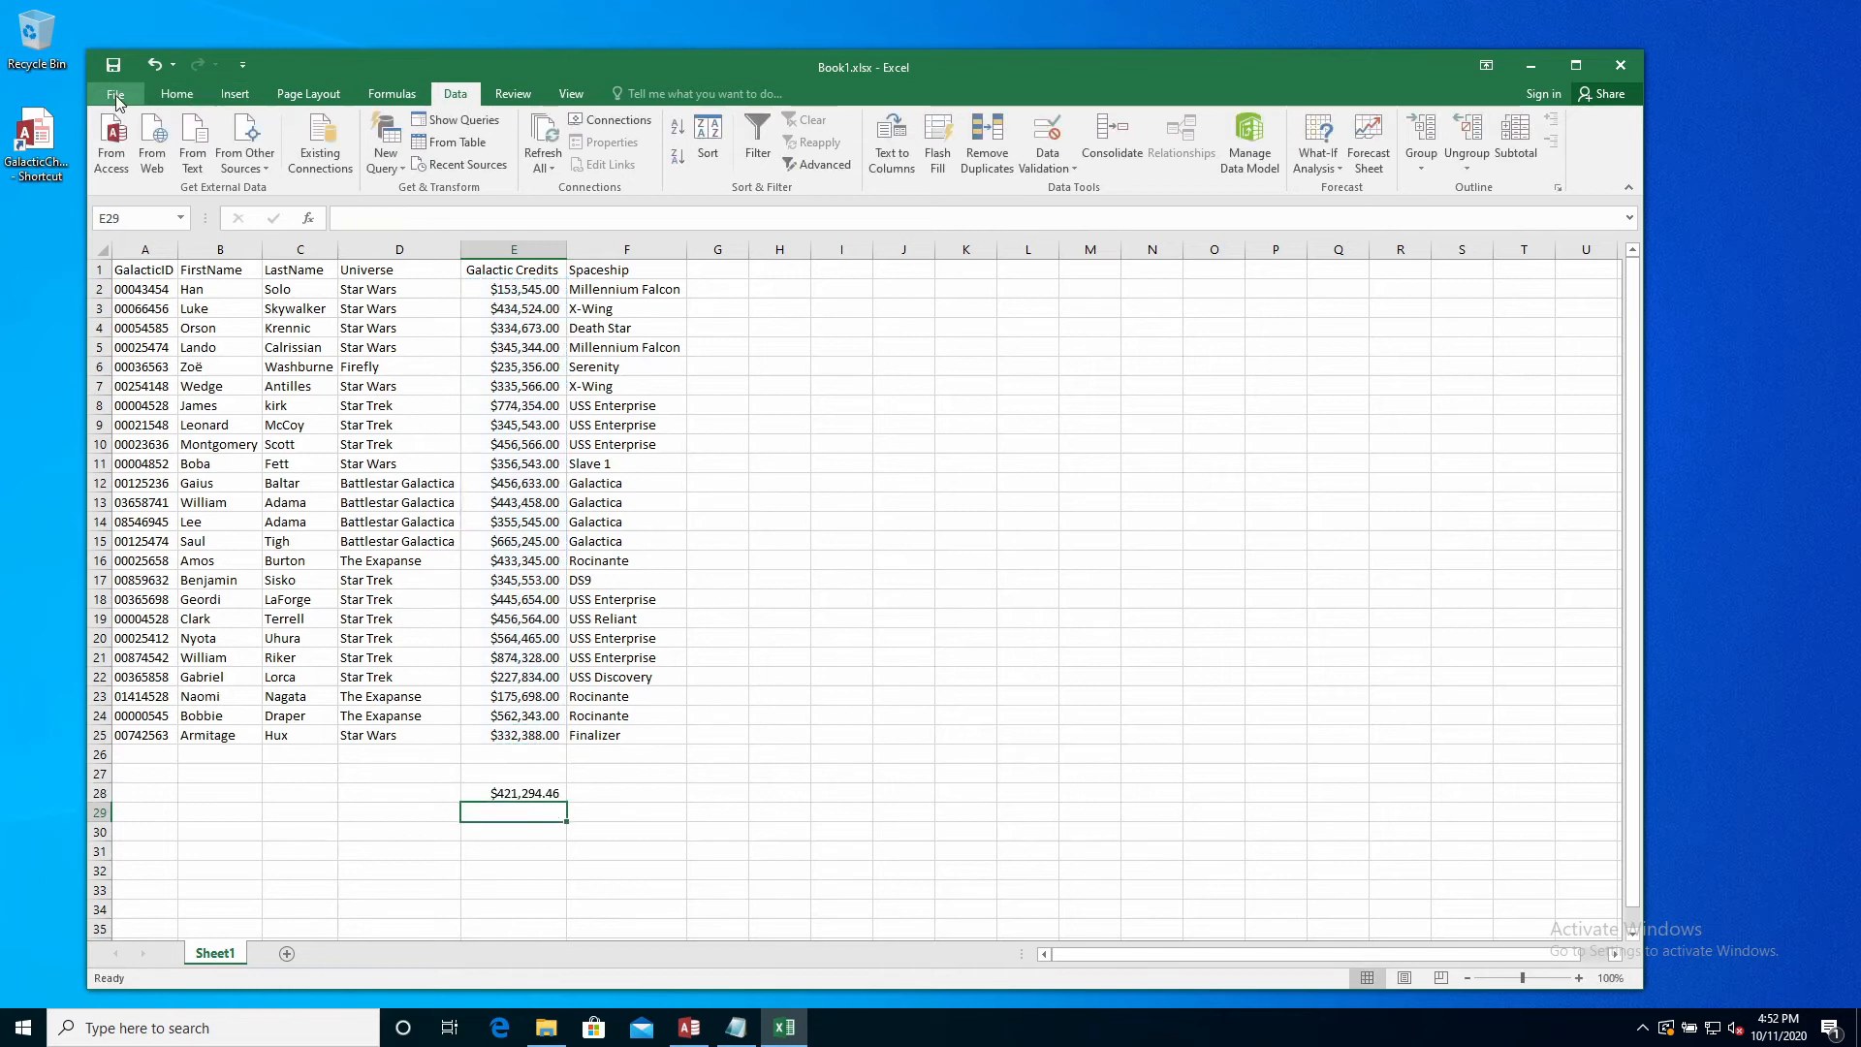
Save the workbook as Book1.xlsx and check the average formula in E28
{"action": "left_click", "coordinate": [115, 93]}
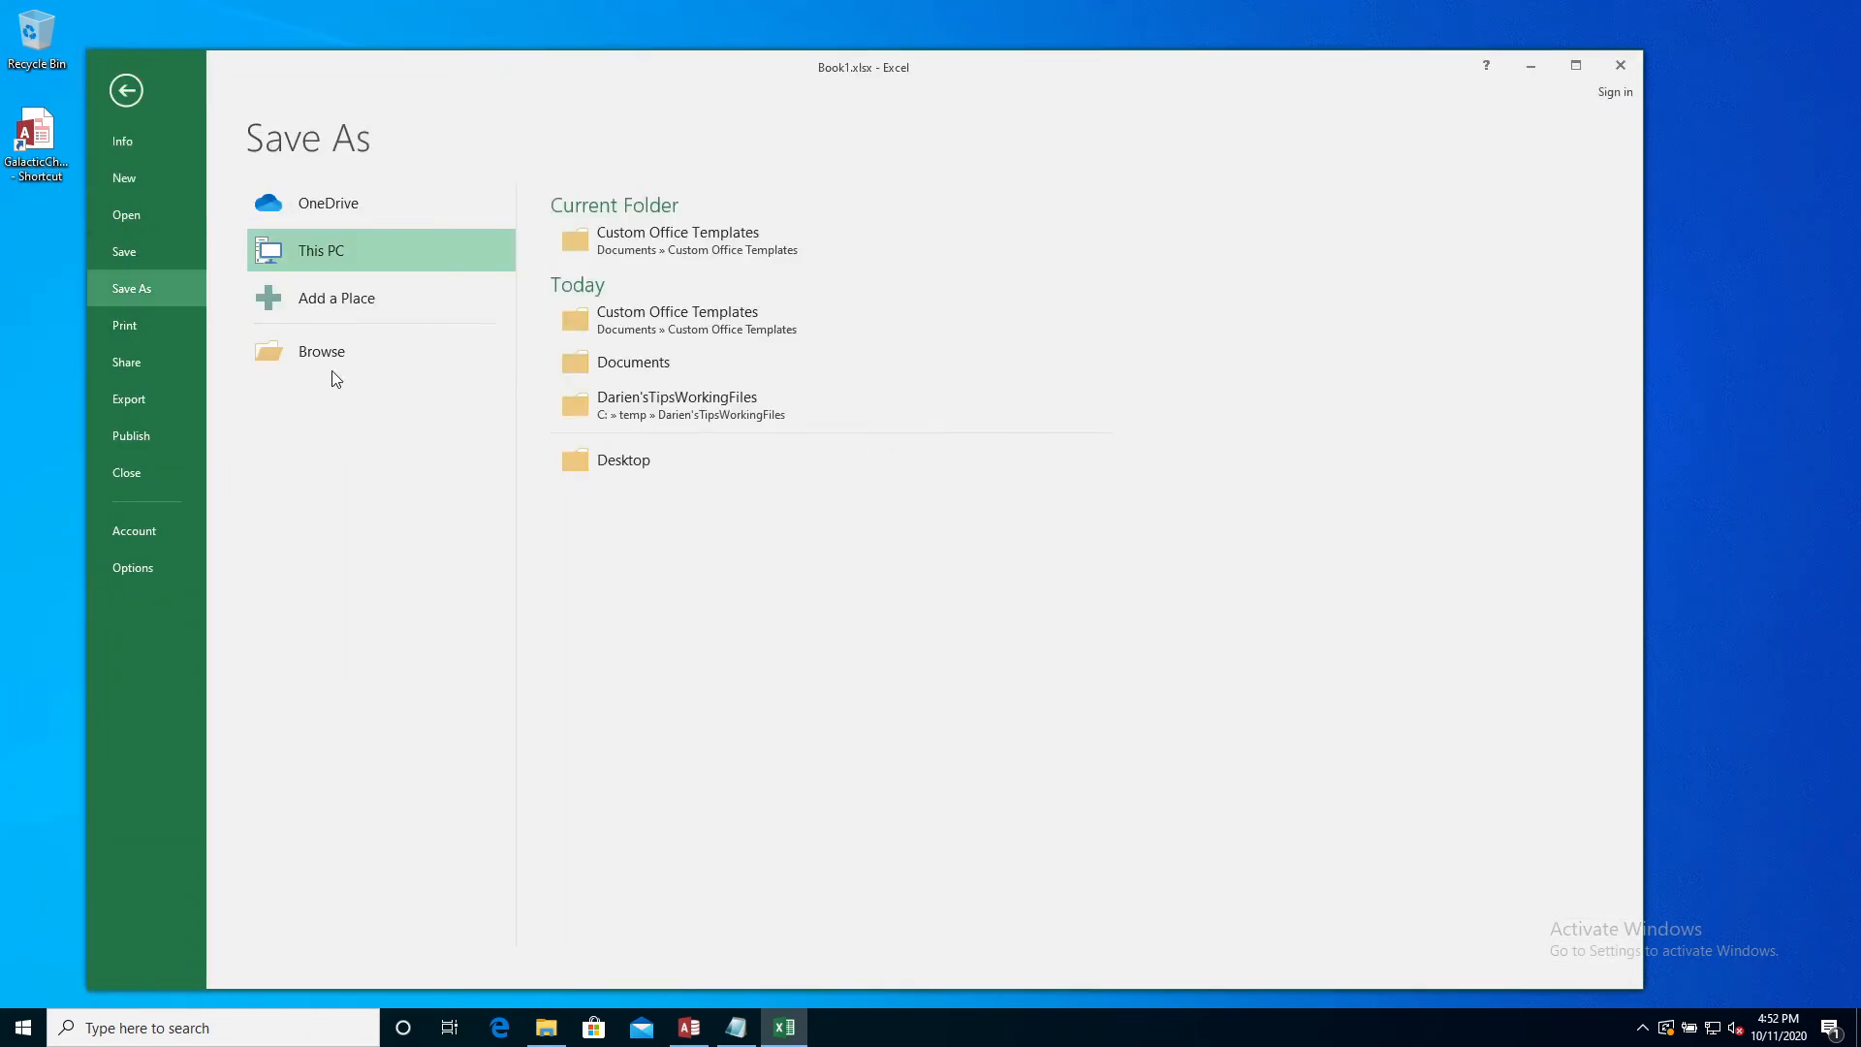
{"action": "left_click", "coordinate": [319, 351]}
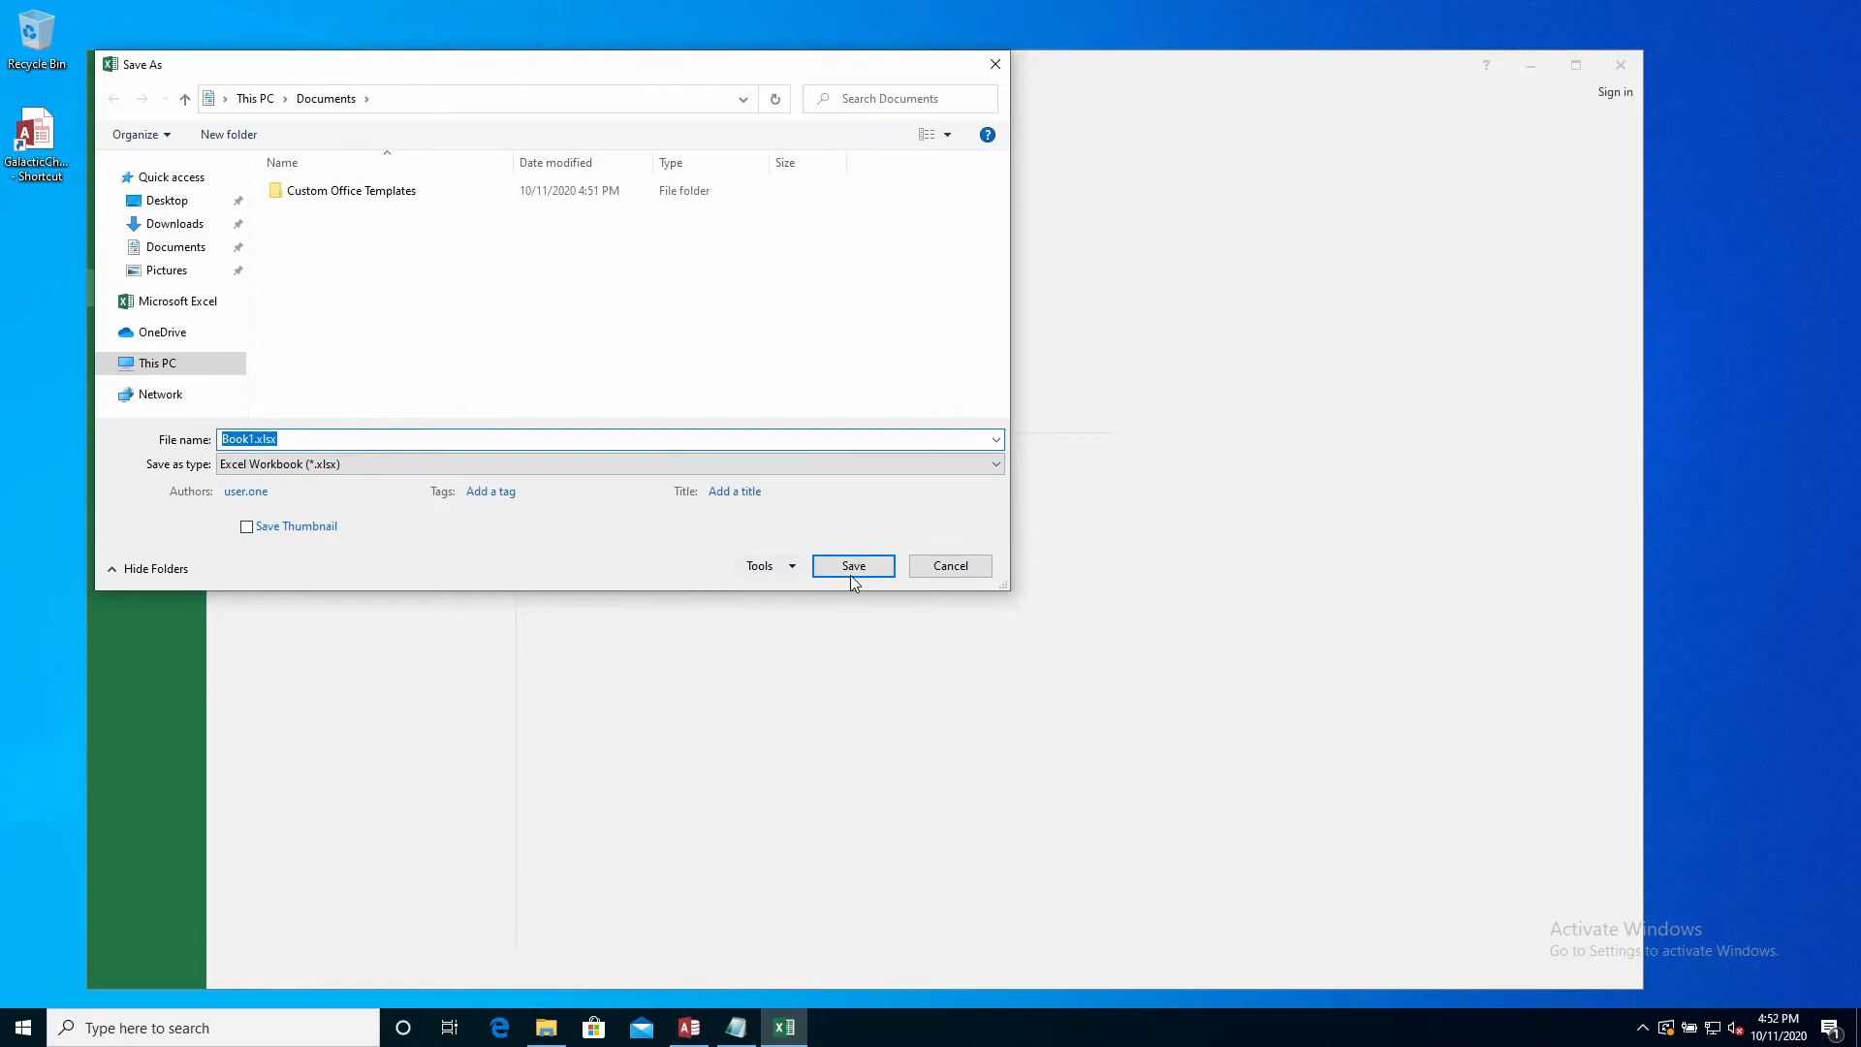
{"action": "left_click", "coordinate": [853, 564]}
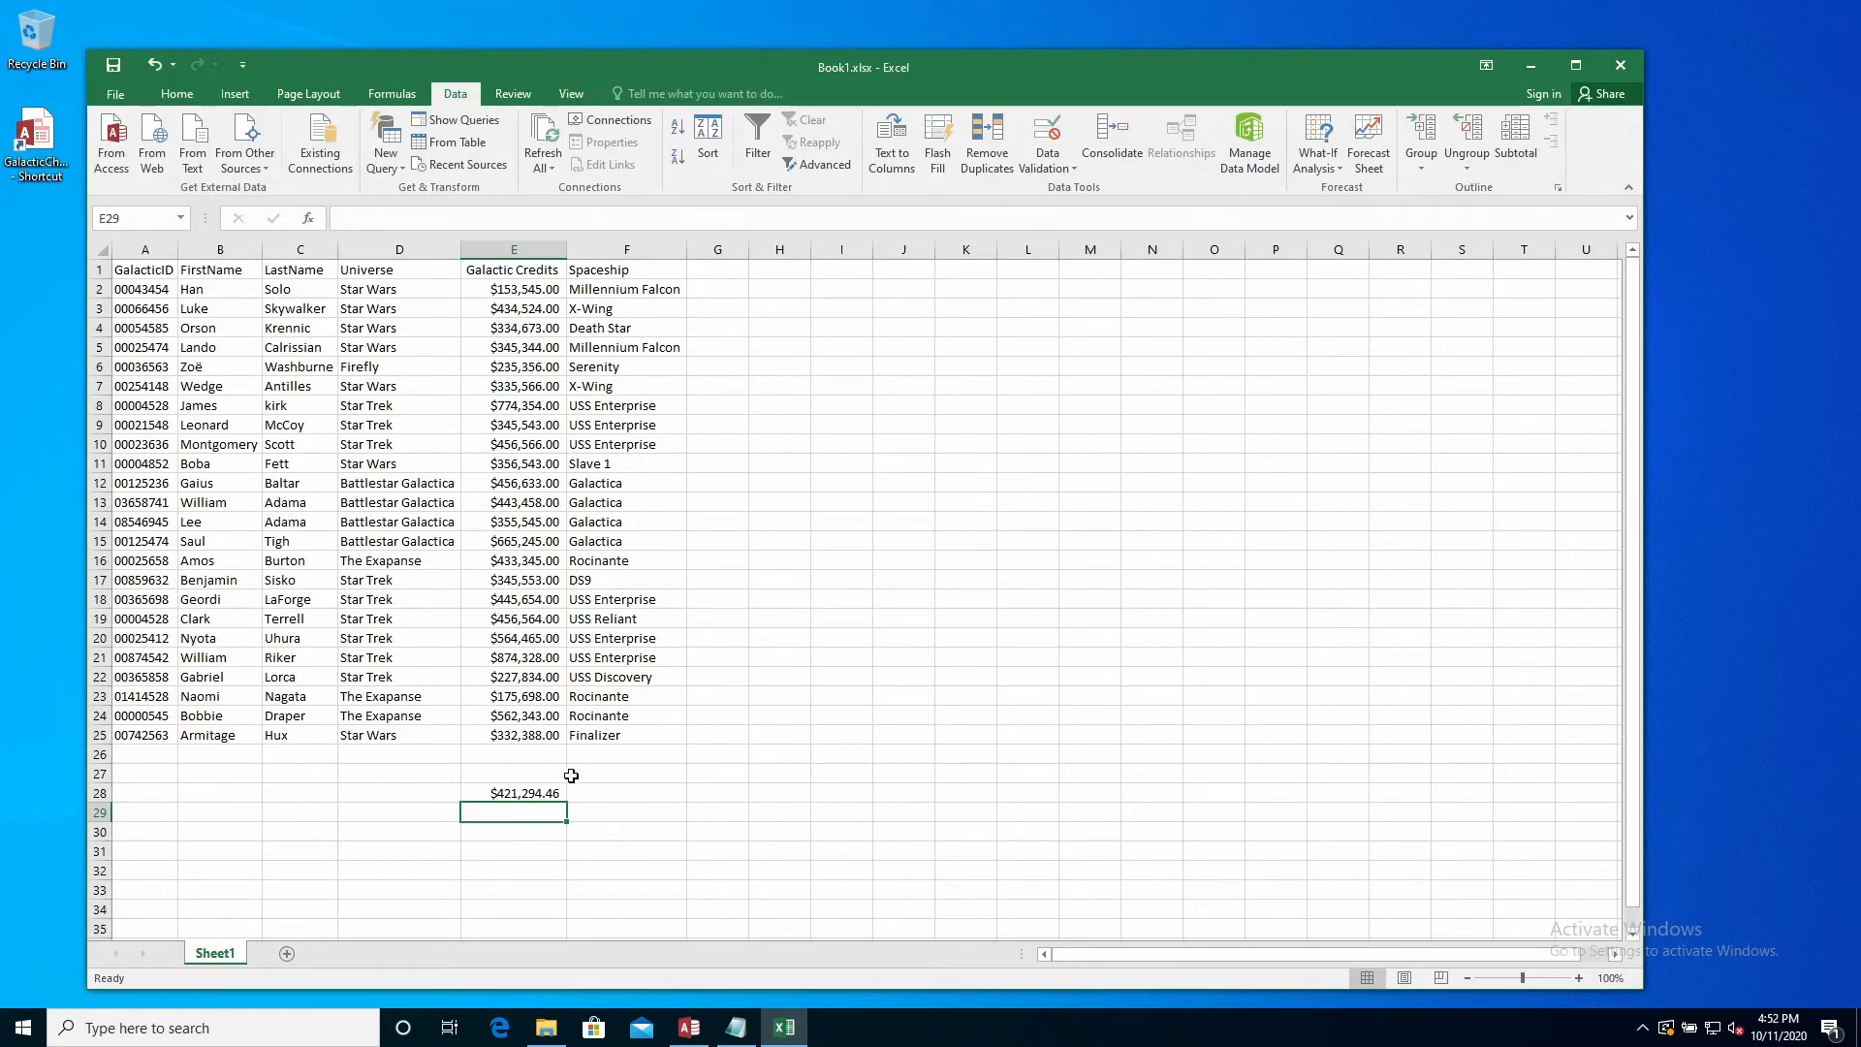
{"action": "left_click", "coordinate": [512, 793]}
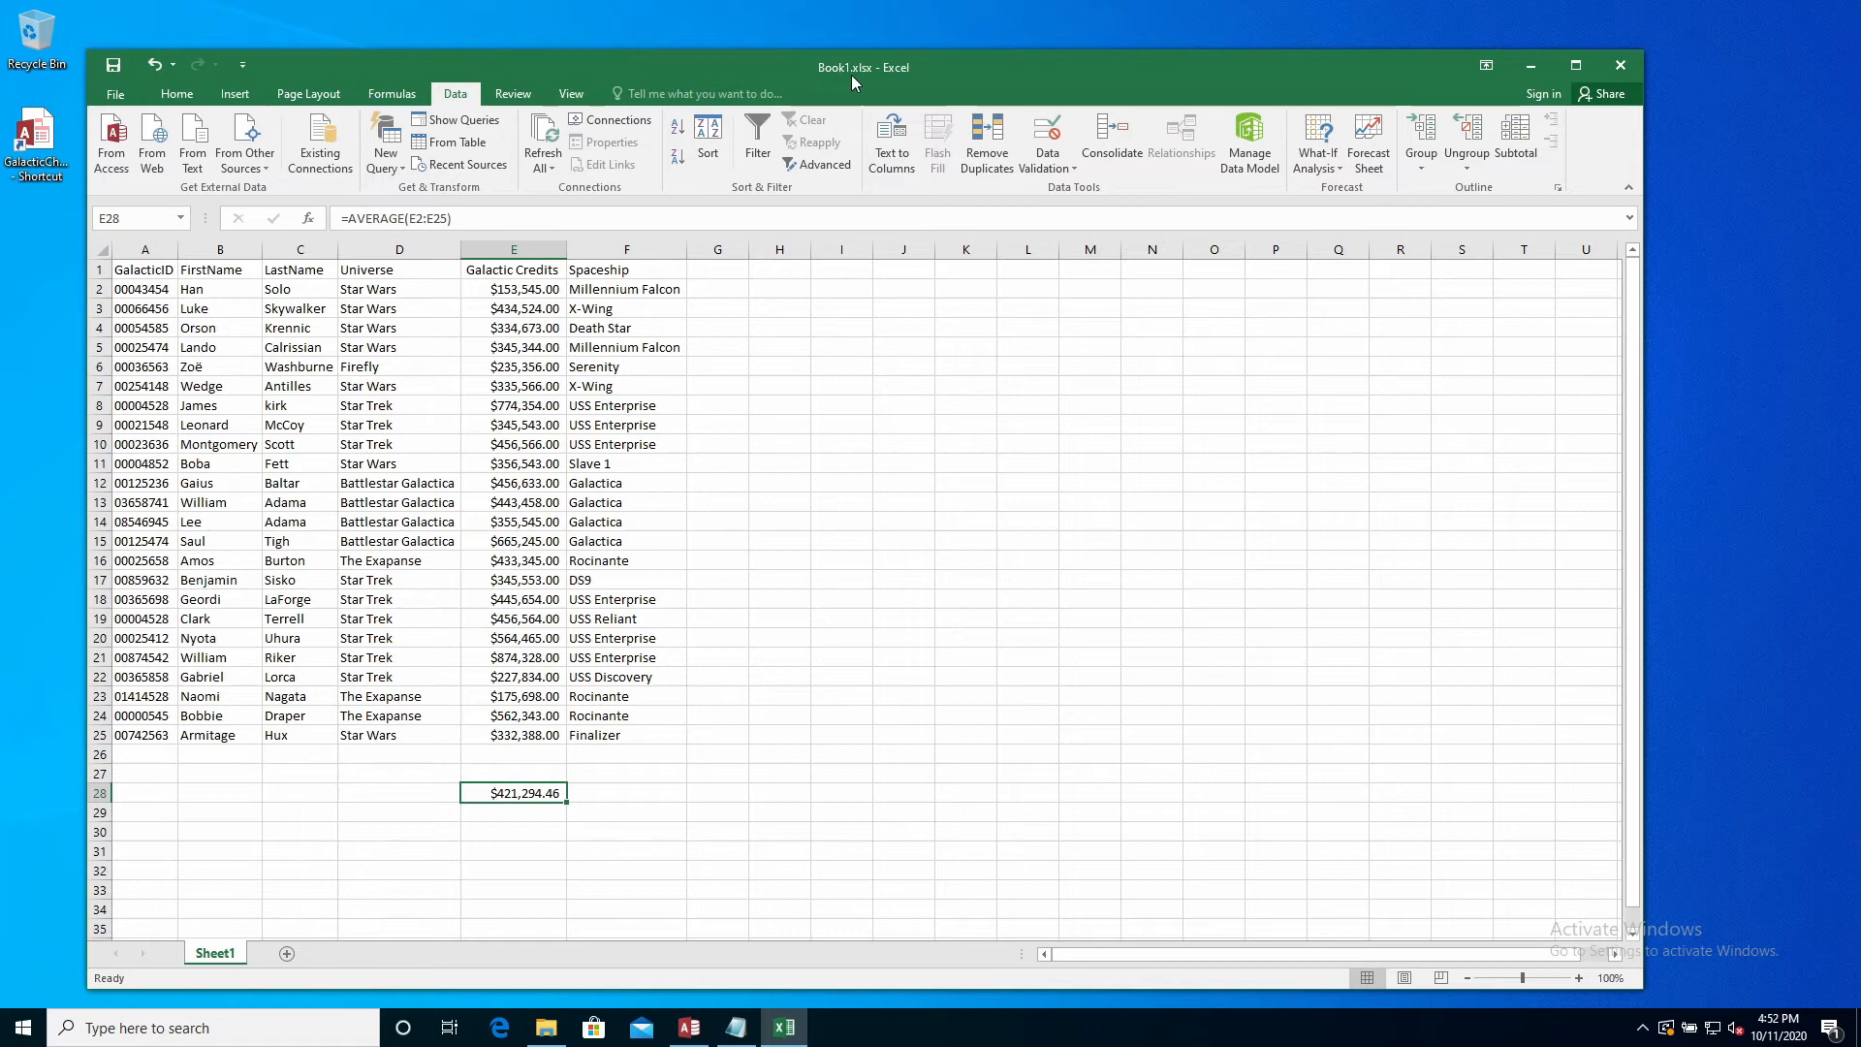
{"action": "mouse_move", "coordinate": [667, 355]}
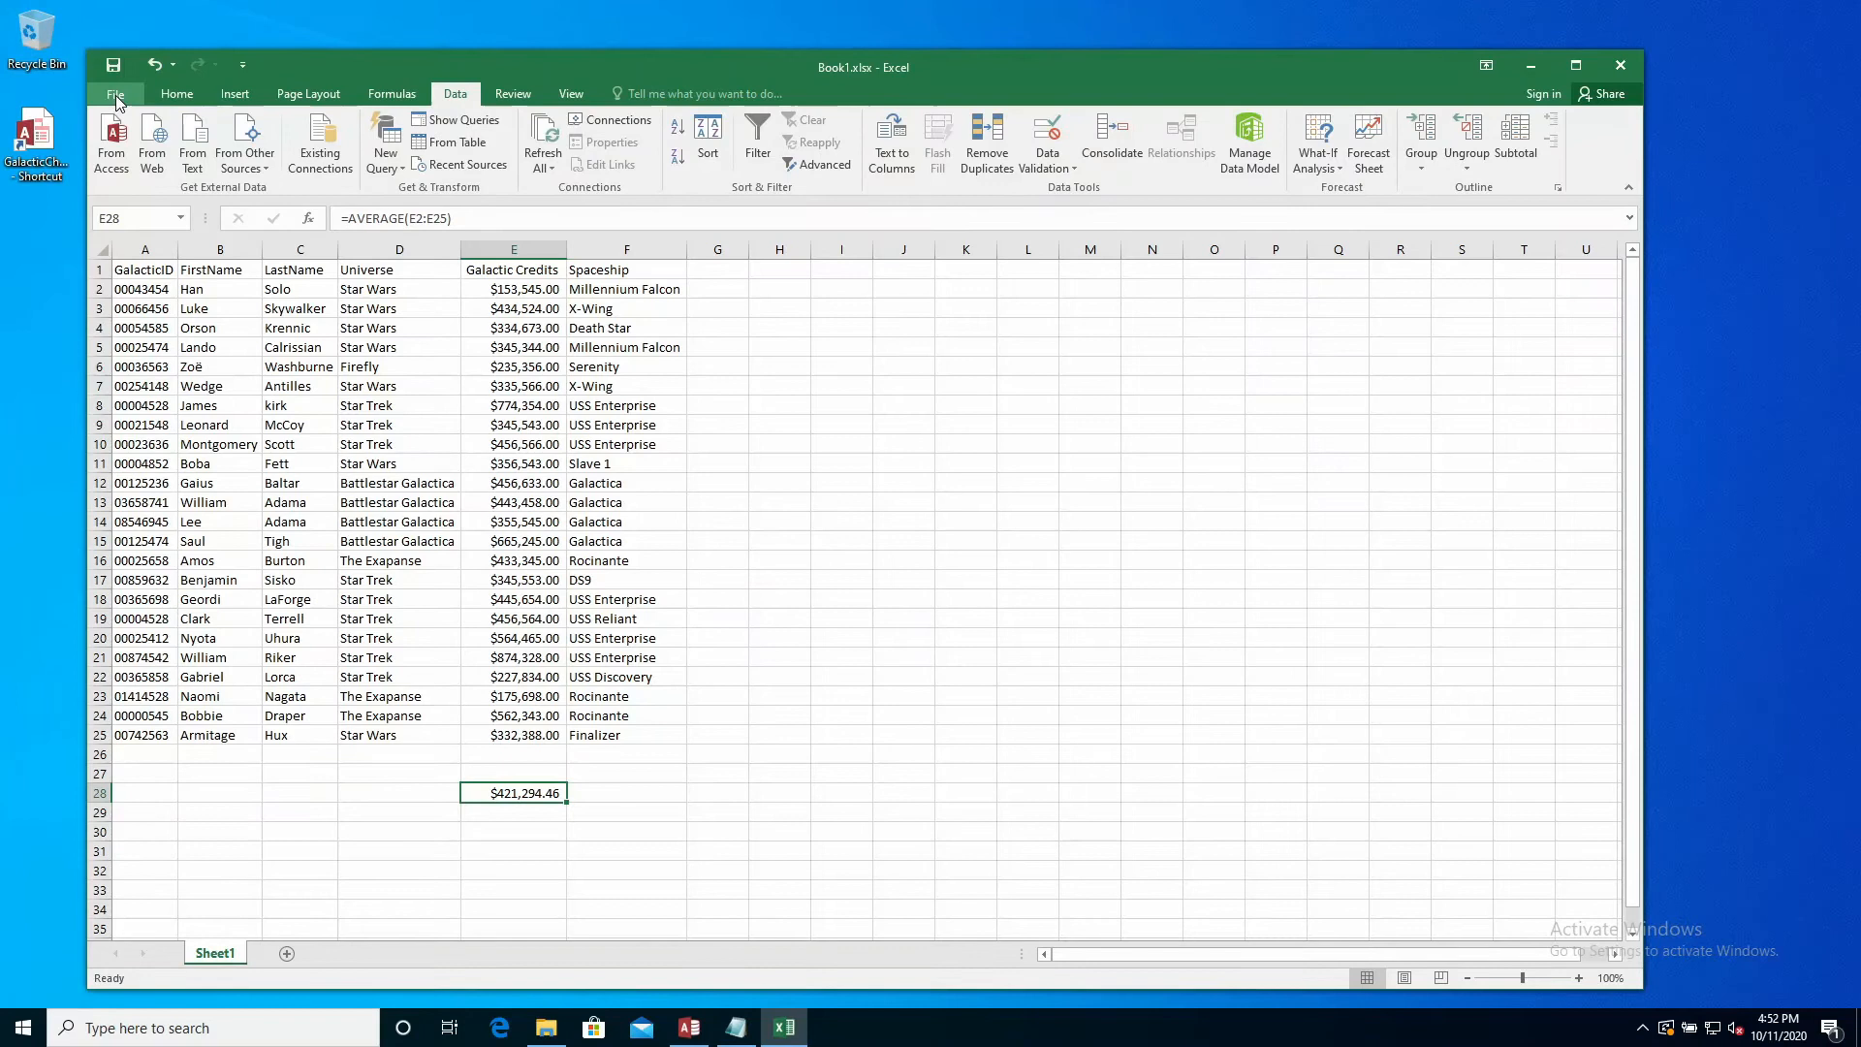
Save a copy in CSV (Comma delimited) format as Book1.csv
{"action": "left_click", "coordinate": [115, 93]}
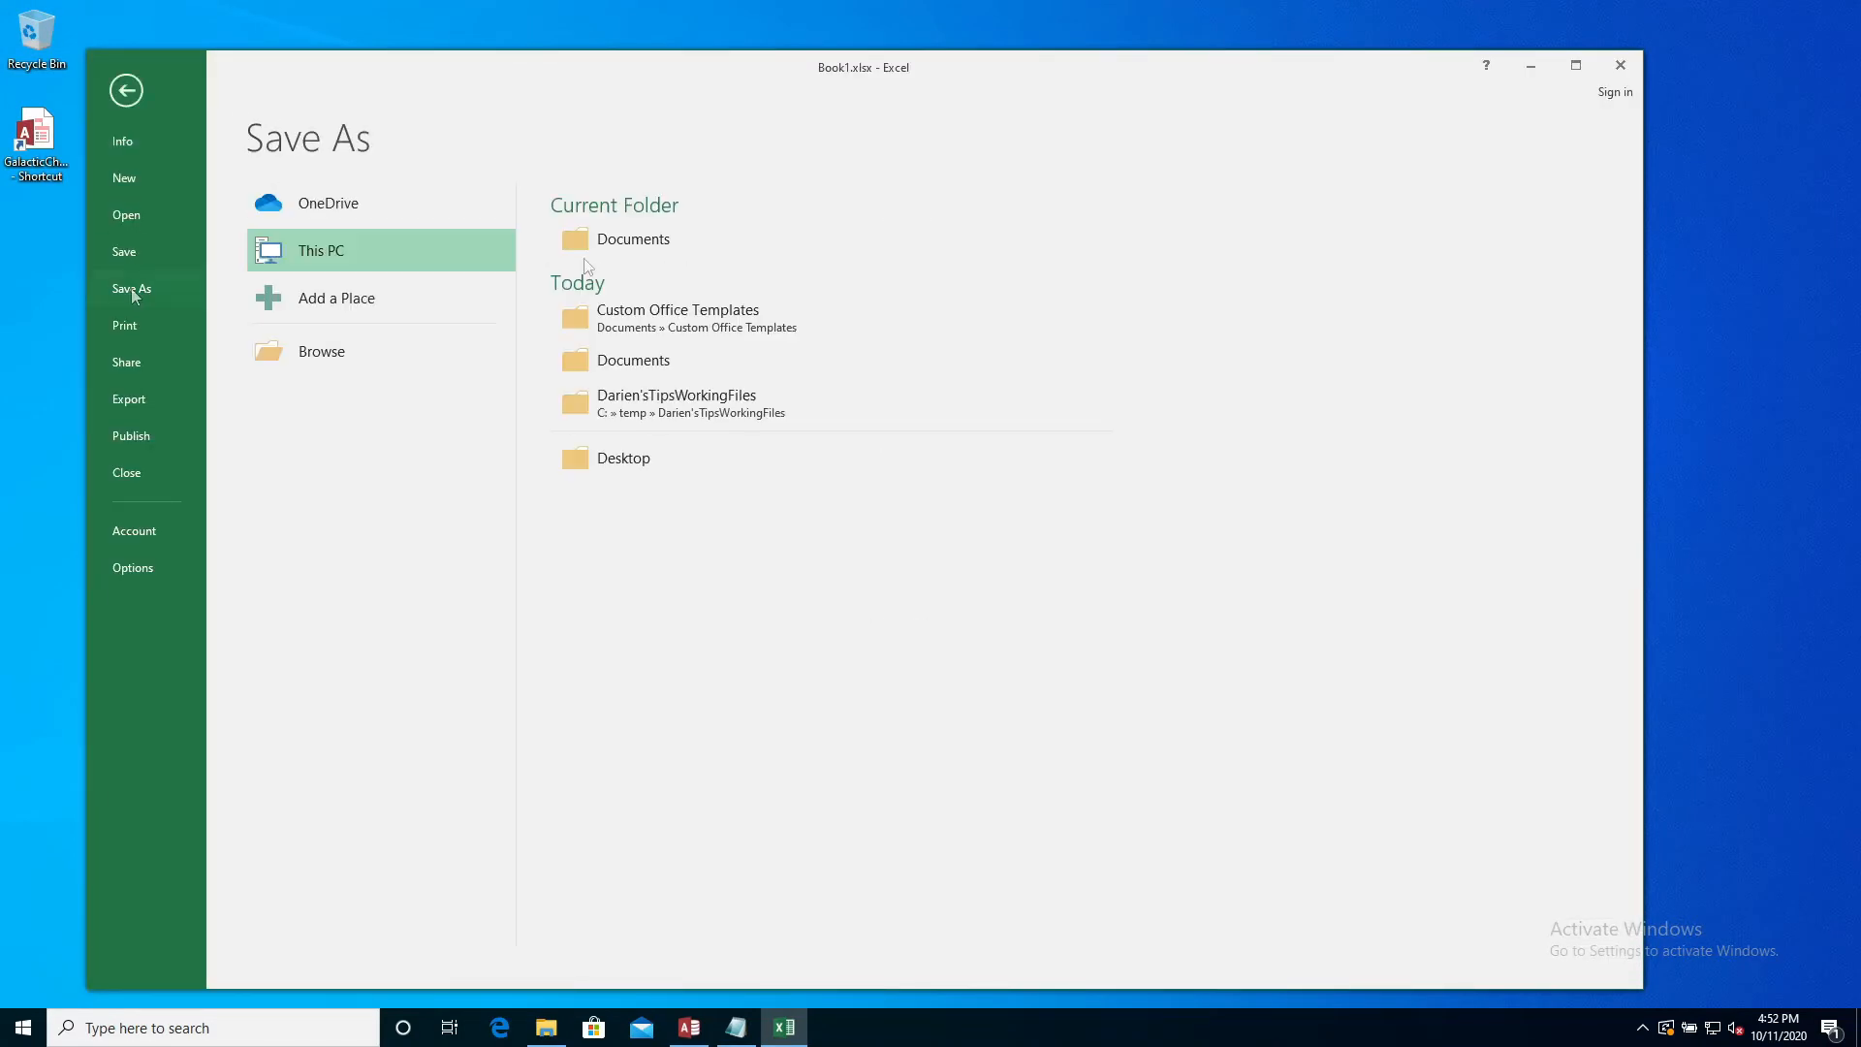
{"action": "left_click", "coordinate": [319, 351]}
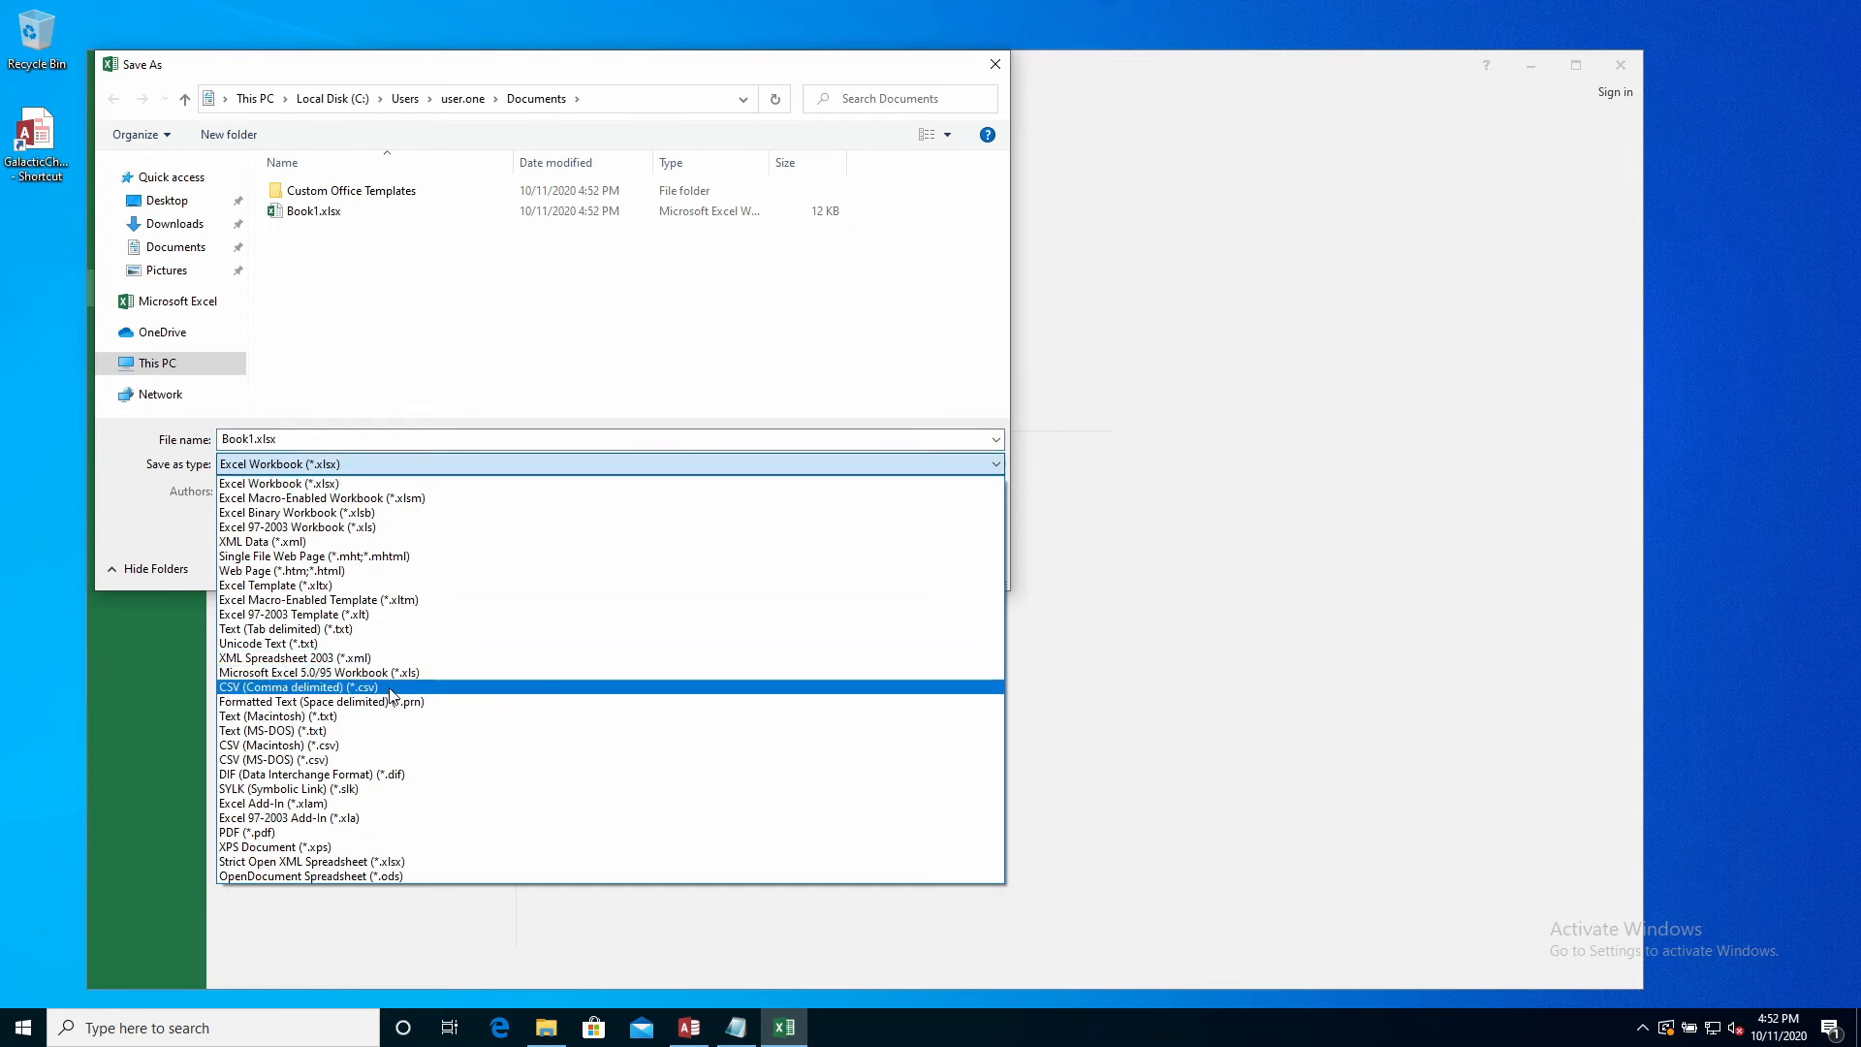
{"action": "left_click", "coordinate": [299, 686]}
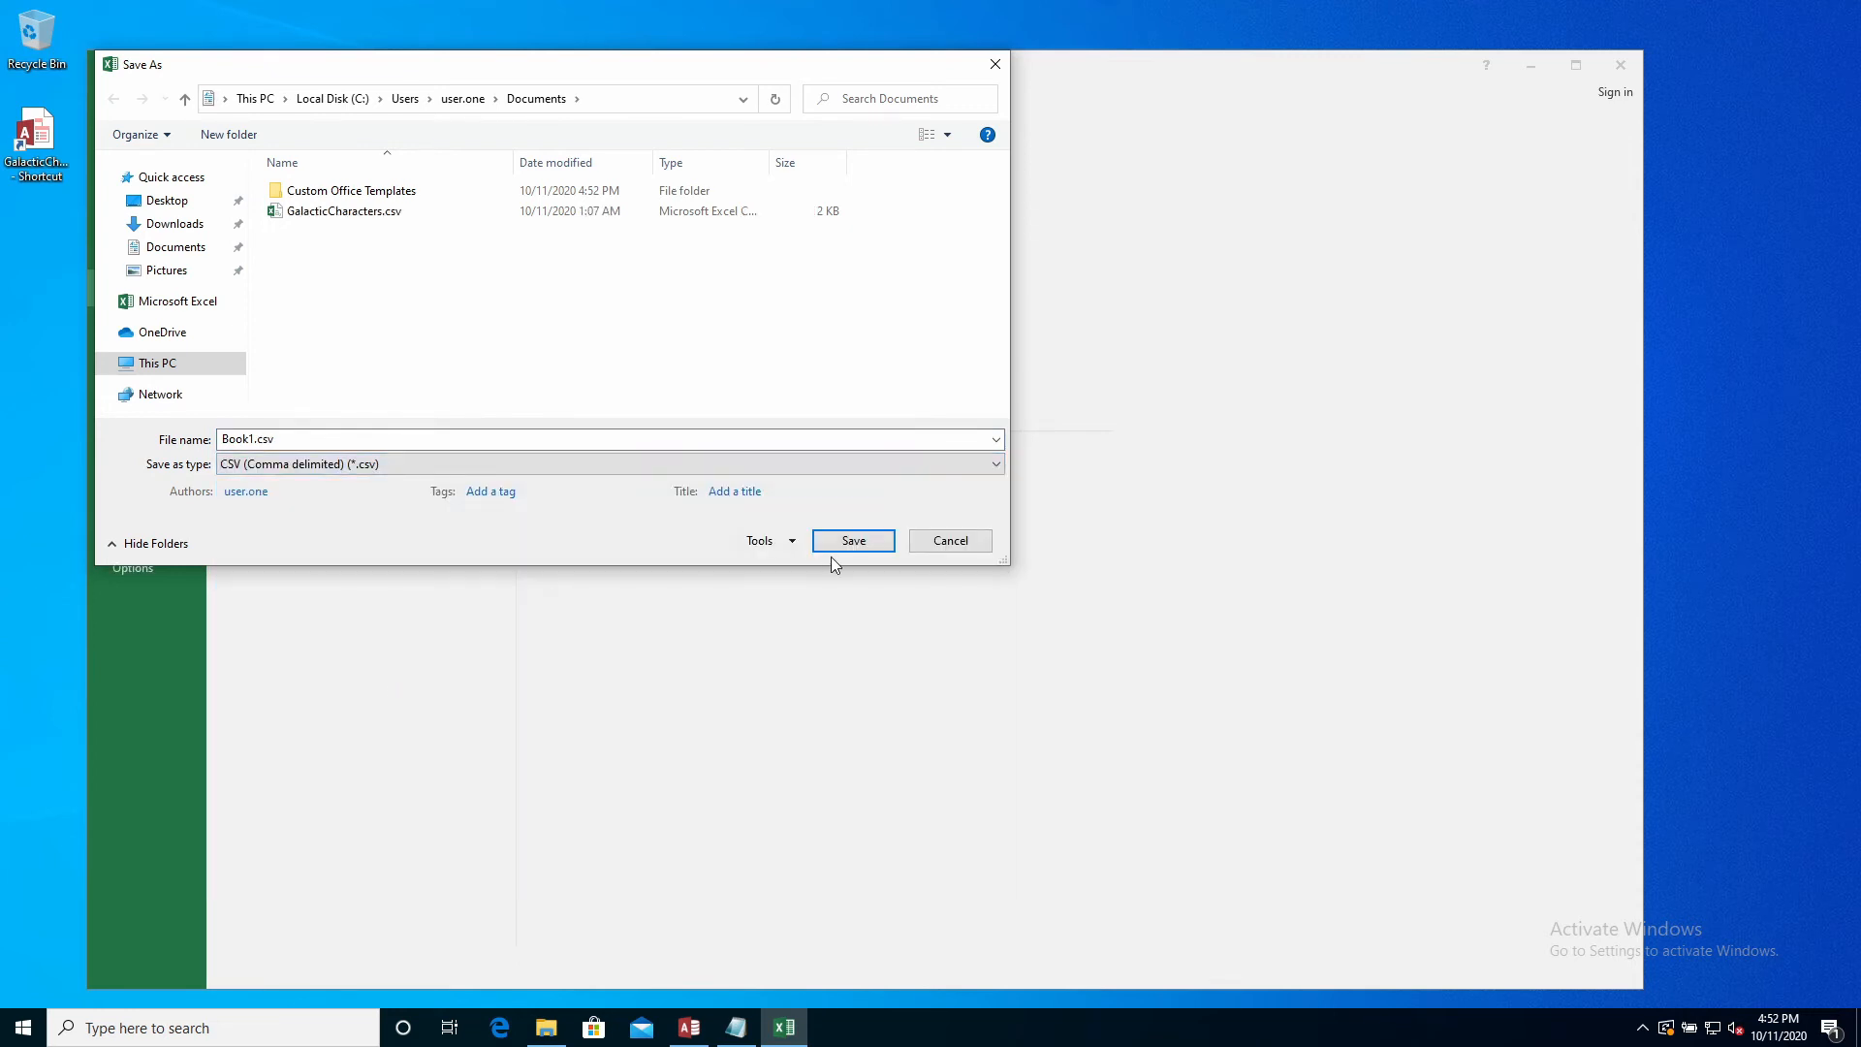
{"action": "left_click", "coordinate": [345, 210]}
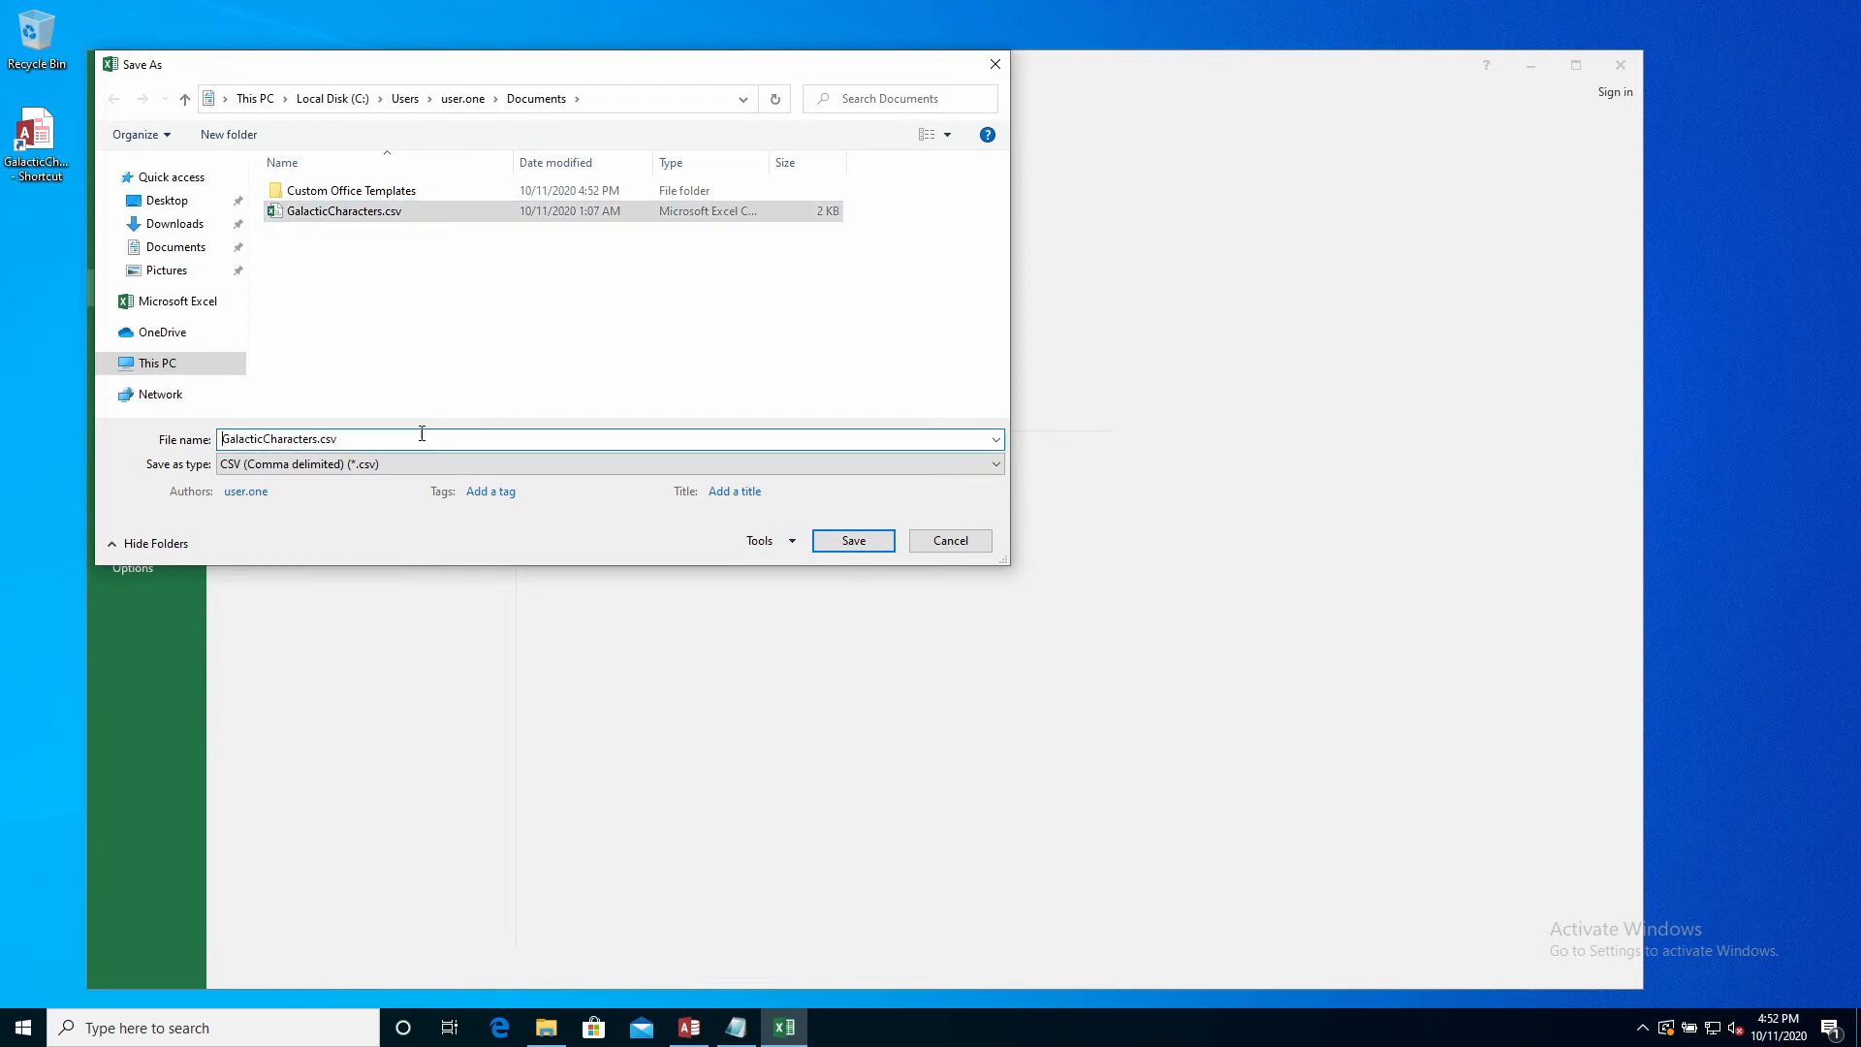
Save the sheet again as GalacticCharacters2.csv, keeping the CSV format despite the feature warning
{"action": "left_click", "coordinate": [308, 438]}
{"action": "type", "text": "2"}
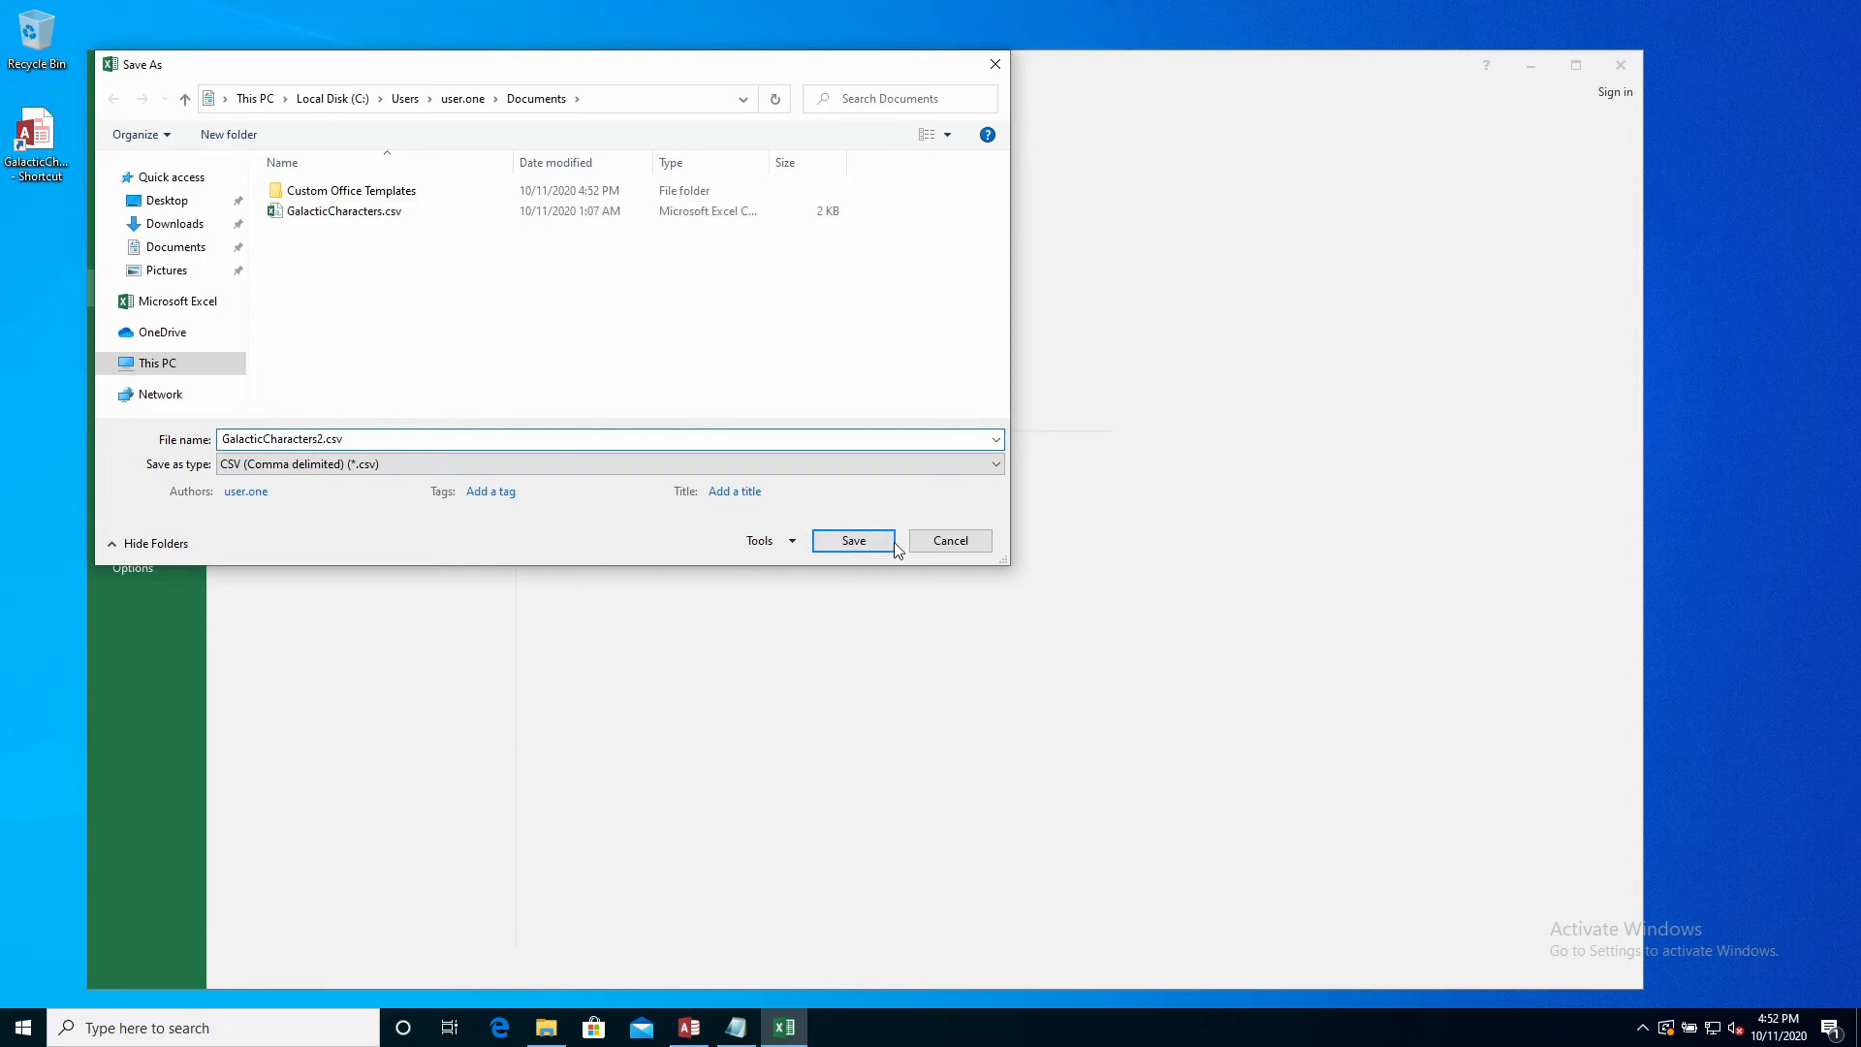
{"action": "left_click", "coordinate": [853, 541]}
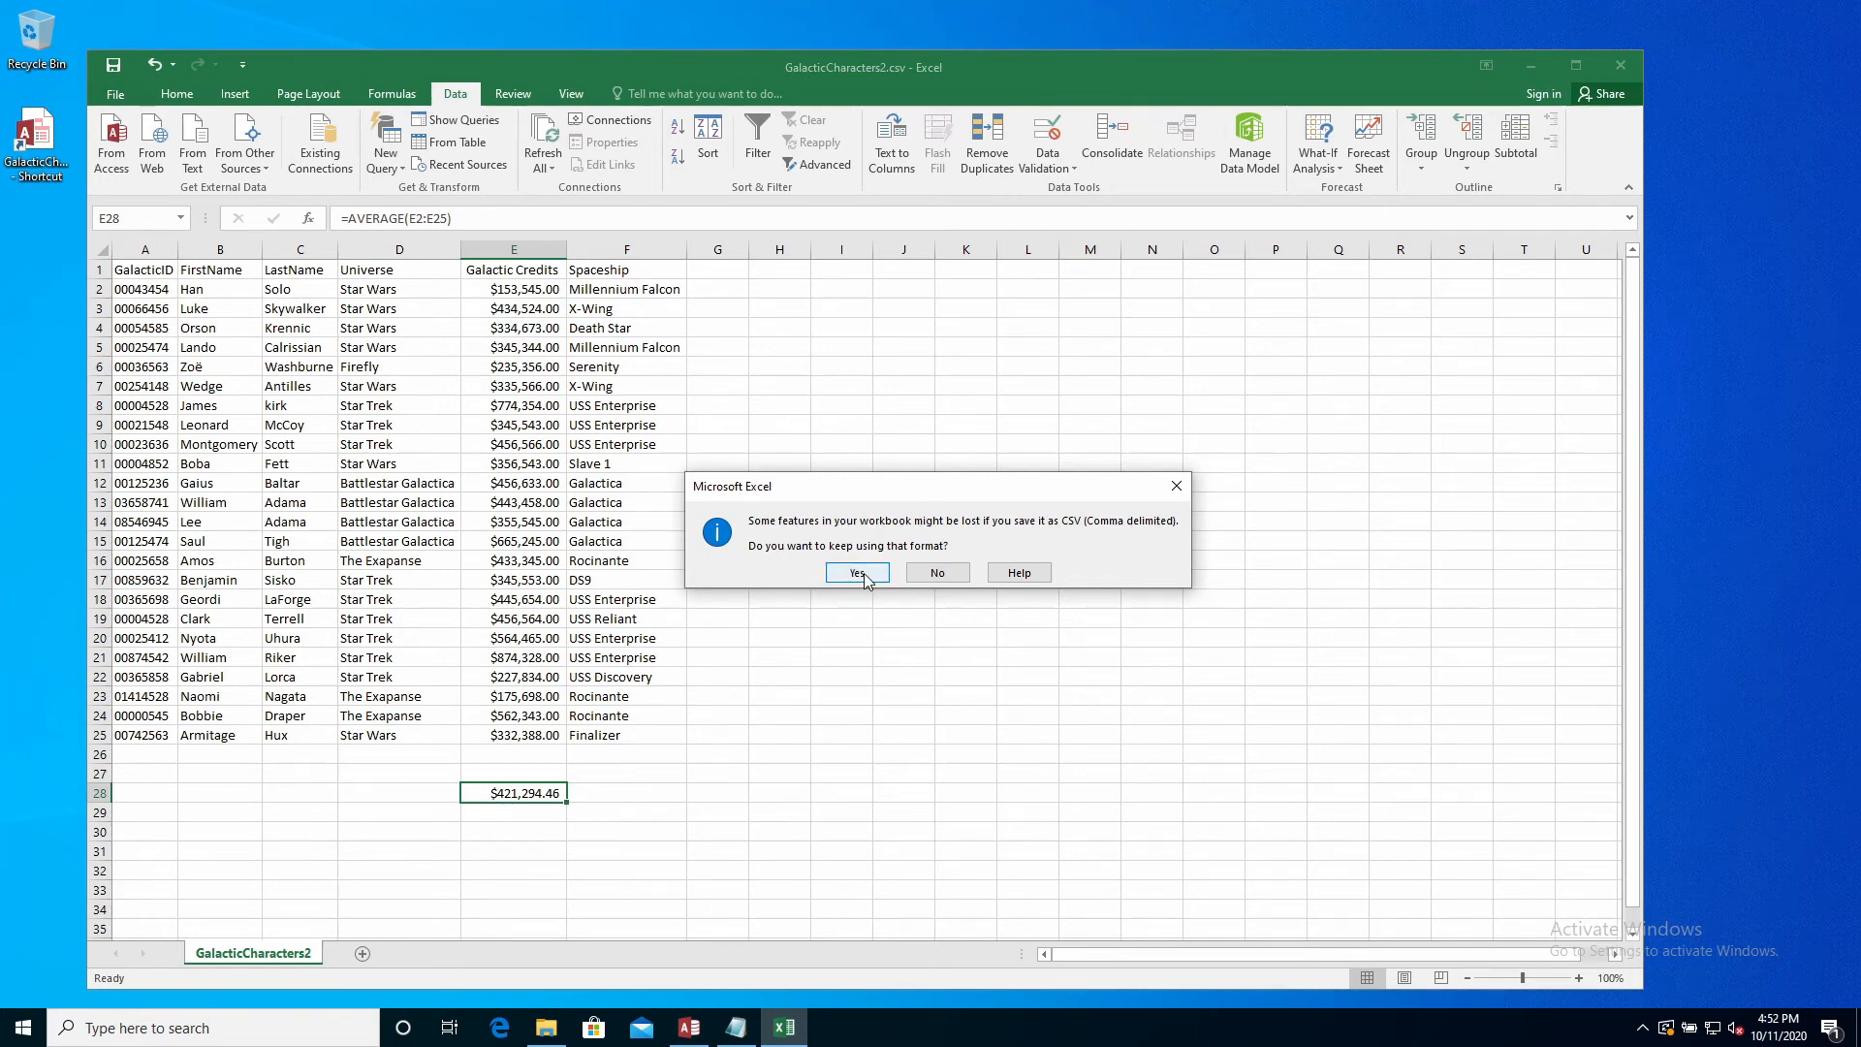
{"action": "left_click", "coordinate": [853, 572]}
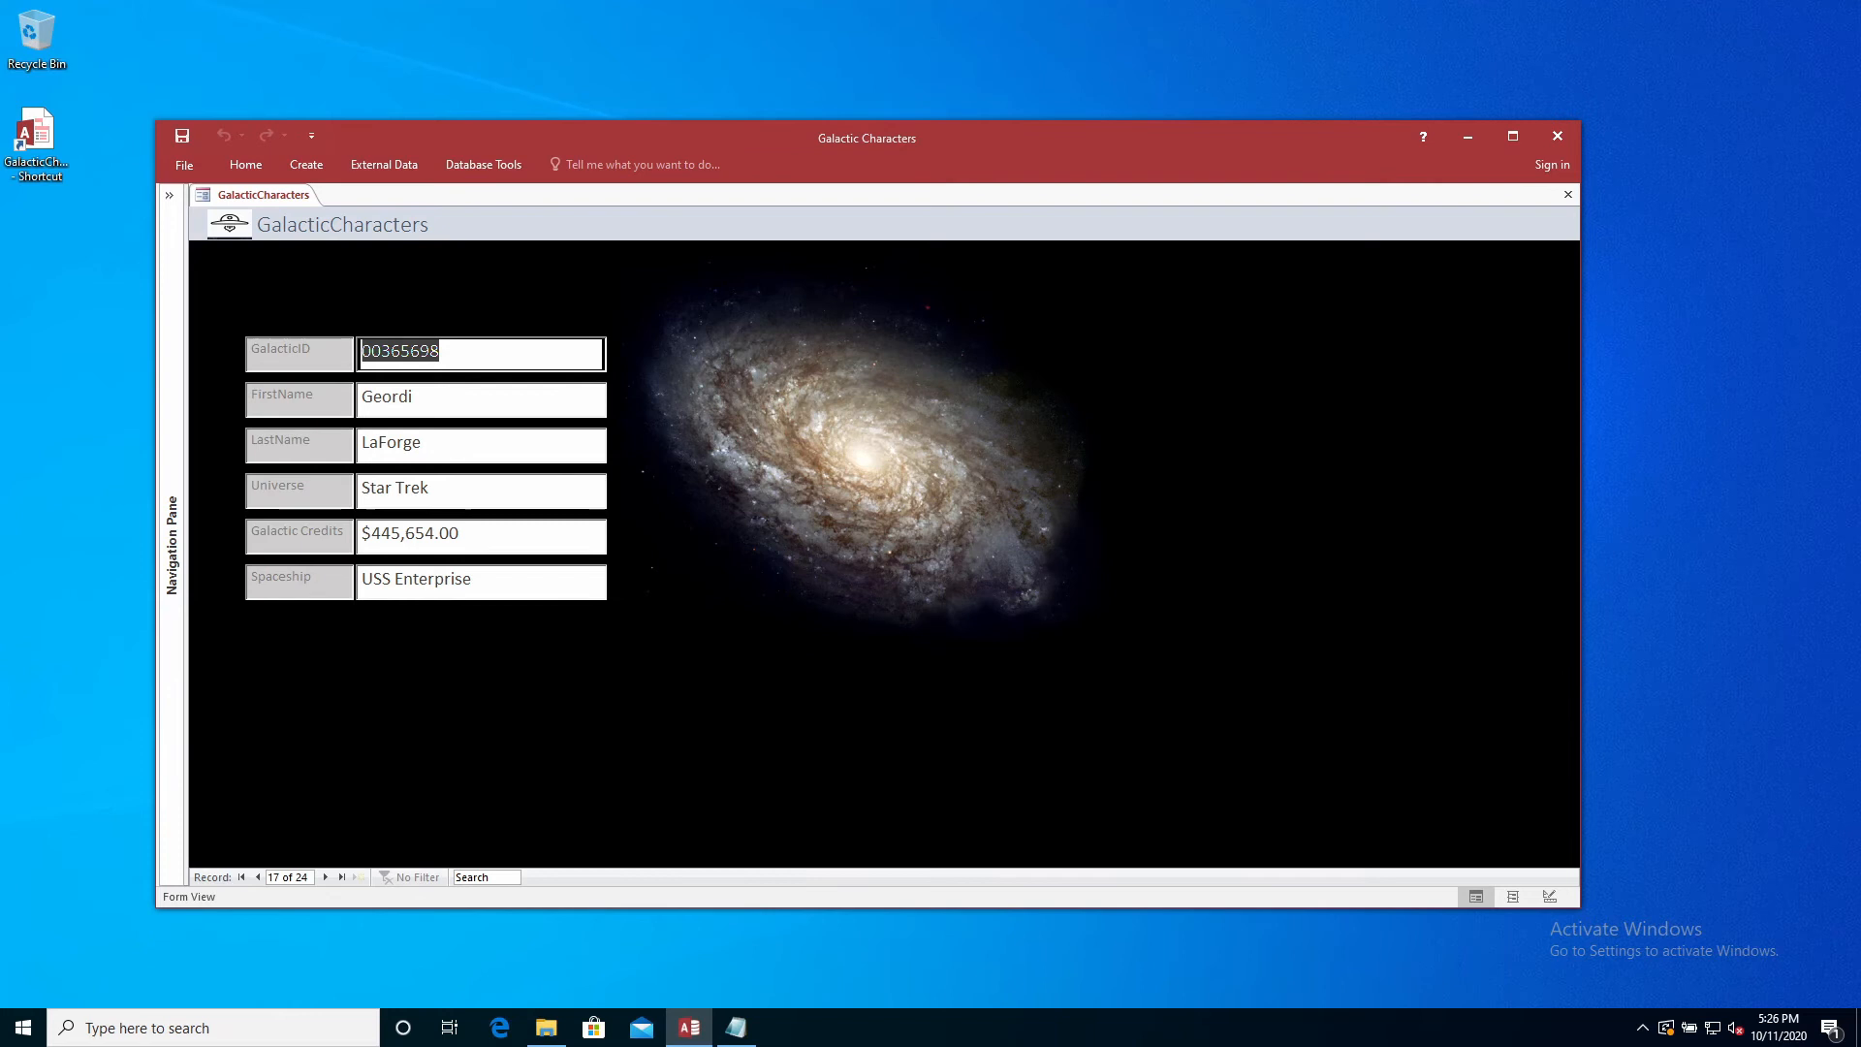
Launch LibreOffice Calc from Start and open GalacticCharacters.csv, reaching the Text Import dialog
{"action": "left_click", "coordinate": [20, 1028]}
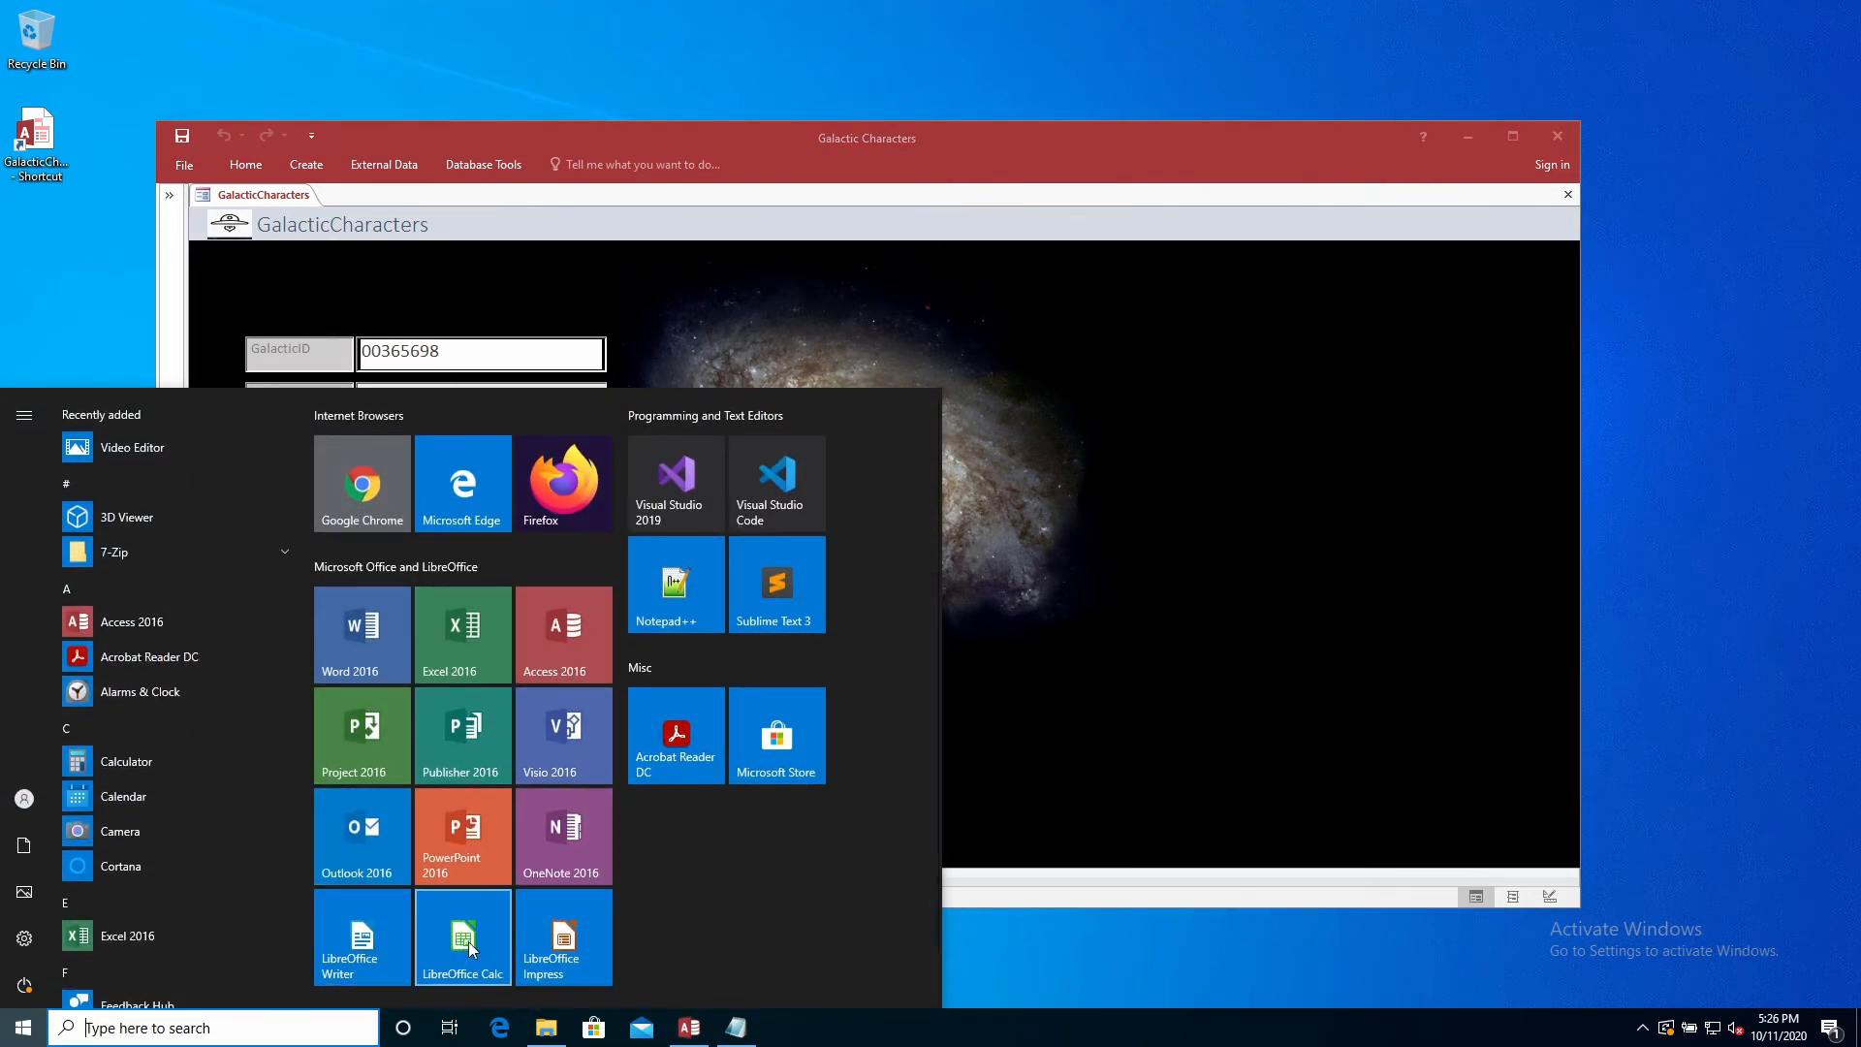
{"action": "left_click", "coordinate": [463, 935]}
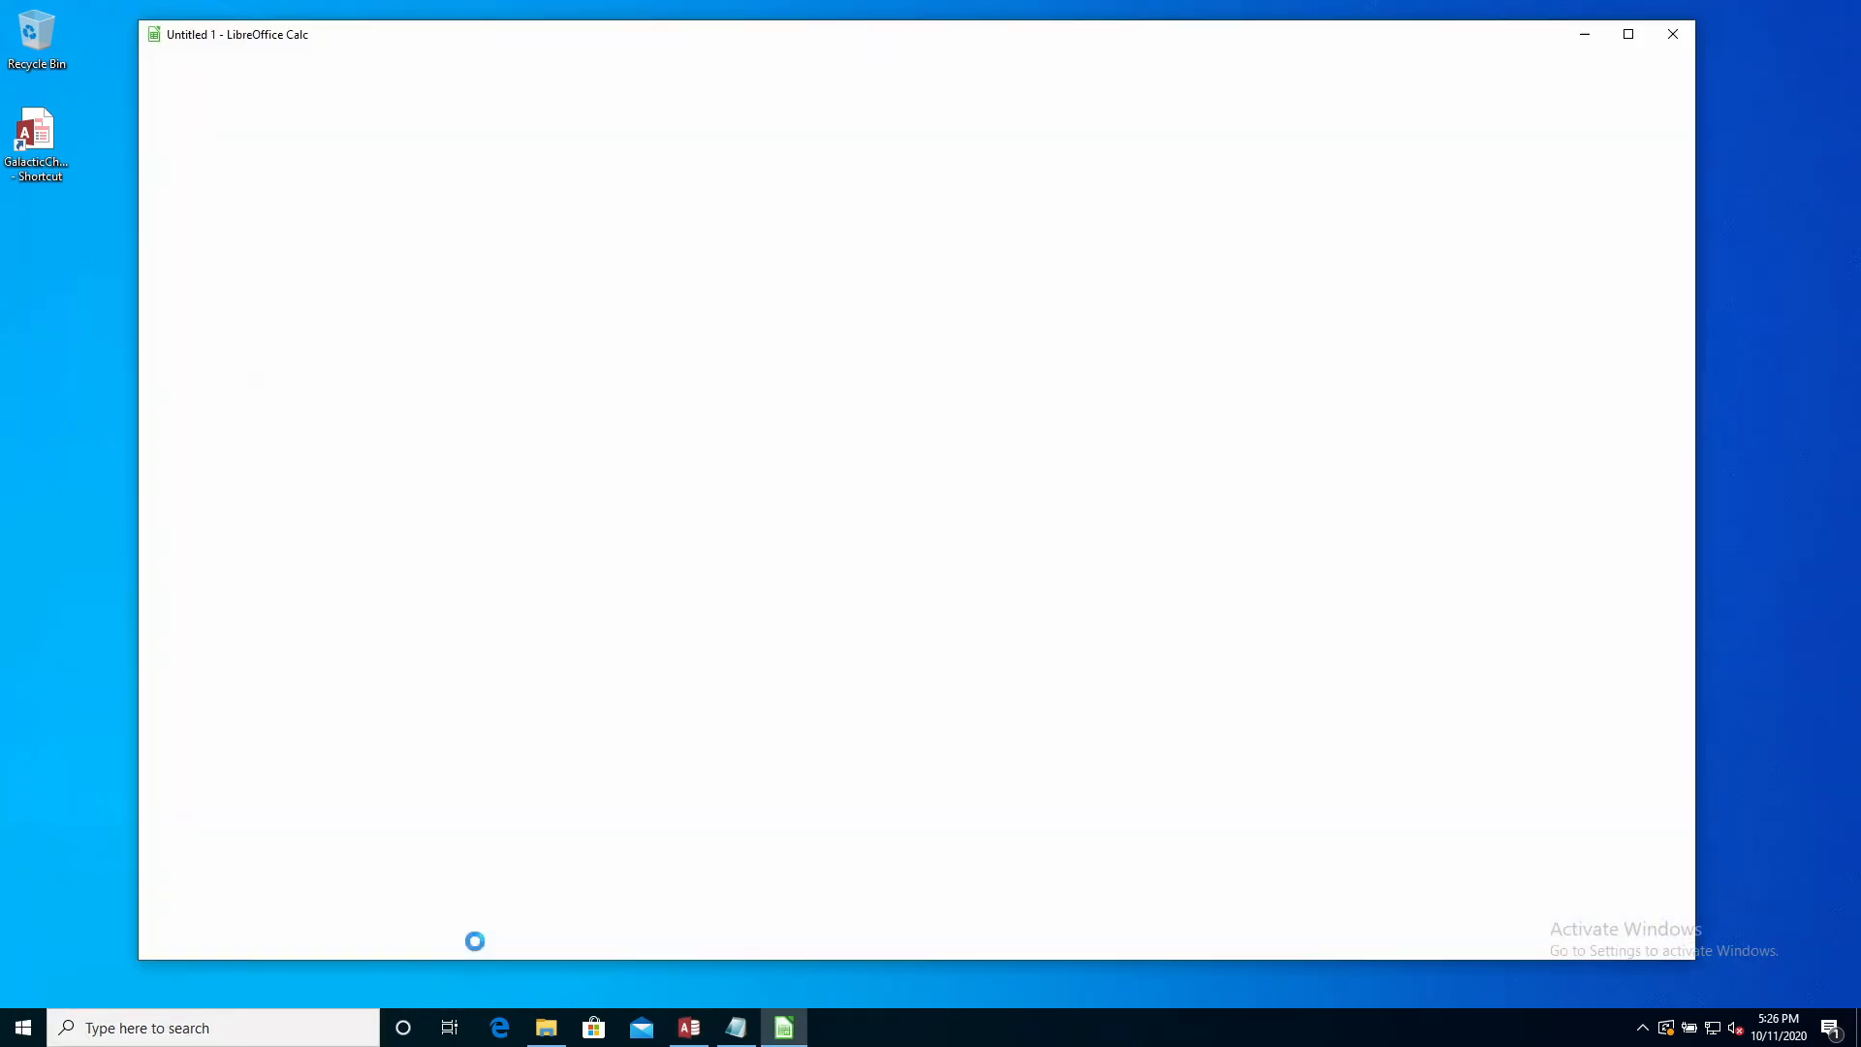
{"action": "left_click", "coordinate": [155, 60]}
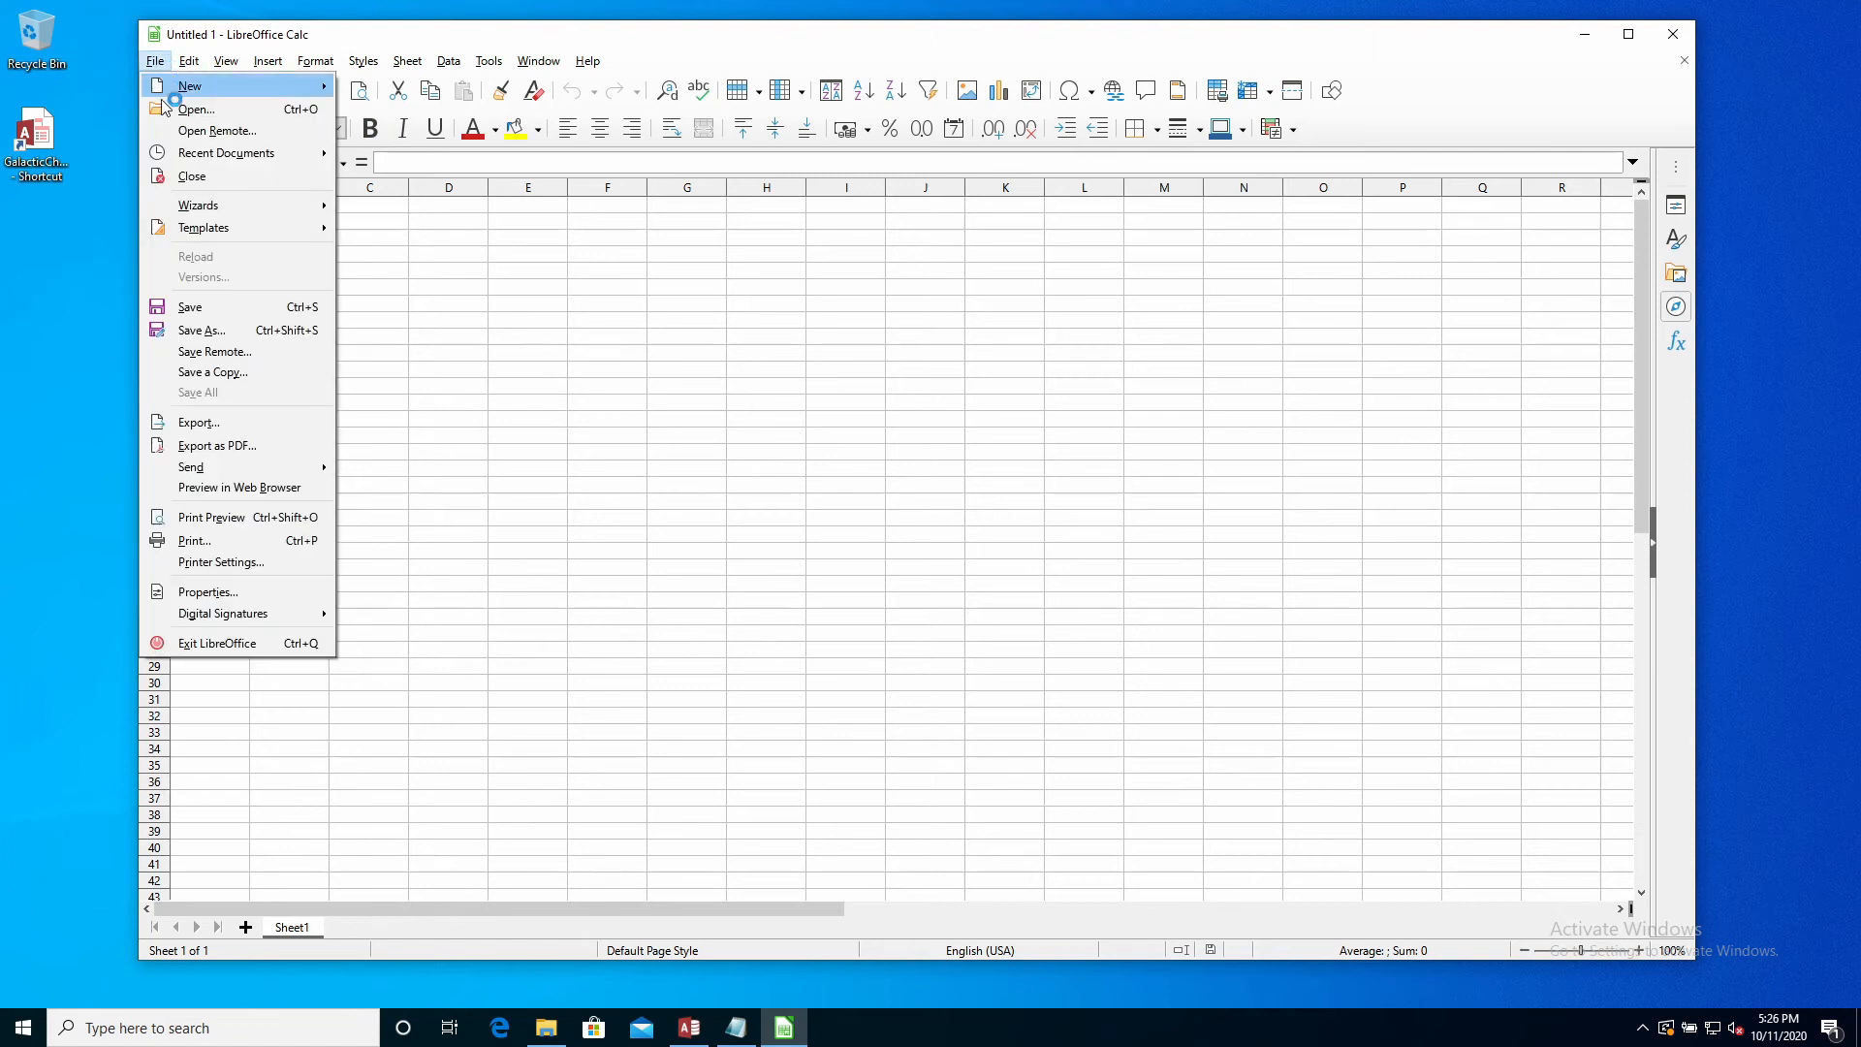
{"action": "left_click", "coordinate": [193, 109]}
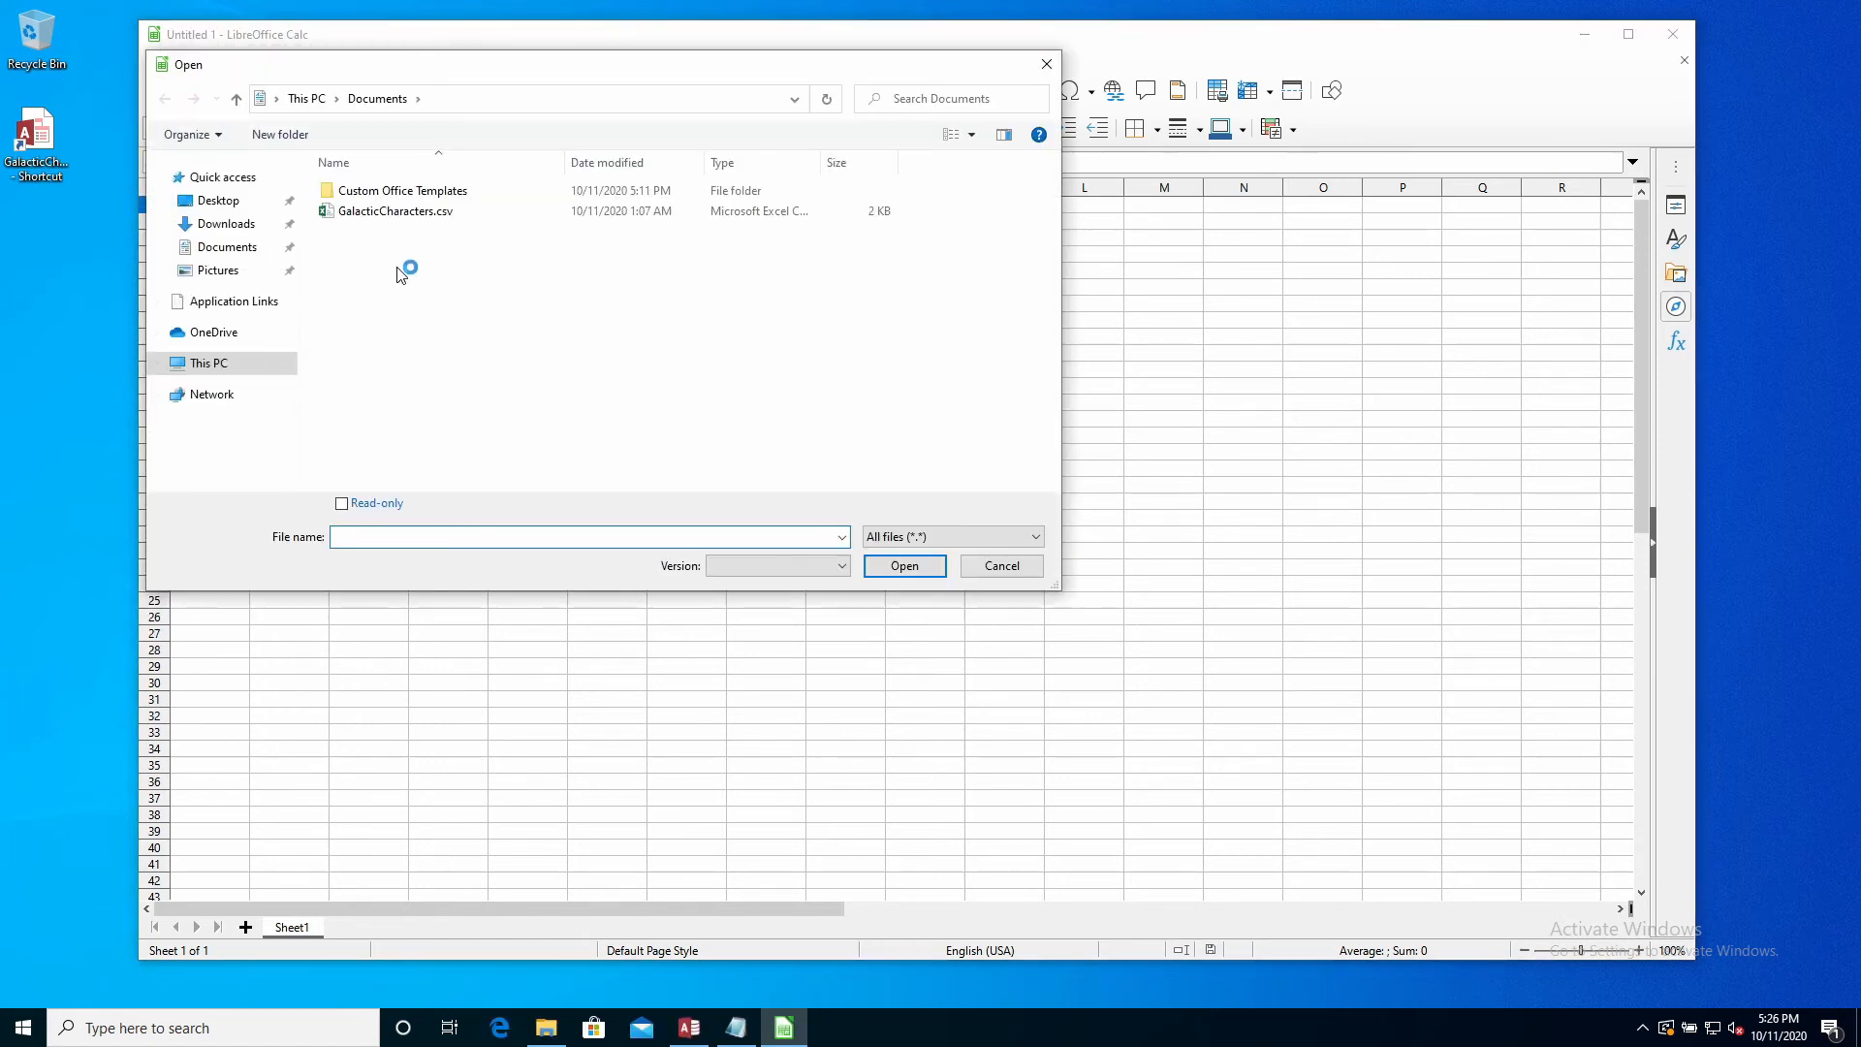
{"action": "left_click", "coordinate": [393, 209]}
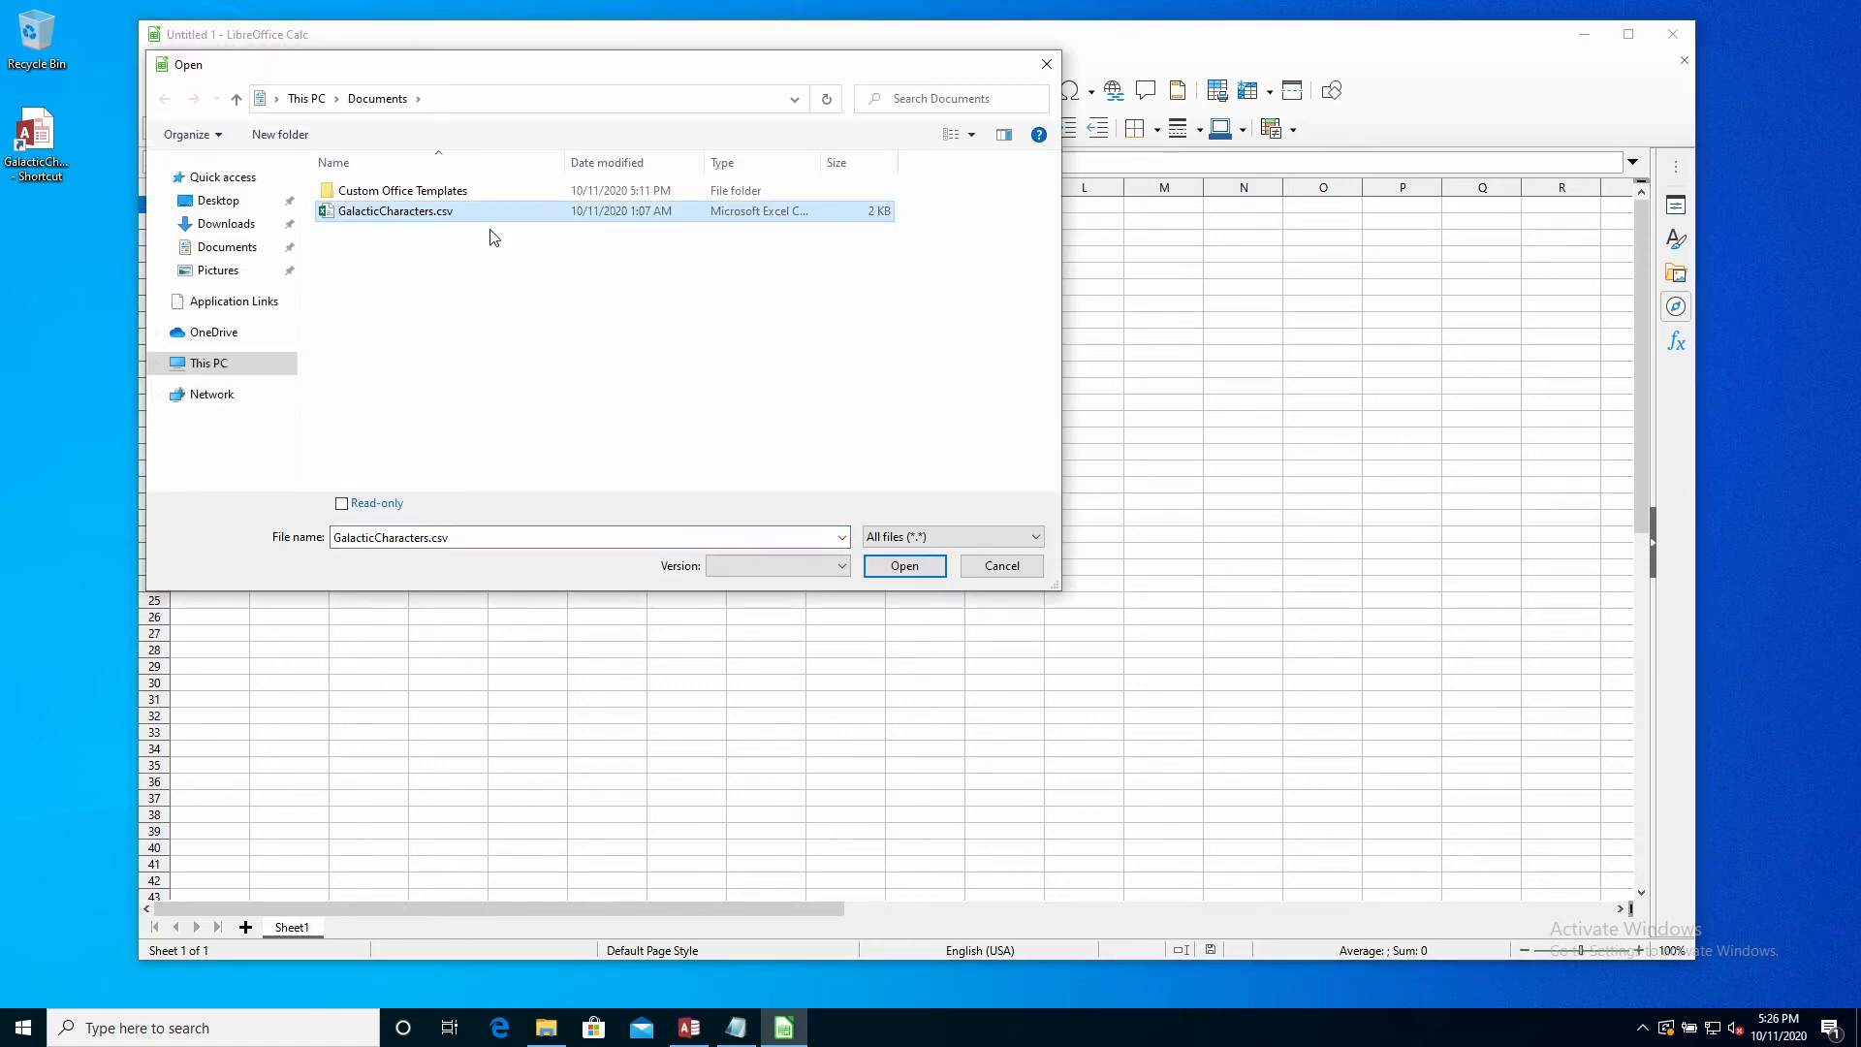
{"action": "left_click", "coordinate": [901, 564]}
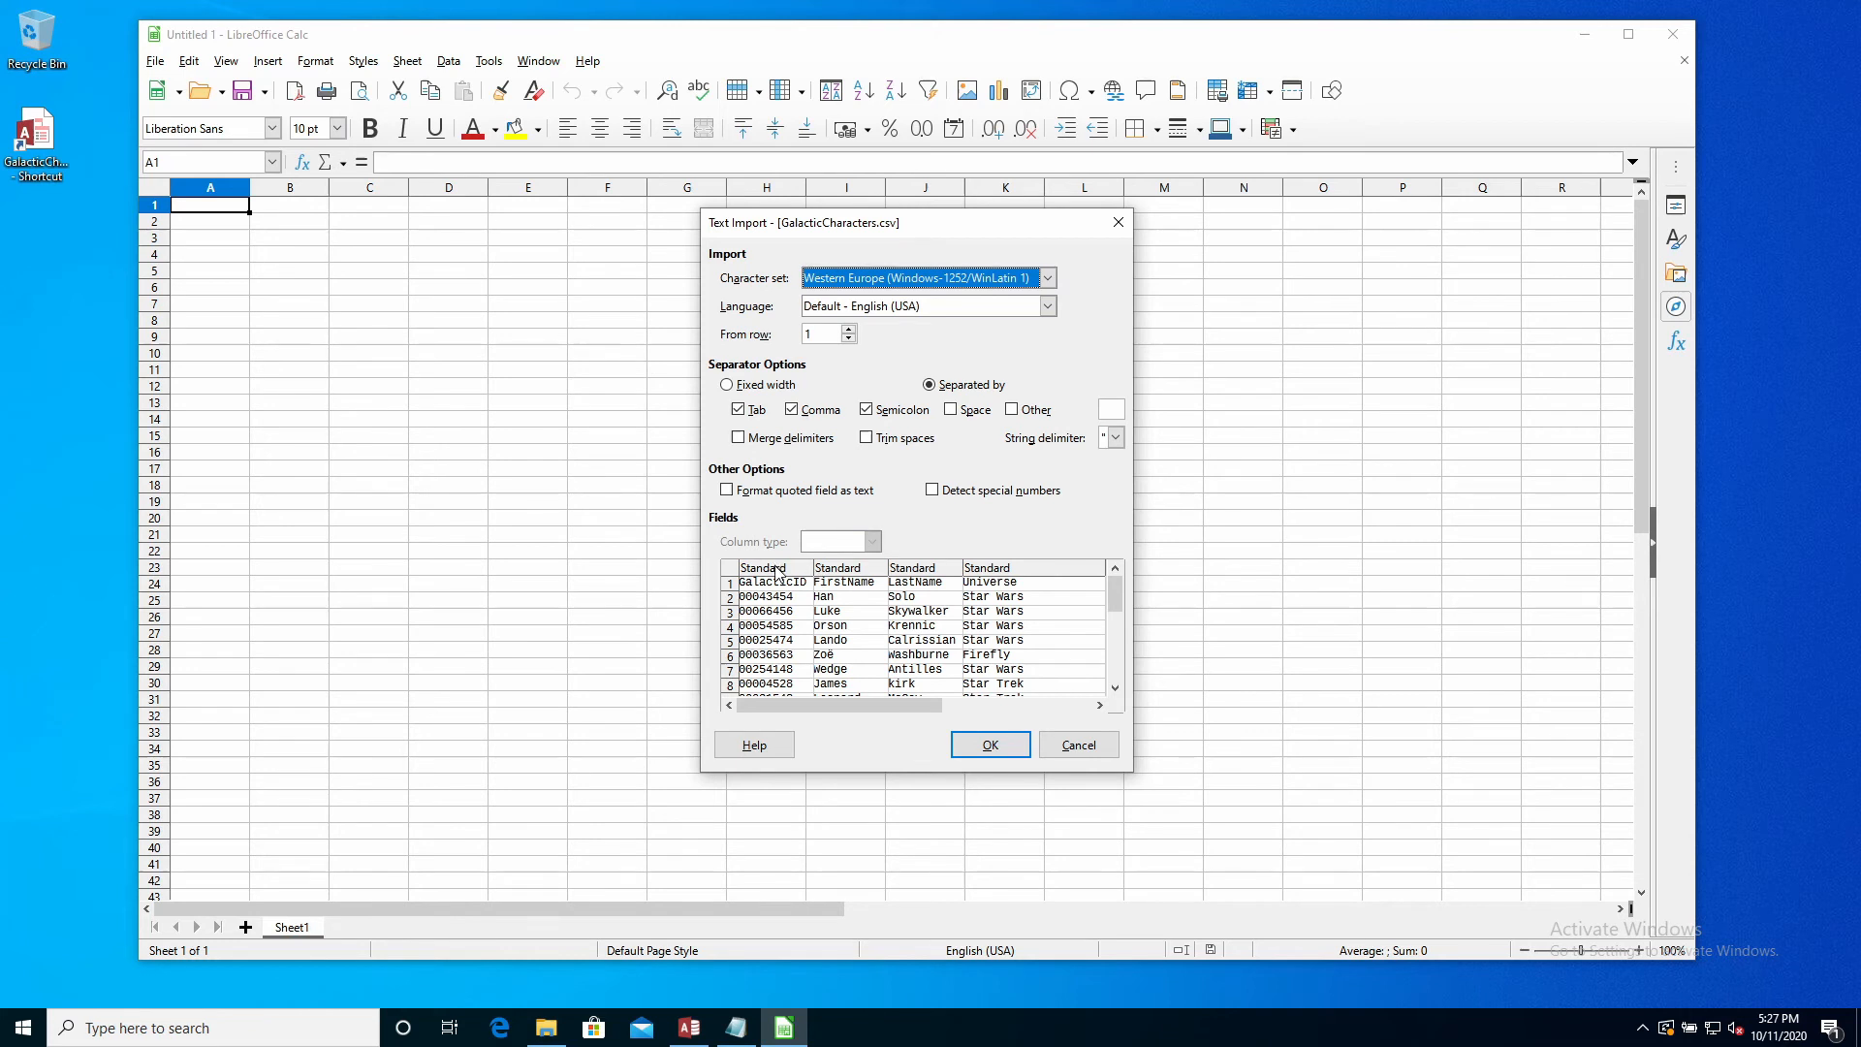
Set the GalacticID column to Text, import the CSV, and check the IDs kept leading zeros
{"action": "left_click", "coordinate": [771, 568]}
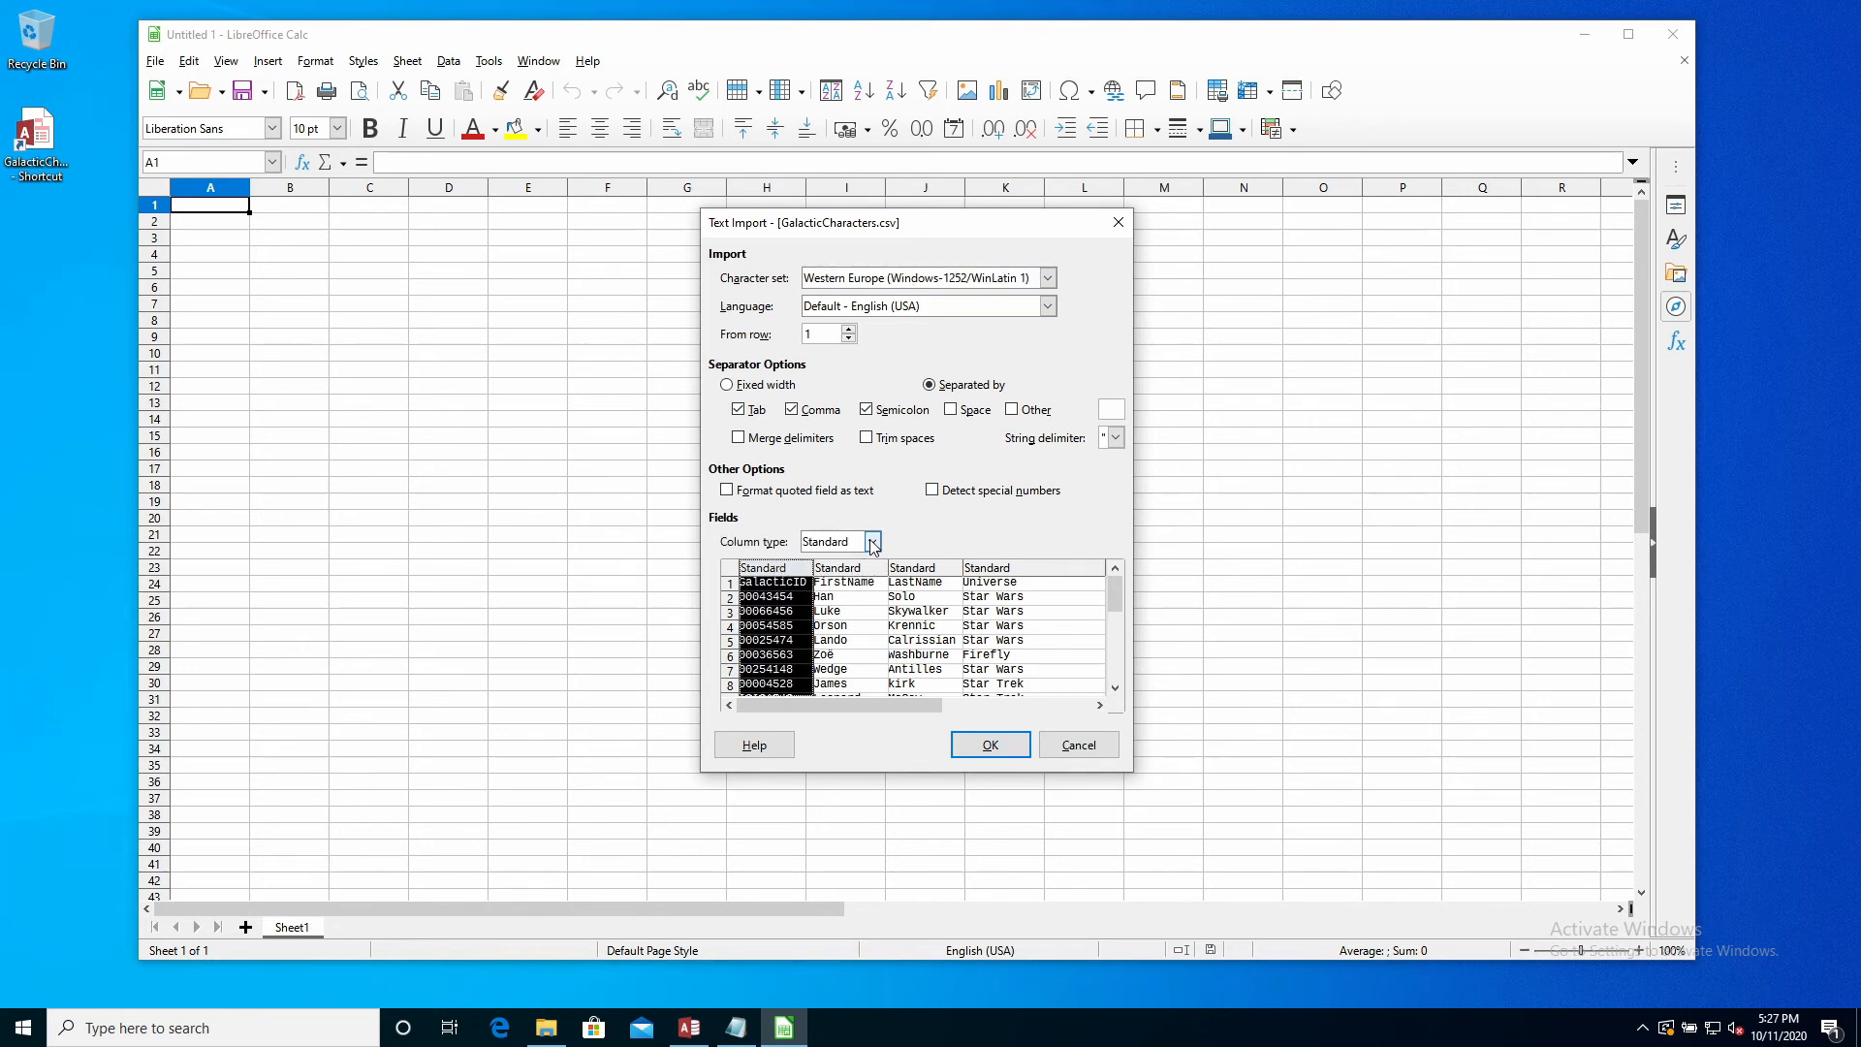
{"action": "left_click", "coordinate": [760, 568]}
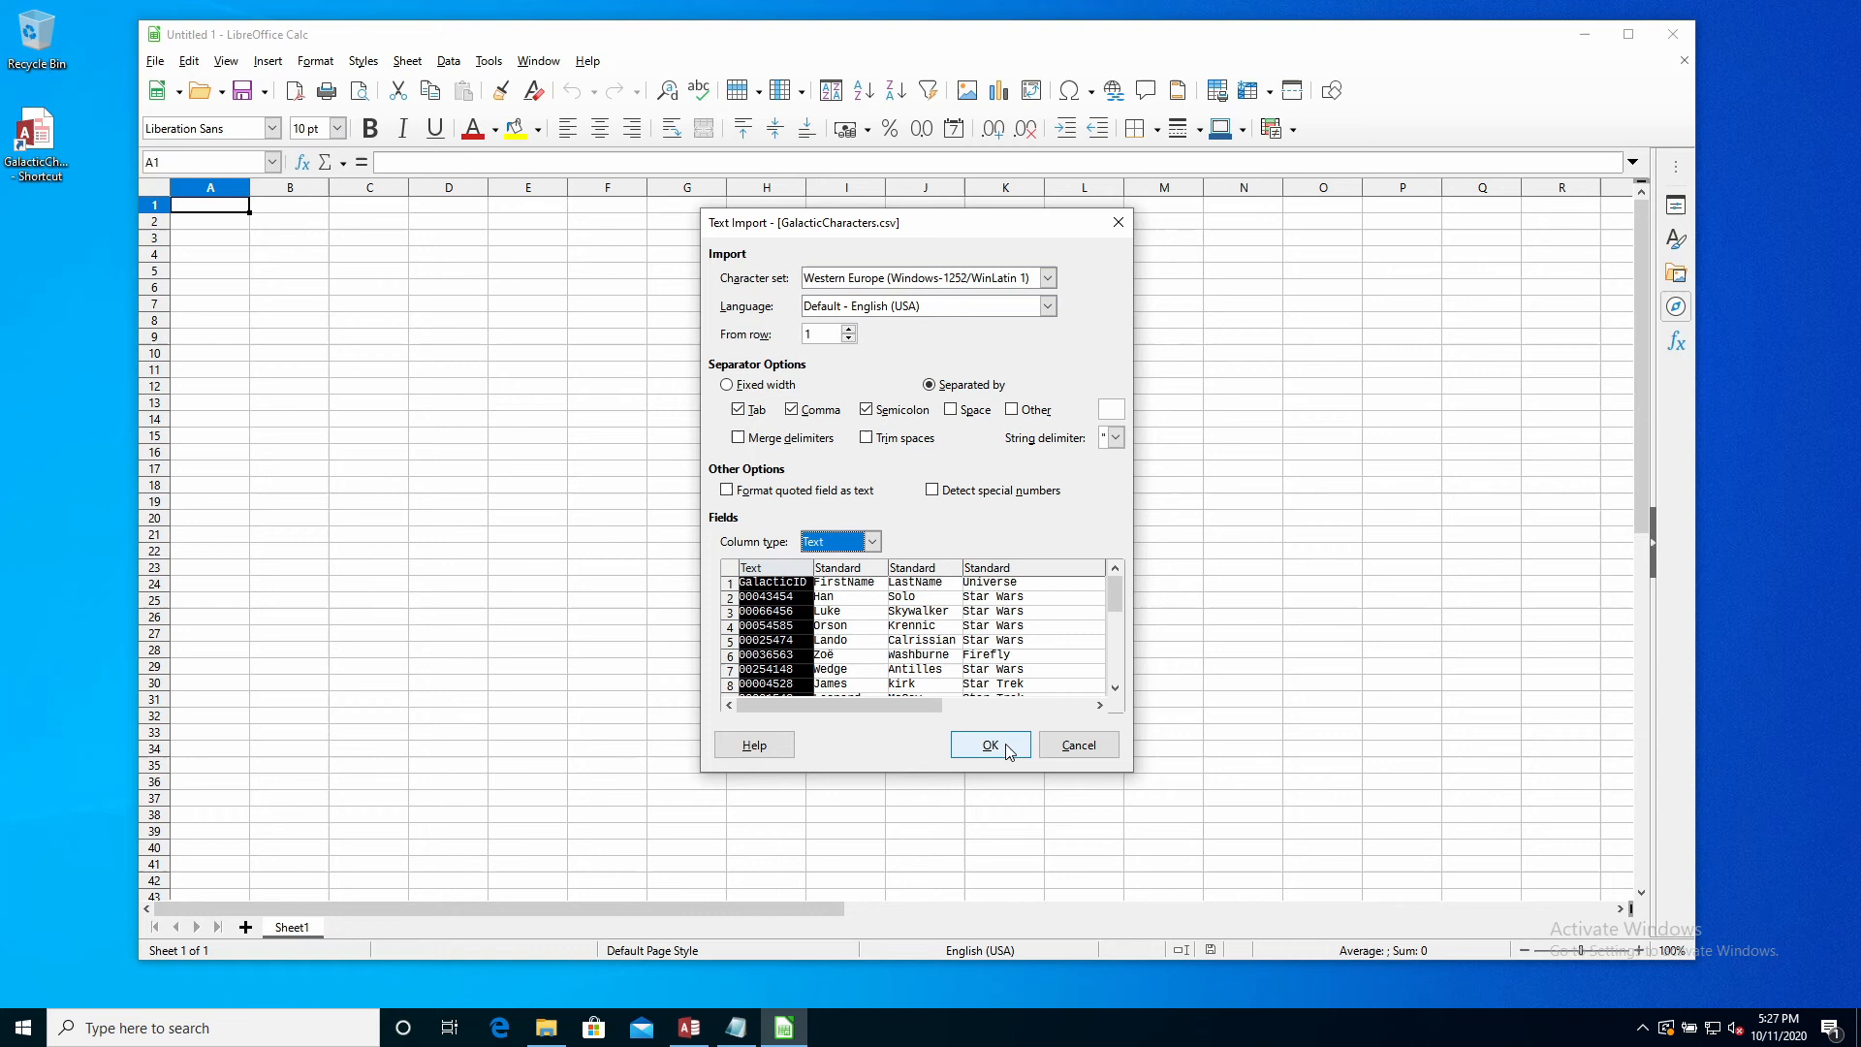
{"action": "left_click", "coordinate": [988, 744]}
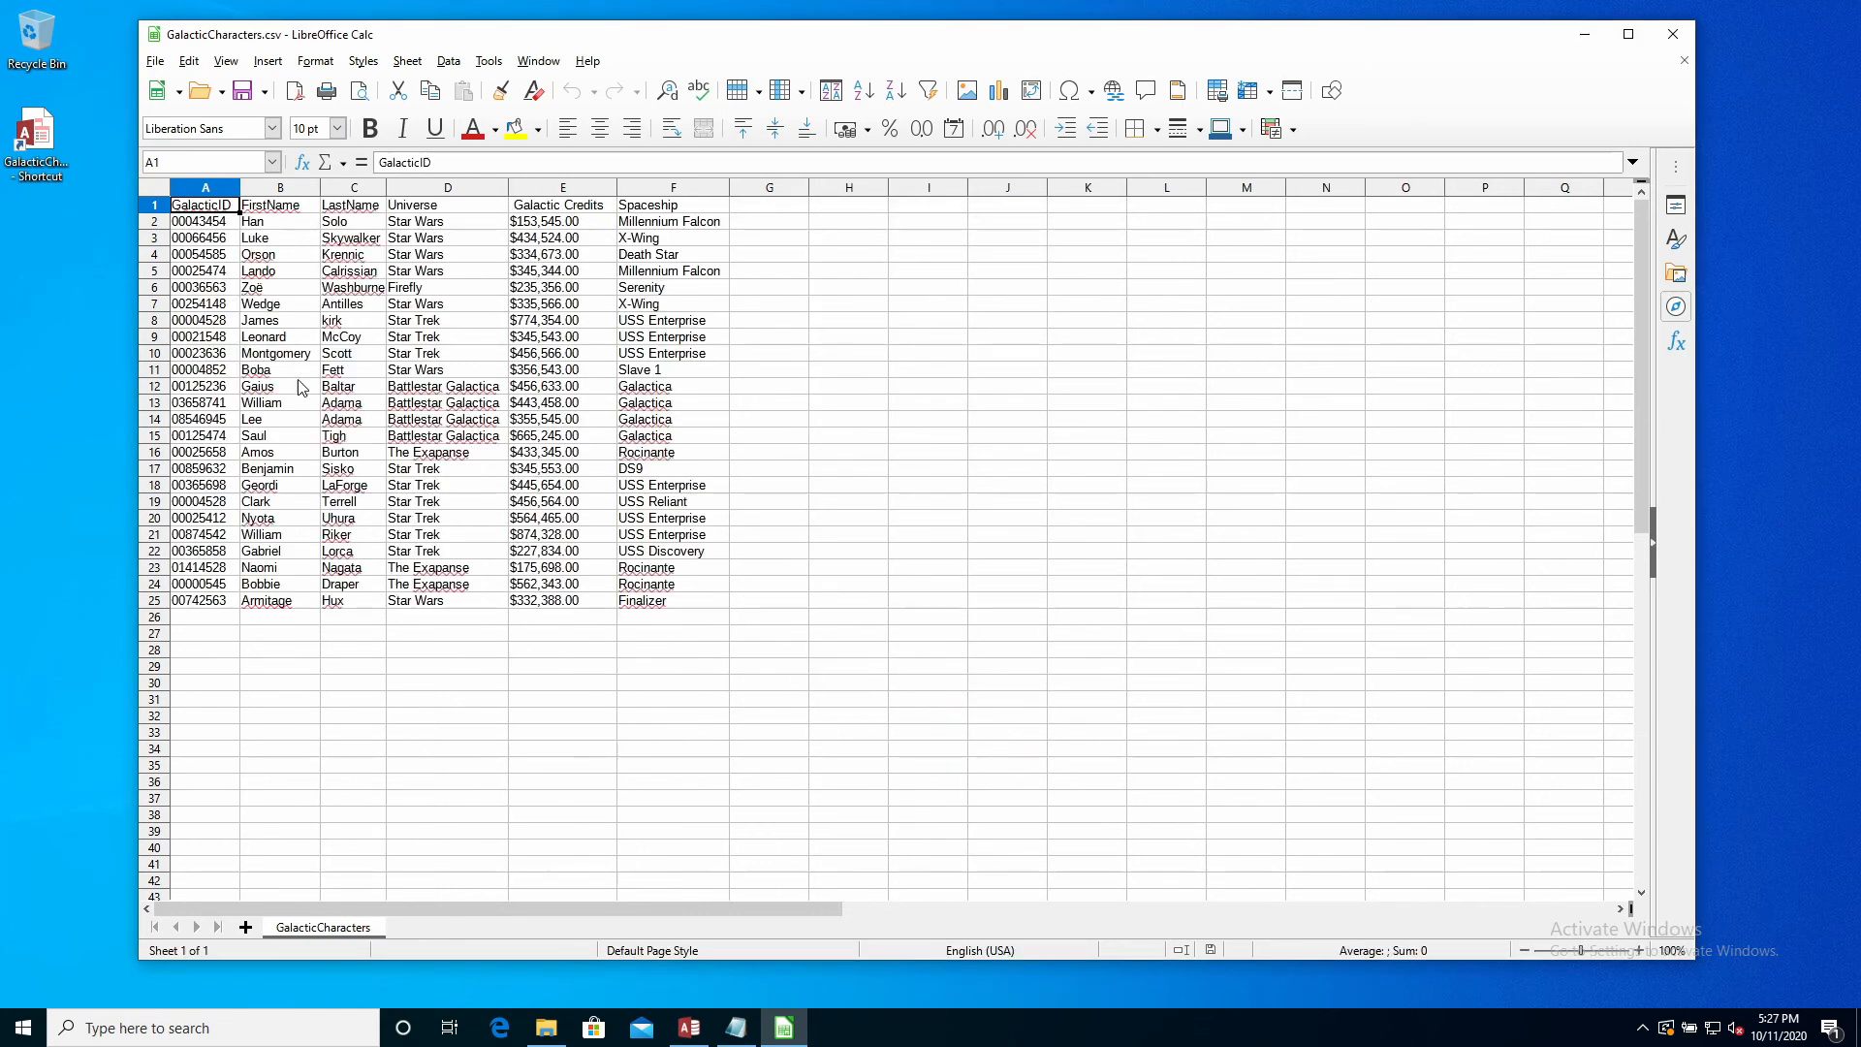
{"action": "left_click", "coordinate": [204, 221]}
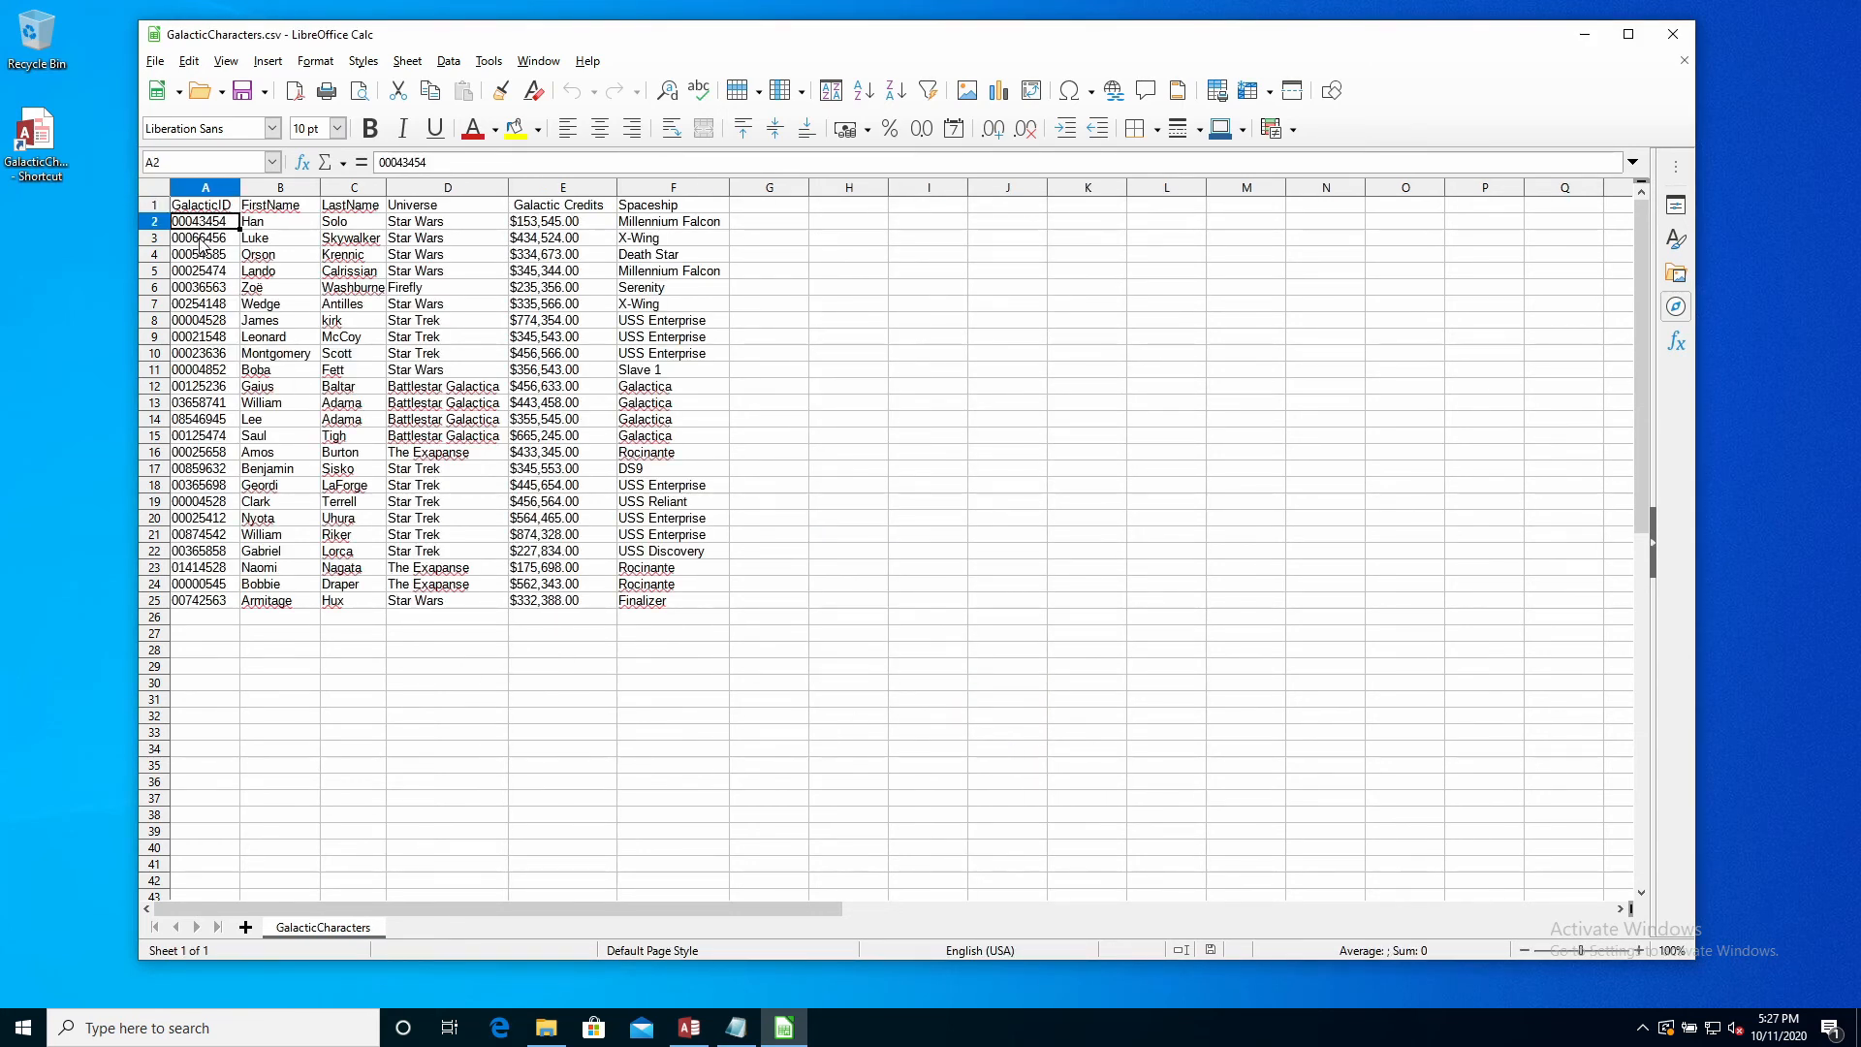
{"action": "left_click_drag", "start_coordinate": [203, 236], "coordinate": [204, 419]}
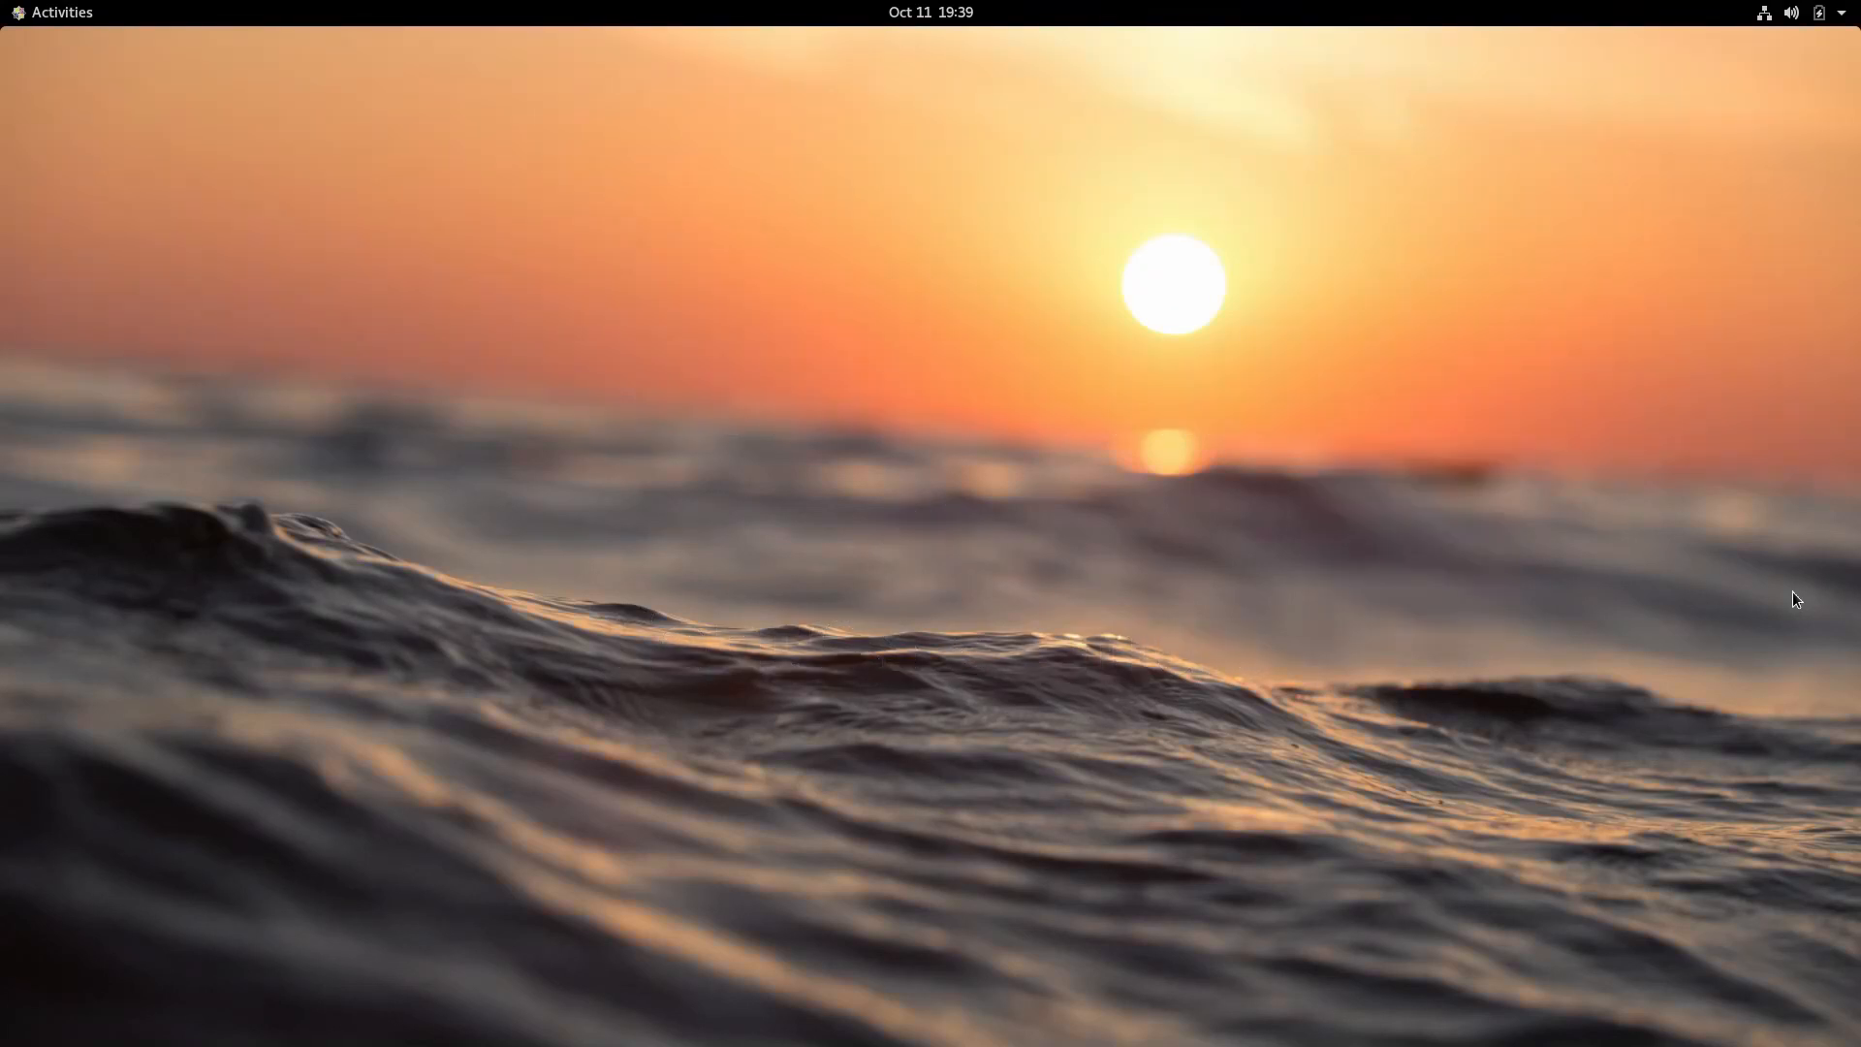
Launch LibreOffice Calc from Activities on Linux and open GalacticCharacters.csv to its Text Import dialog
{"action": "left_click", "coordinate": [61, 12]}
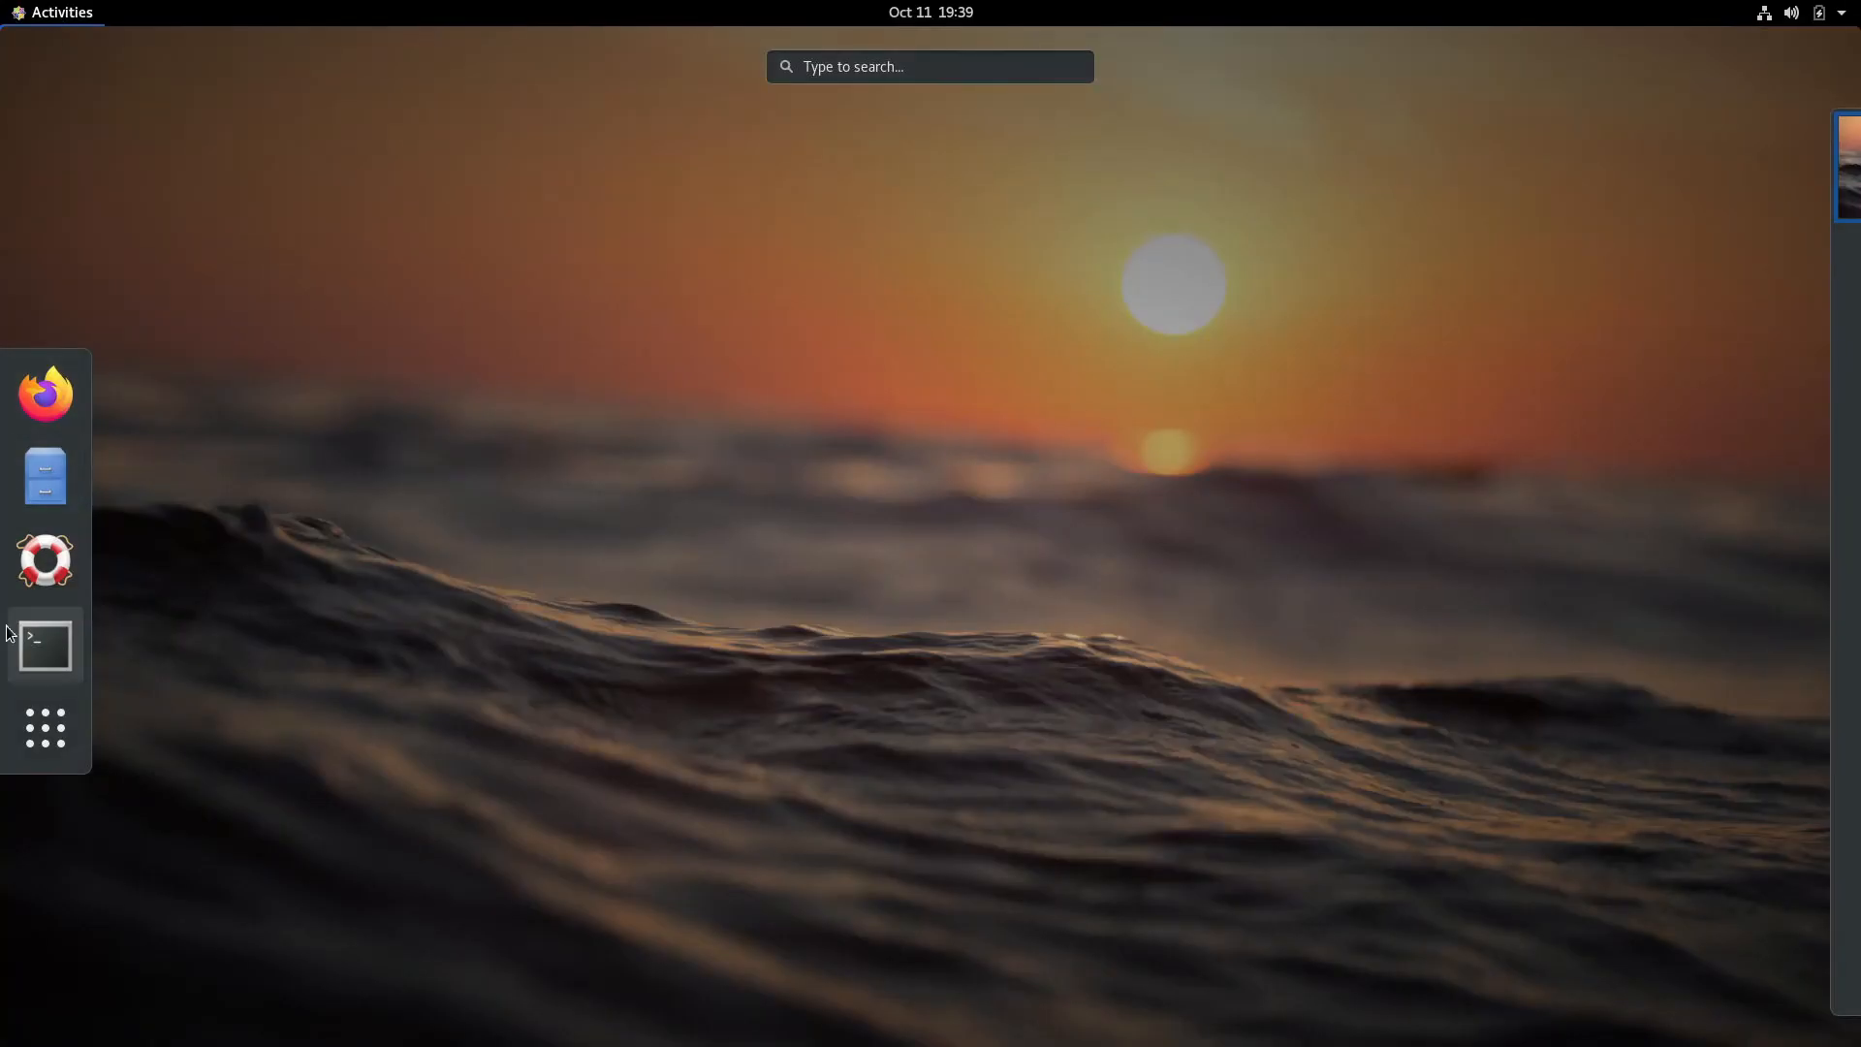
{"action": "left_click", "coordinate": [45, 727]}
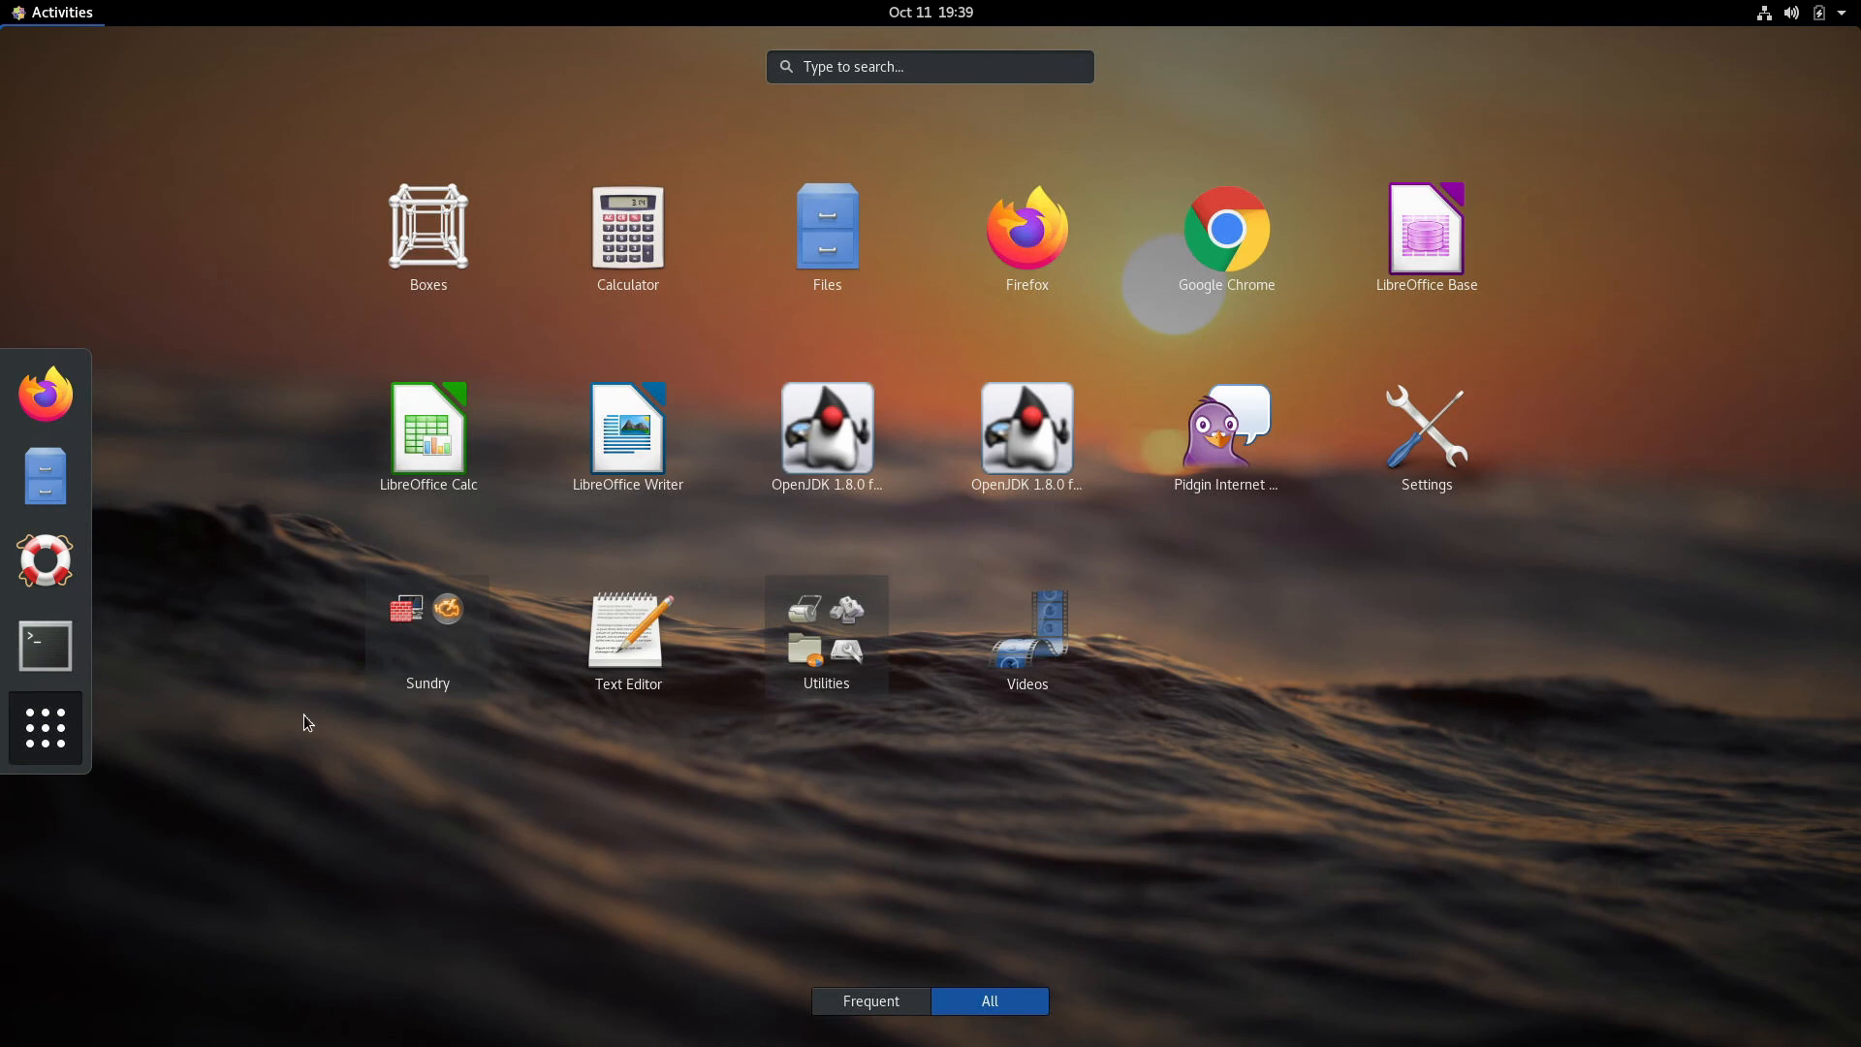
{"action": "left_click", "coordinate": [426, 426]}
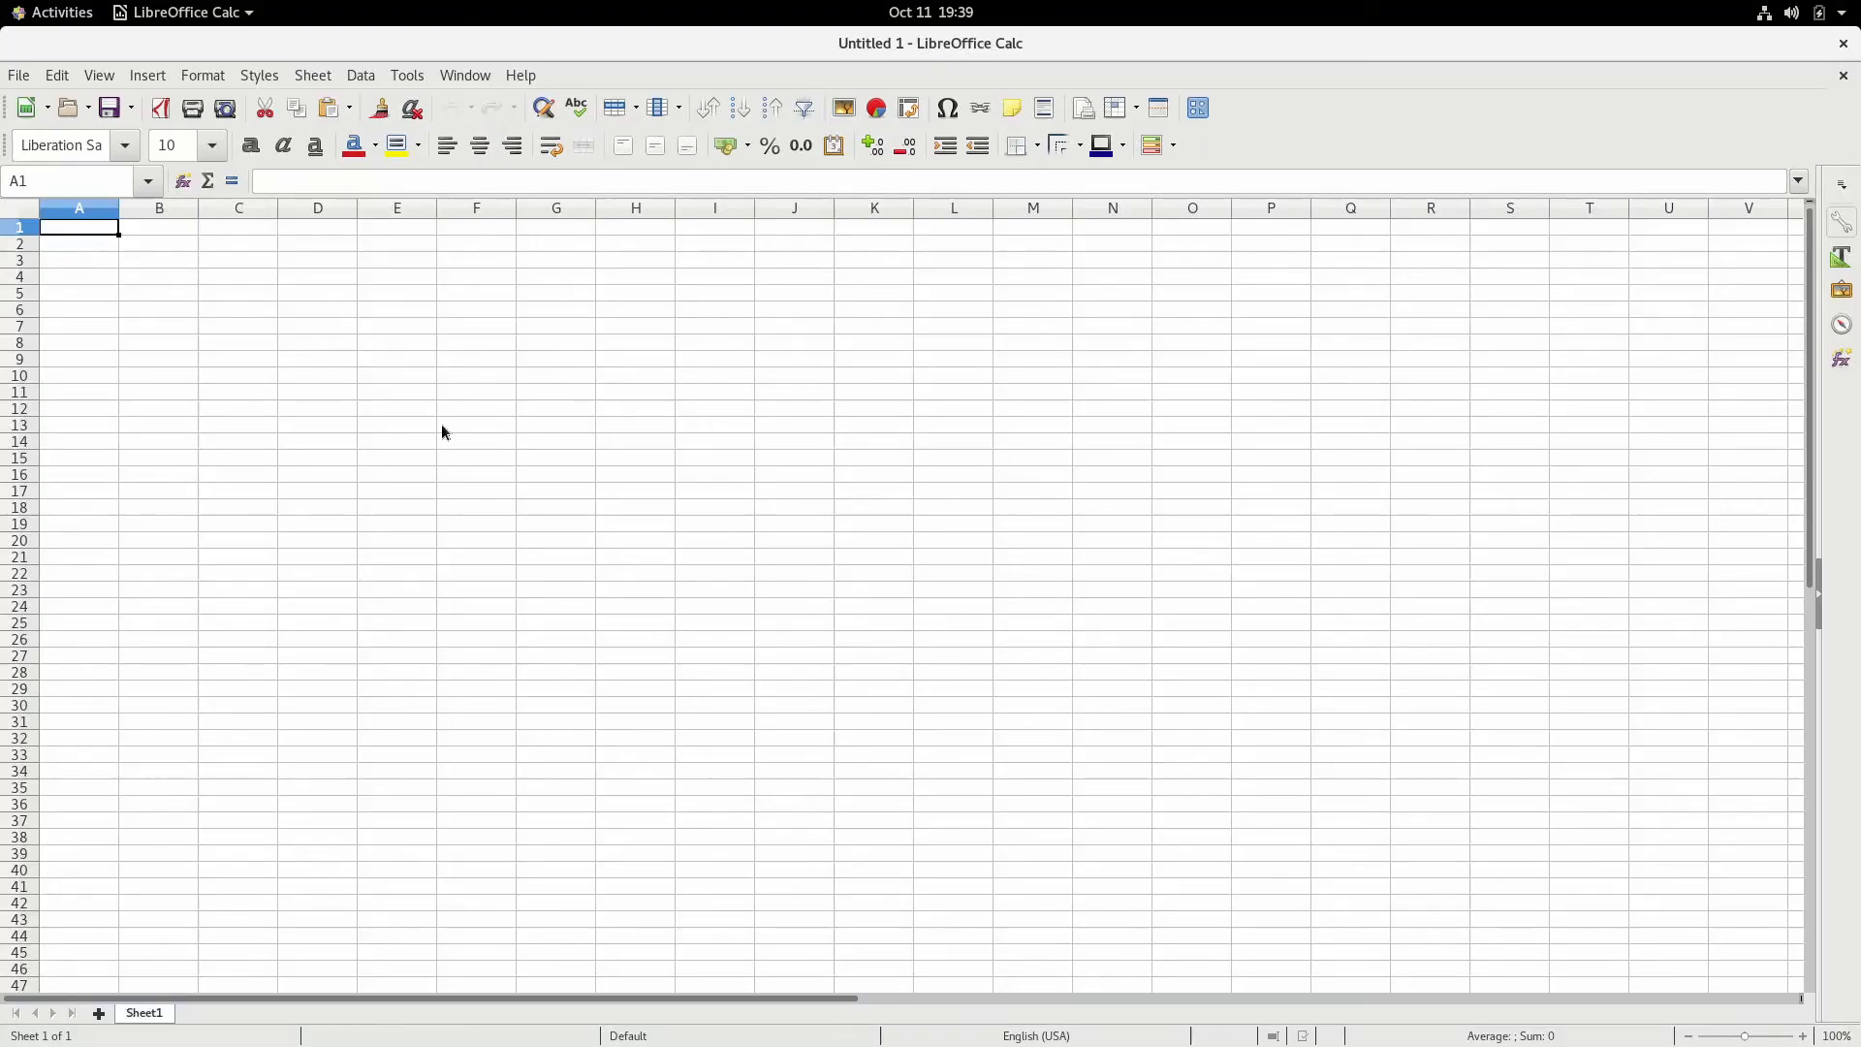
{"action": "left_click", "coordinate": [17, 76]}
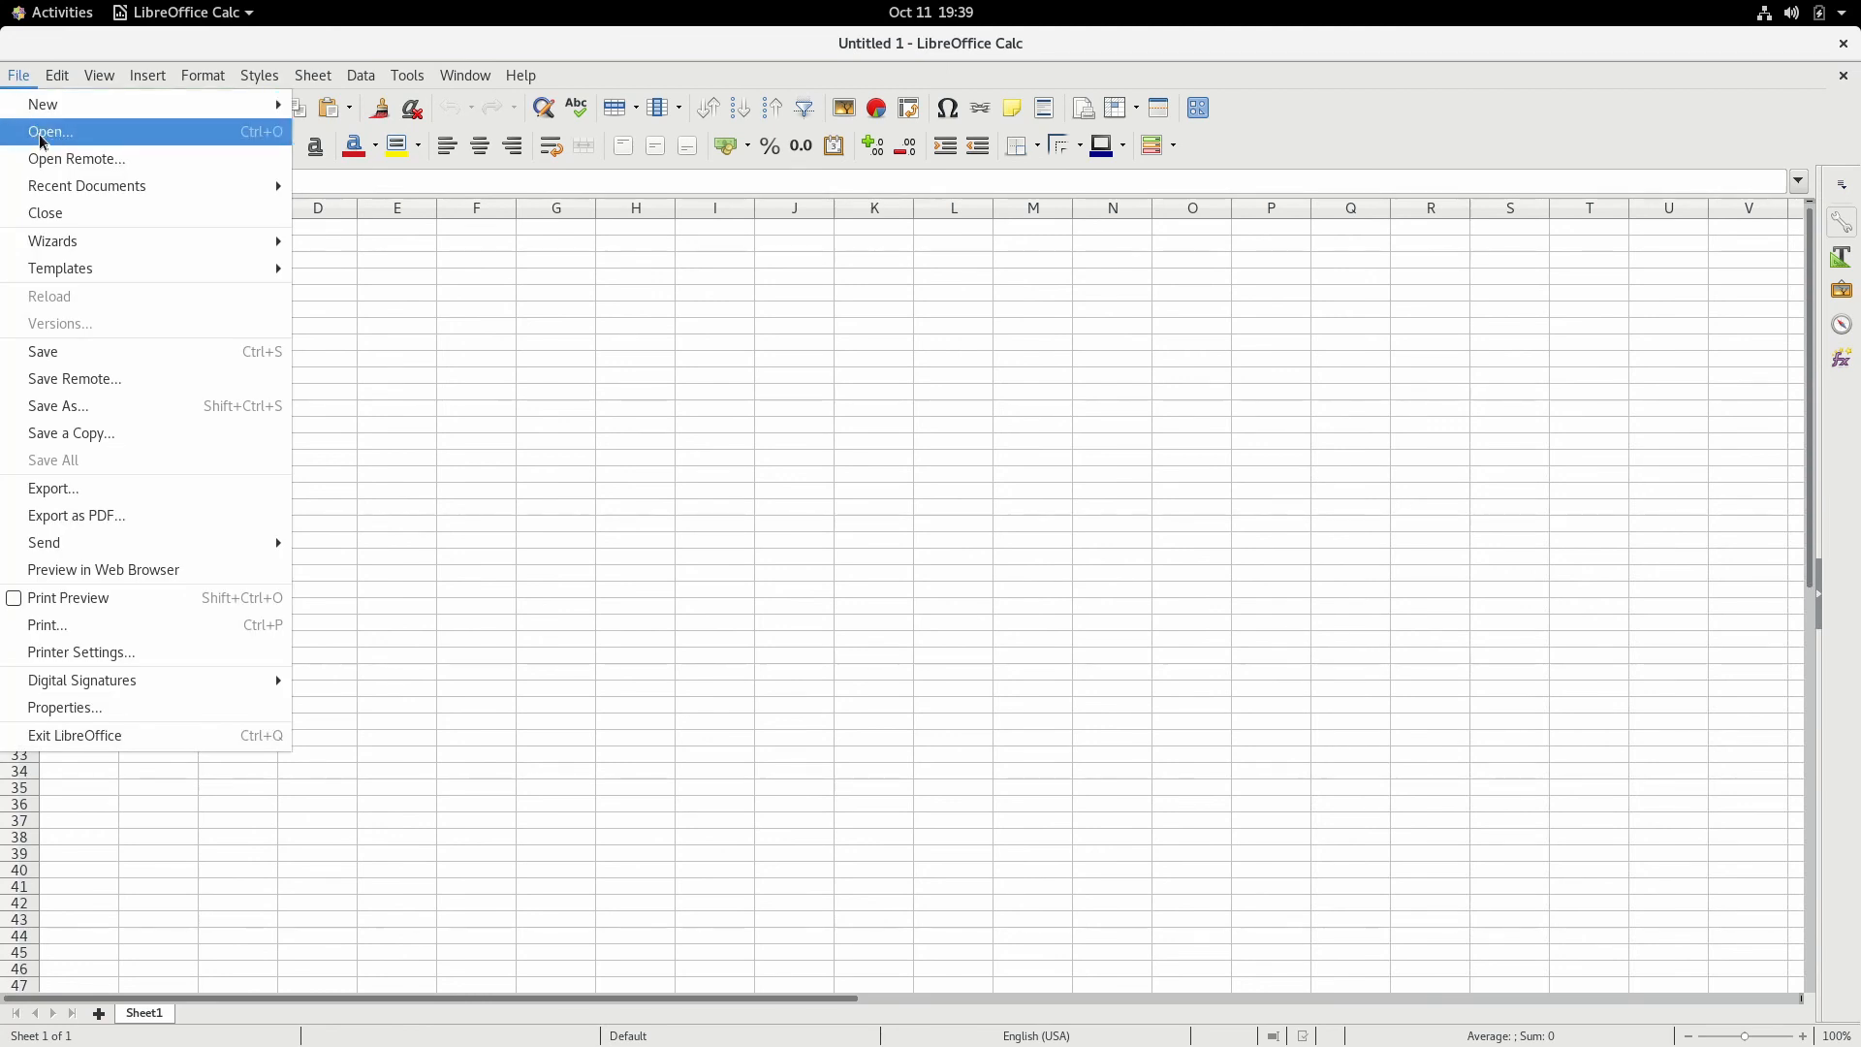
{"action": "left_click", "coordinate": [51, 132]}
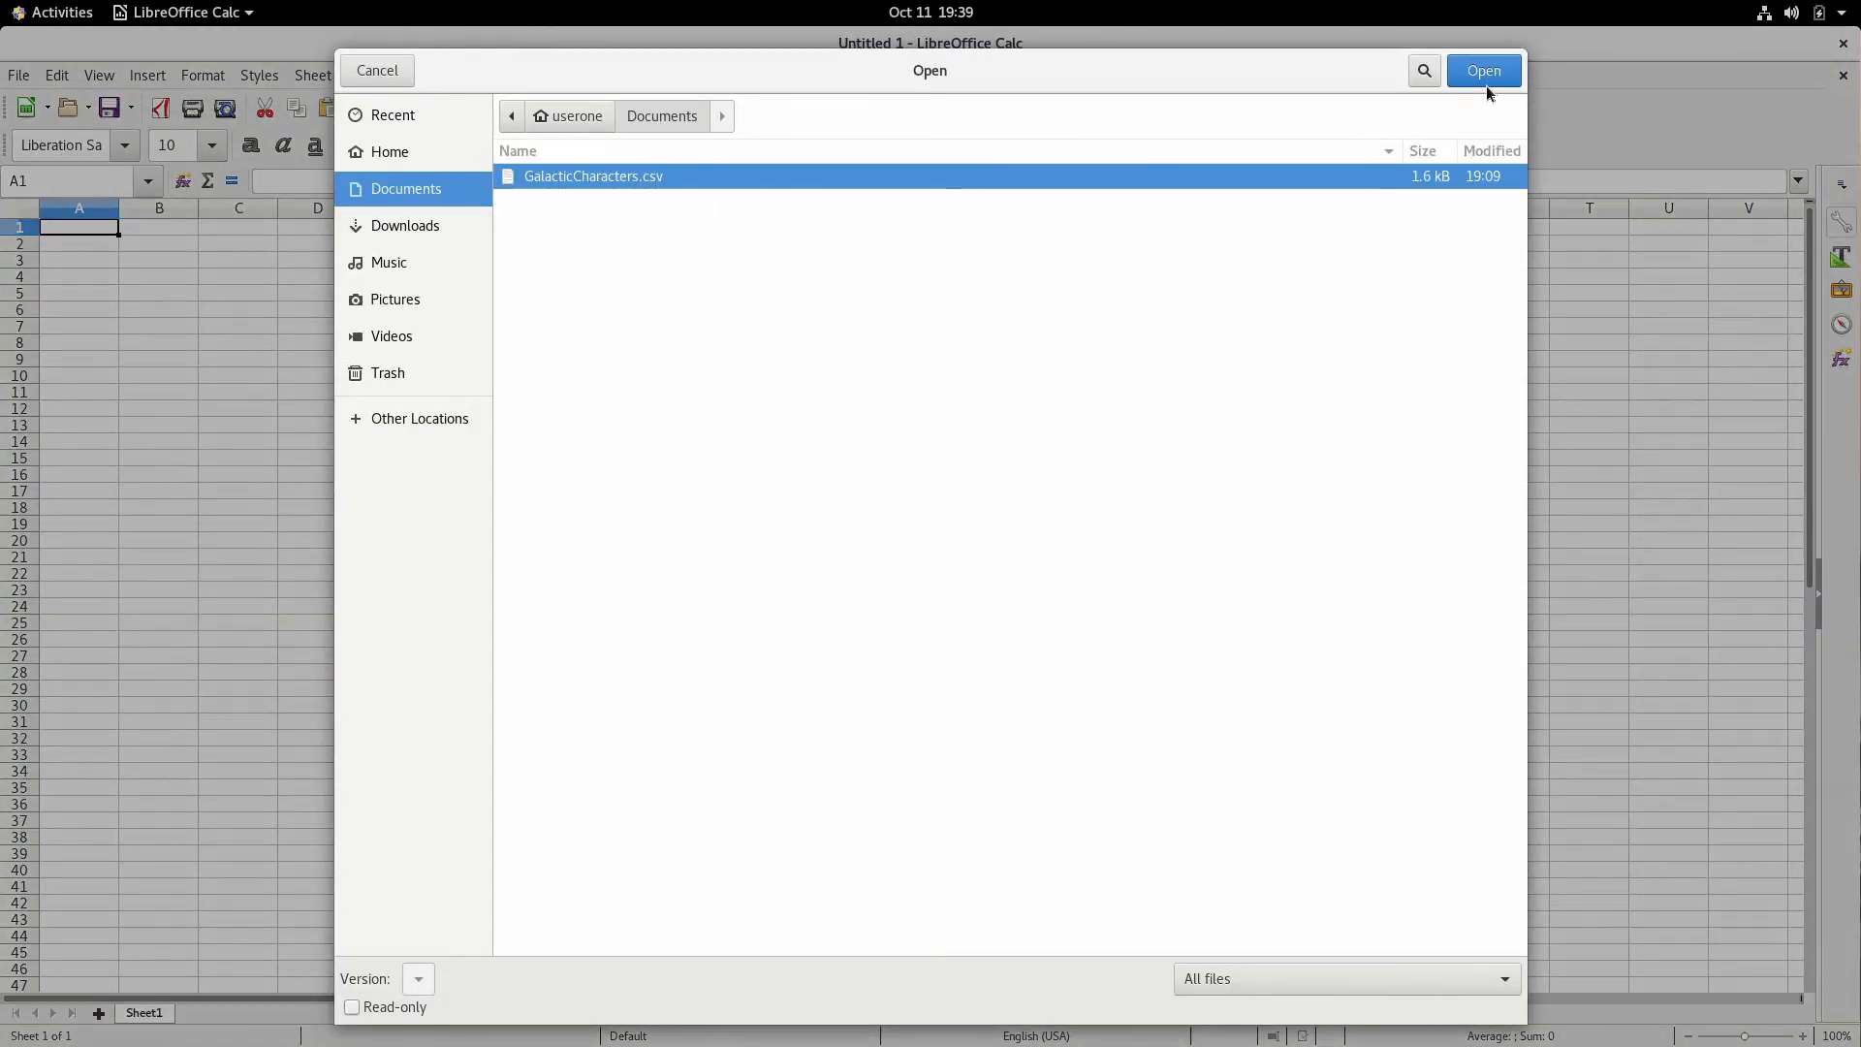
{"action": "left_click", "coordinate": [1482, 70]}
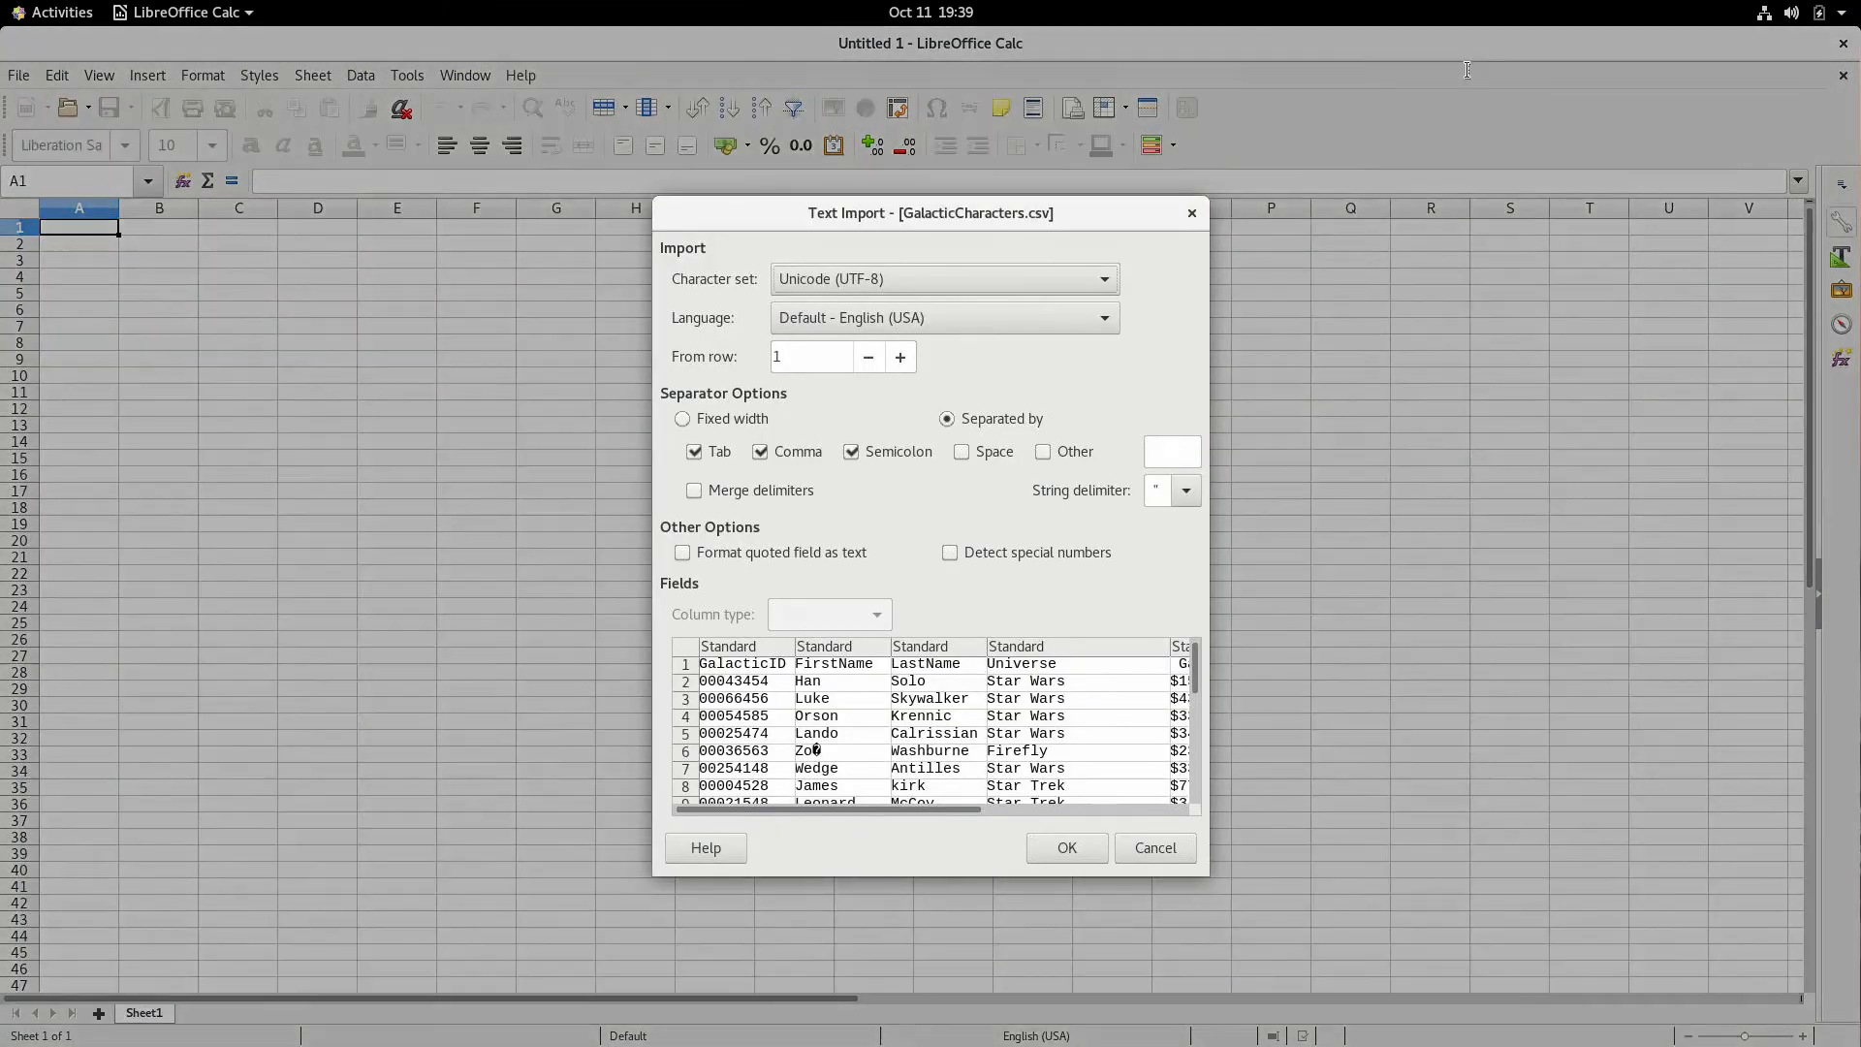
Set the GalacticID column to Text and import the CSV so leading zeros are kept
{"action": "left_click", "coordinate": [728, 646]}
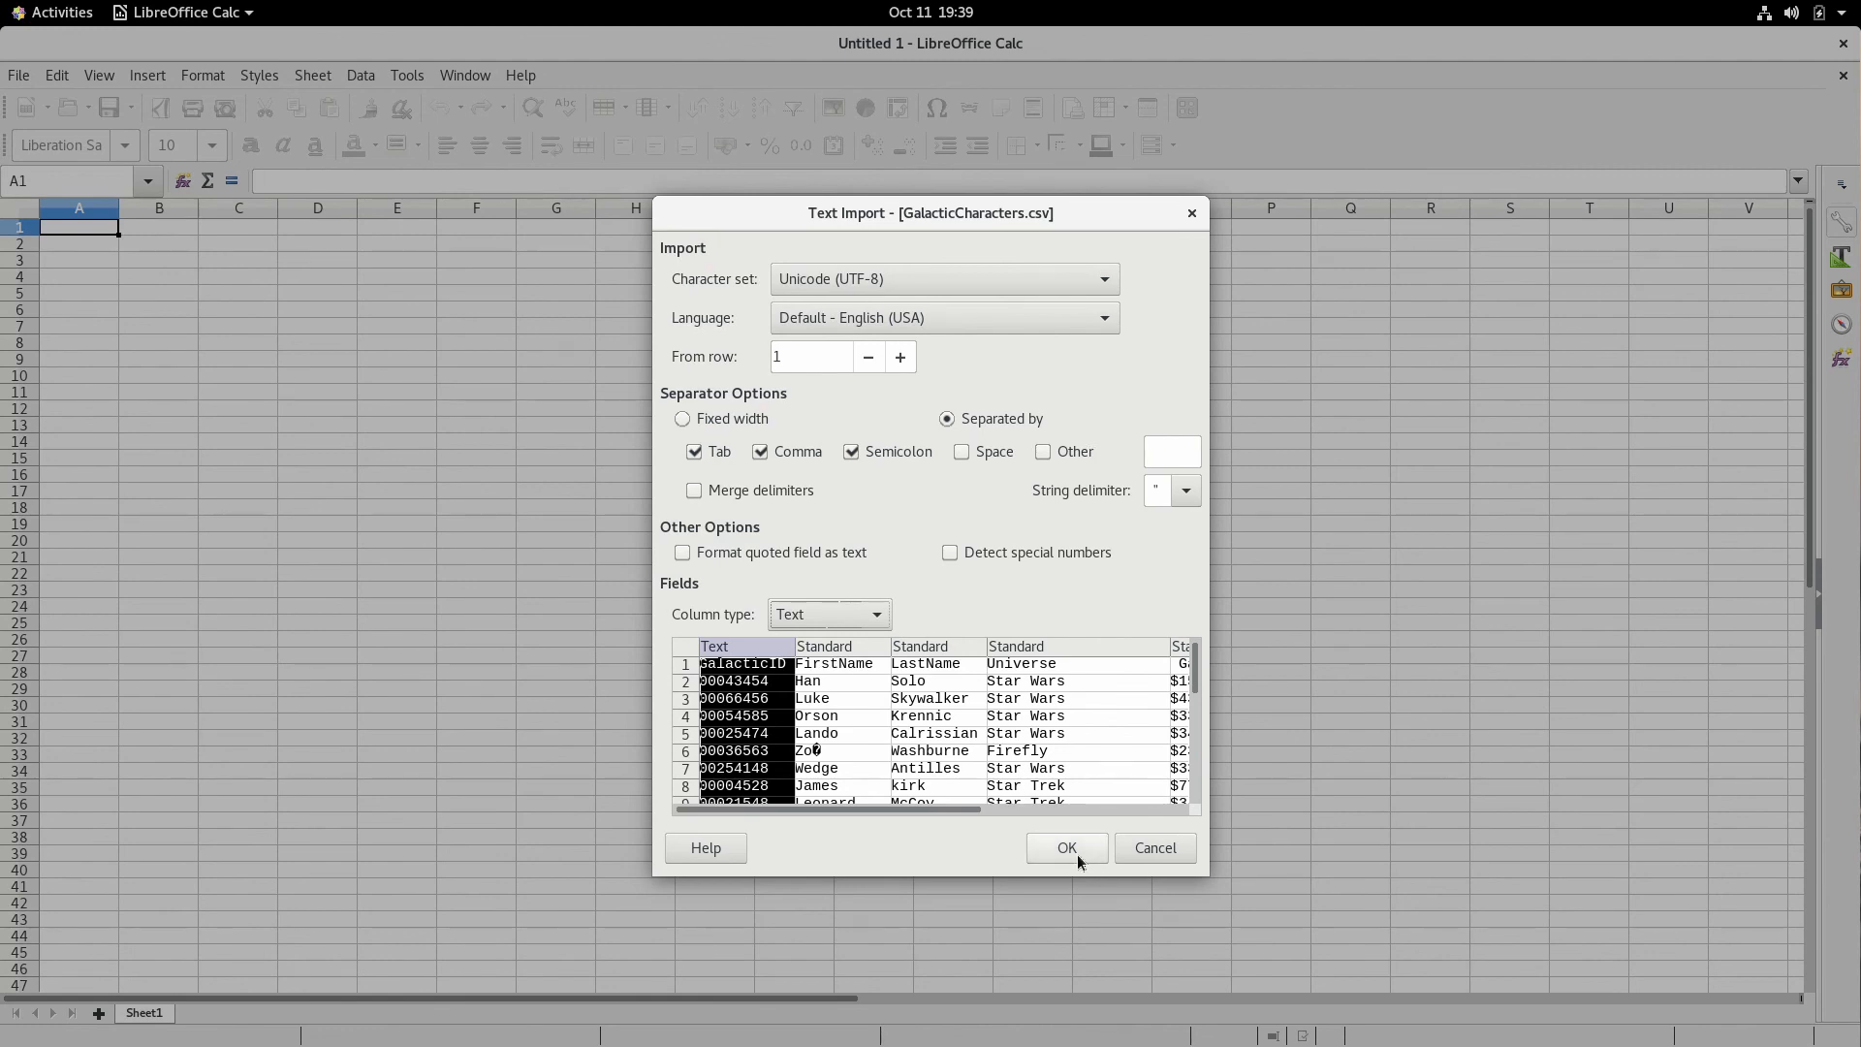
{"action": "left_click", "coordinate": [1066, 847]}
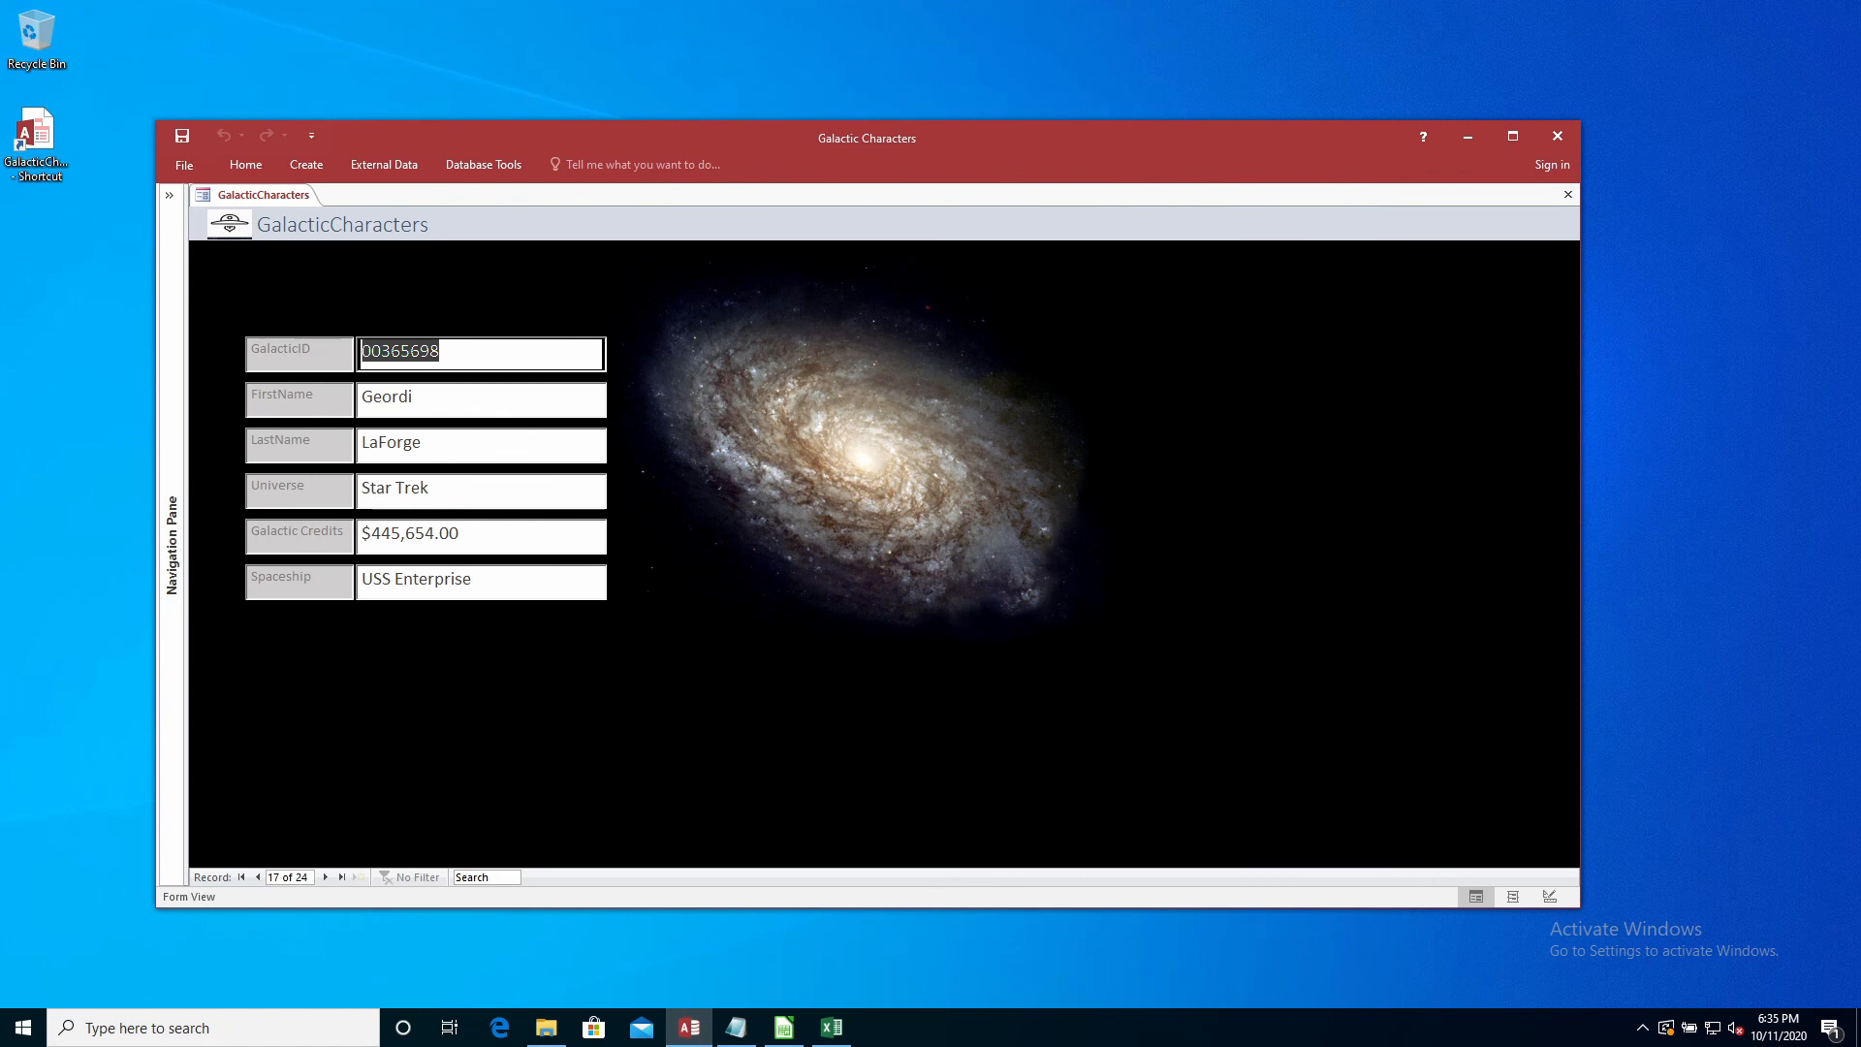
Bring Excel and LibreOffice Calc up side by side showing the character list with leading-zero IDs
{"action": "left_click", "coordinate": [828, 1027]}
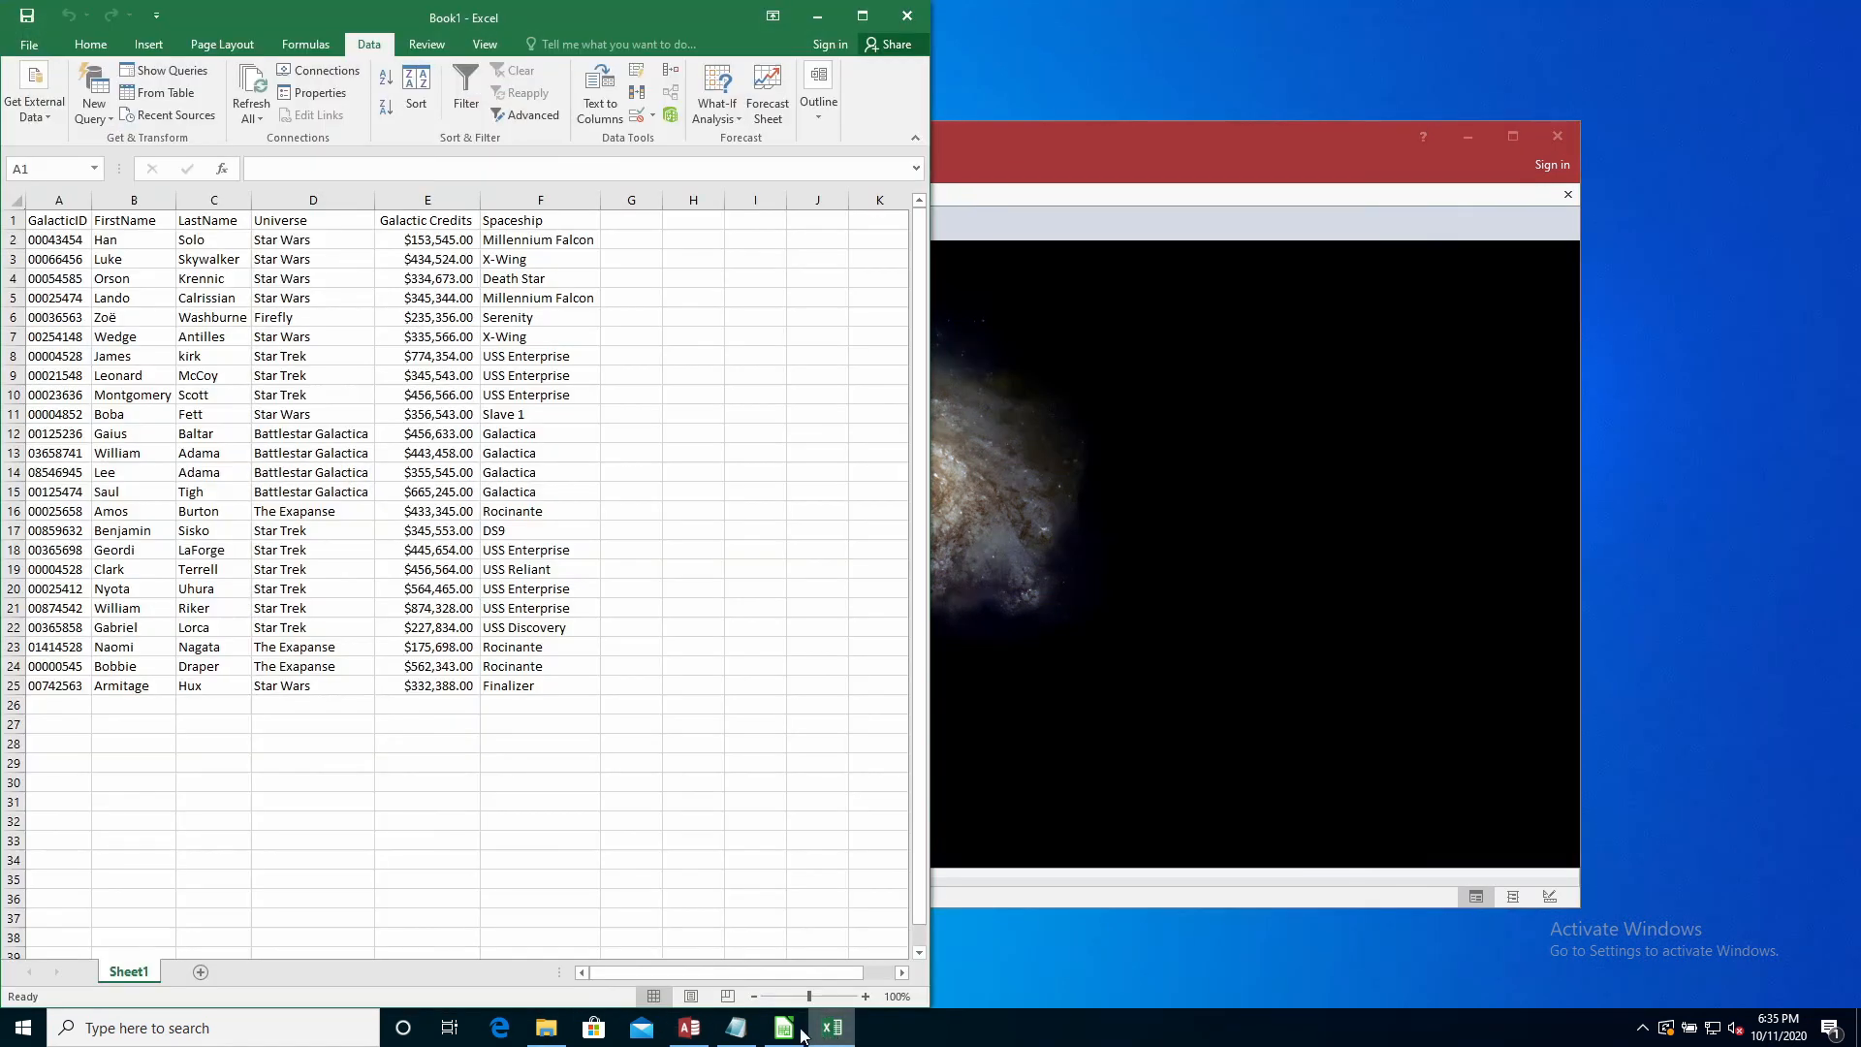
{"action": "left_click", "coordinate": [781, 1027]}
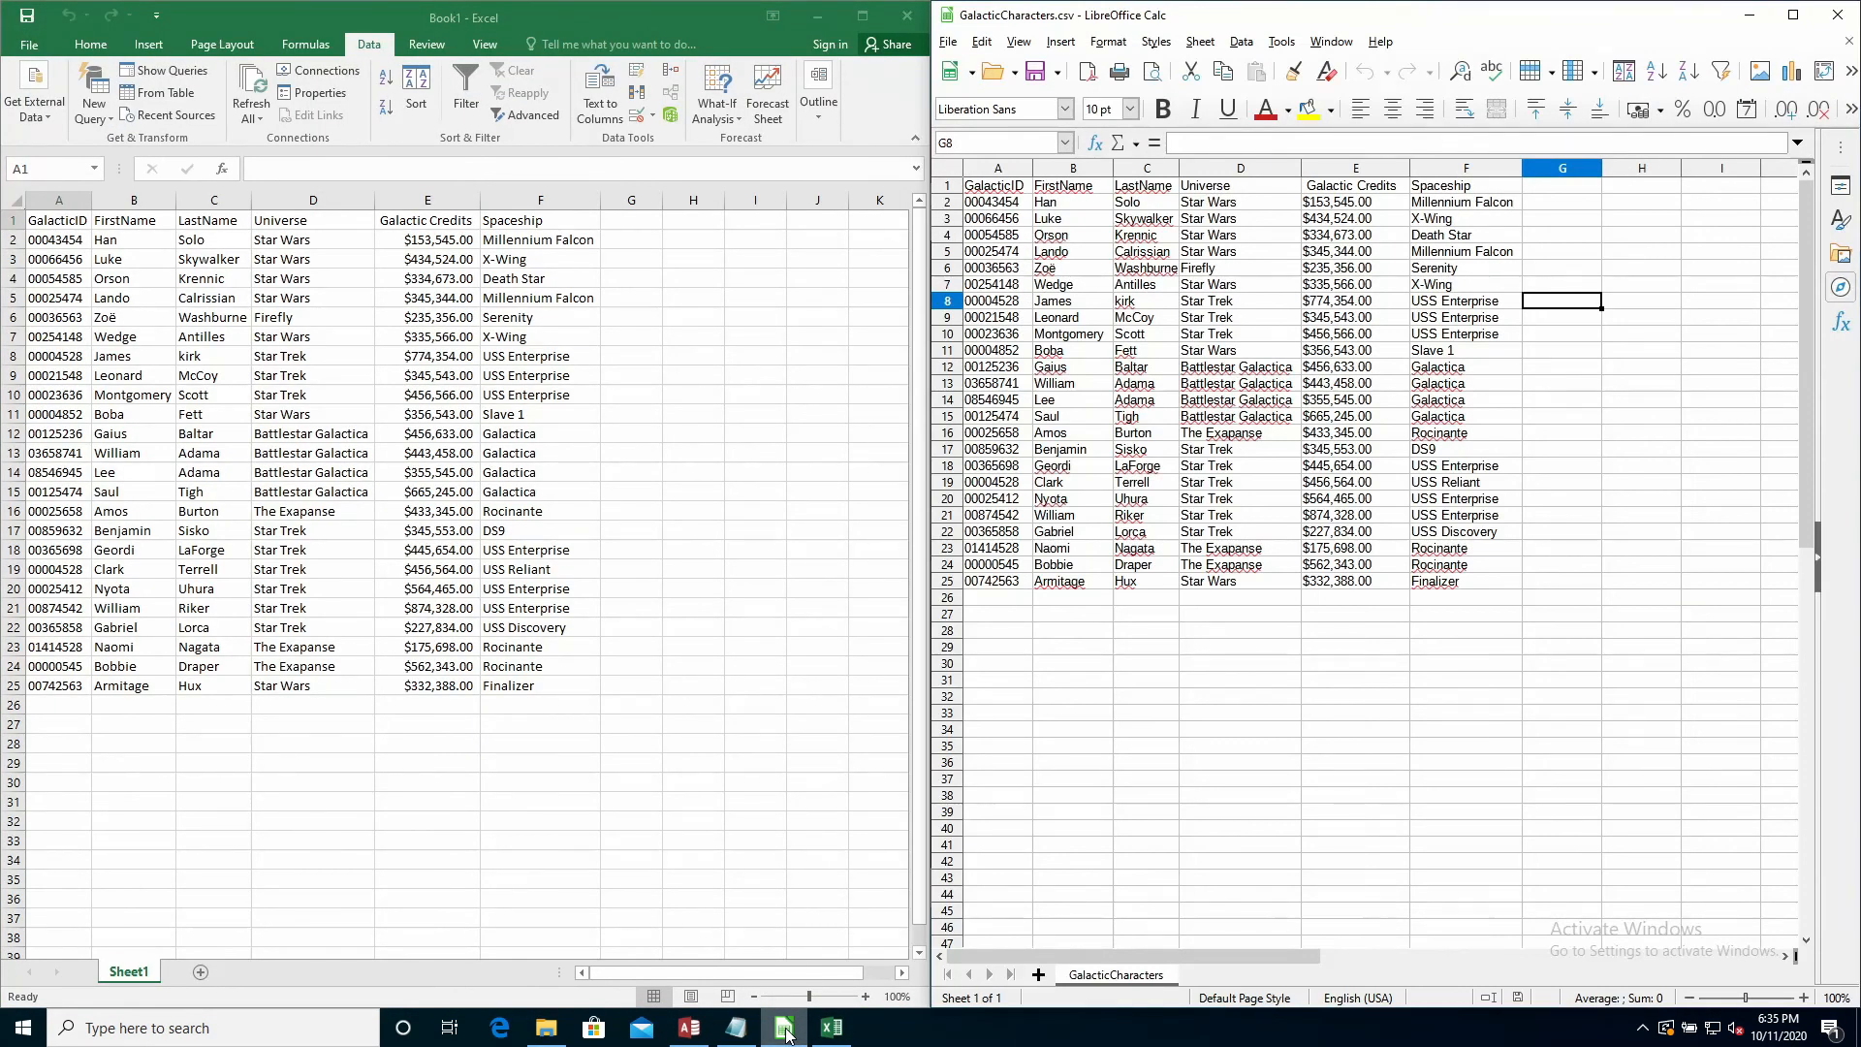